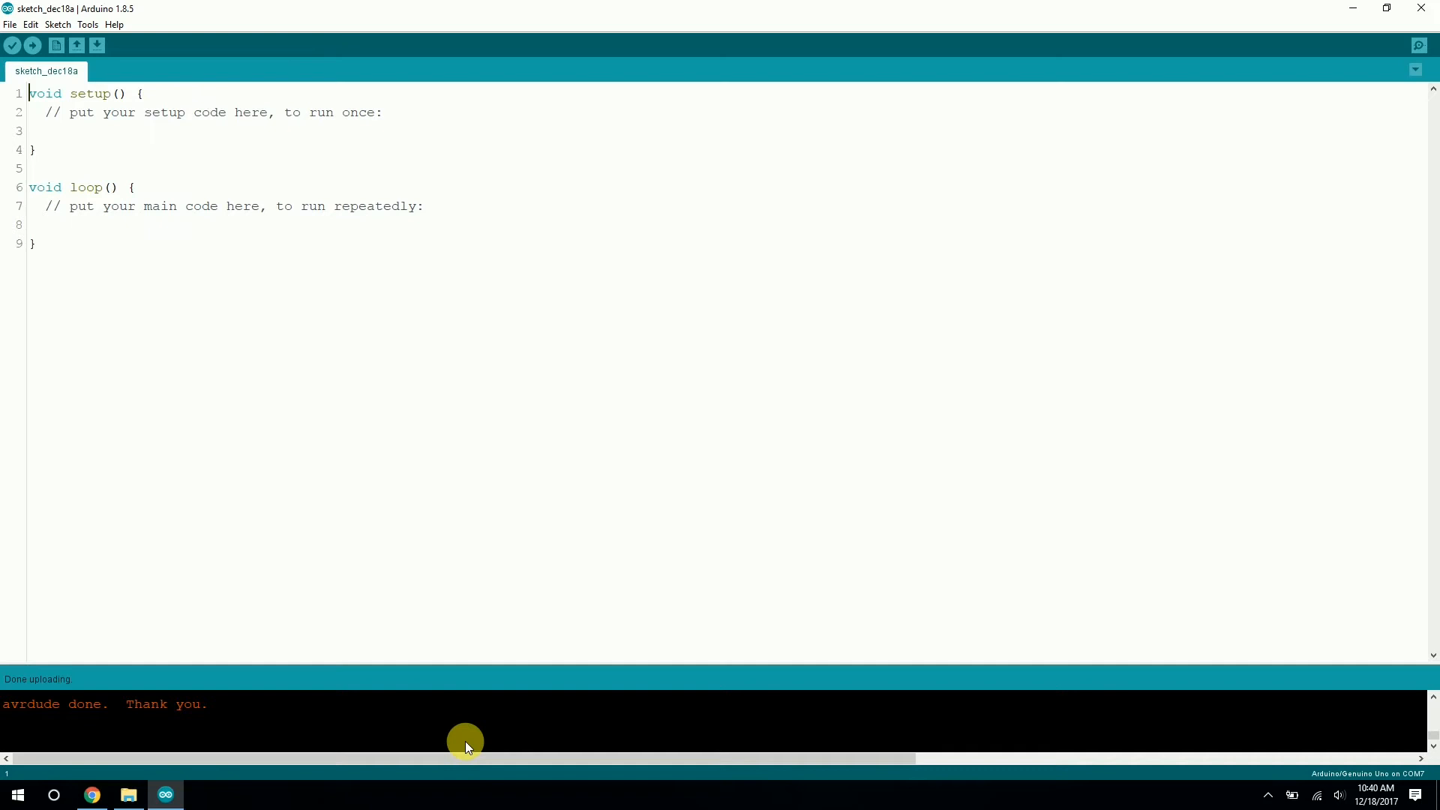
pyautogui.moveTo(328, 689)
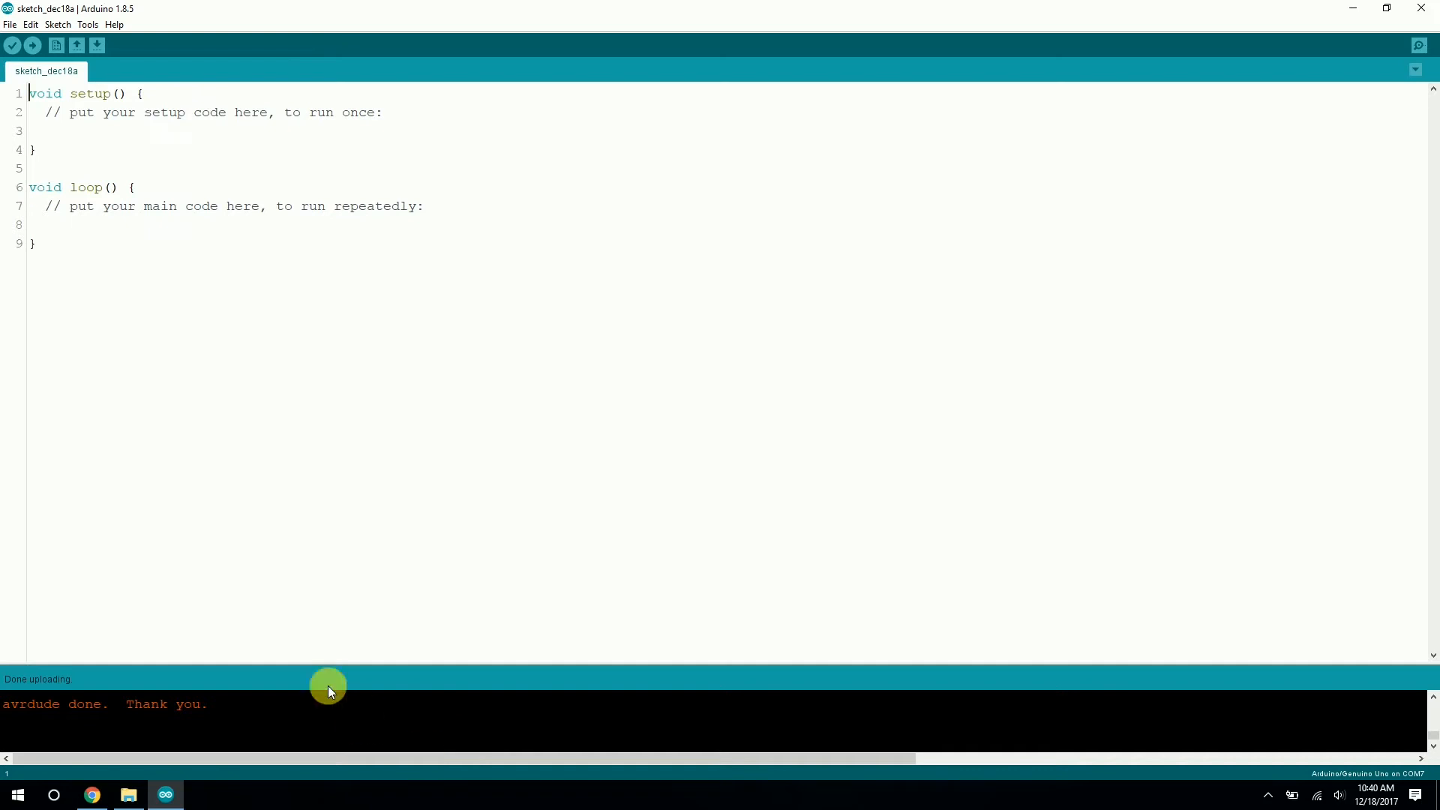
pyautogui.moveTo(684, 411)
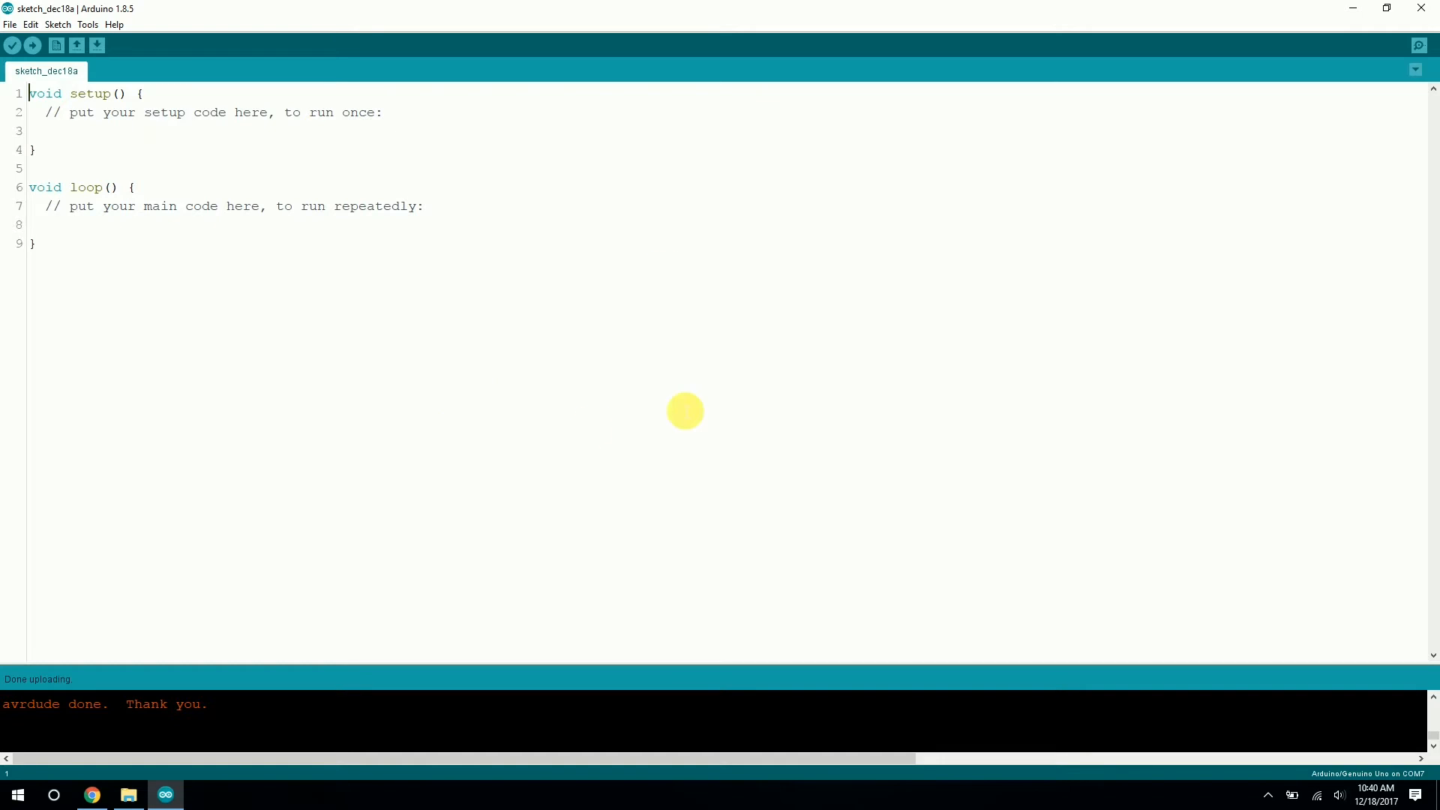
pyautogui.moveTo(87, 26)
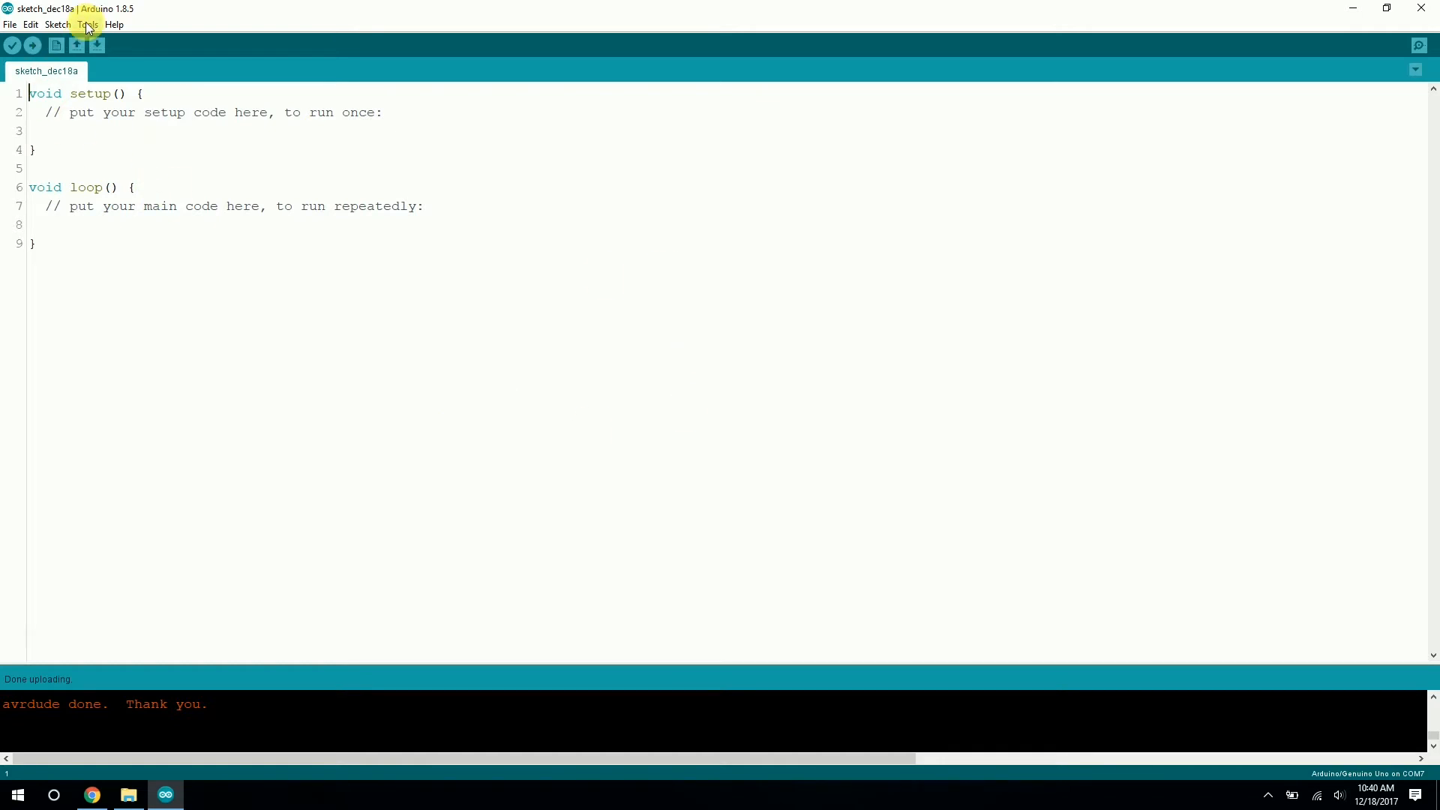
# Show the serial port list with COM7 (Arduino/Genuino Uno) checked.
pyautogui.click(87, 24)
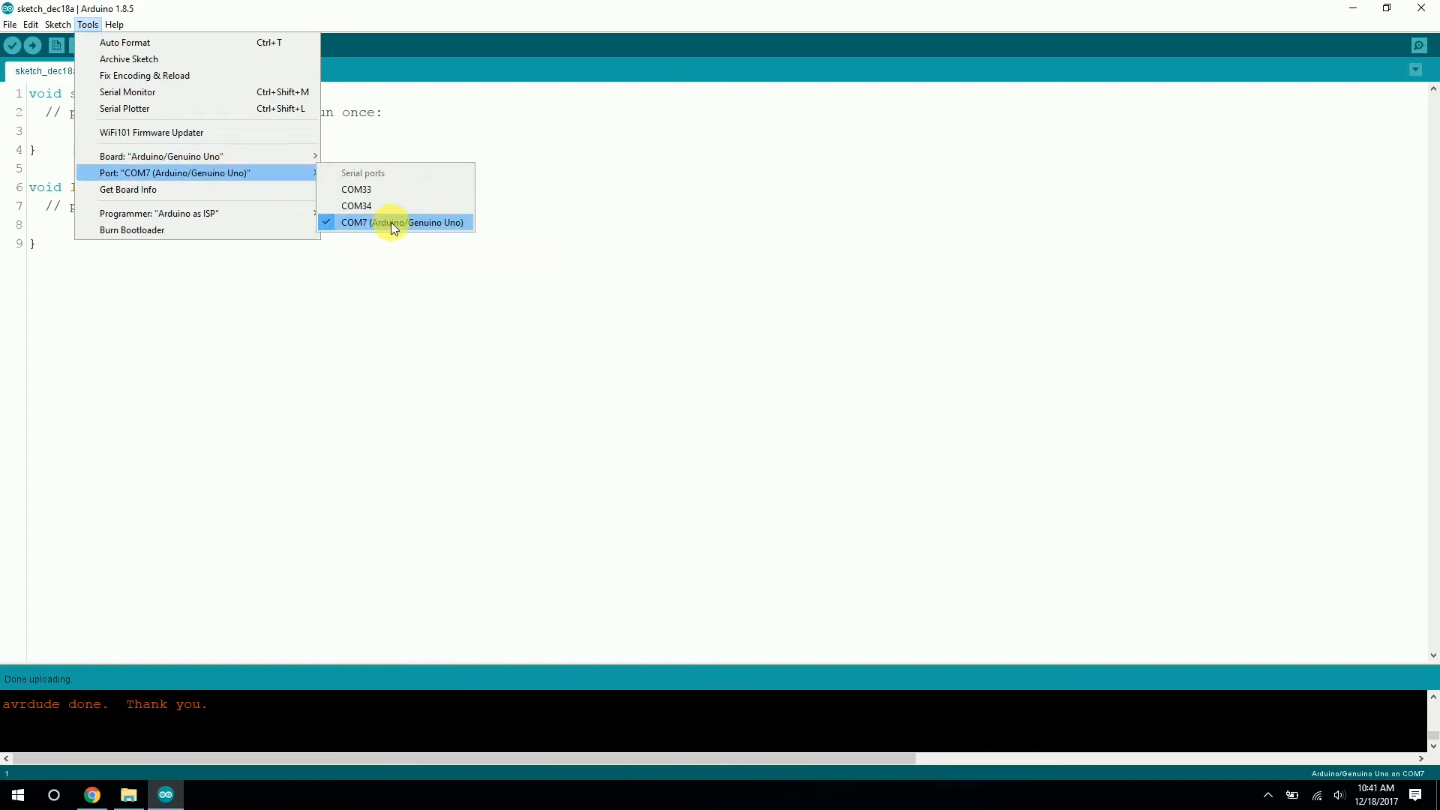
# Keep COM7 and load the FONA_LTE_Test example from the Adafruit FONA Library.
pyautogui.click(9, 24)
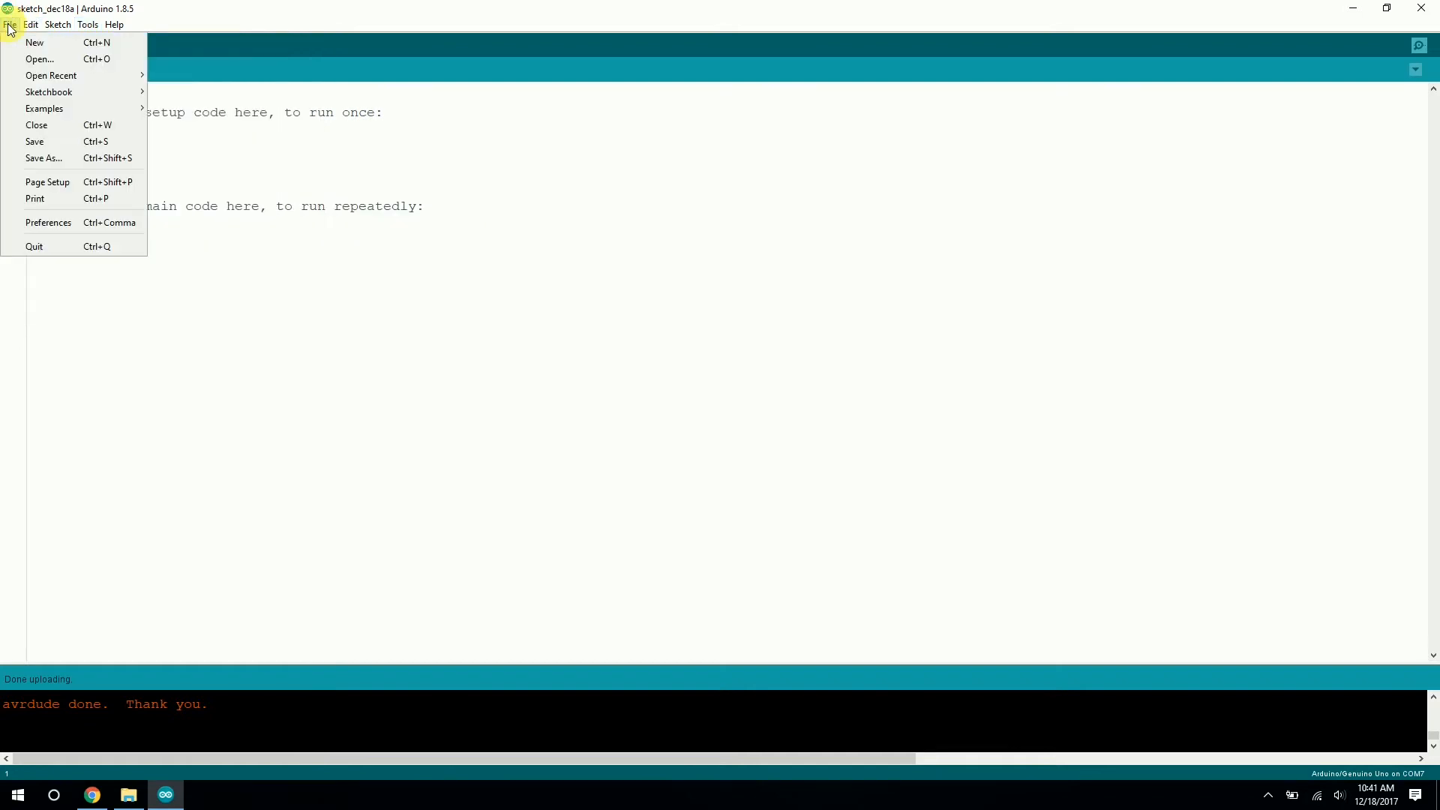
pyautogui.click(44, 108)
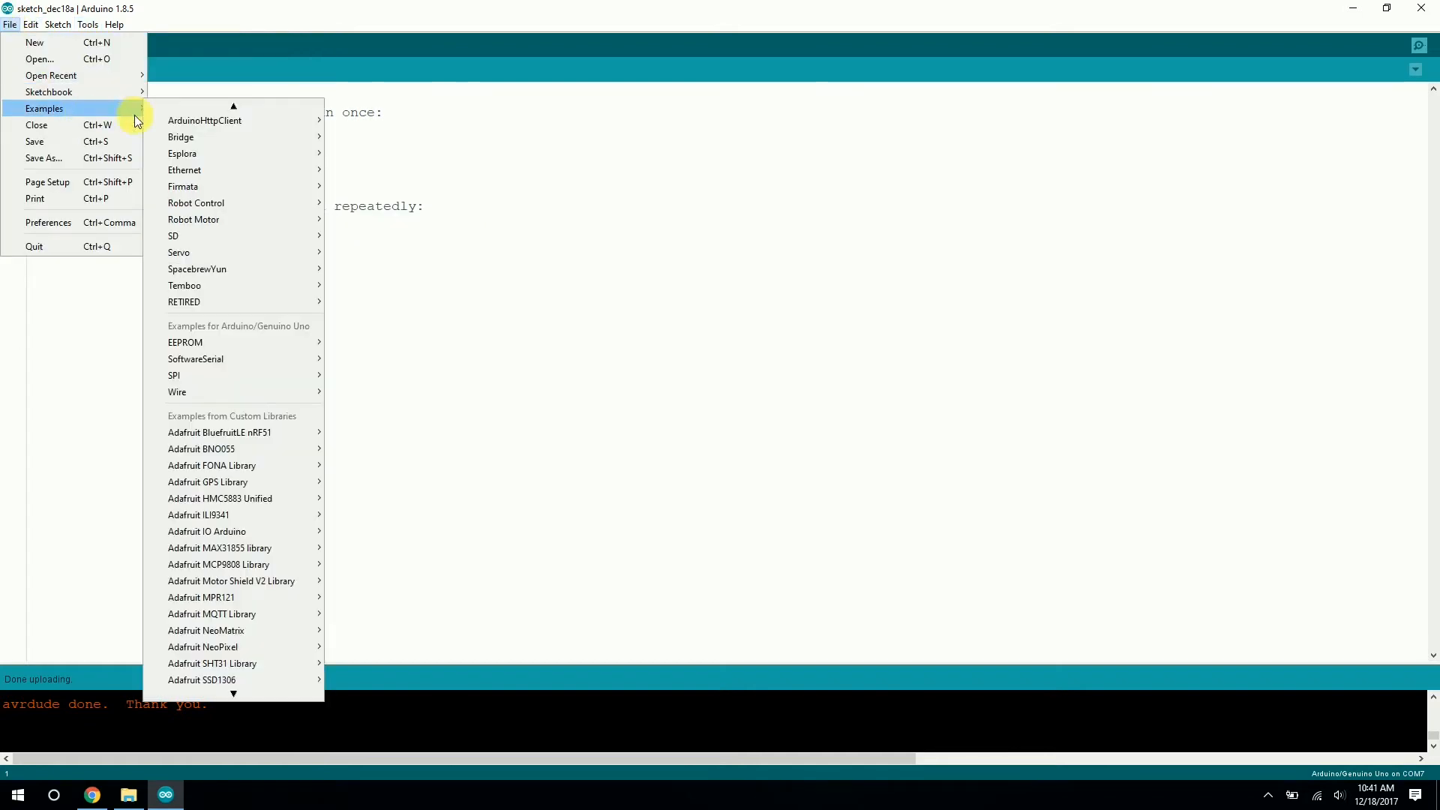
pyautogui.moveTo(234, 514)
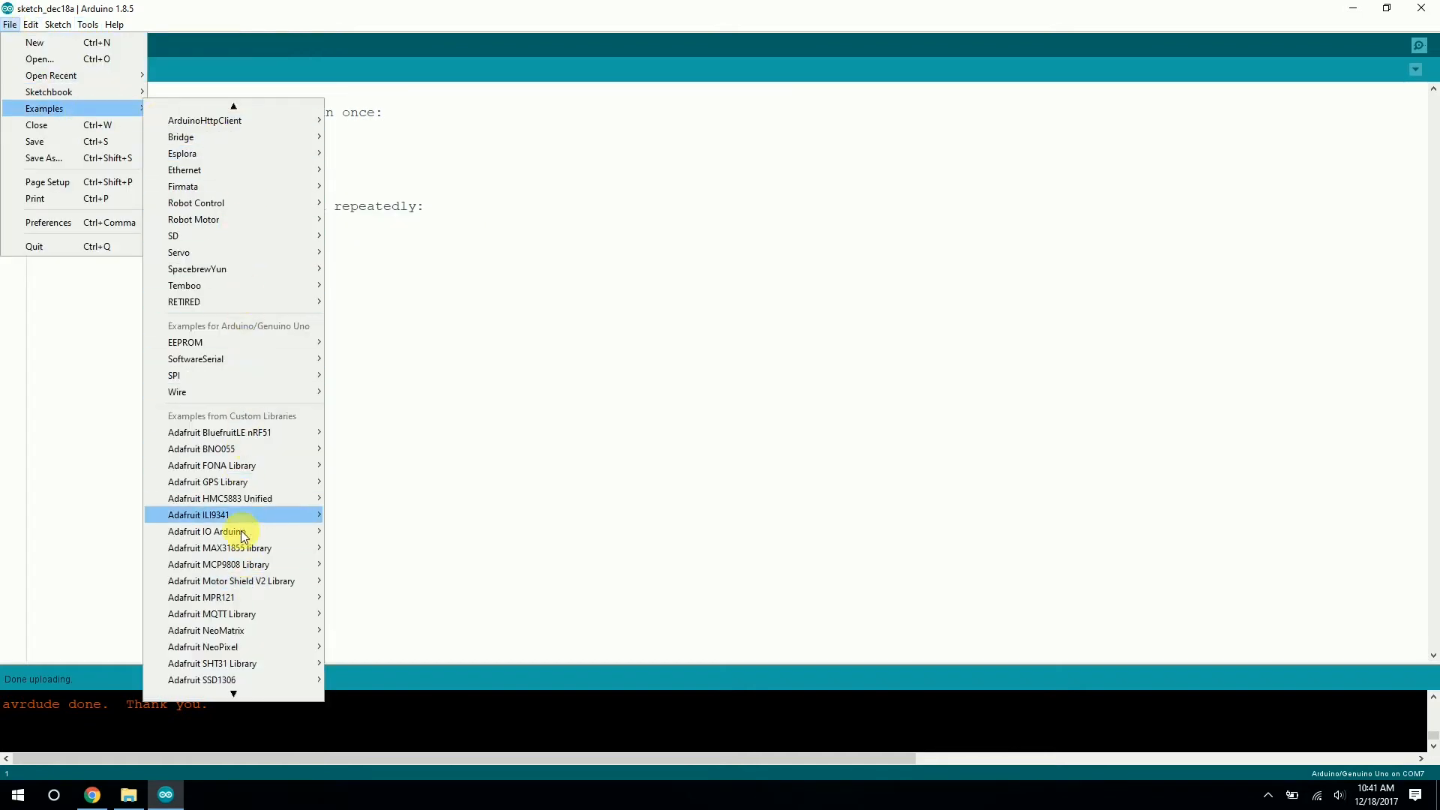
pyautogui.moveTo(248, 482)
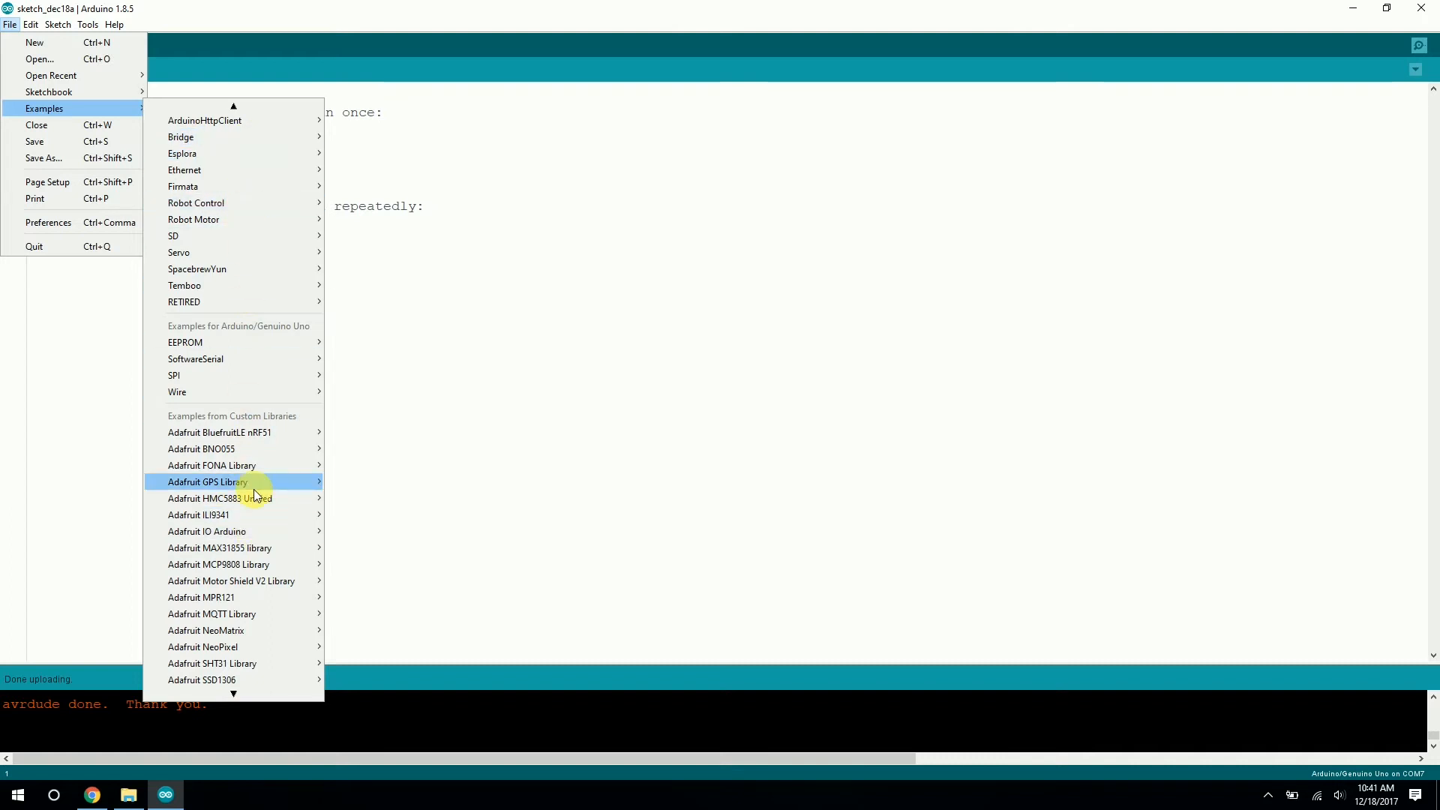
pyautogui.moveTo(237, 531)
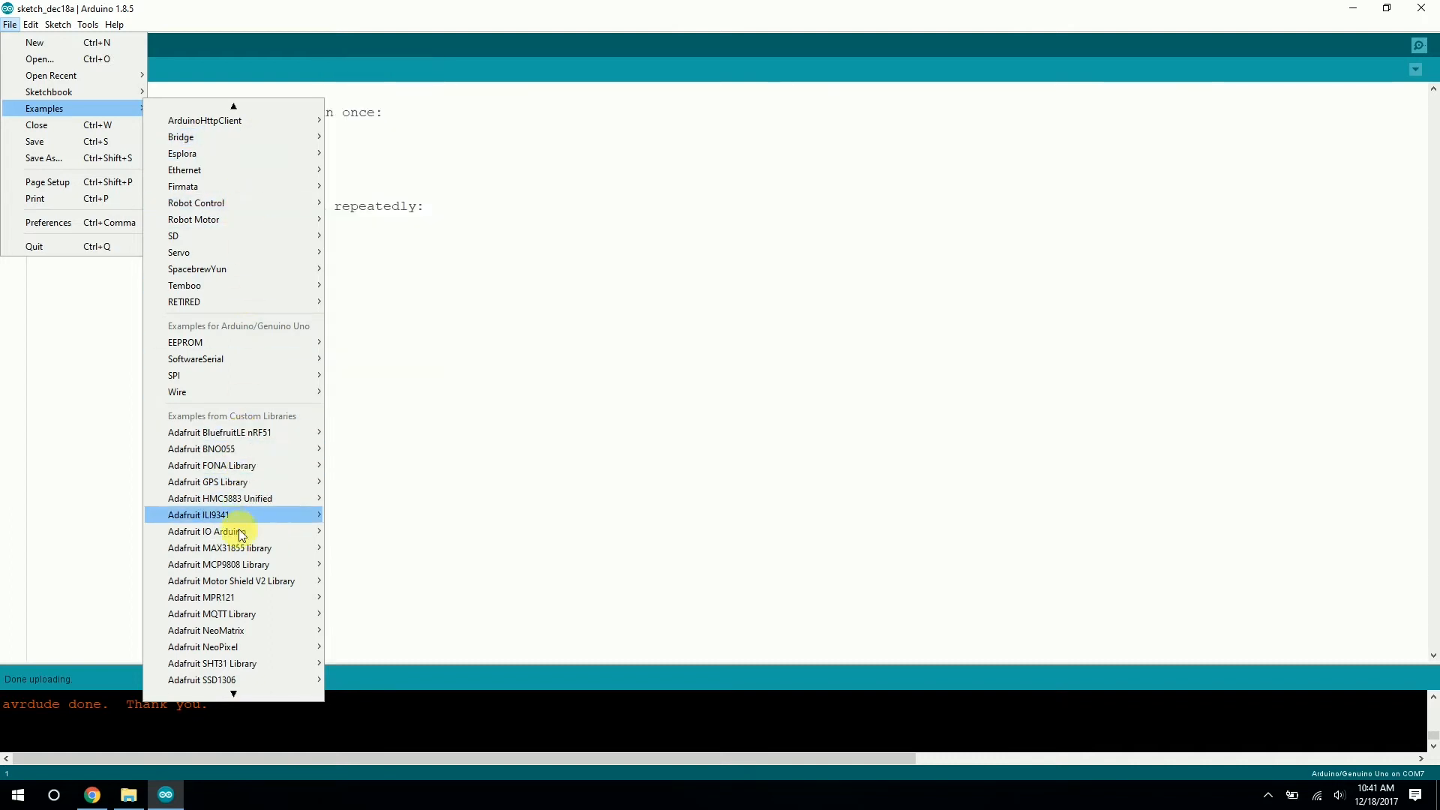
pyautogui.moveTo(212, 465)
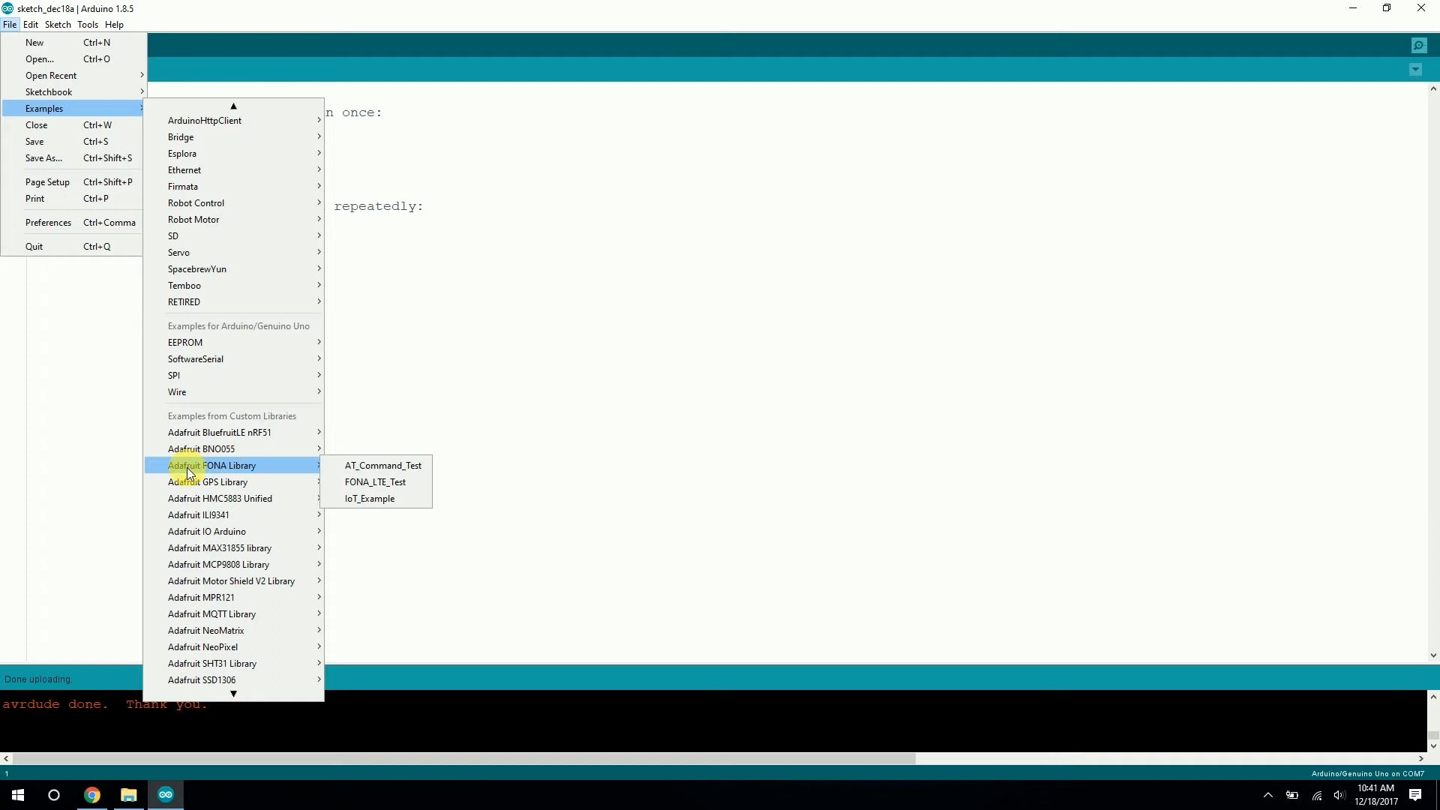
pyautogui.moveTo(219, 467)
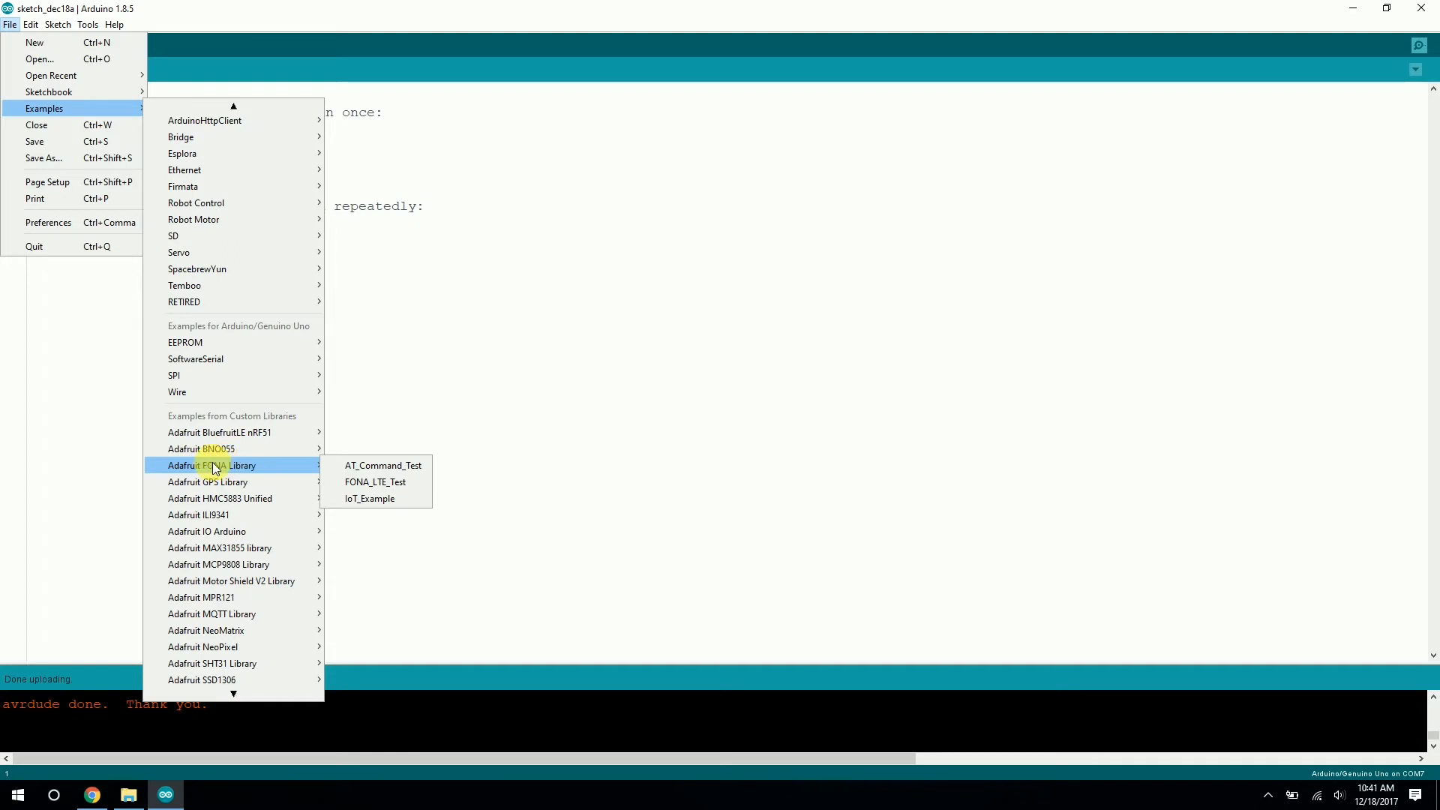
pyautogui.moveTo(375, 481)
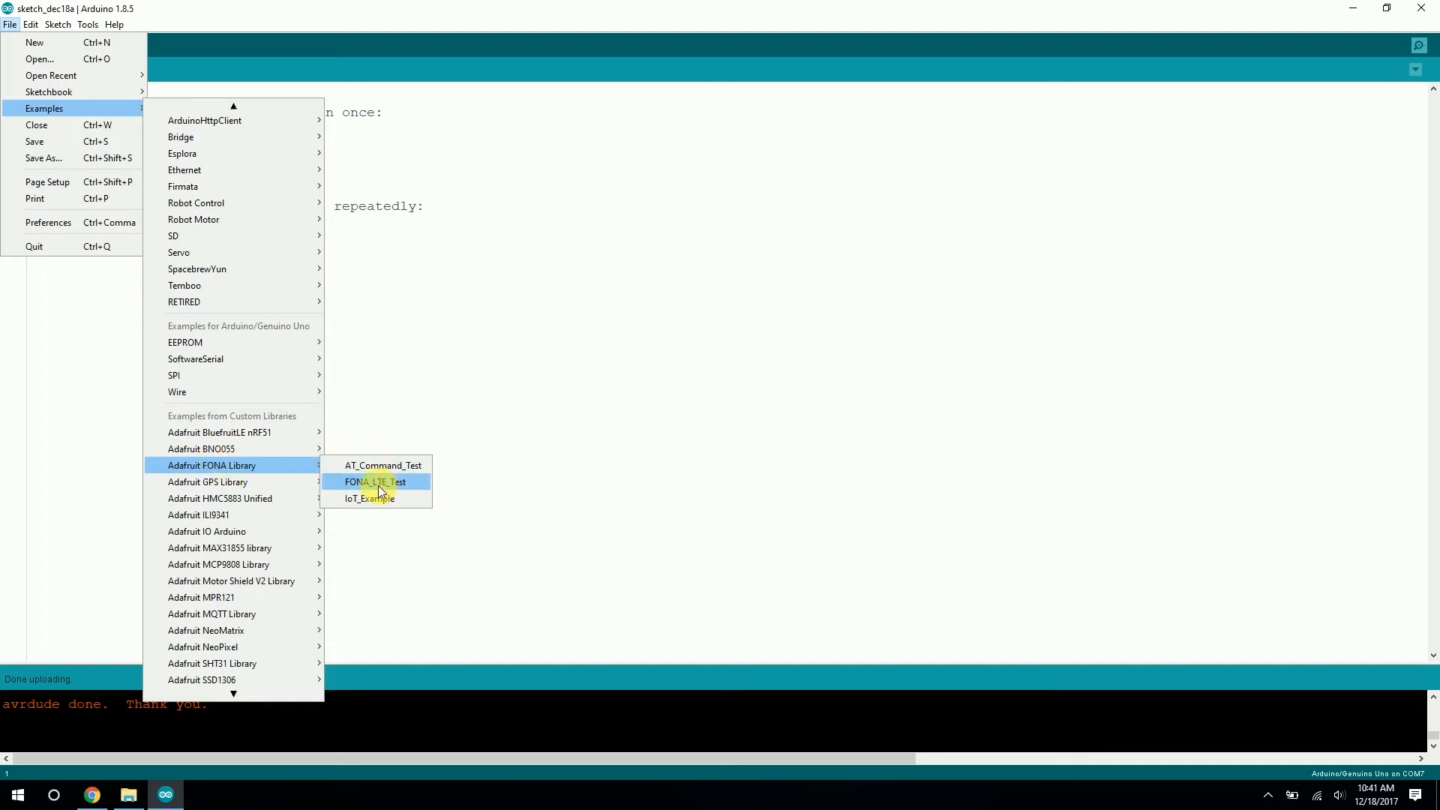
pyautogui.click(373, 482)
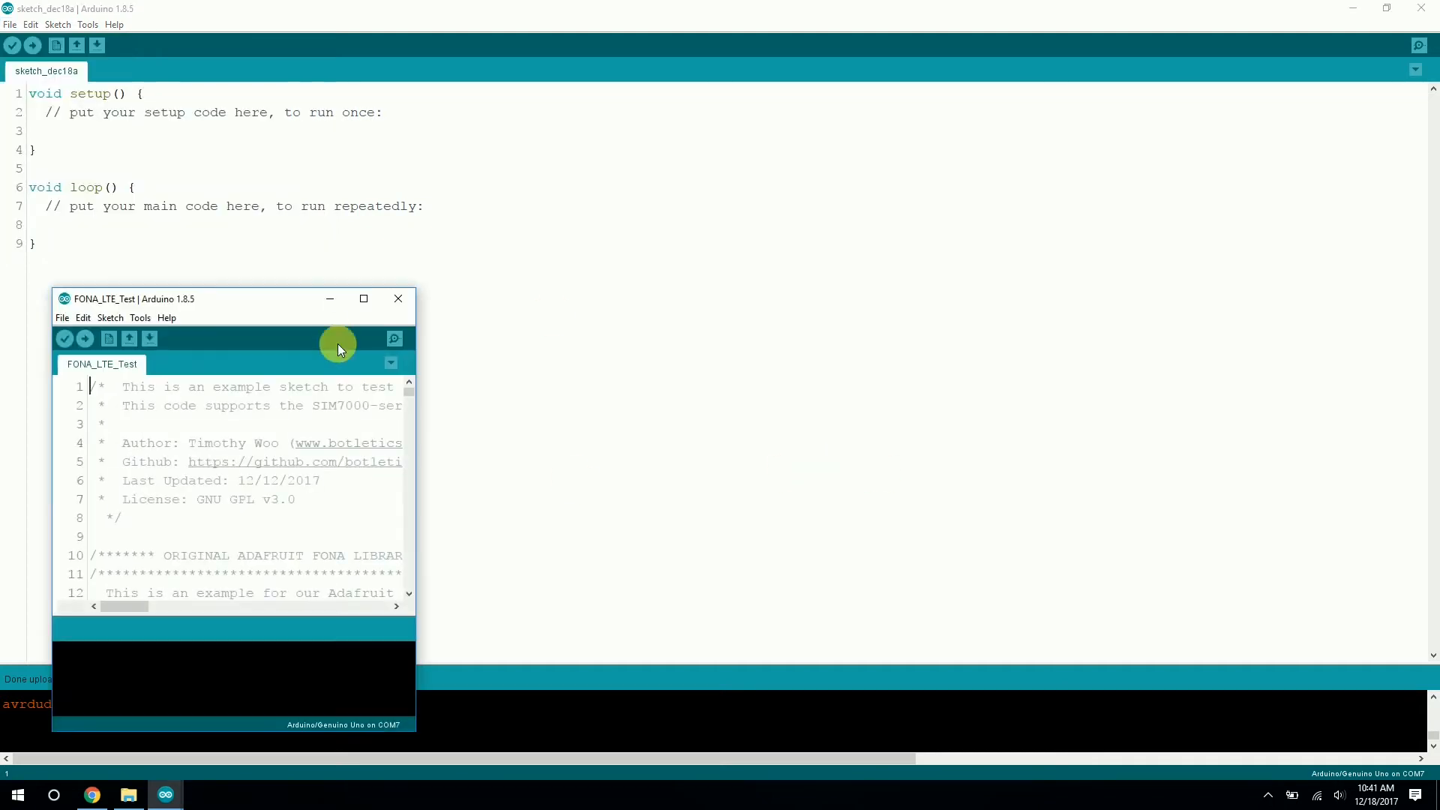
# Maximize the sketch and scroll to line 158 where setGPRSNetworkSettings uses the "hologram" APN.
pyautogui.click(363, 298)
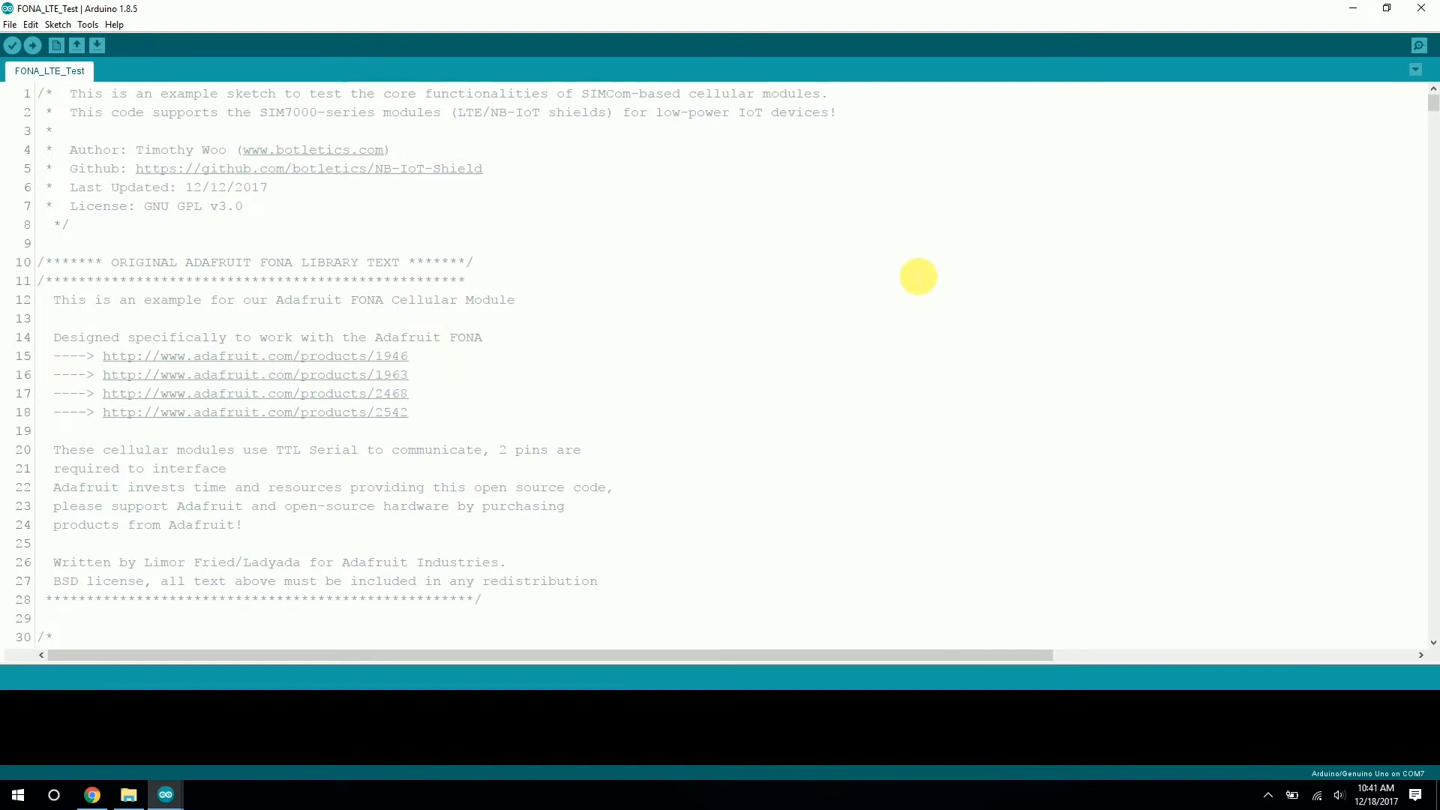
pyautogui.scroll(-3)
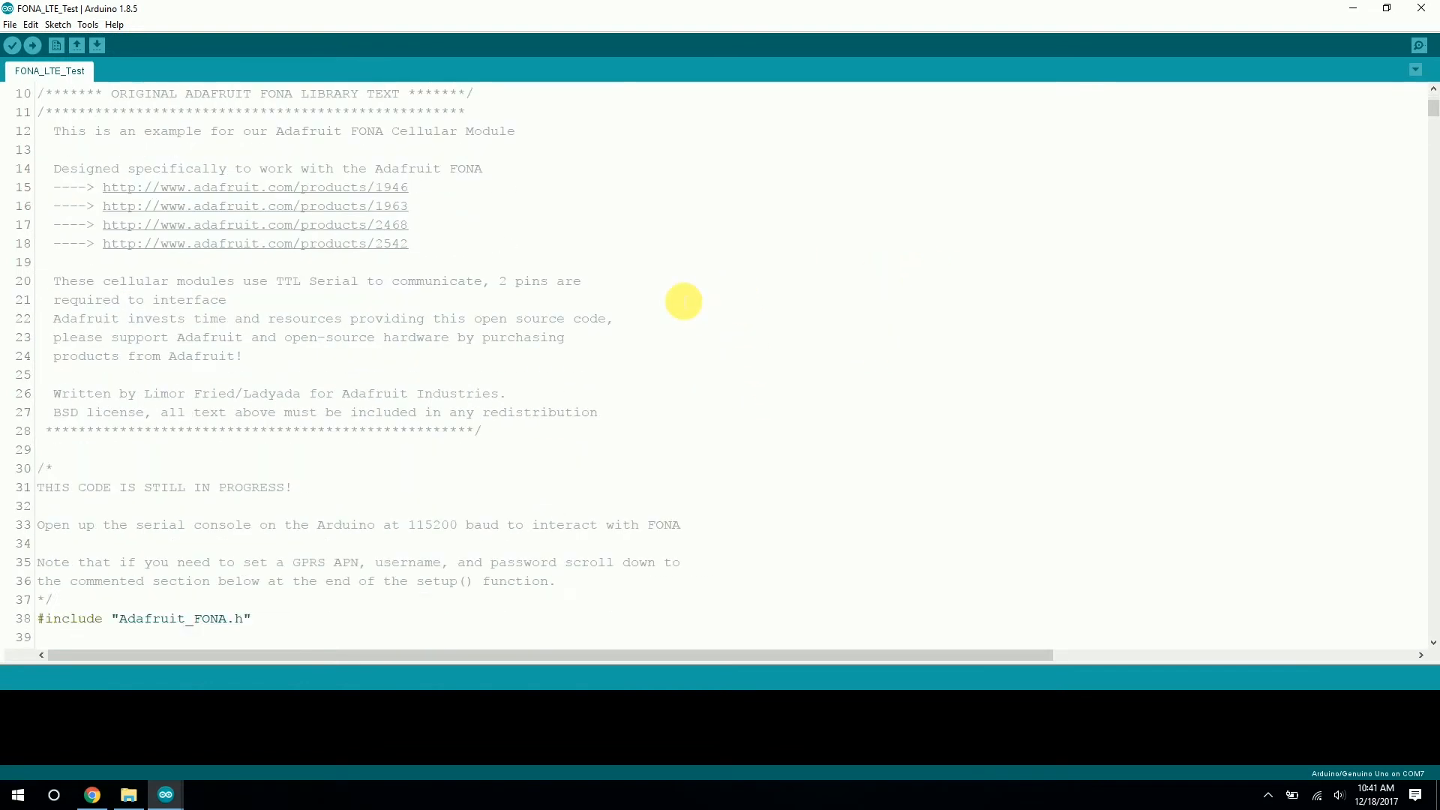
pyautogui.scroll(3)
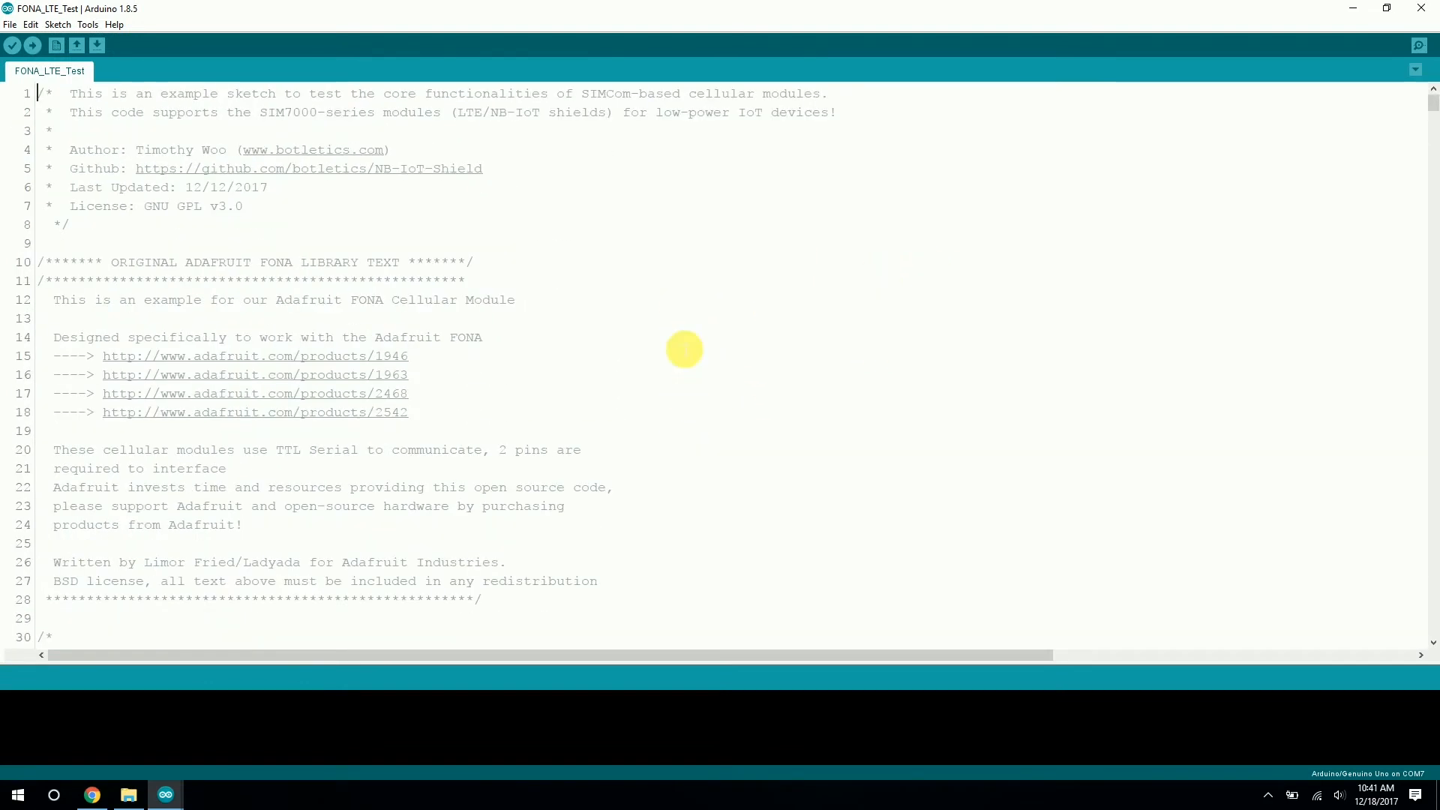
pyautogui.scroll(-3)
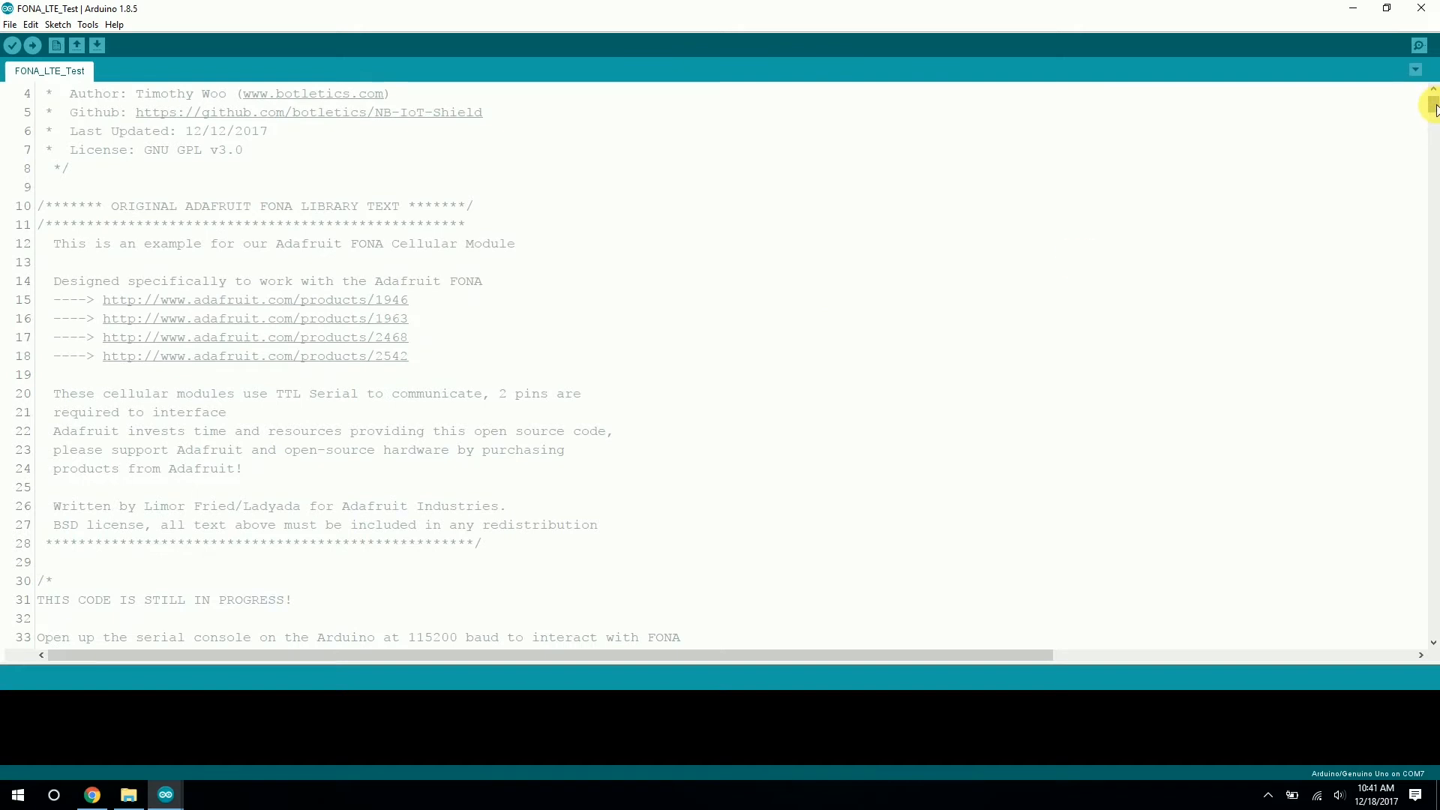
pyautogui.moveTo(1112, 250)
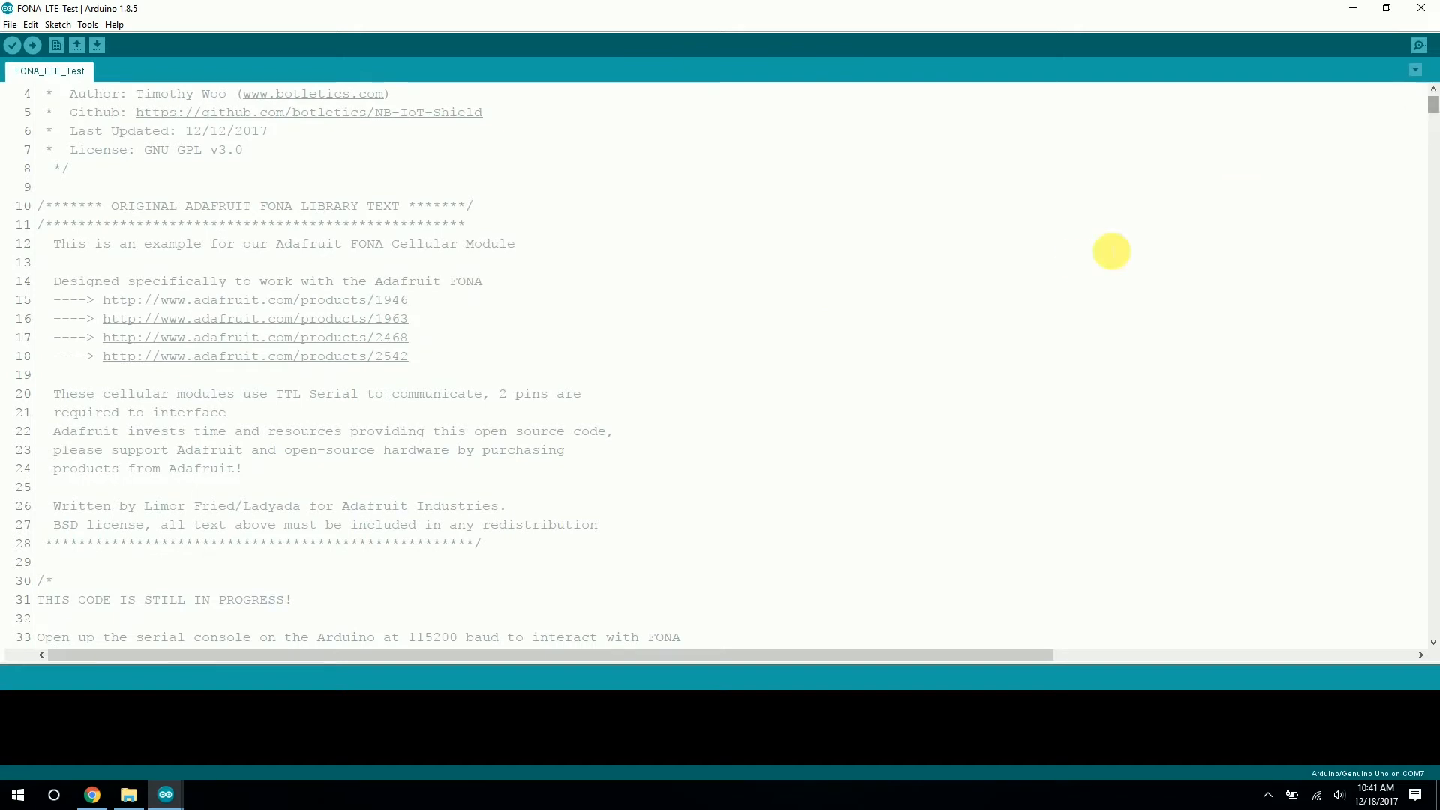
pyautogui.scroll(3)
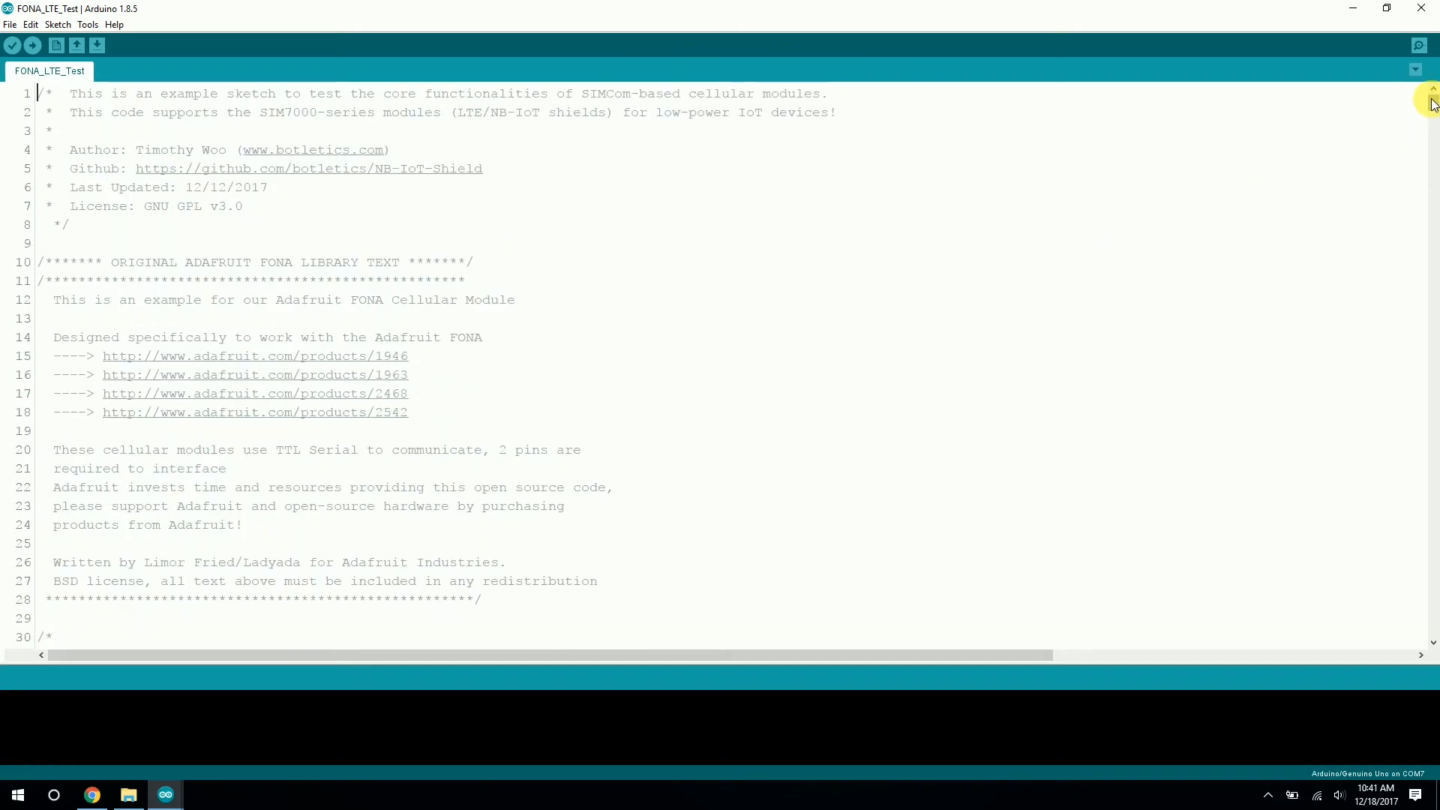
pyautogui.scroll(-3)
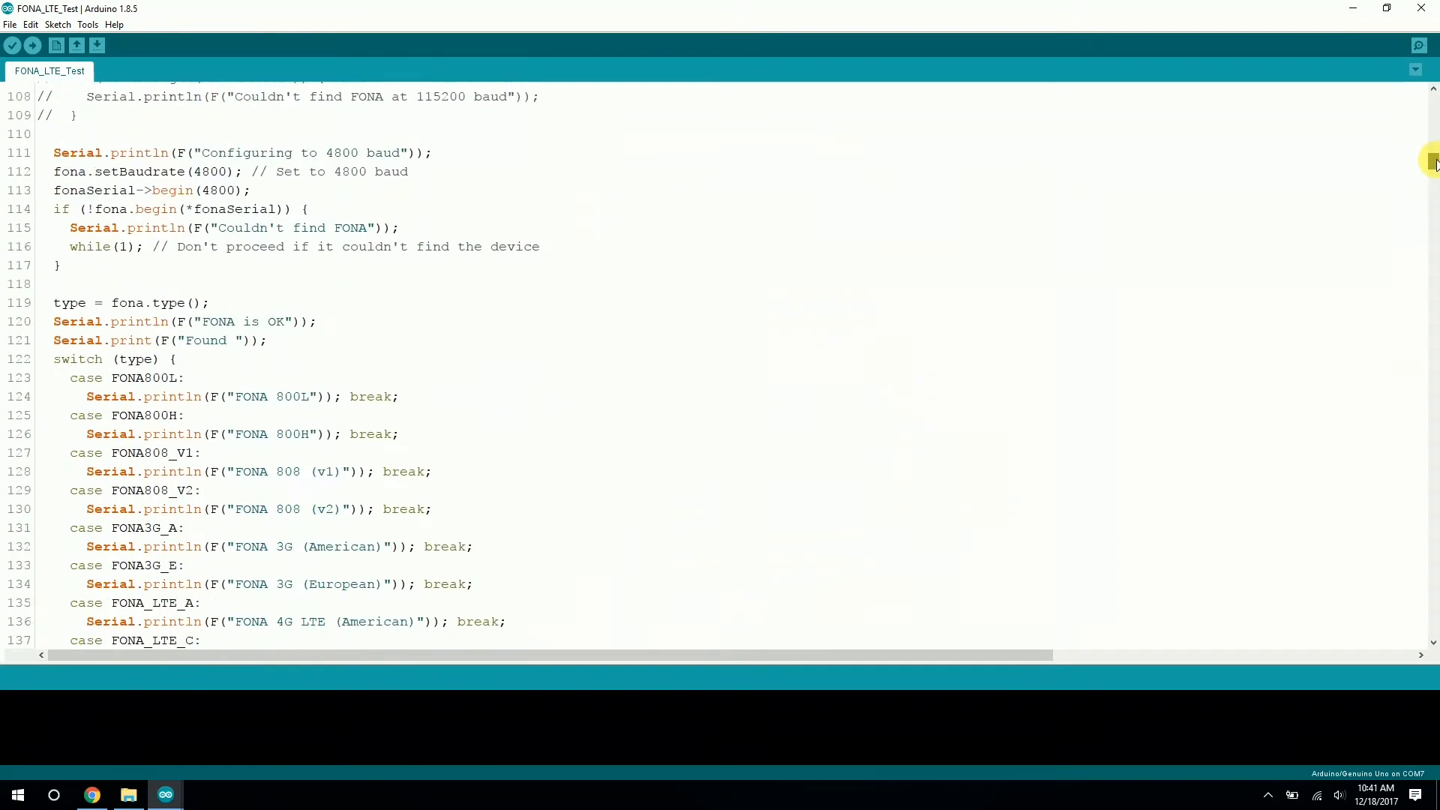
pyautogui.scroll(-3)
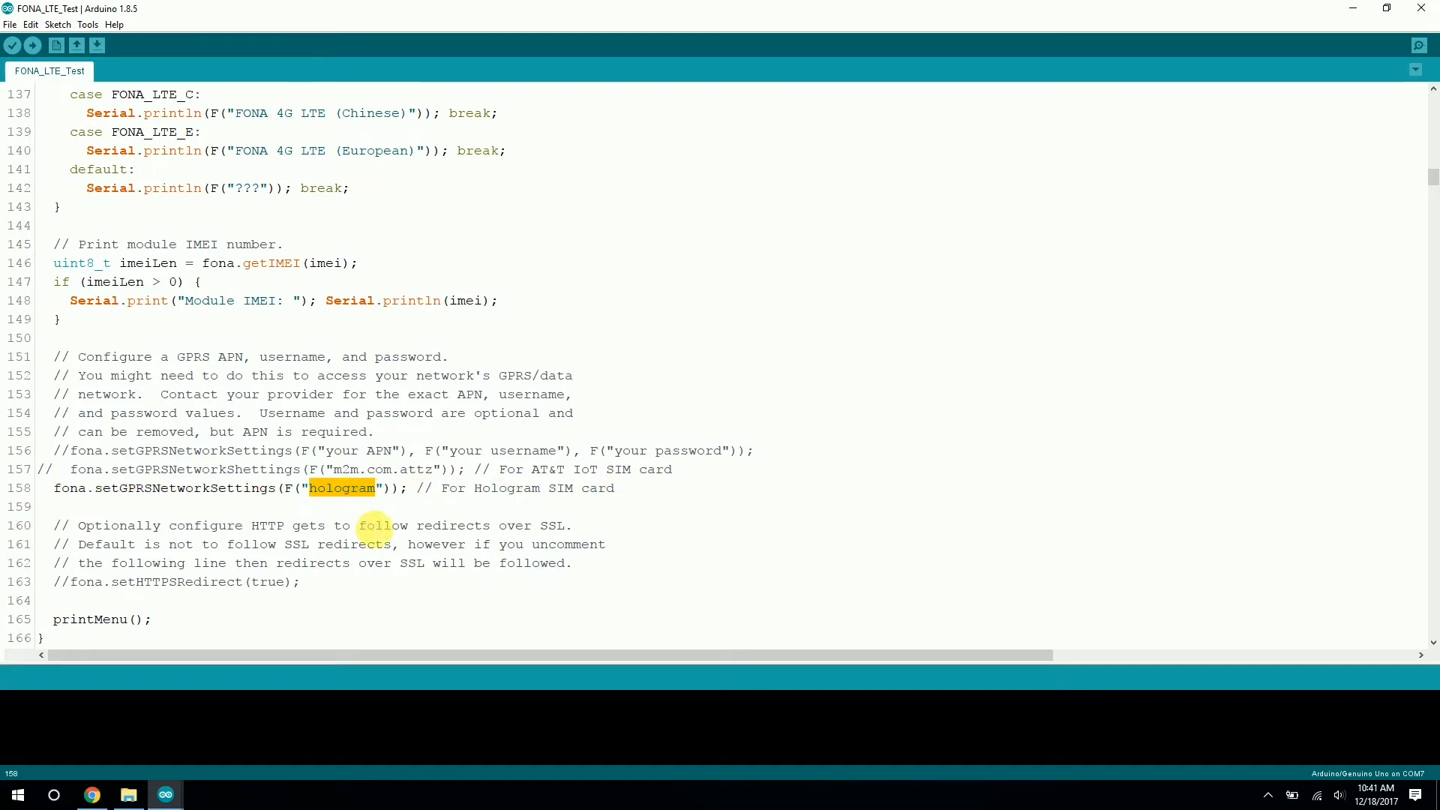
pyautogui.moveTo(546, 504)
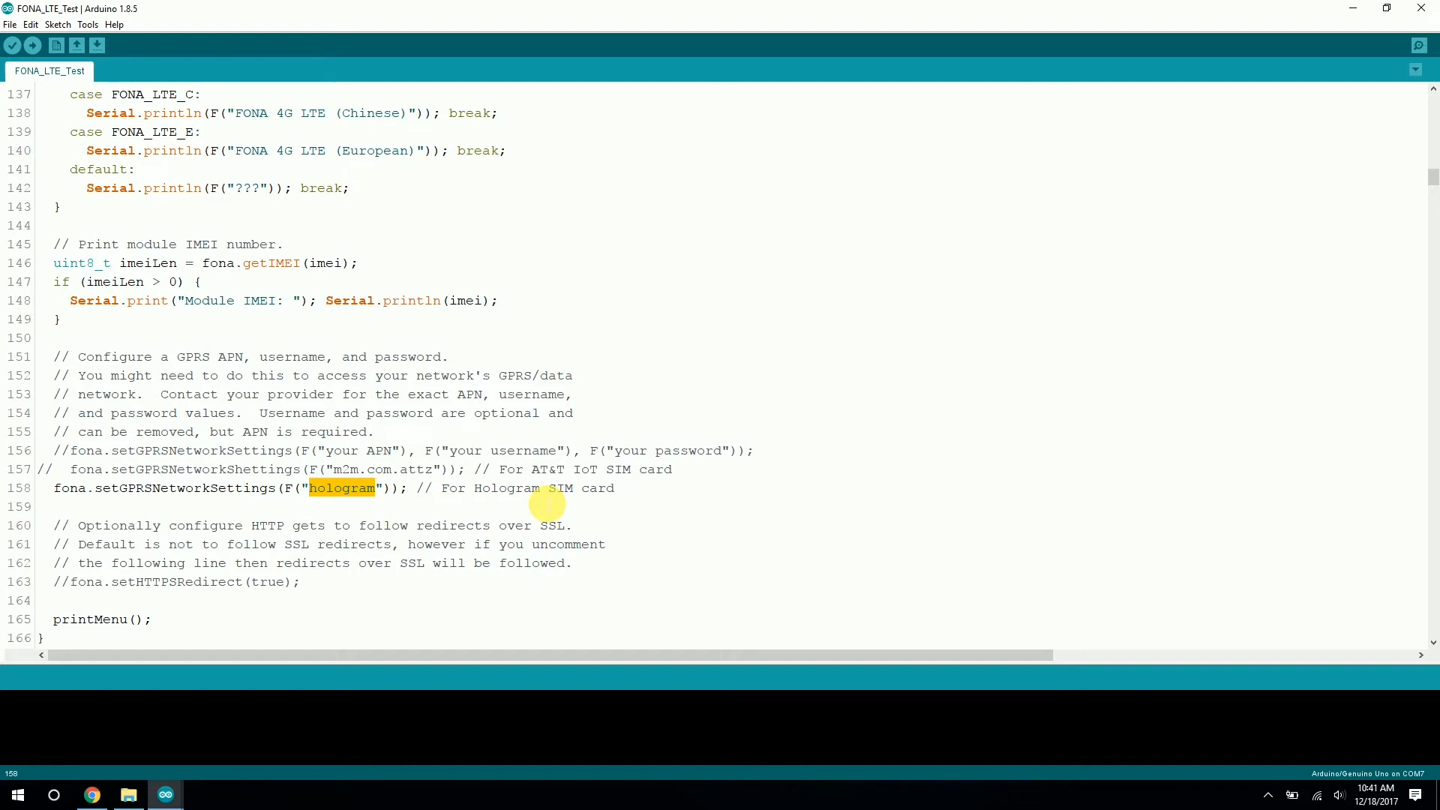
pyautogui.moveTo(363, 492)
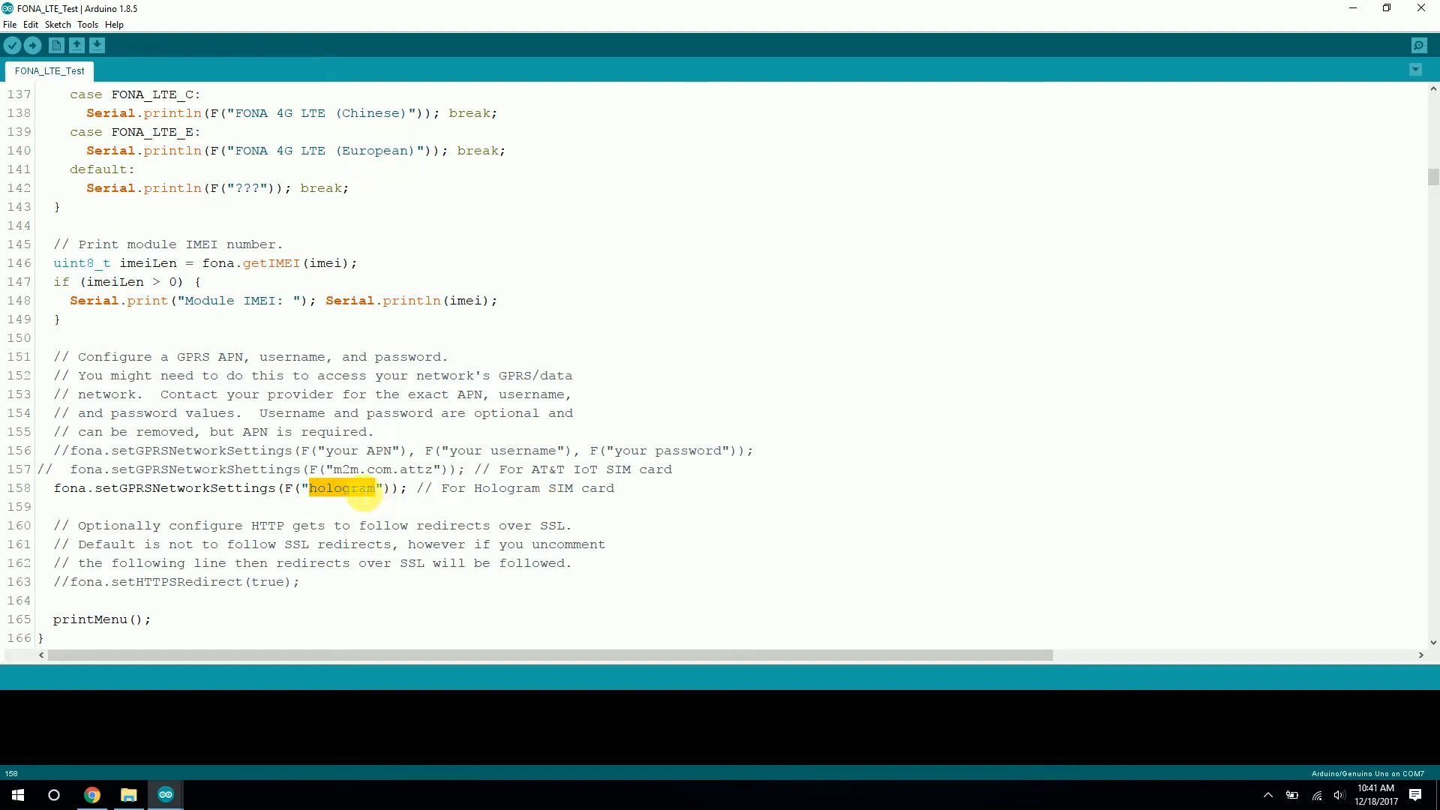
pyautogui.moveTo(526, 470)
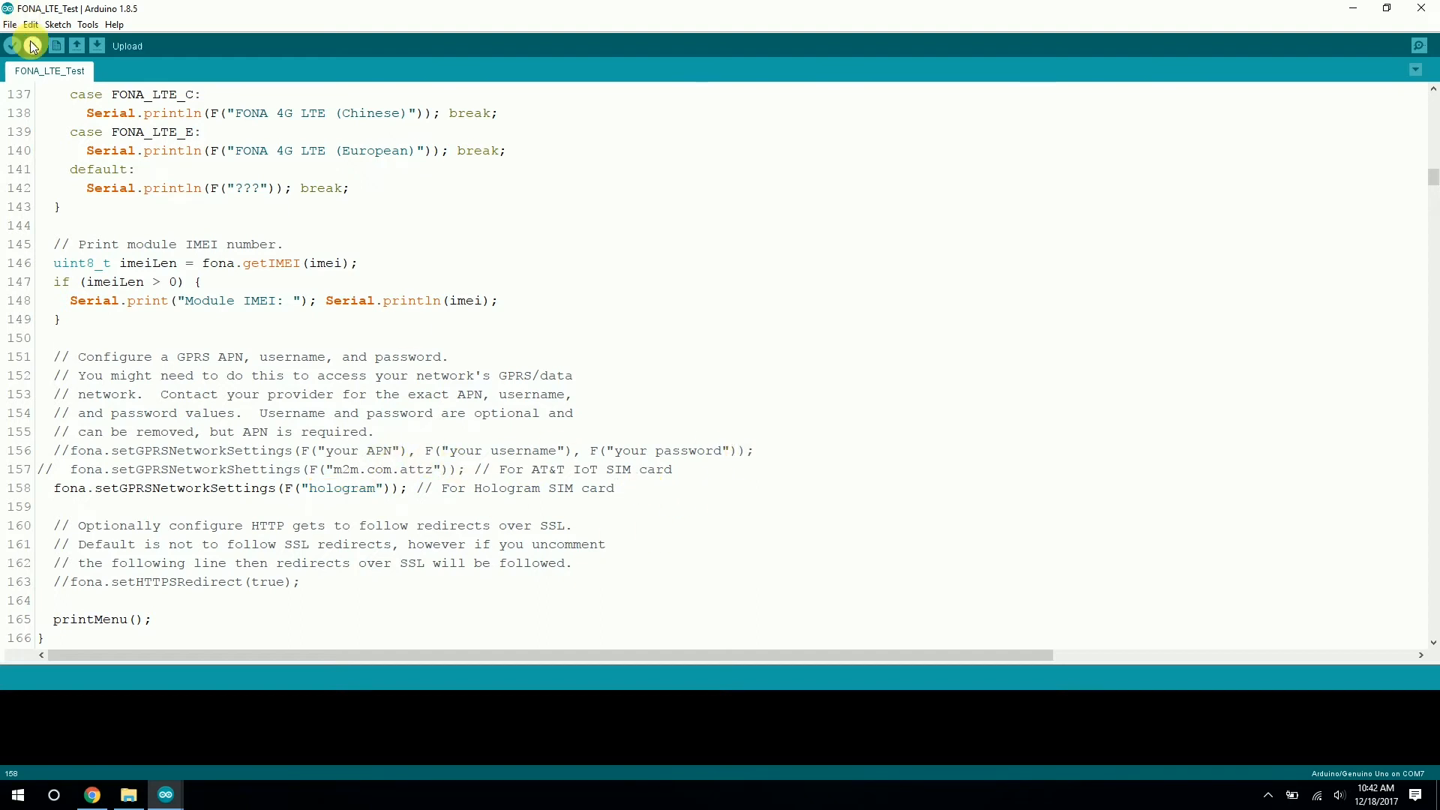
# Upload FONA_LTE_Test to the Uno after confirming the board and port settings unchanged.
pyautogui.click(87, 24)
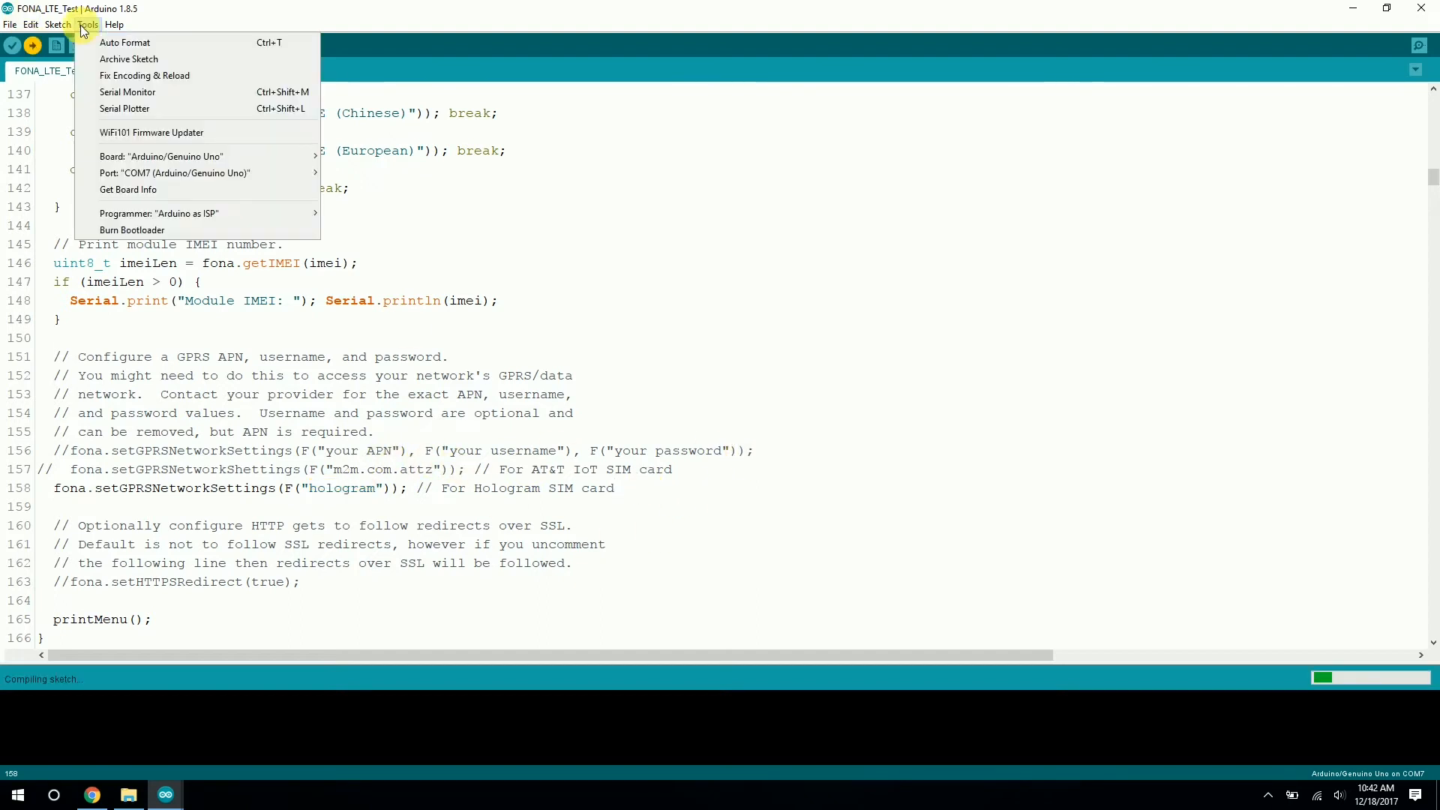
pyautogui.click(160, 156)
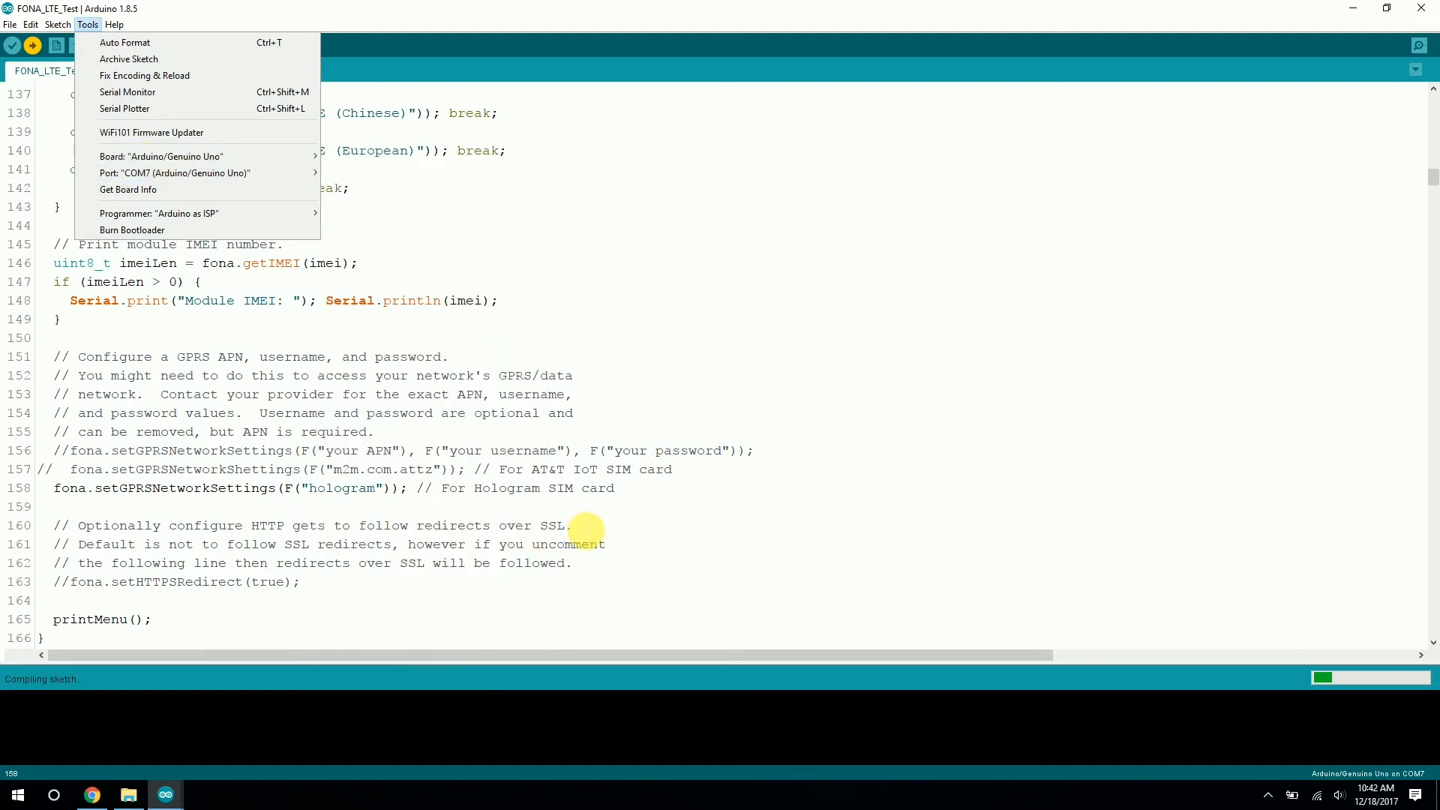
pyautogui.click(655, 492)
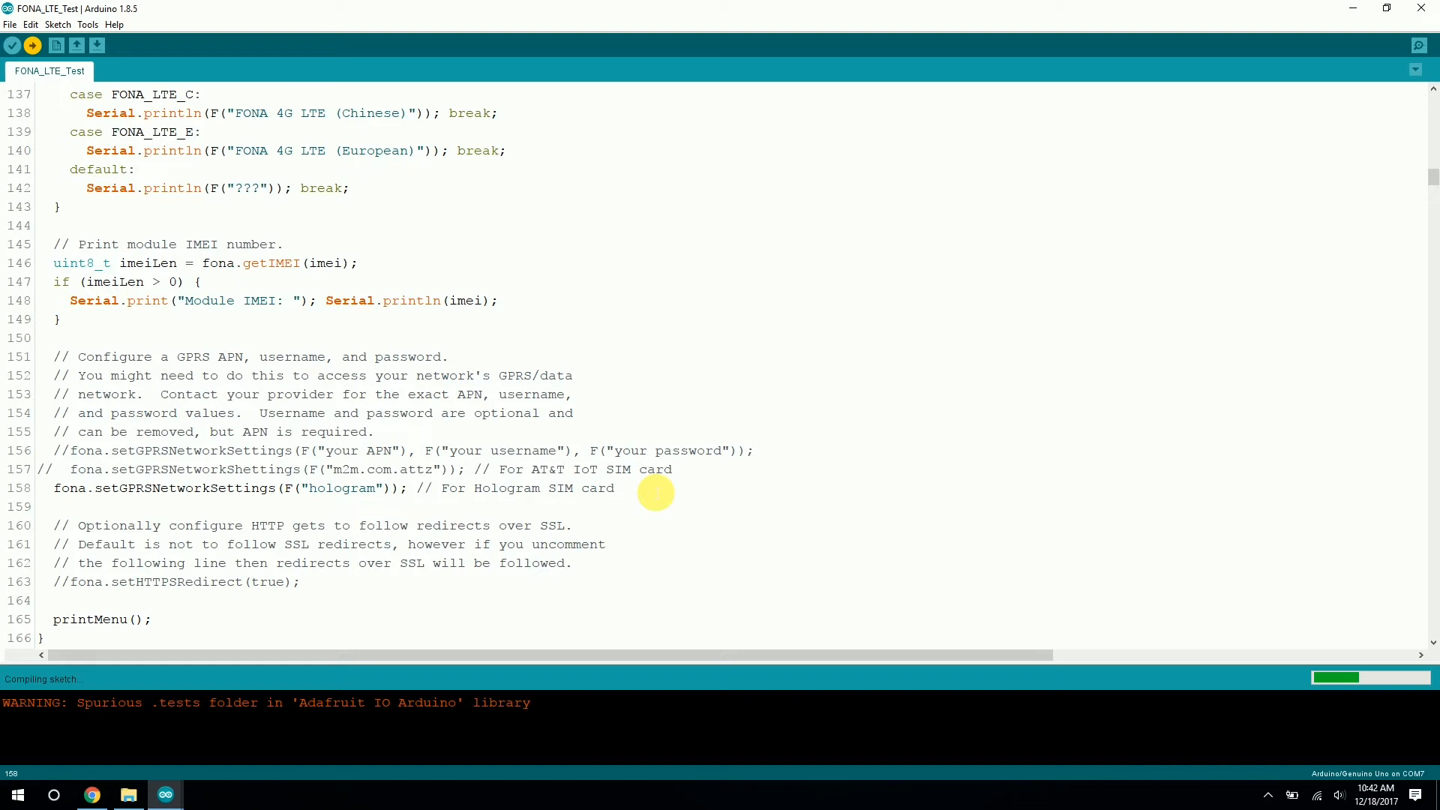
pyautogui.moveTo(720, 498)
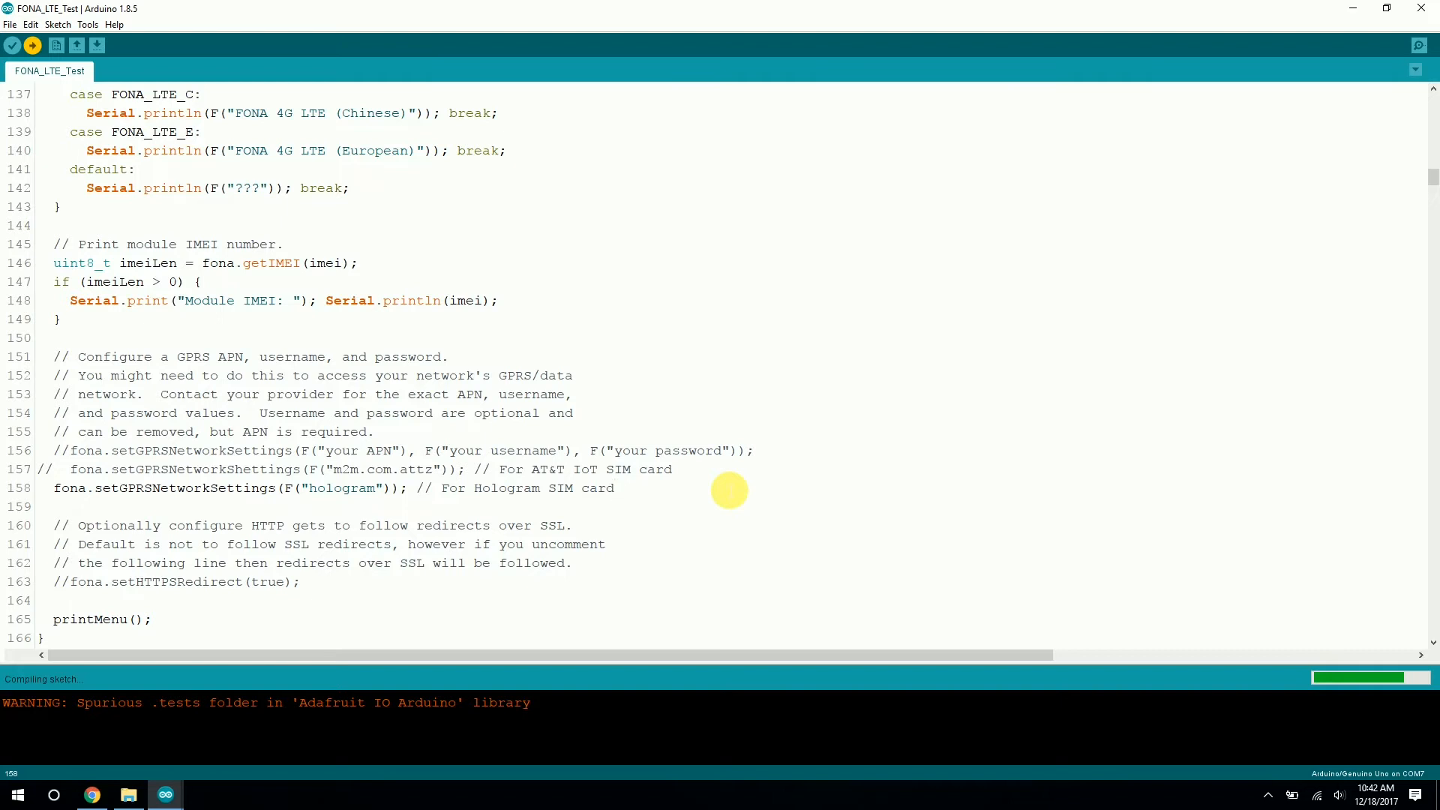
pyautogui.moveTo(744, 512)
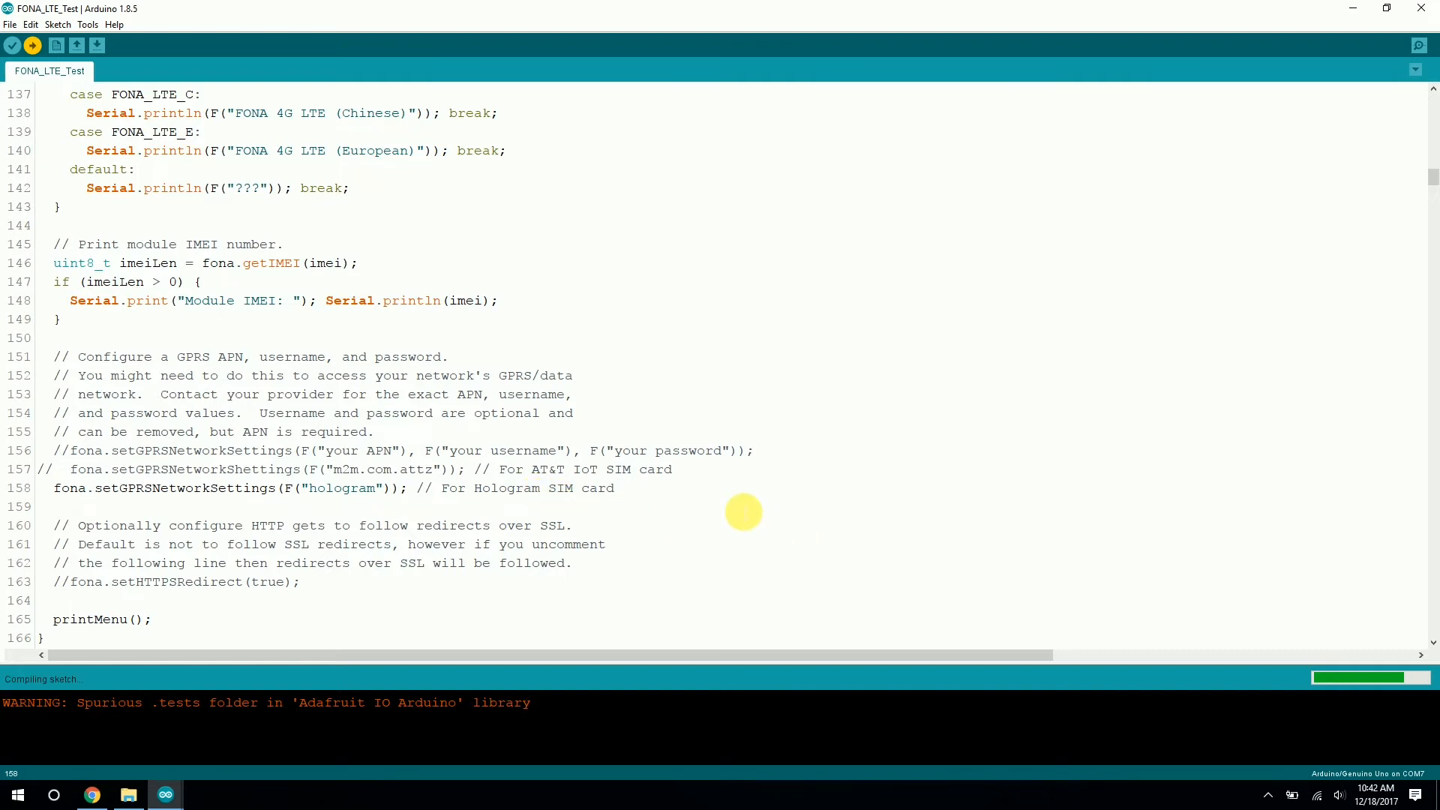
pyautogui.moveTo(1289, 372)
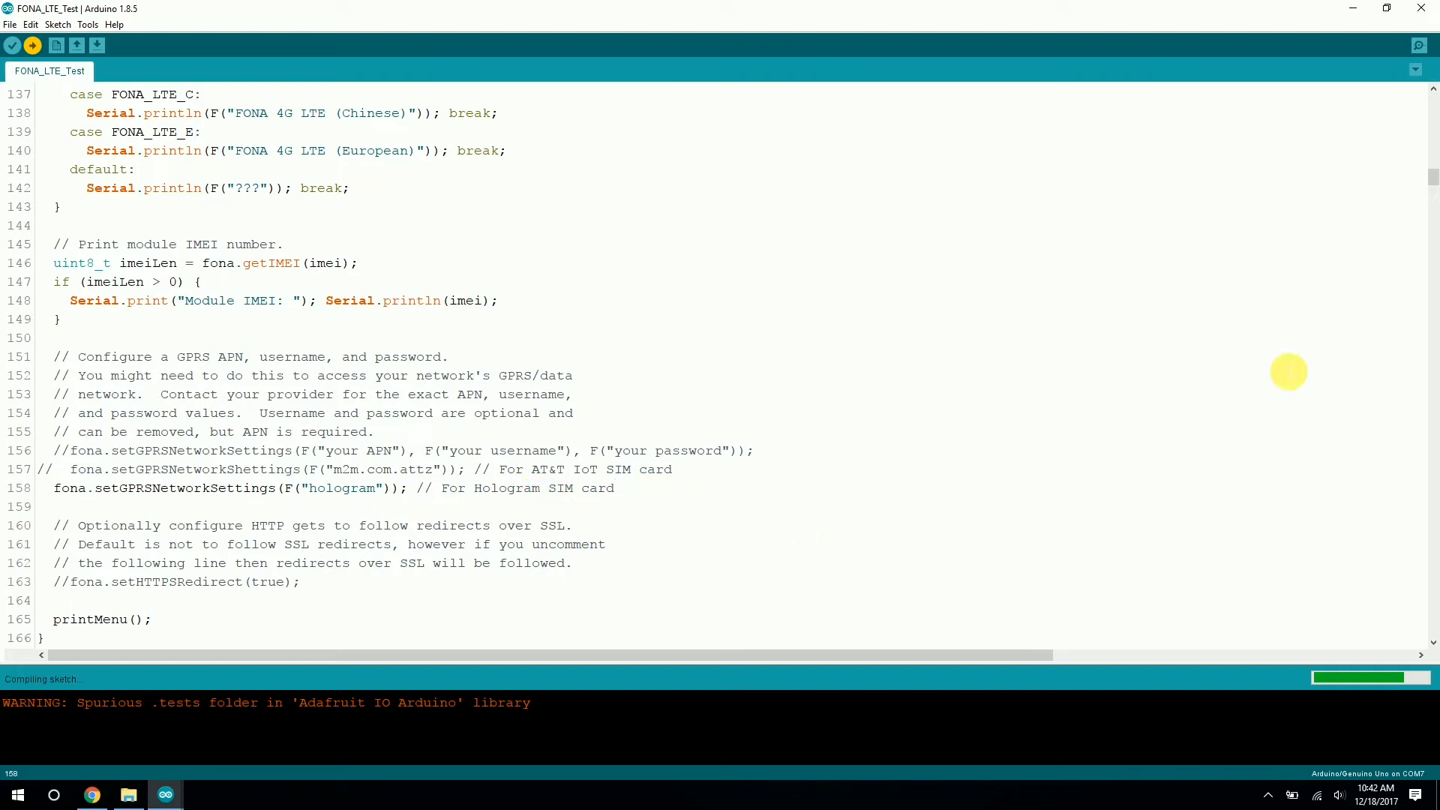
pyautogui.moveTo(1430, 188)
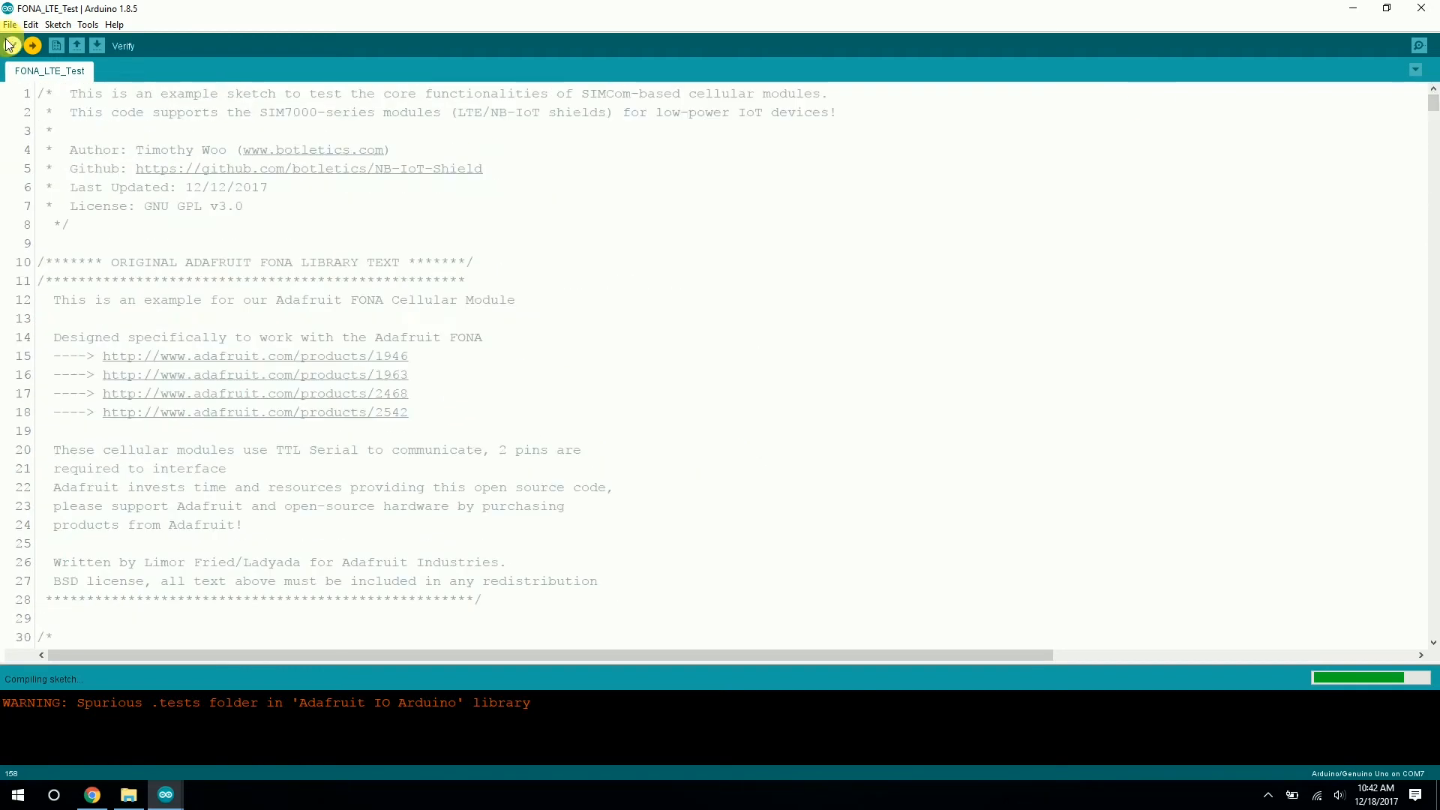
pyautogui.click(89, 24)
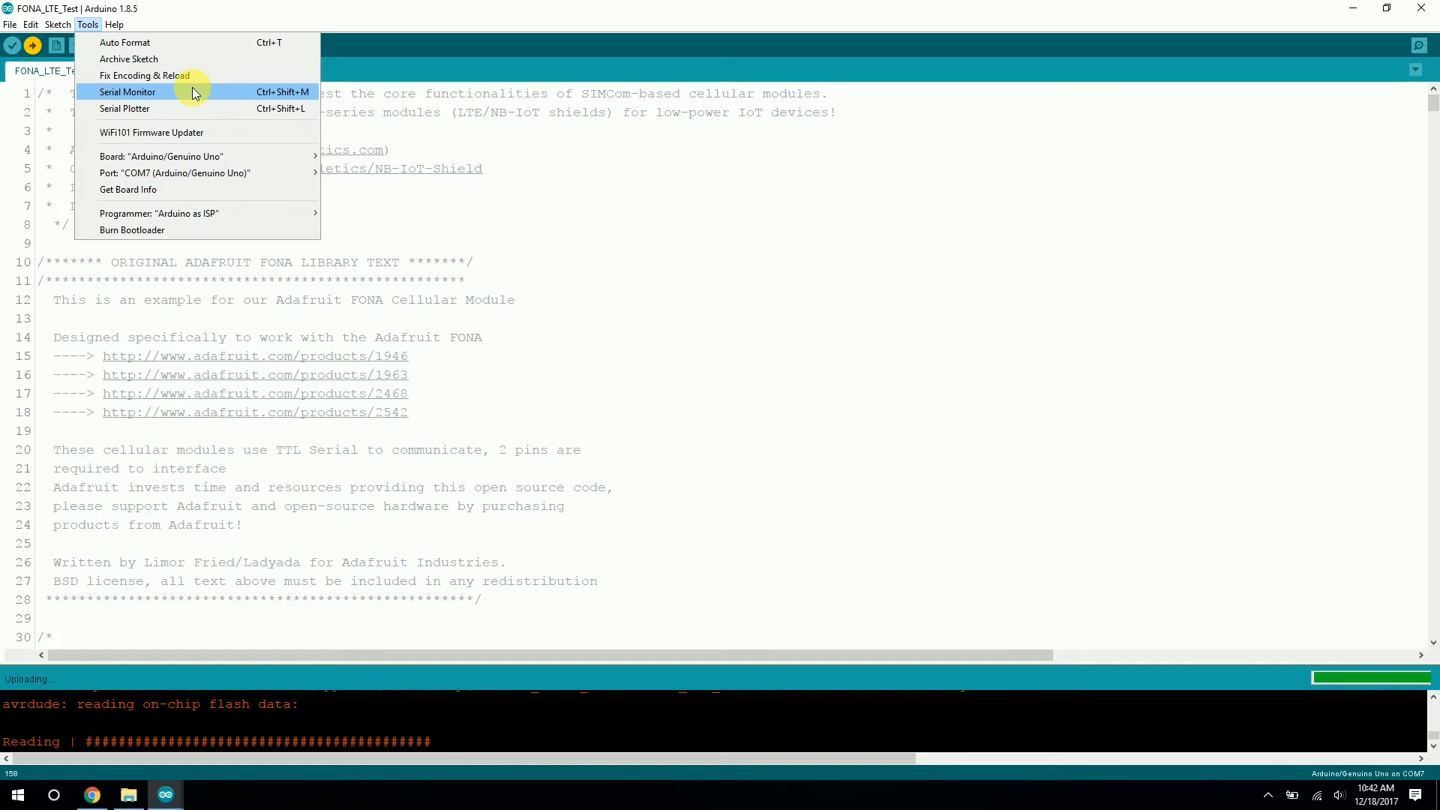
# Read the Serial Monitor startup log: FONA 4G LTE module found, IMEI and command menu.
pyautogui.click(126, 92)
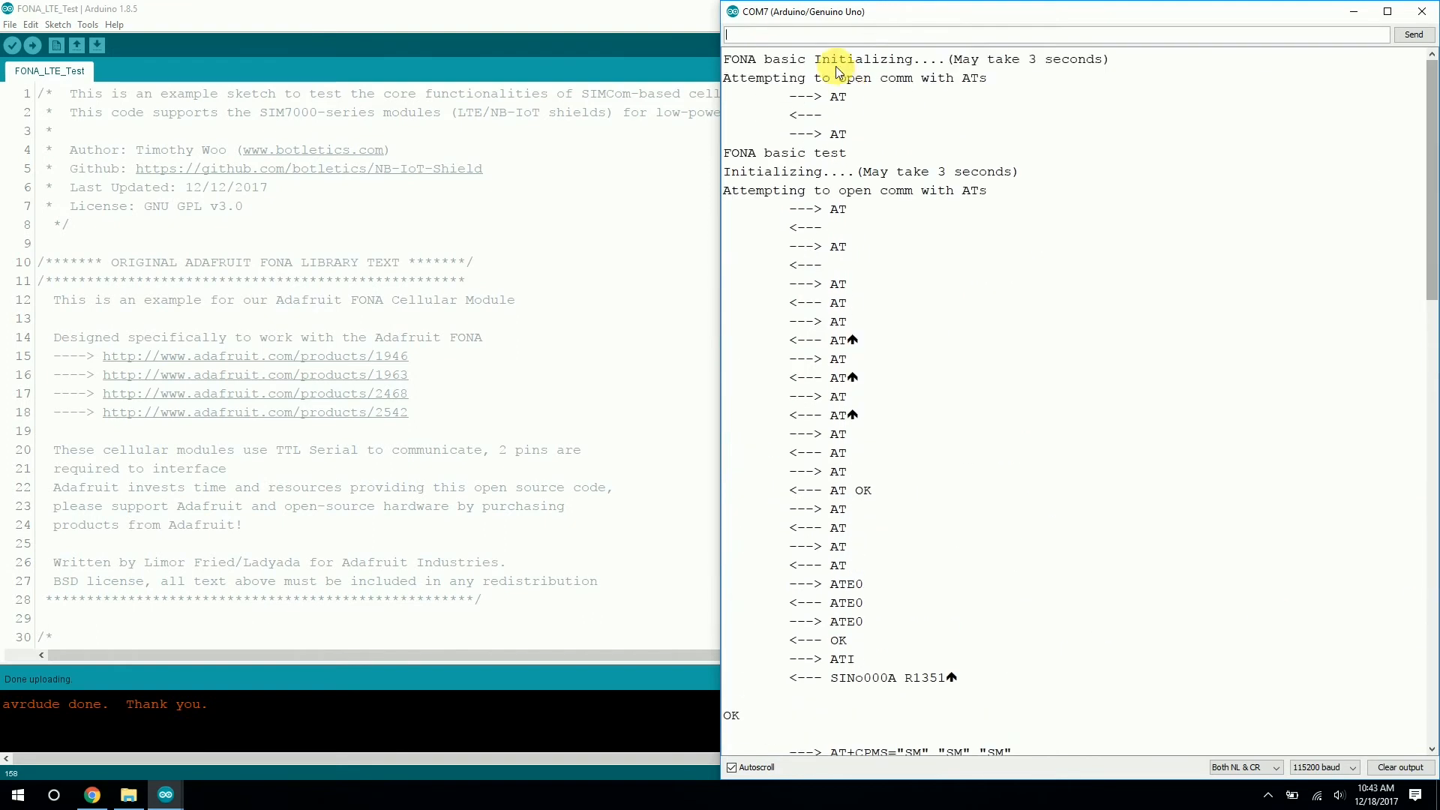
pyautogui.moveTo(963, 356)
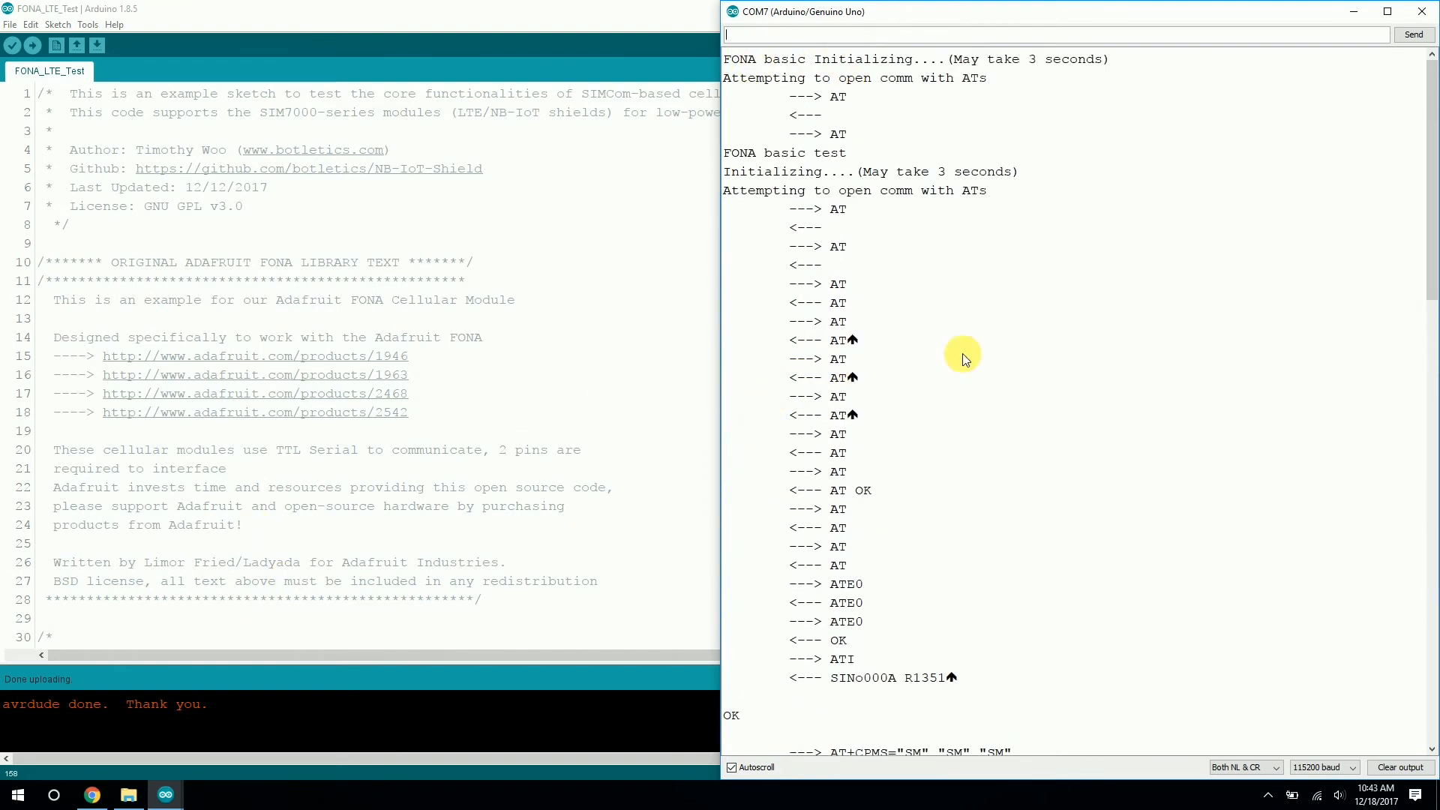
pyautogui.moveTo(986, 439)
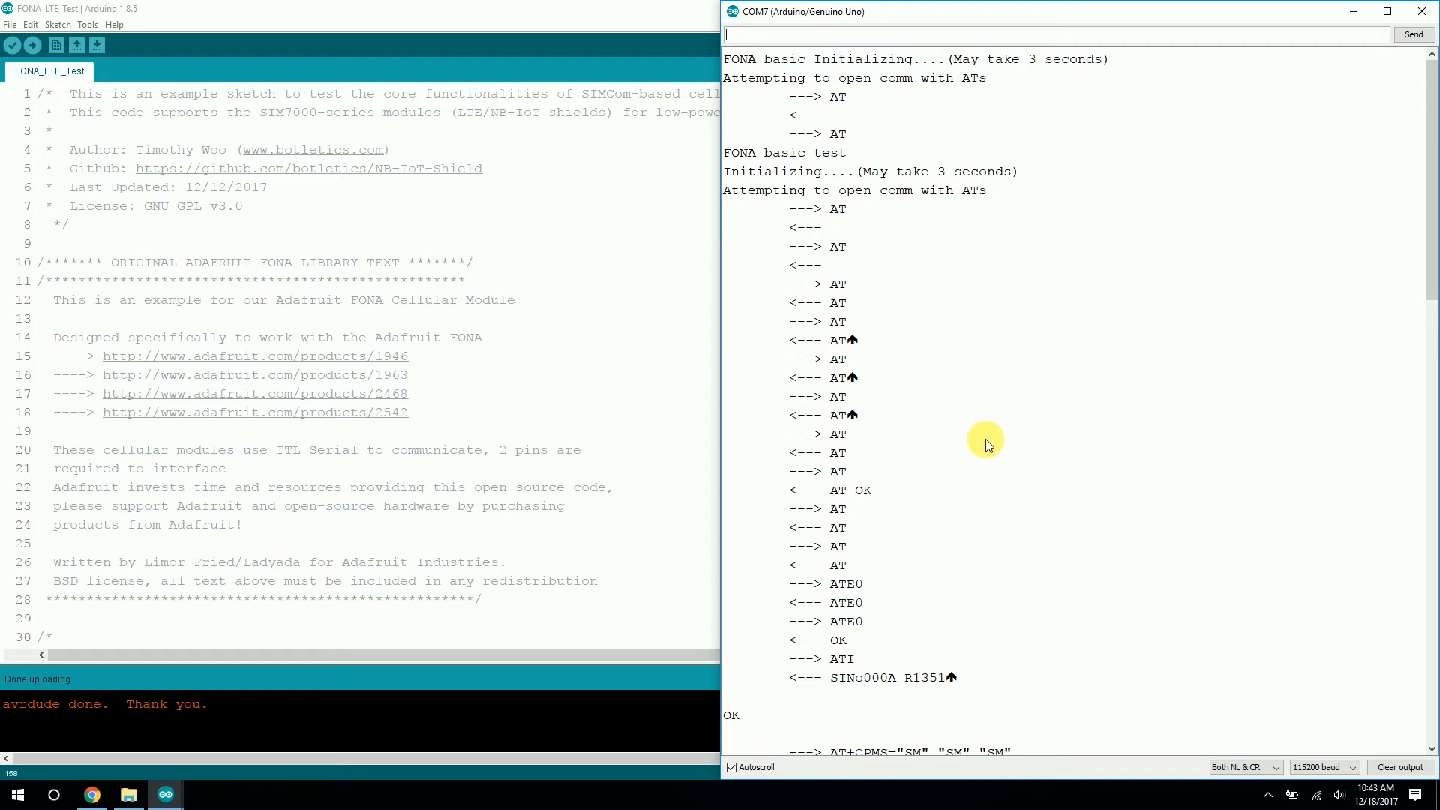
pyautogui.moveTo(990, 450)
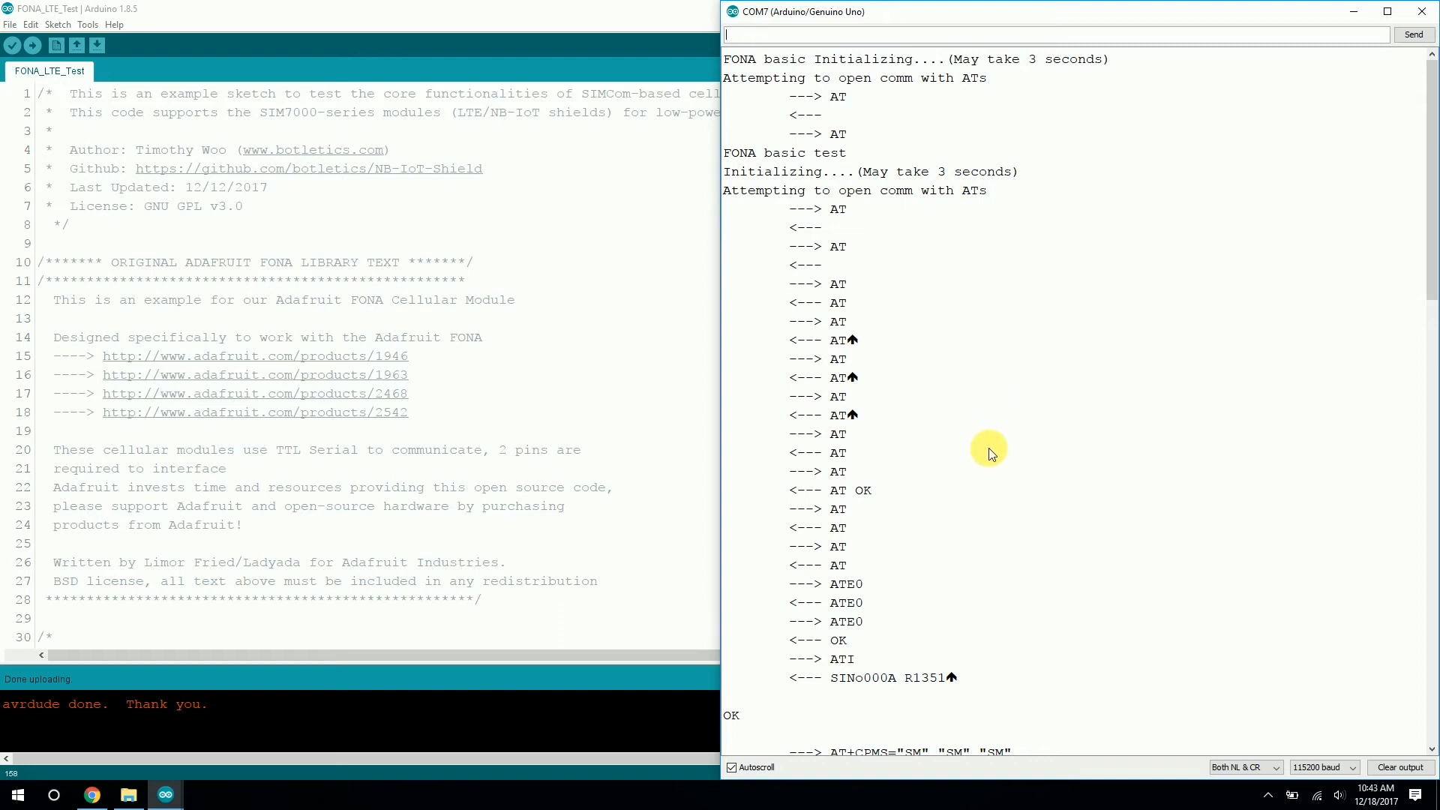
pyautogui.moveTo(982, 474)
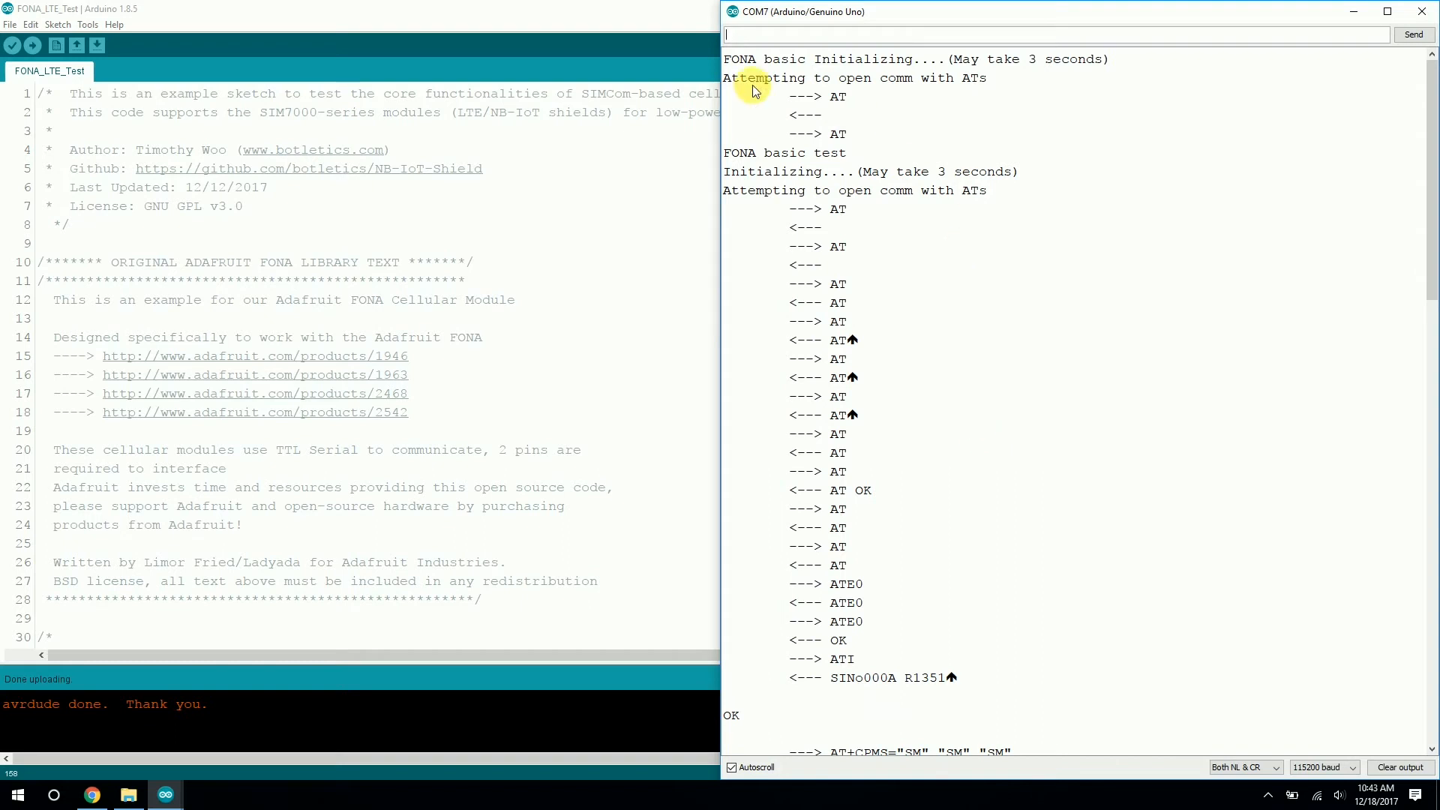
pyautogui.moveTo(809, 101)
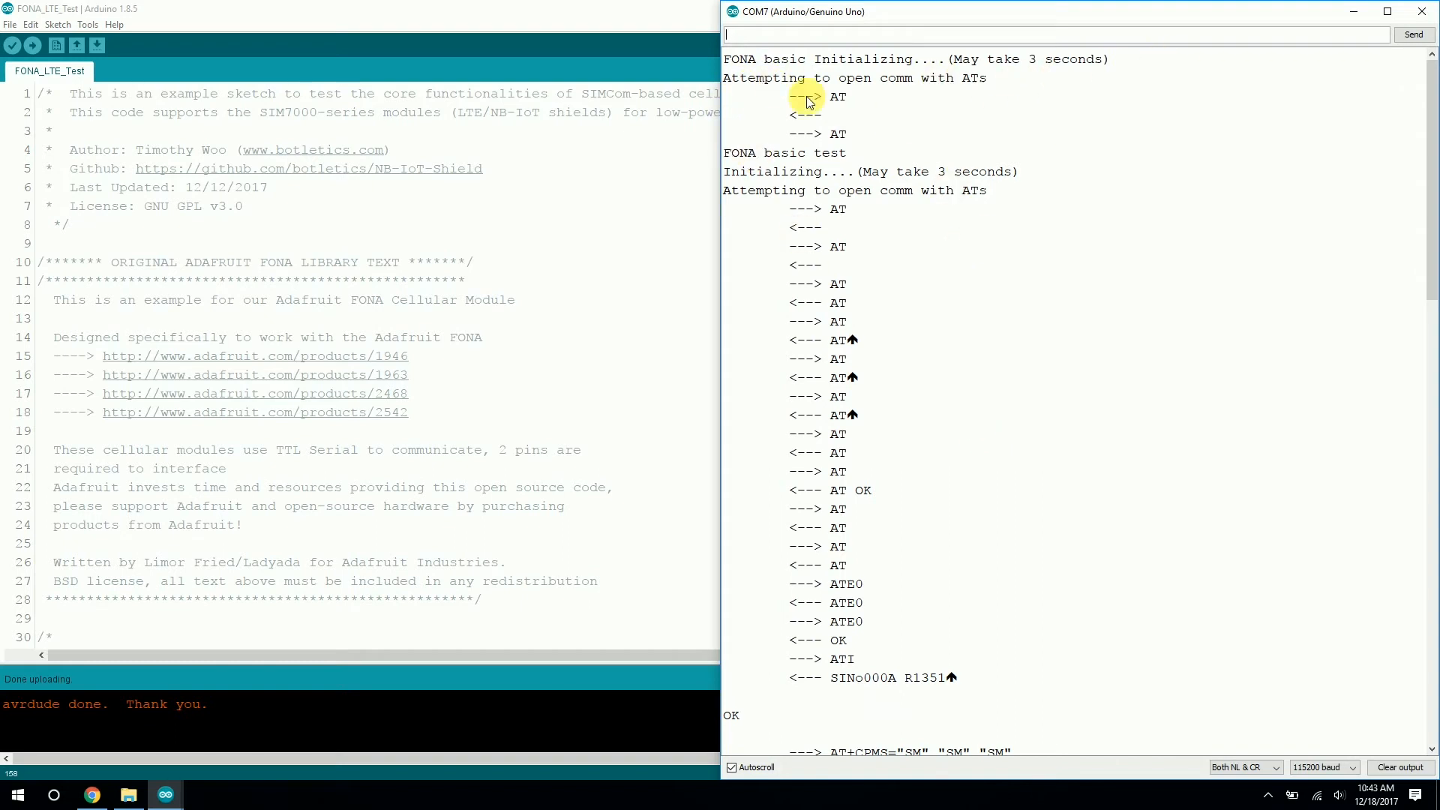
pyautogui.moveTo(820, 179)
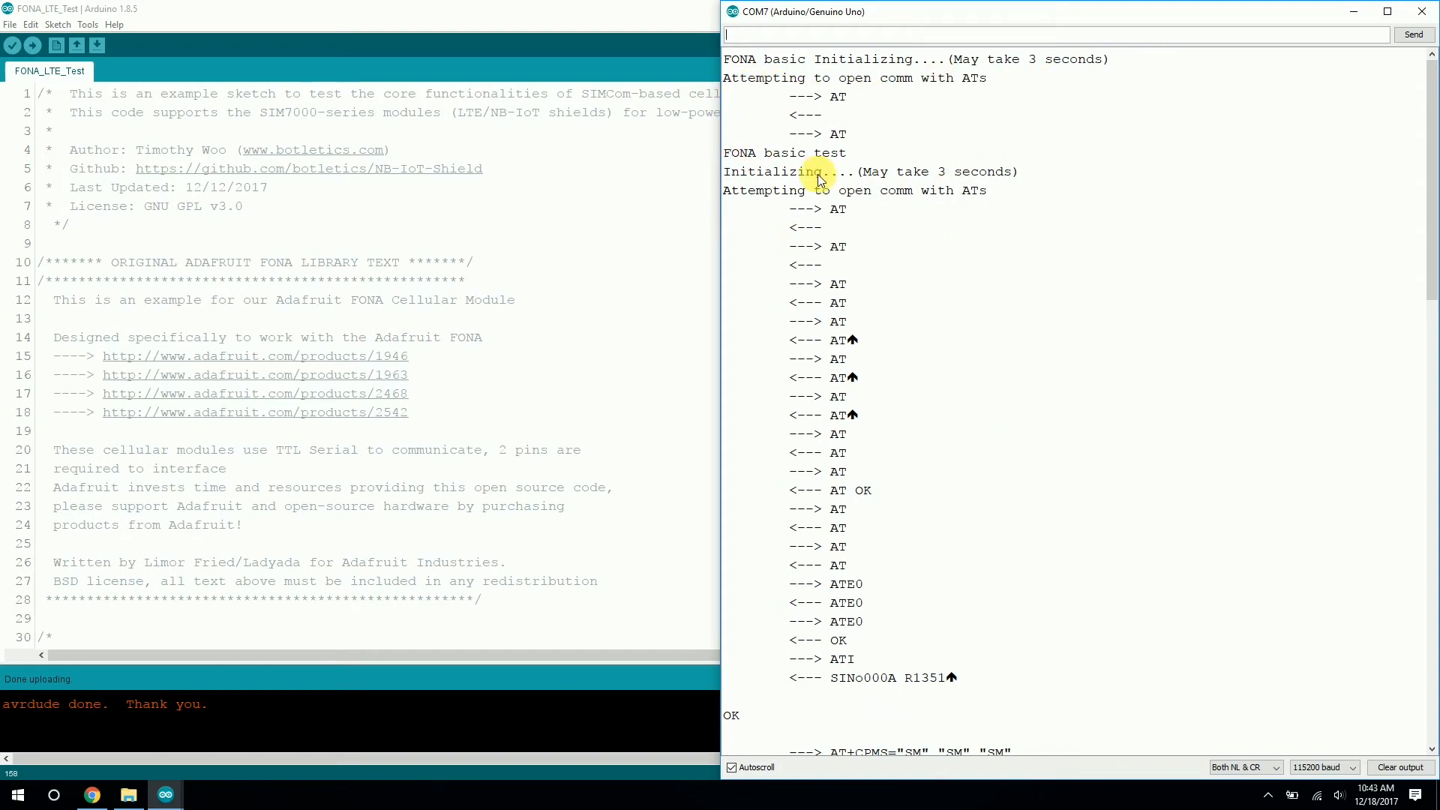
pyautogui.scroll(-3)
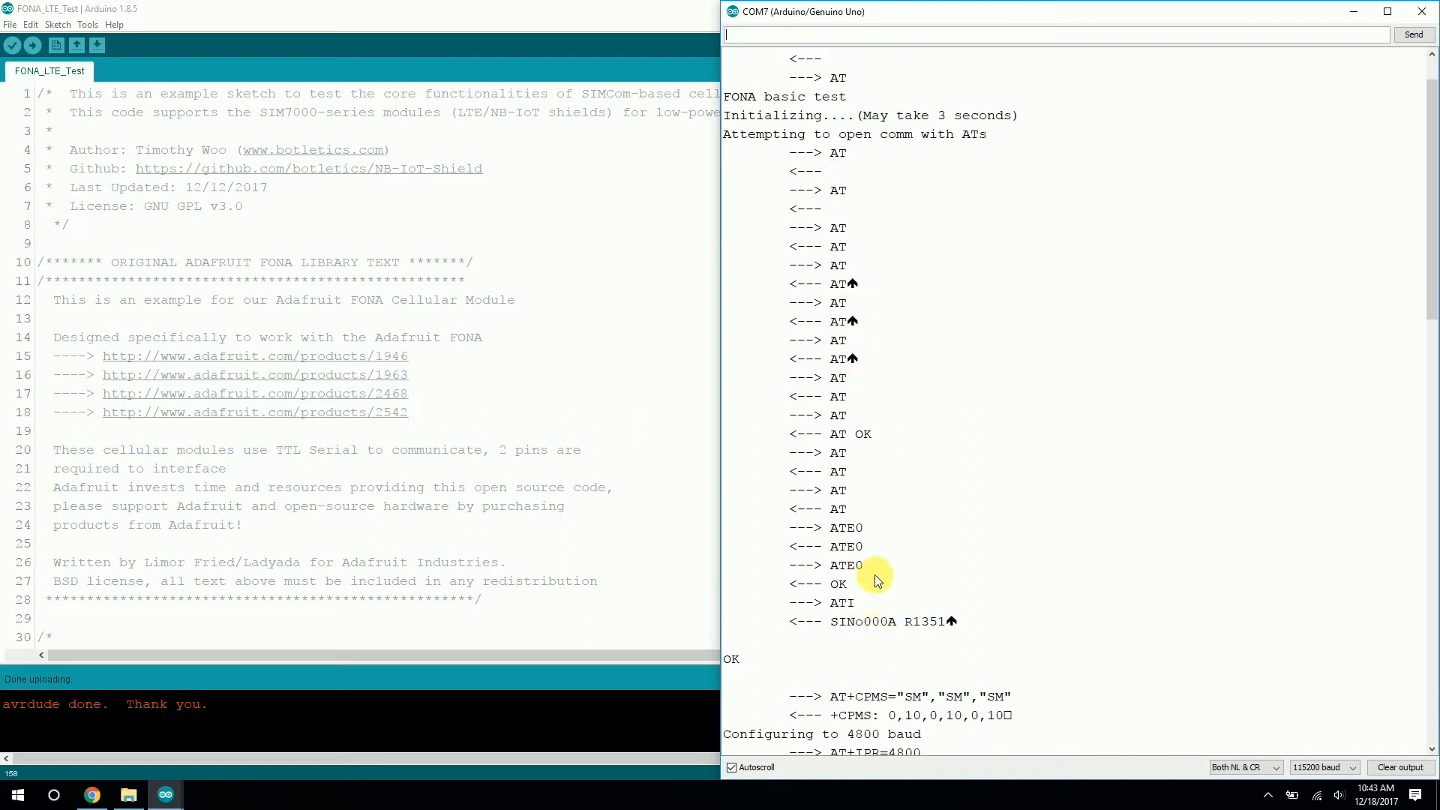
pyautogui.scroll(-3)
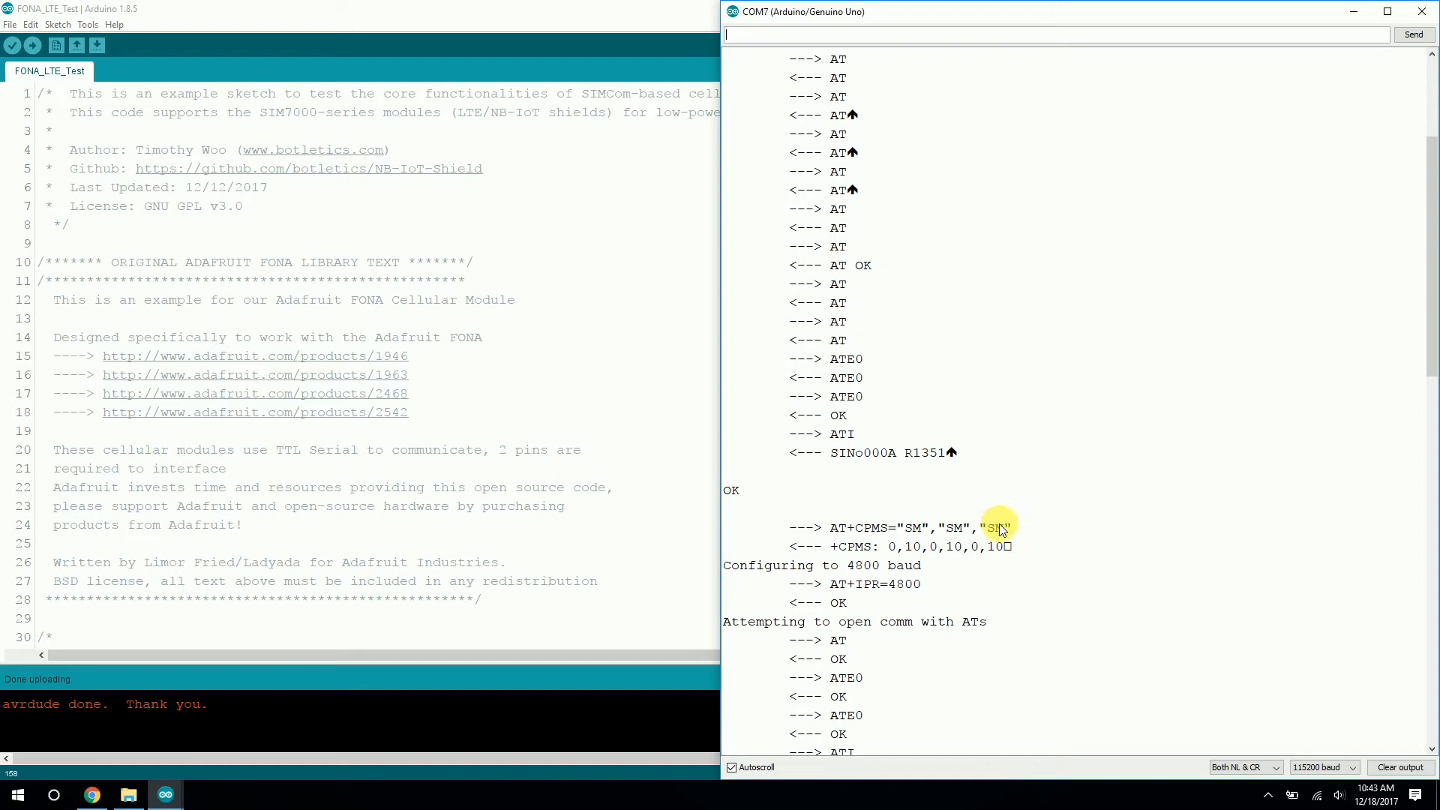
pyautogui.moveTo(953, 456)
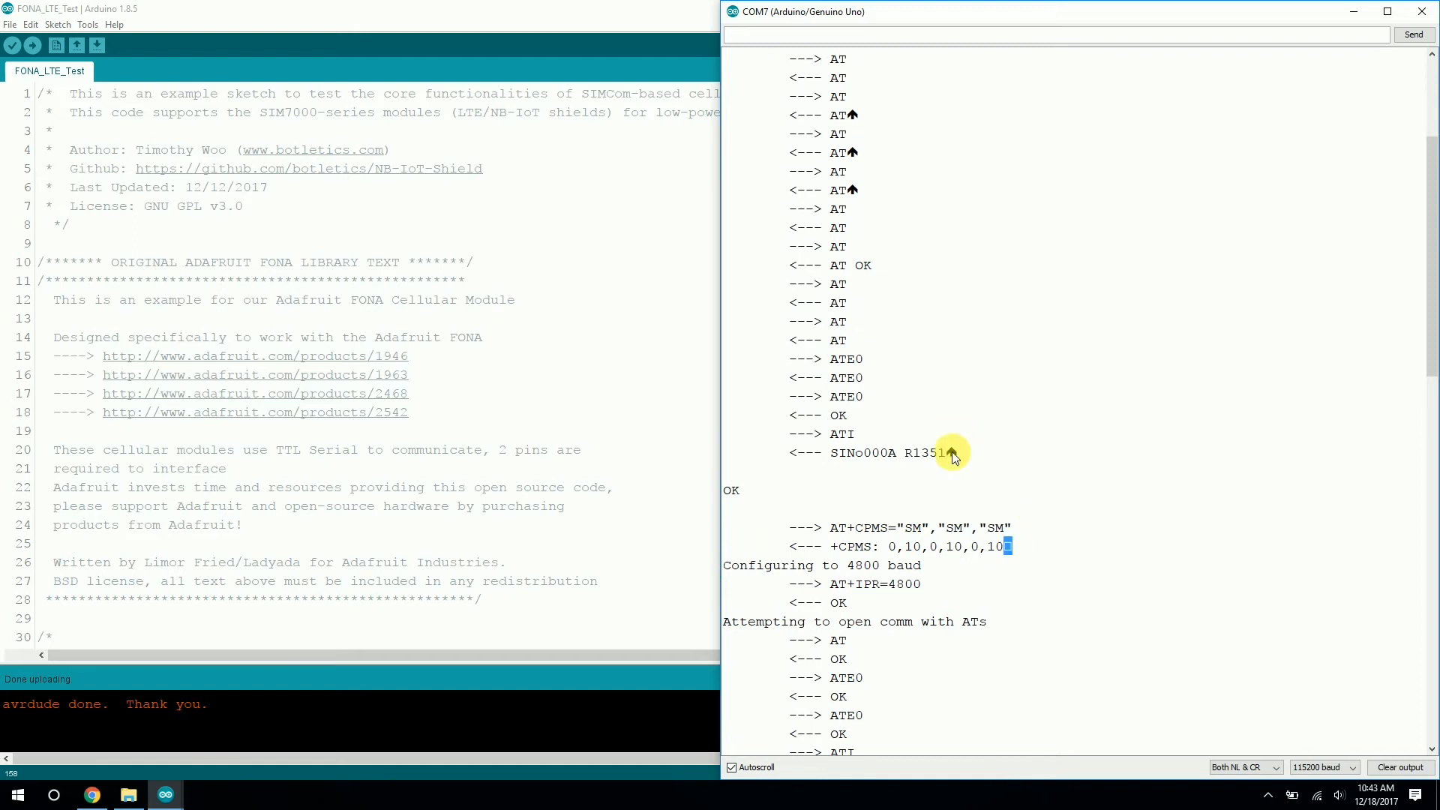
pyautogui.doubleClick(849, 452)
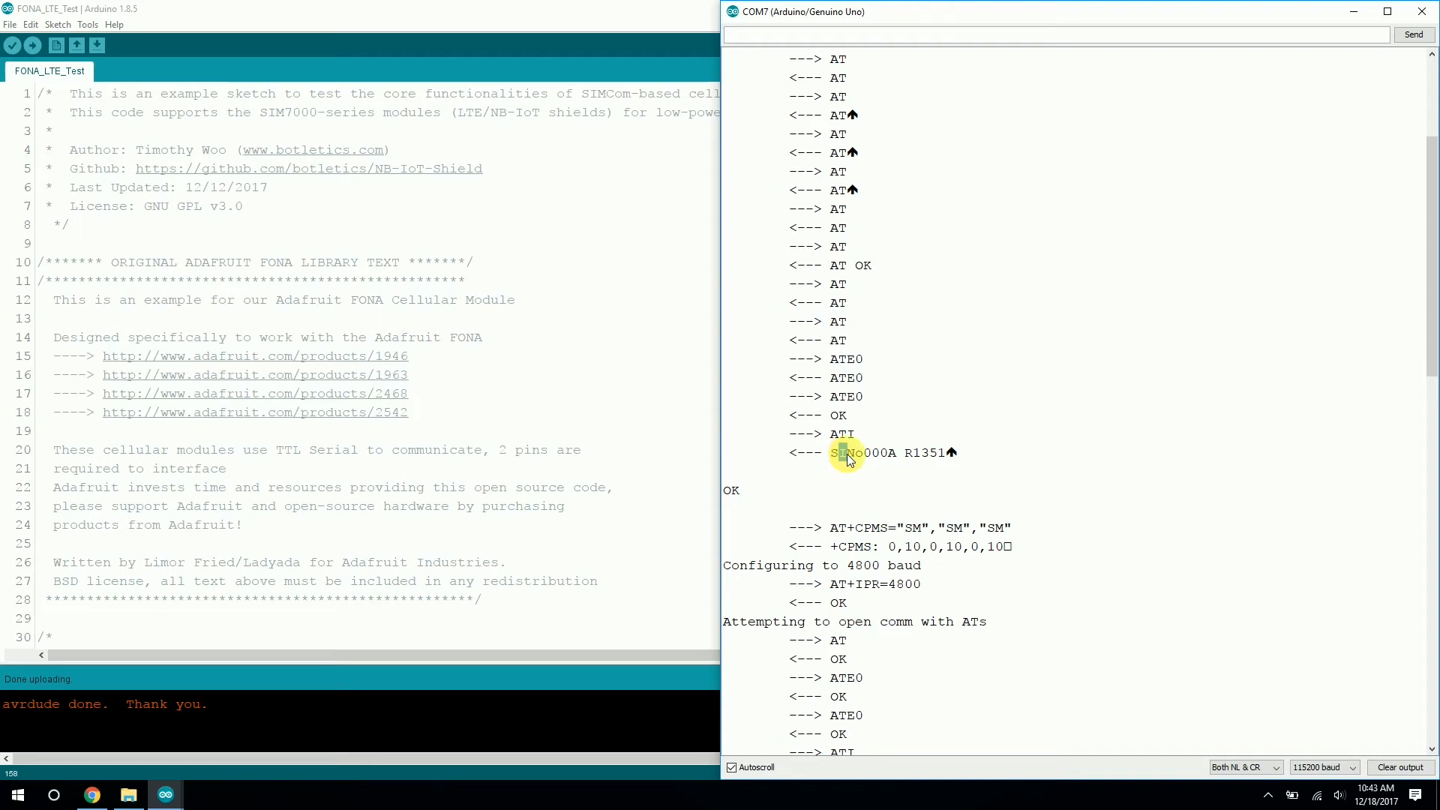
pyautogui.moveTo(871, 444)
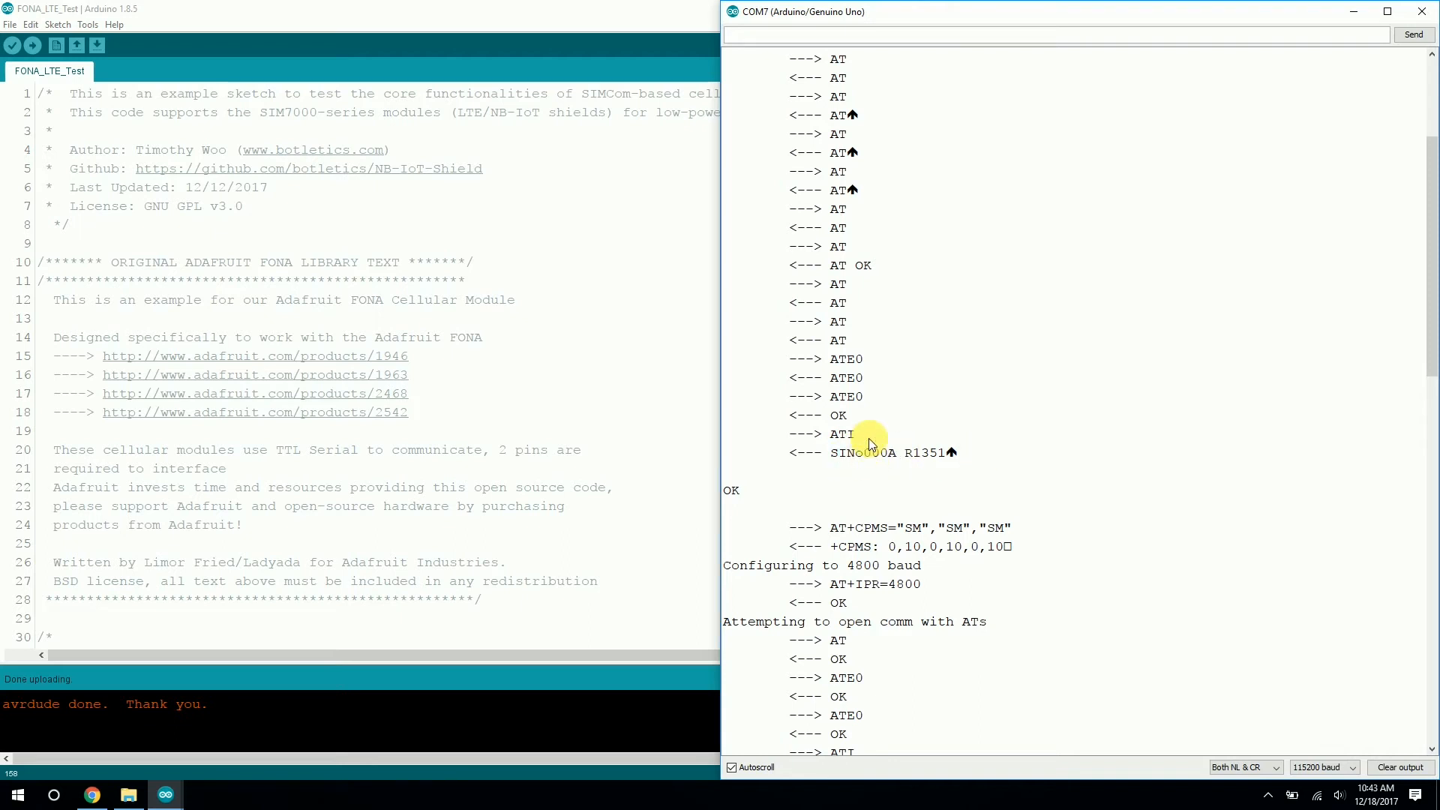
pyautogui.scroll(-3)
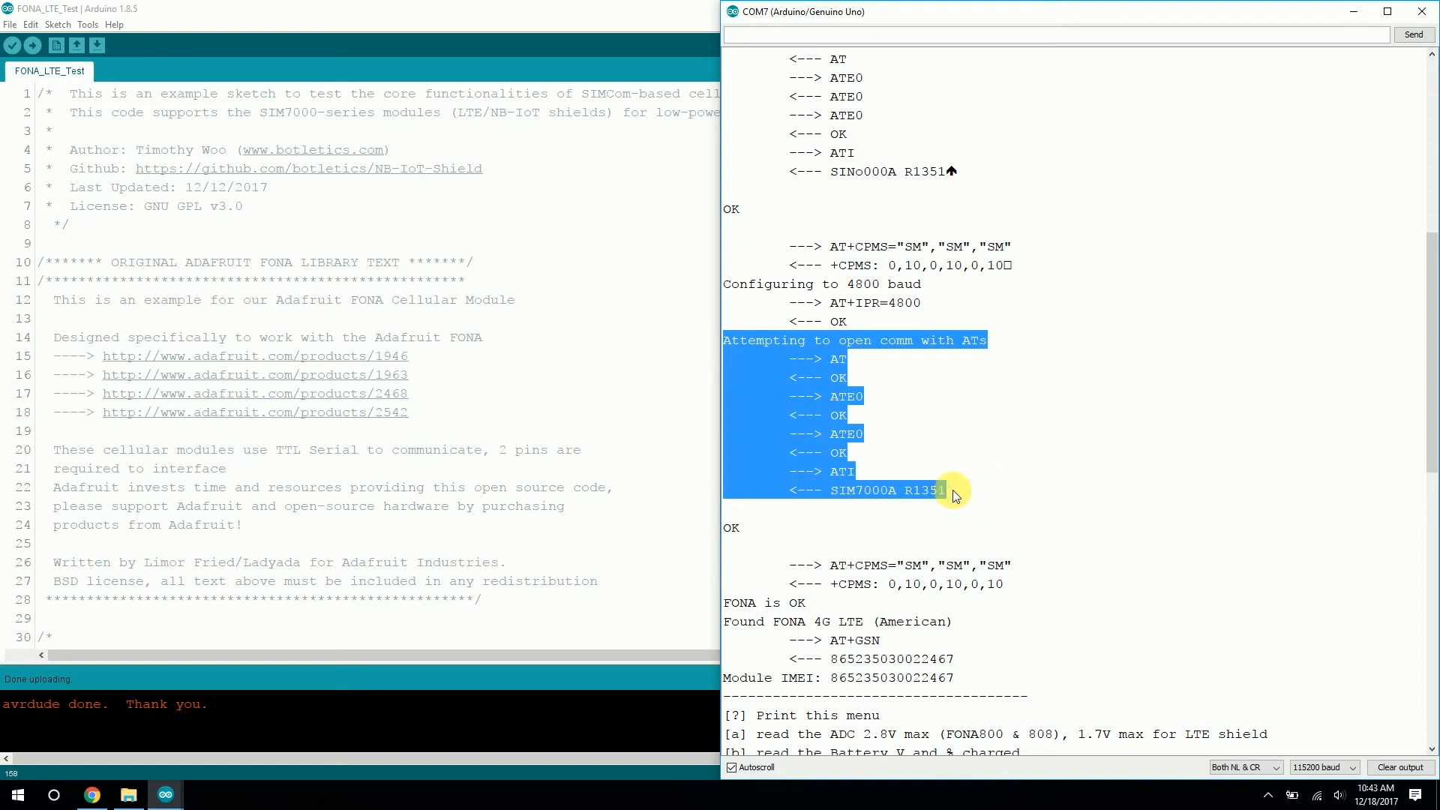
pyautogui.scroll(-3)
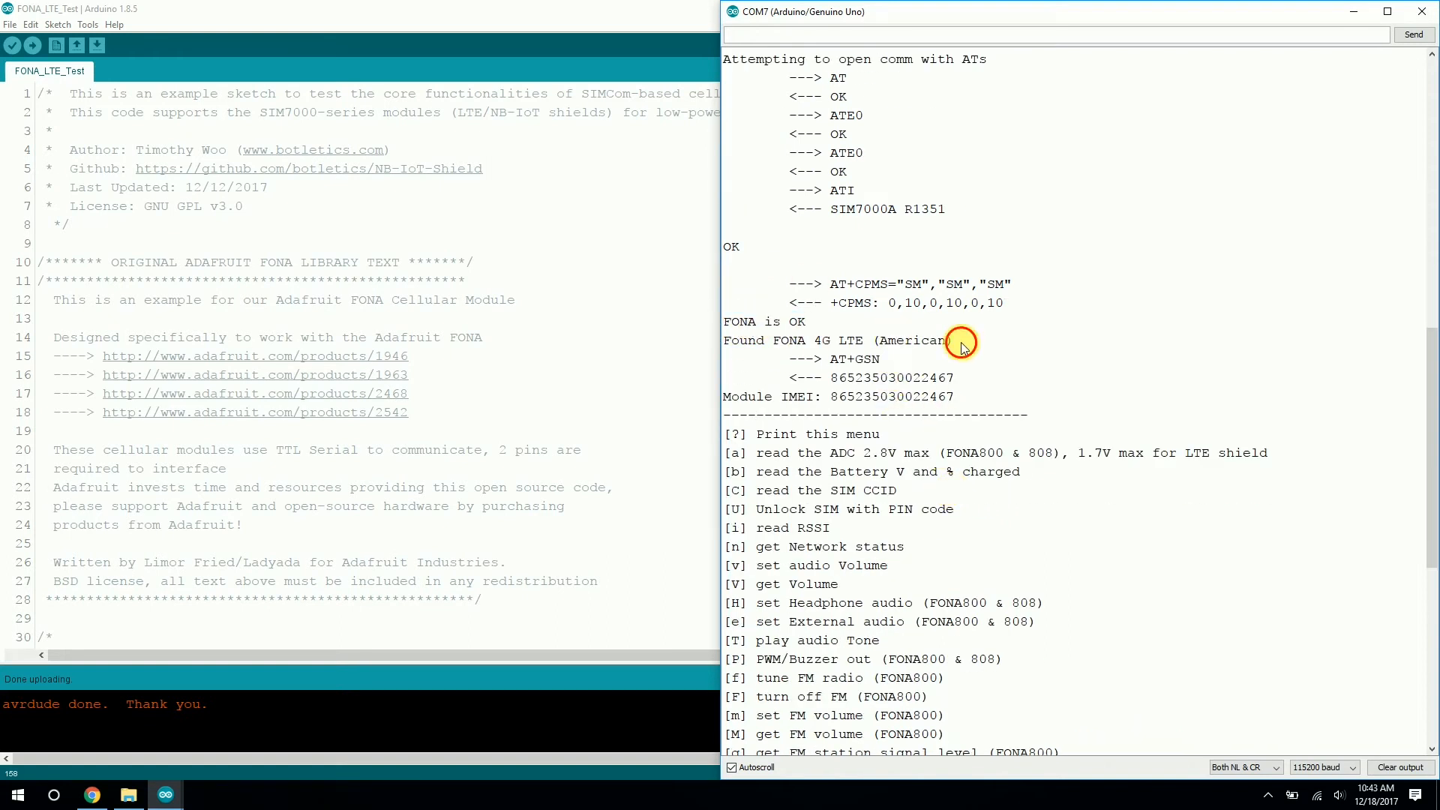
pyautogui.doubleClick(864, 340)
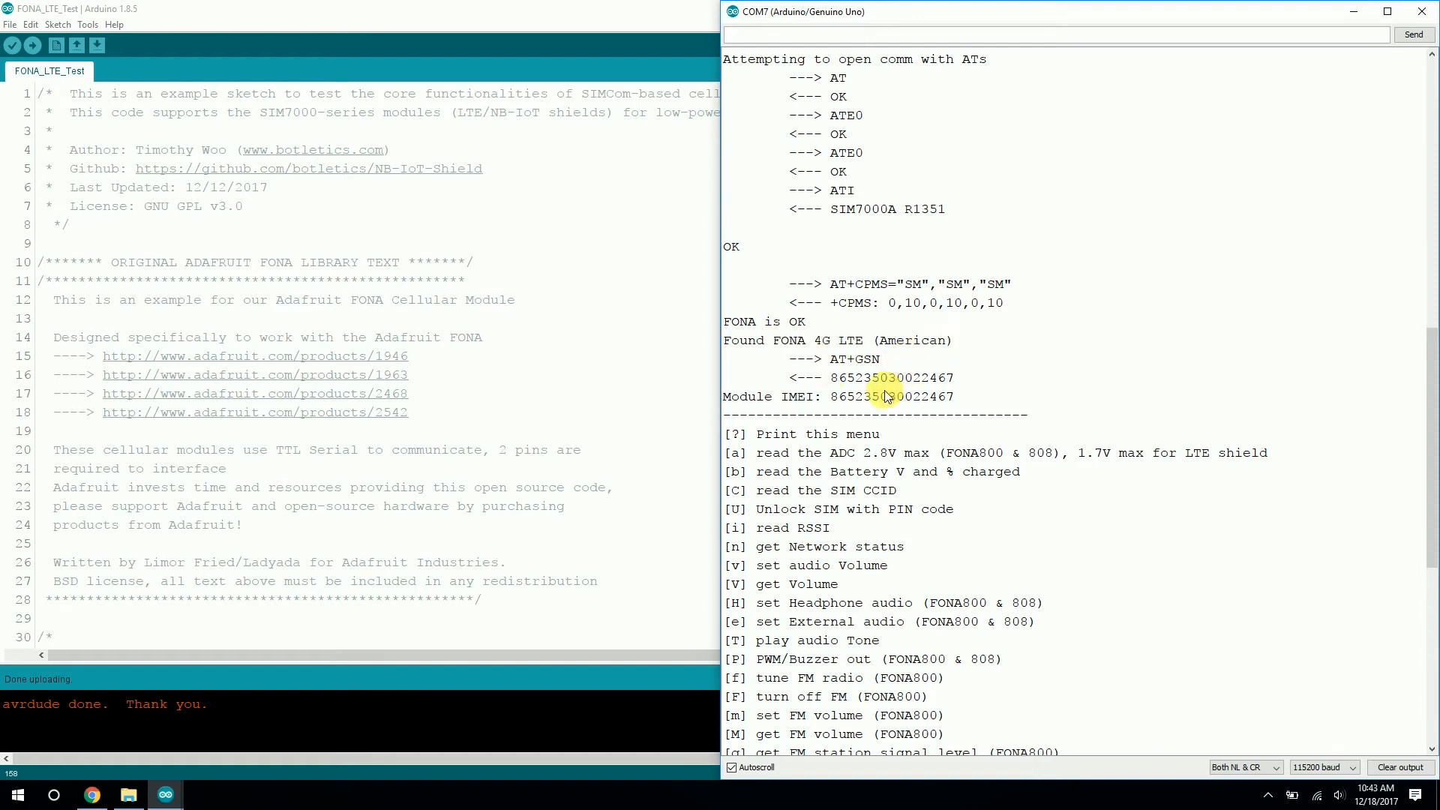
pyautogui.scroll(-3)
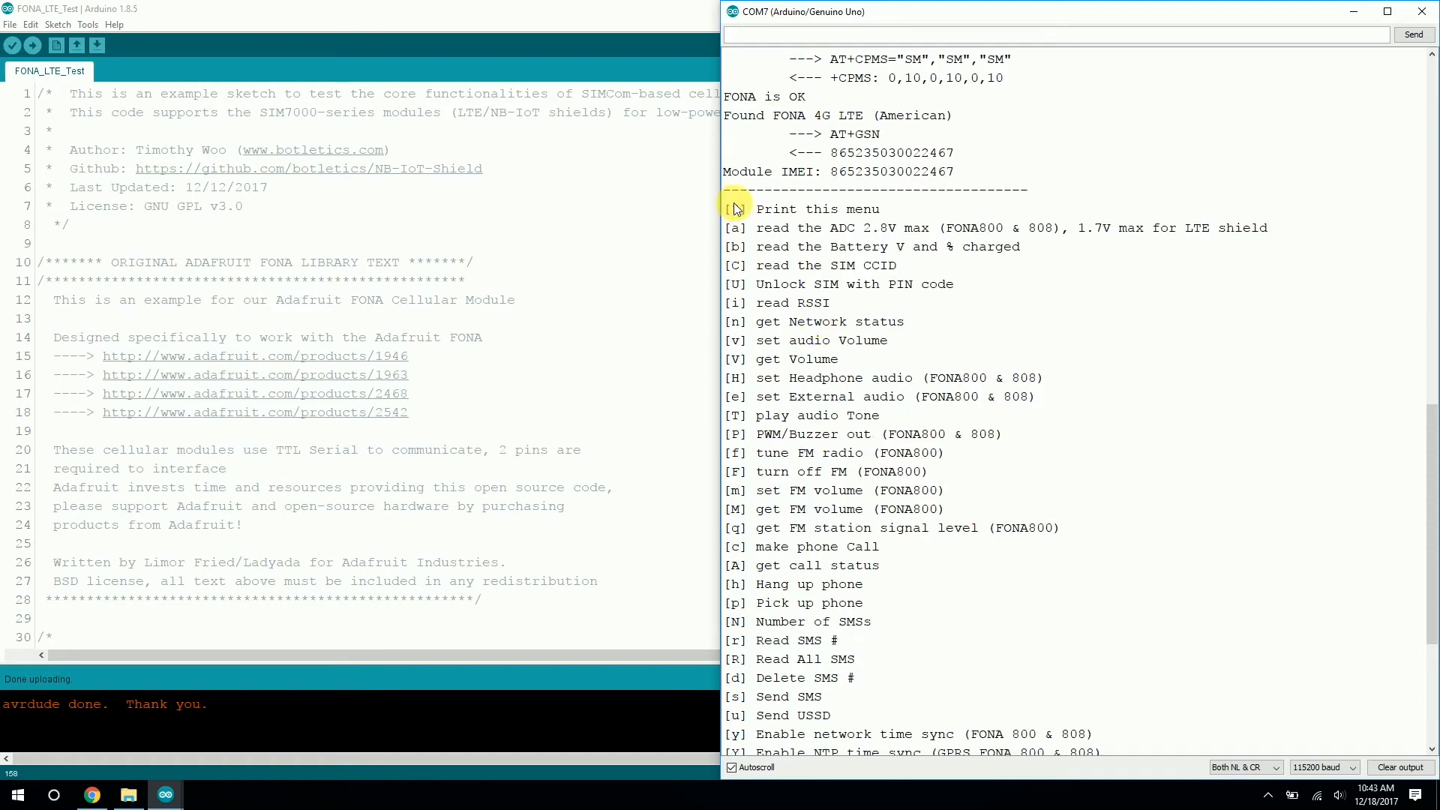
pyautogui.scroll(-3)
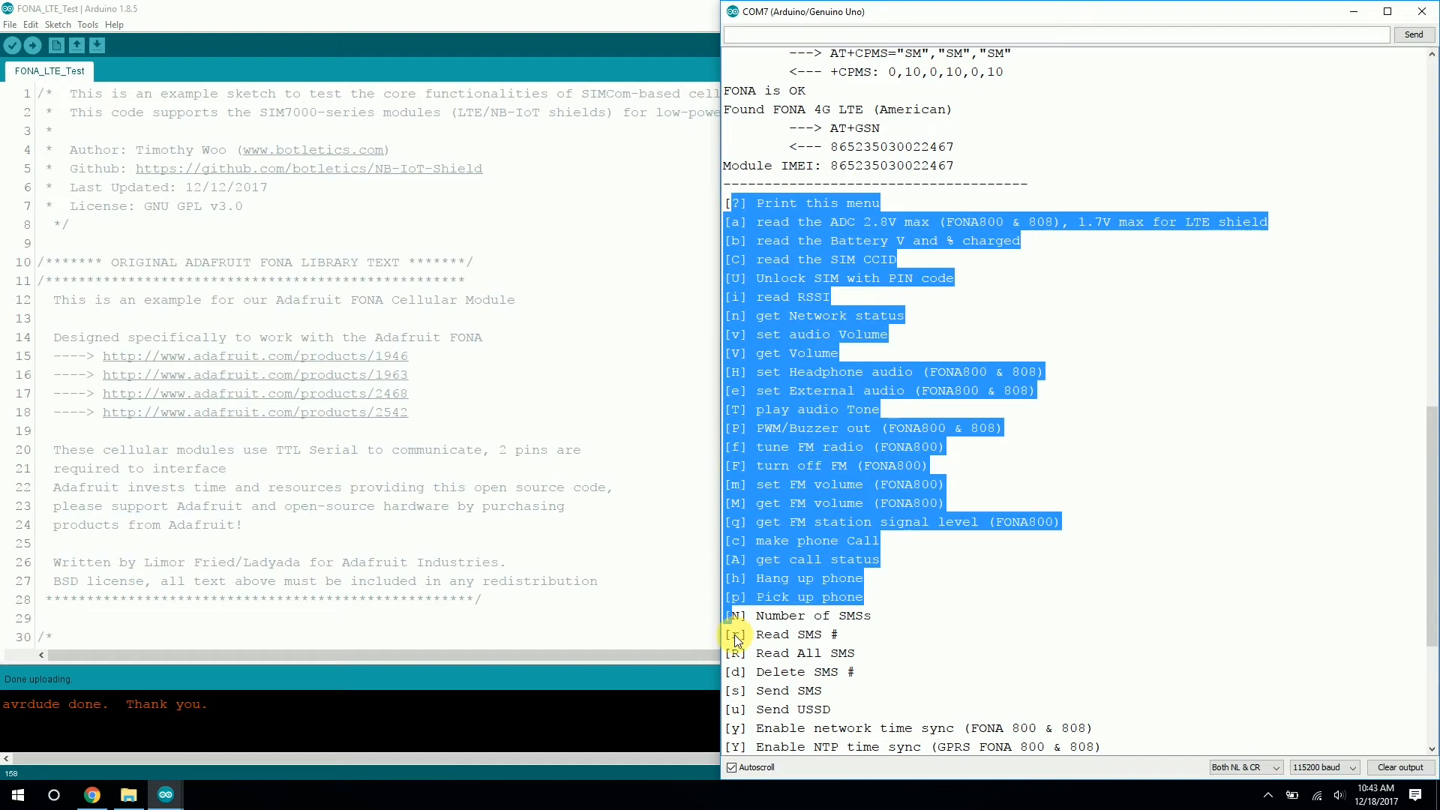
pyautogui.scroll(-3)
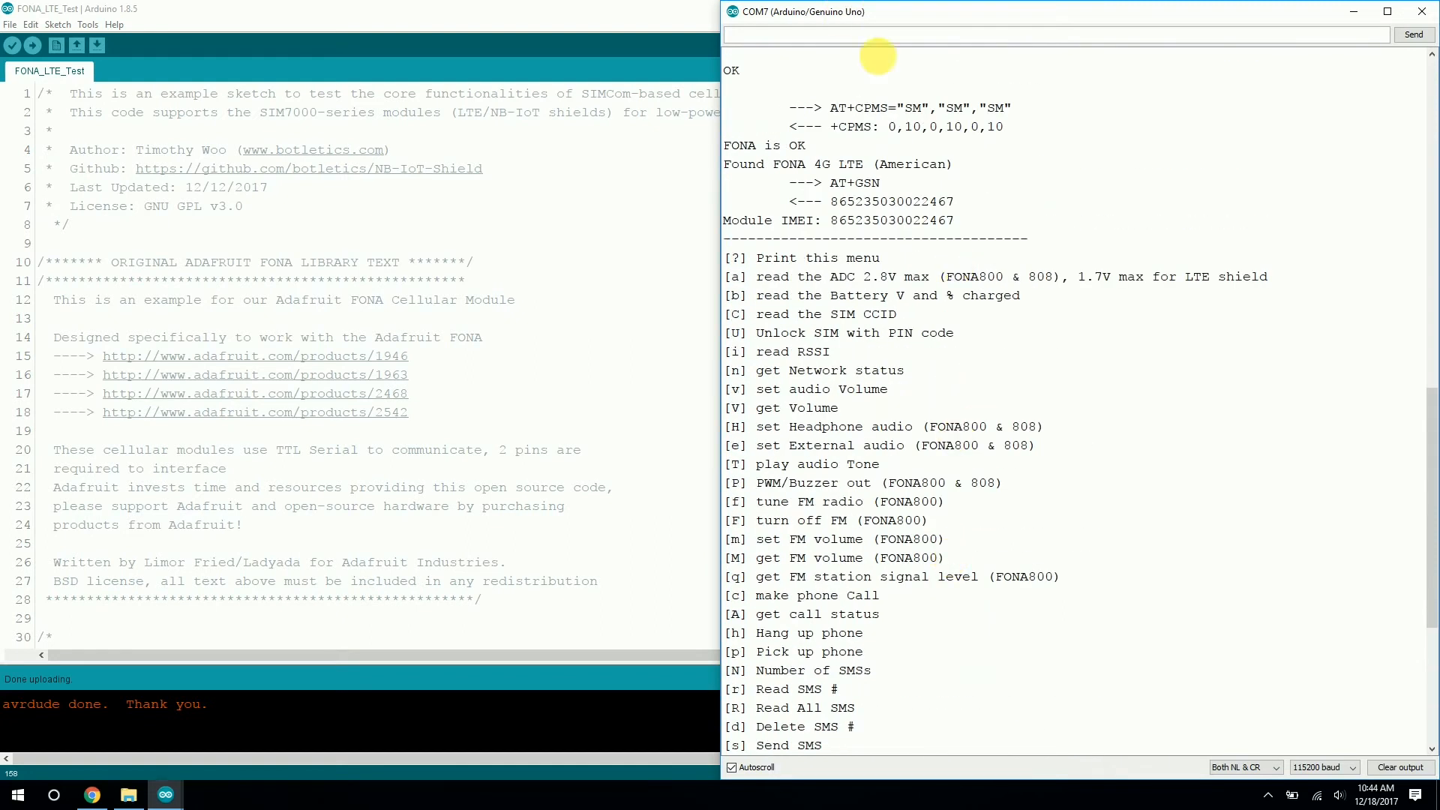
pyautogui.scroll(-3)
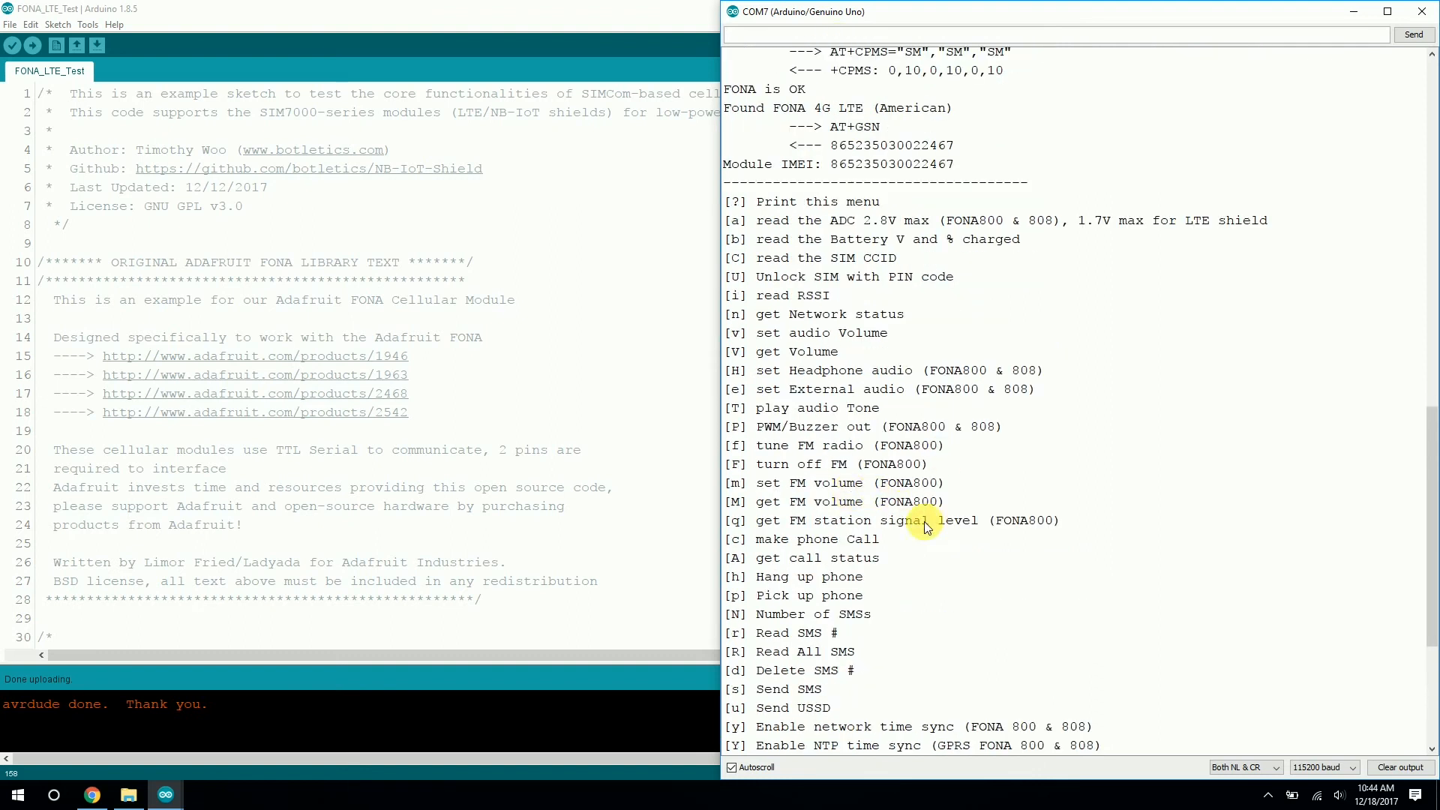
pyautogui.moveTo(761, 316)
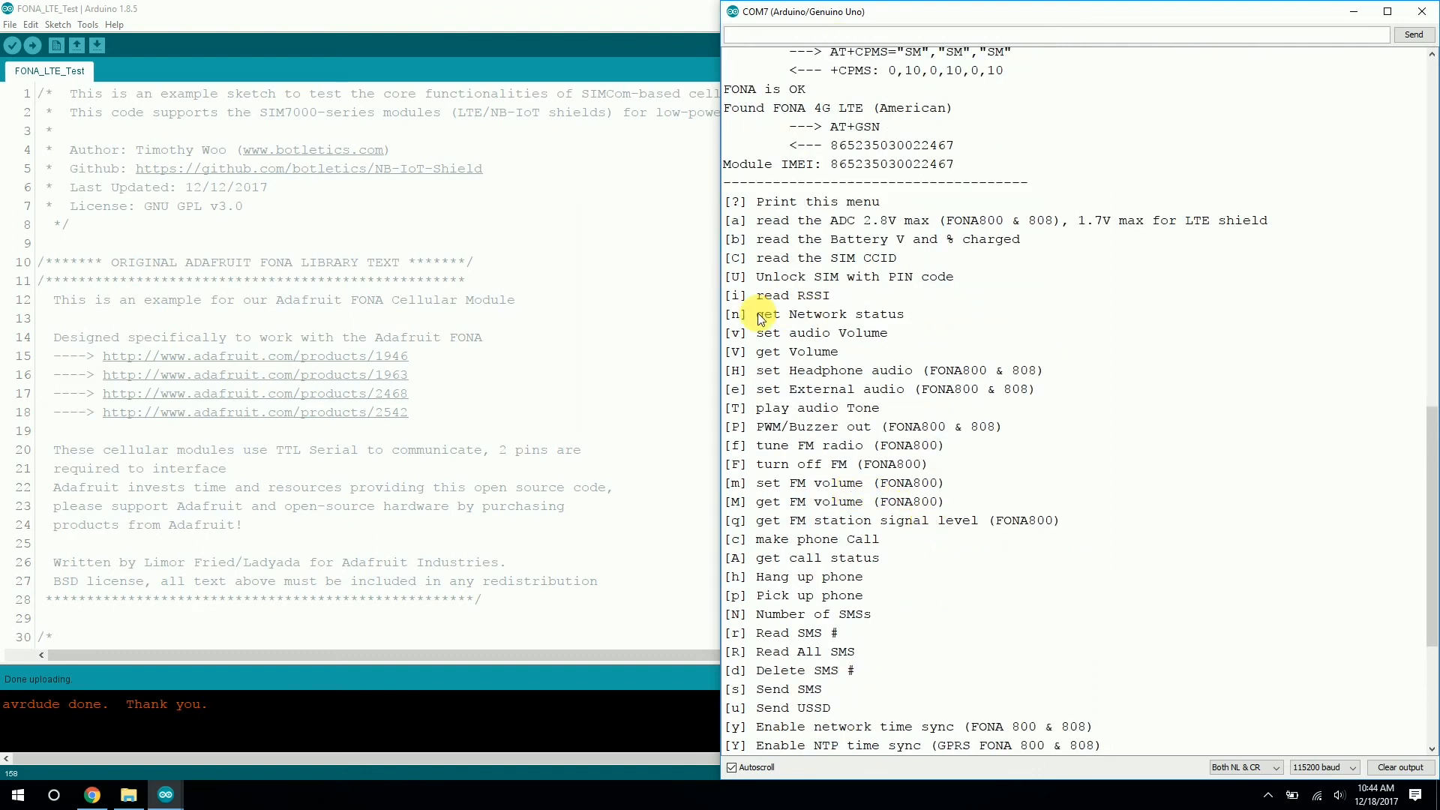
pyautogui.moveTo(797, 334)
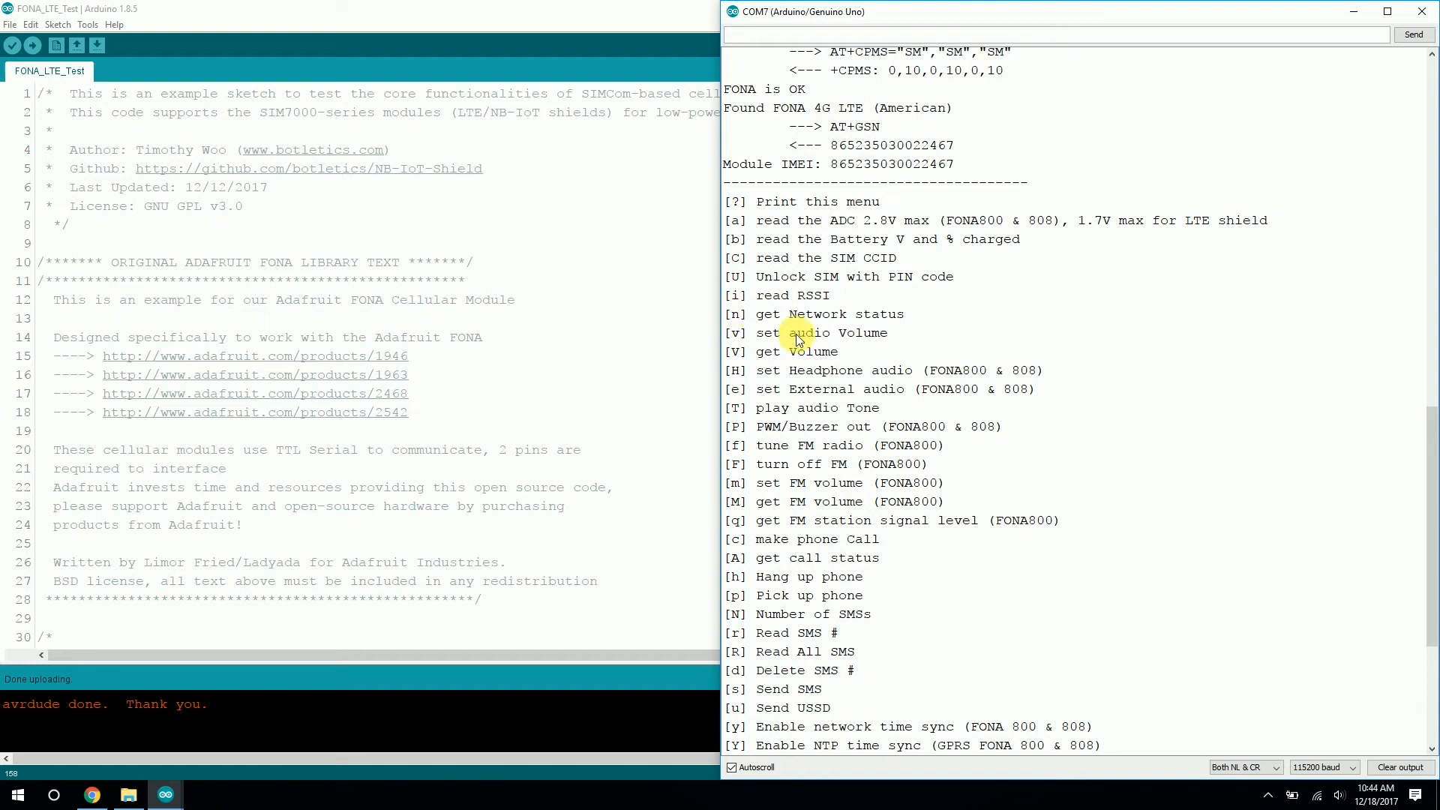
pyautogui.moveTo(910, 318)
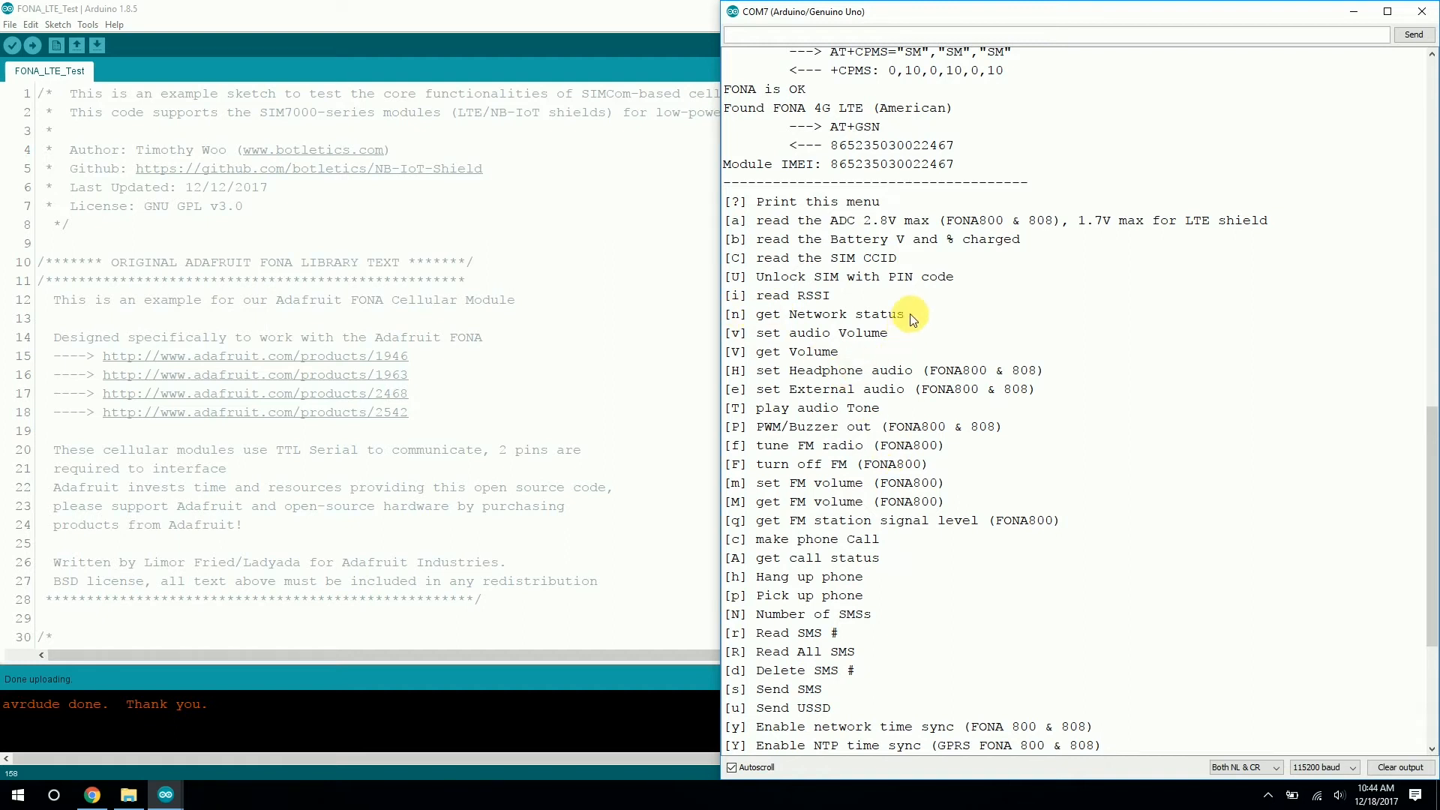
pyautogui.moveTo(892, 315)
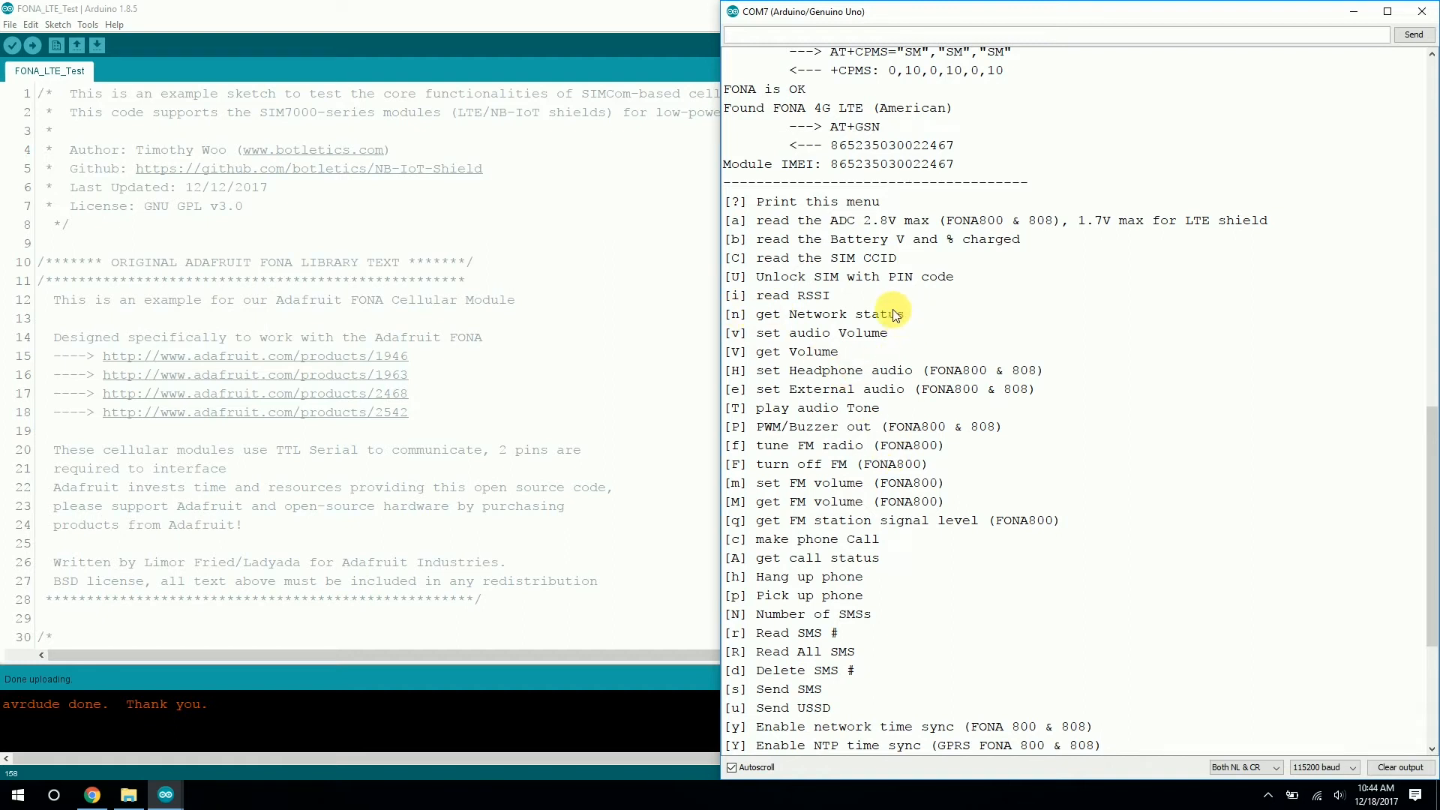
pyautogui.moveTo(934, 321)
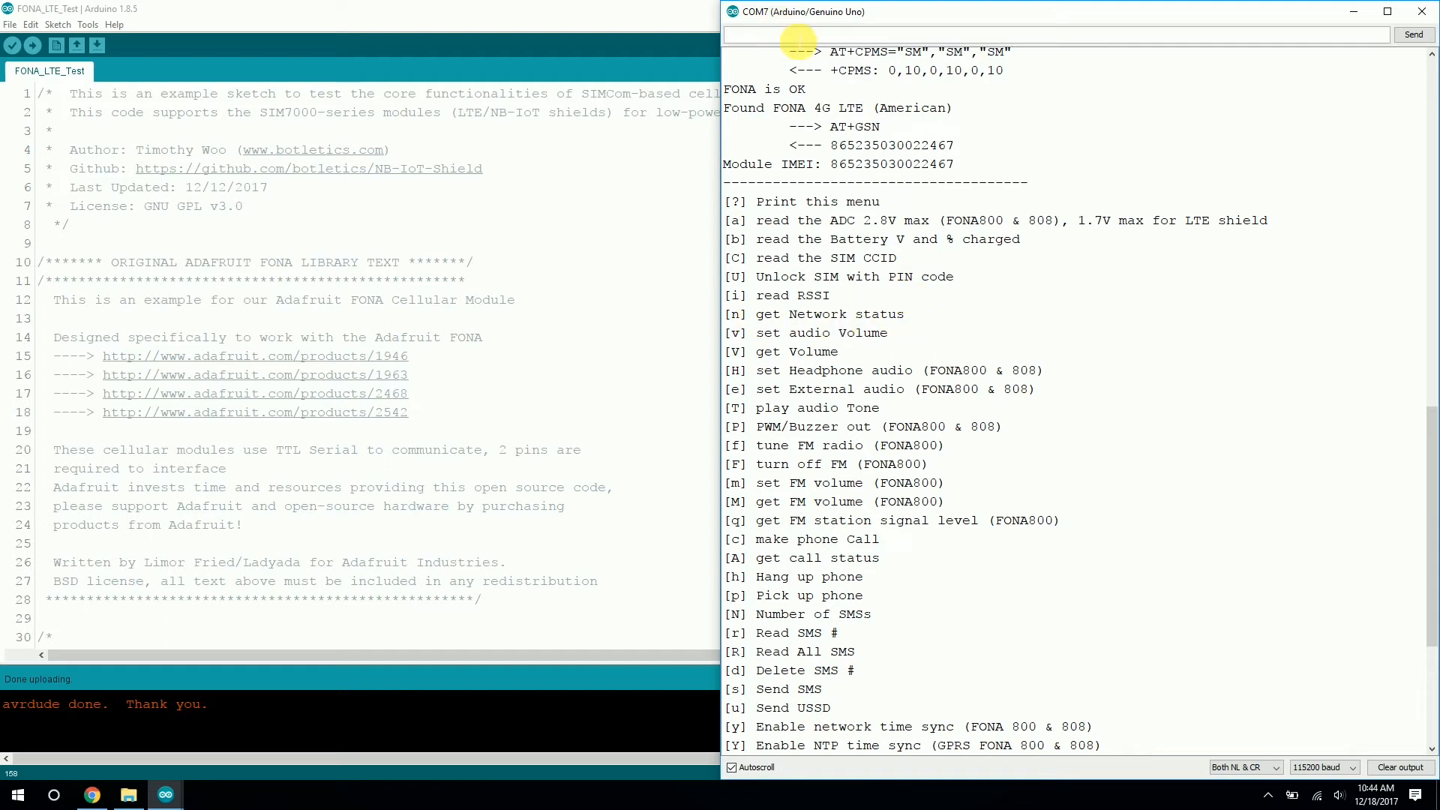
# Send 'n' with Both NL & CR line ending and read status 5: registered roaming.
pyautogui.write('n')
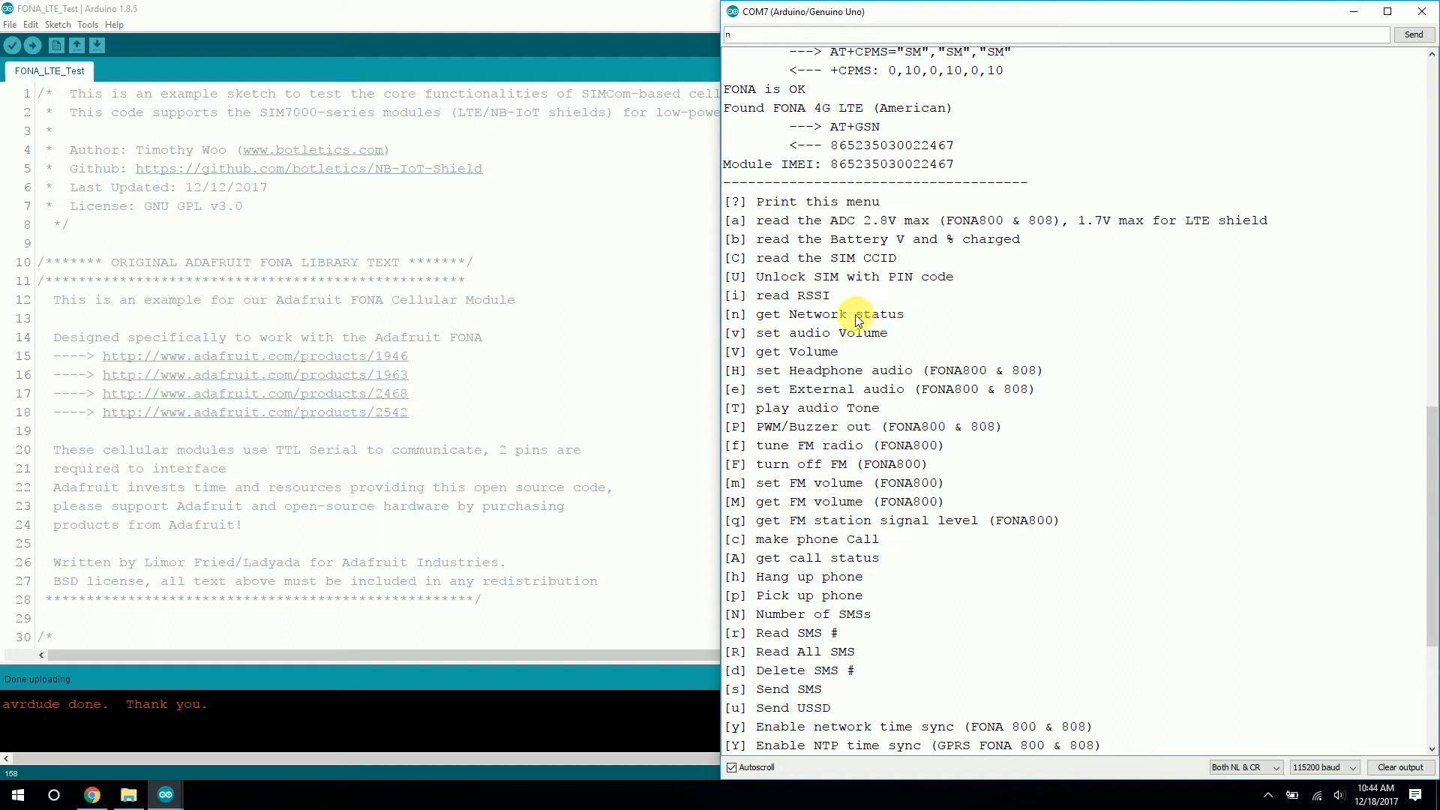
pyautogui.moveTo(1065, 441)
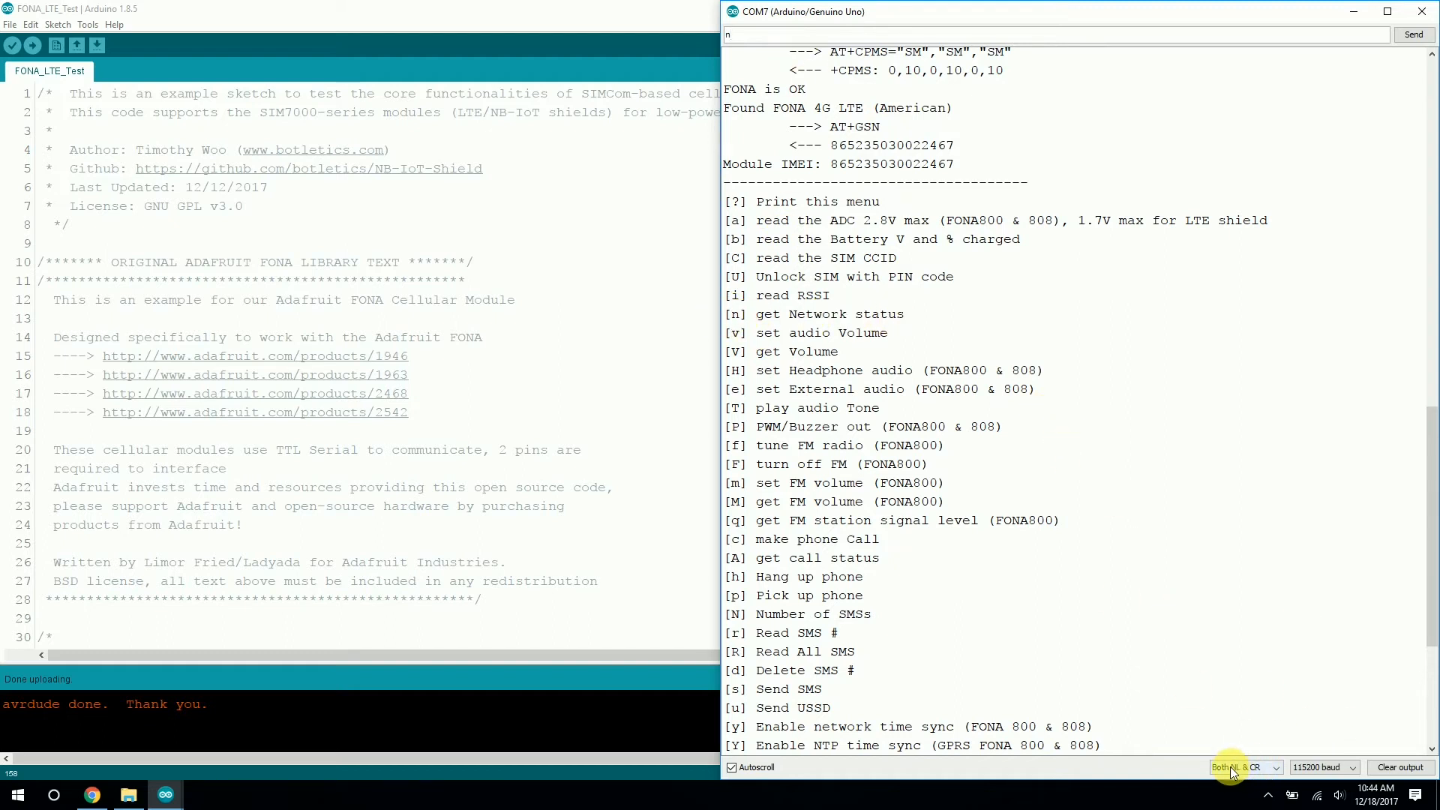
pyautogui.click(1241, 766)
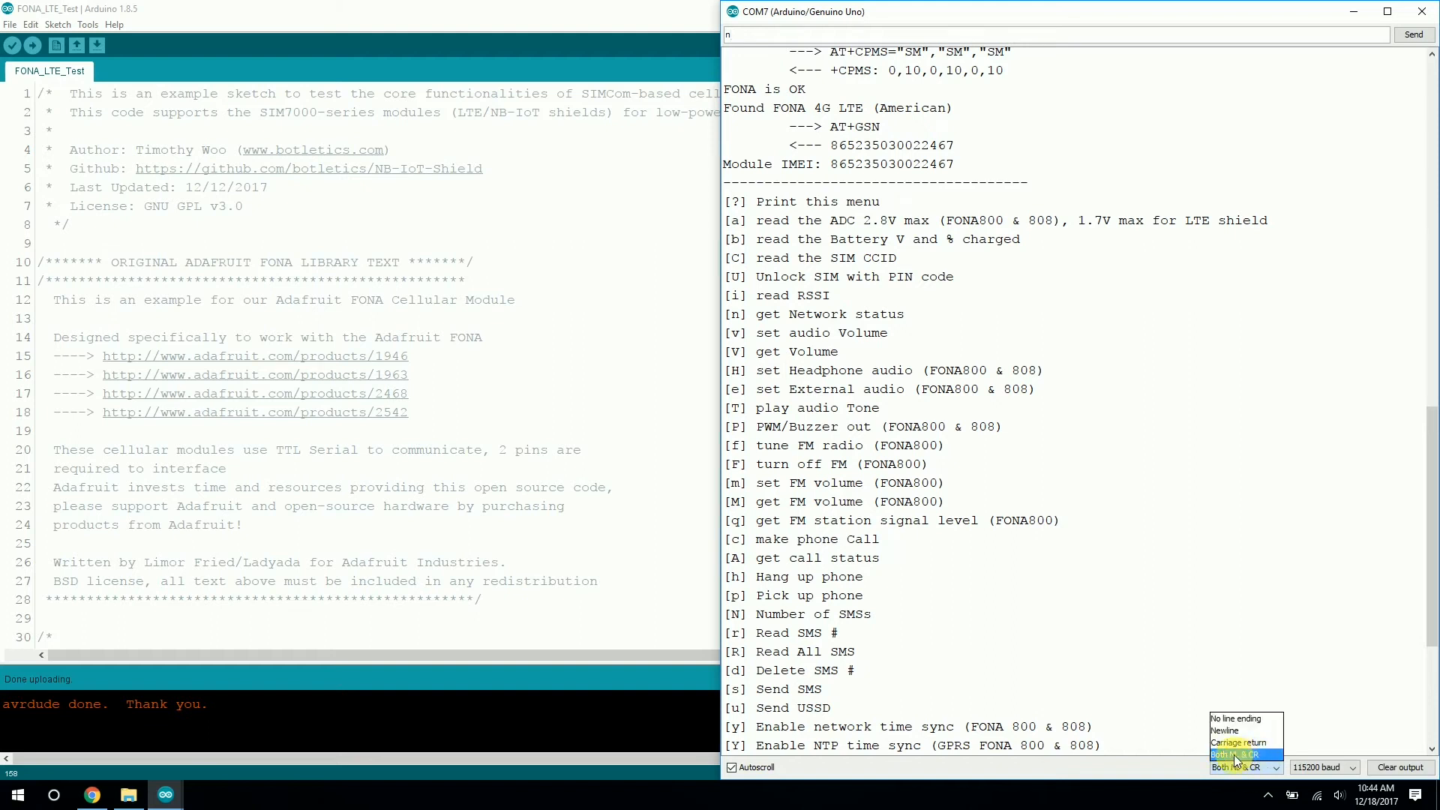
pyautogui.click(1230, 755)
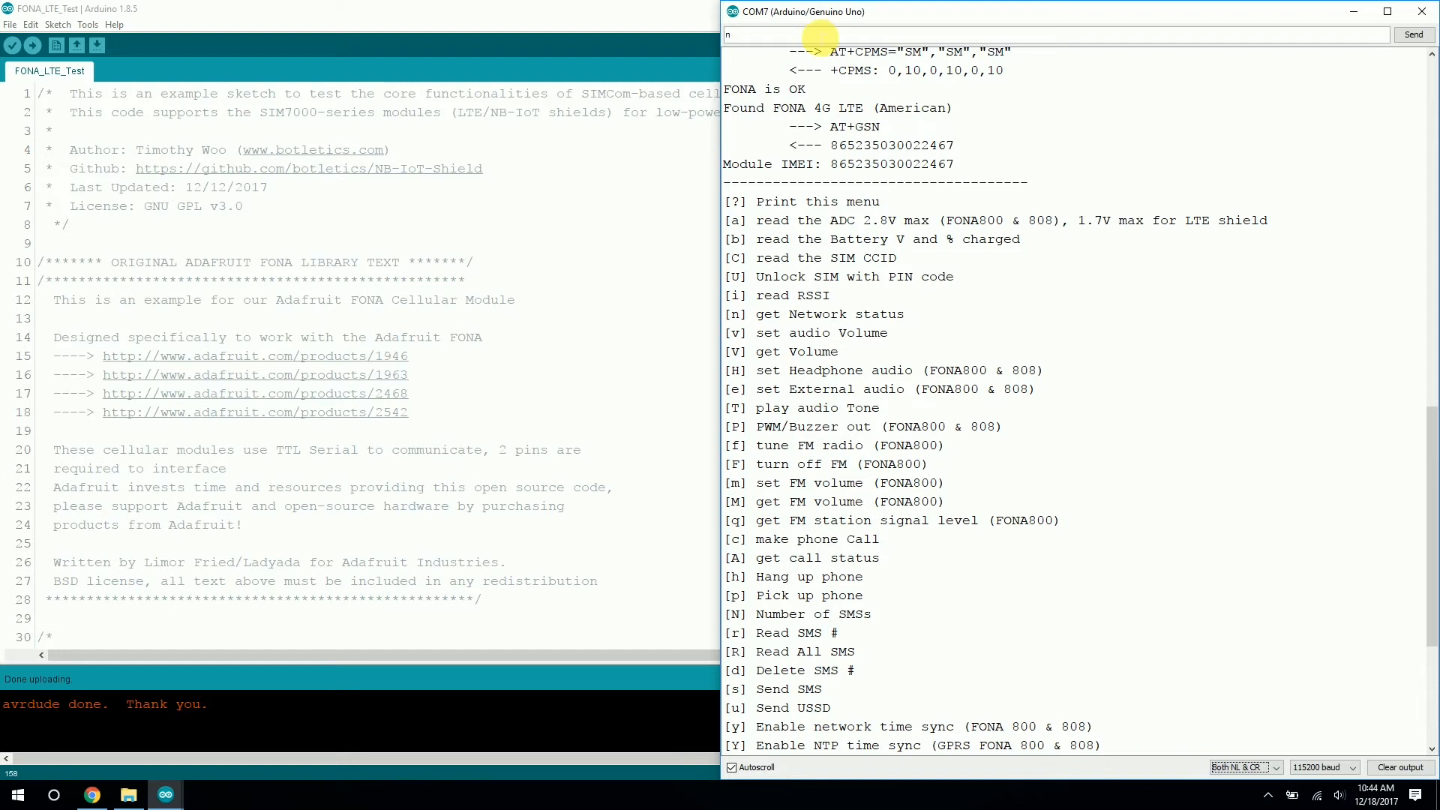
pyautogui.moveTo(801, 314)
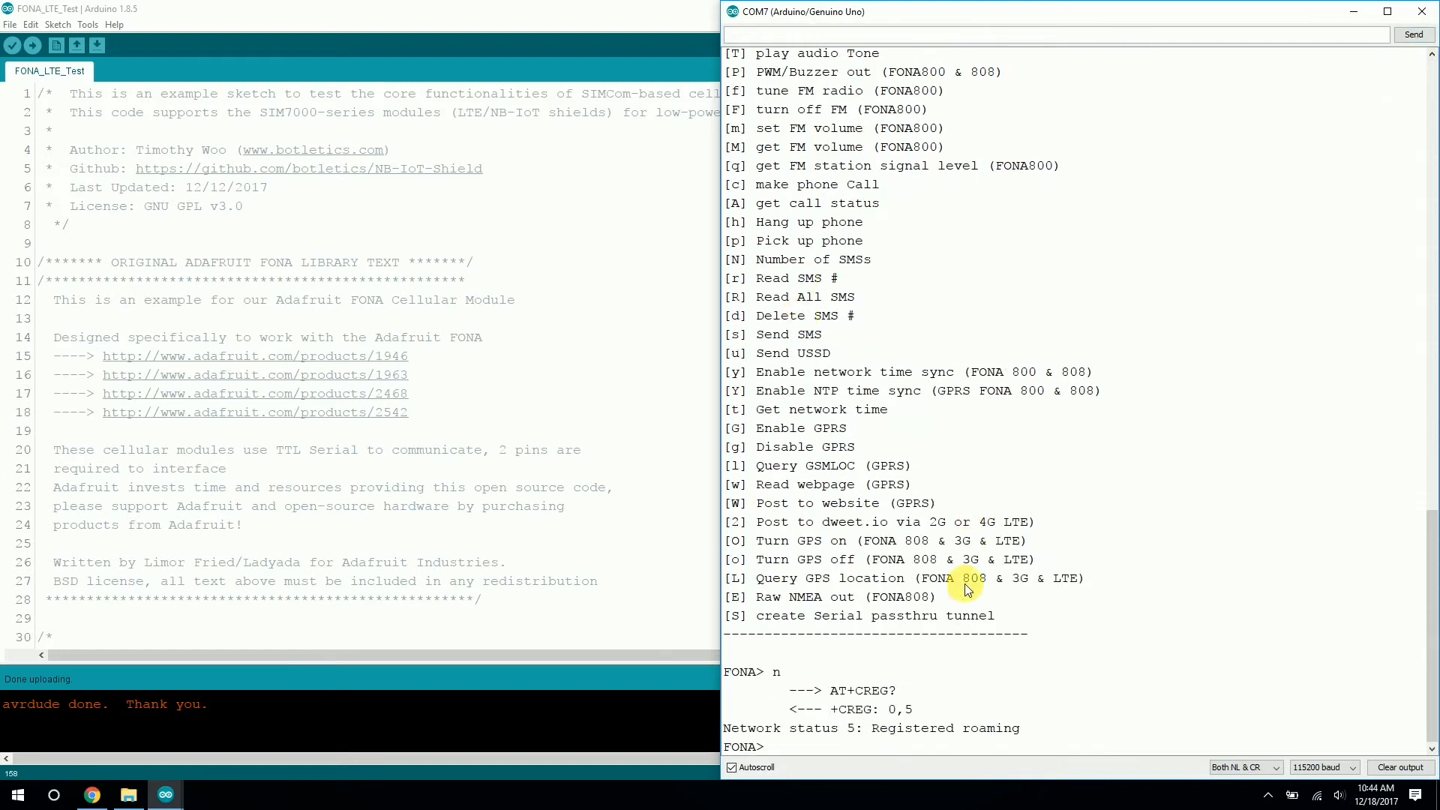
pyautogui.doubleClick(943, 727)
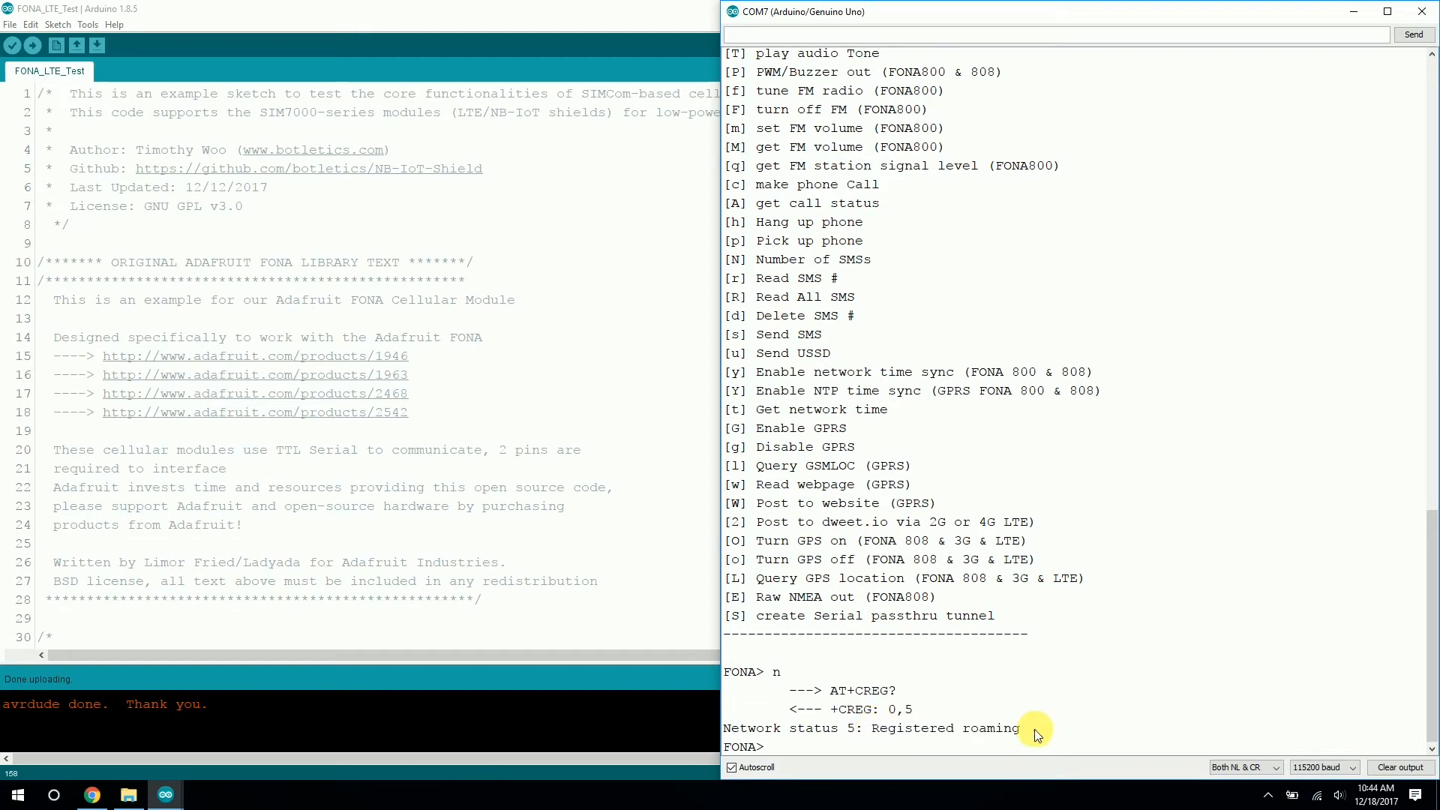
pyautogui.moveTo(1056, 734)
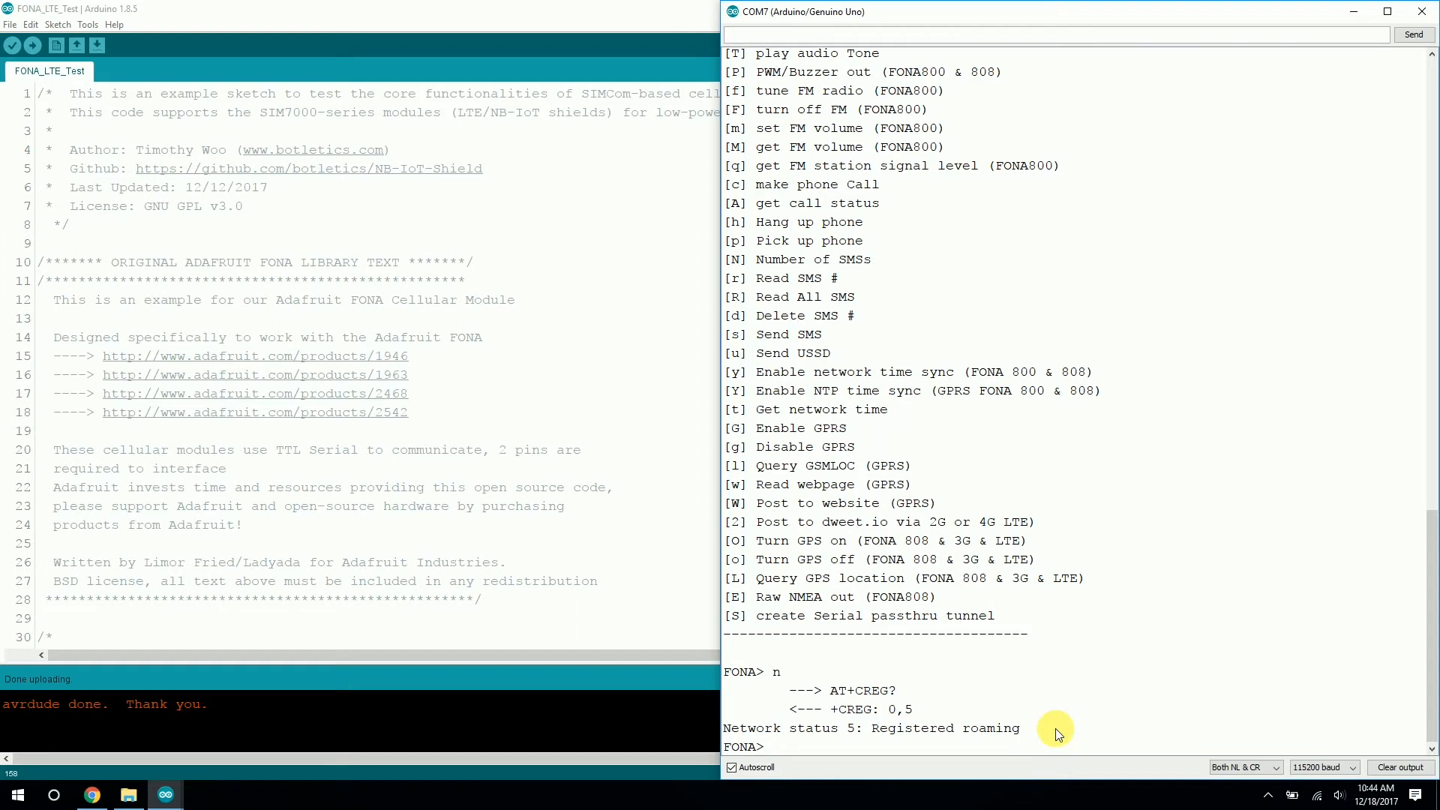
pyautogui.moveTo(987, 729)
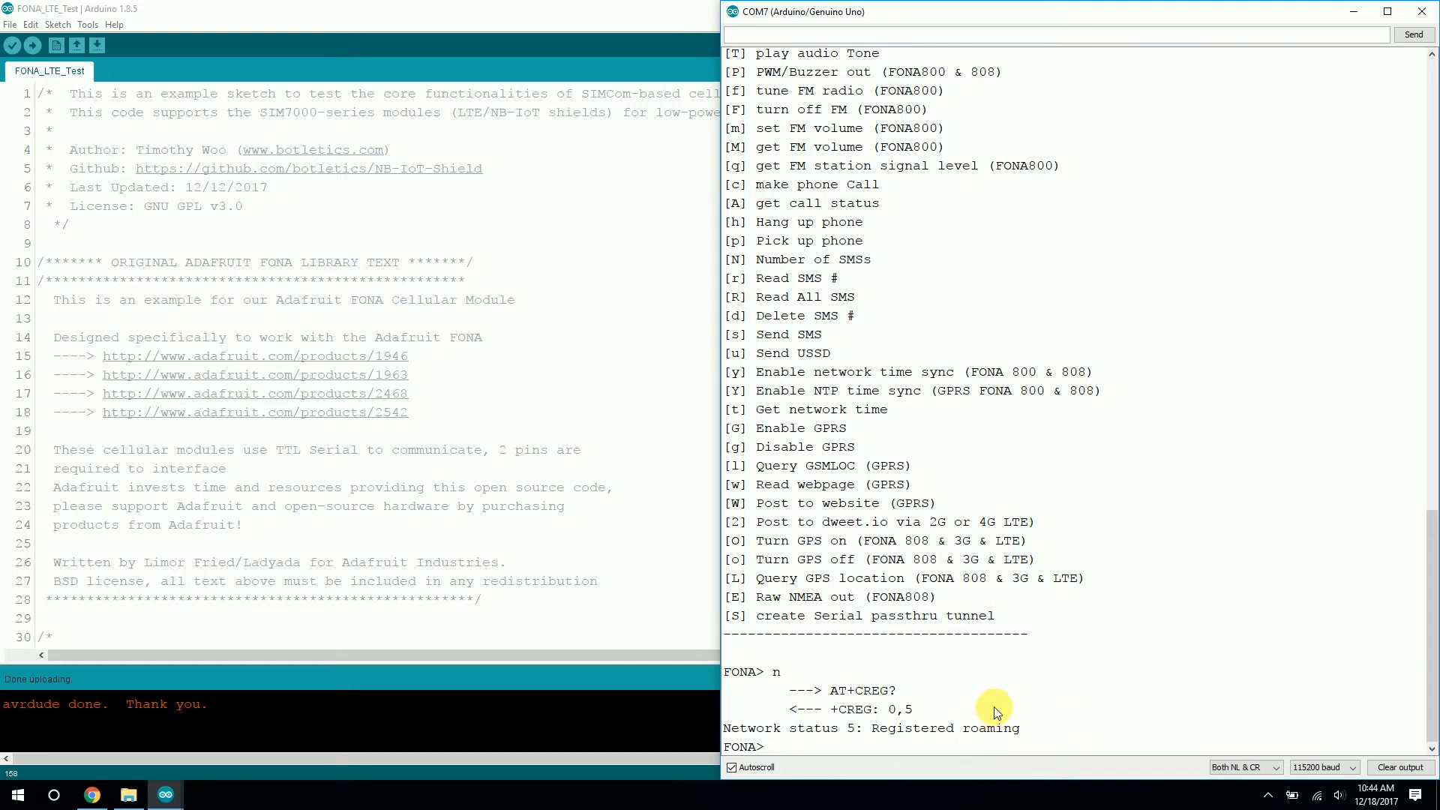
pyautogui.doubleClick(992, 727)
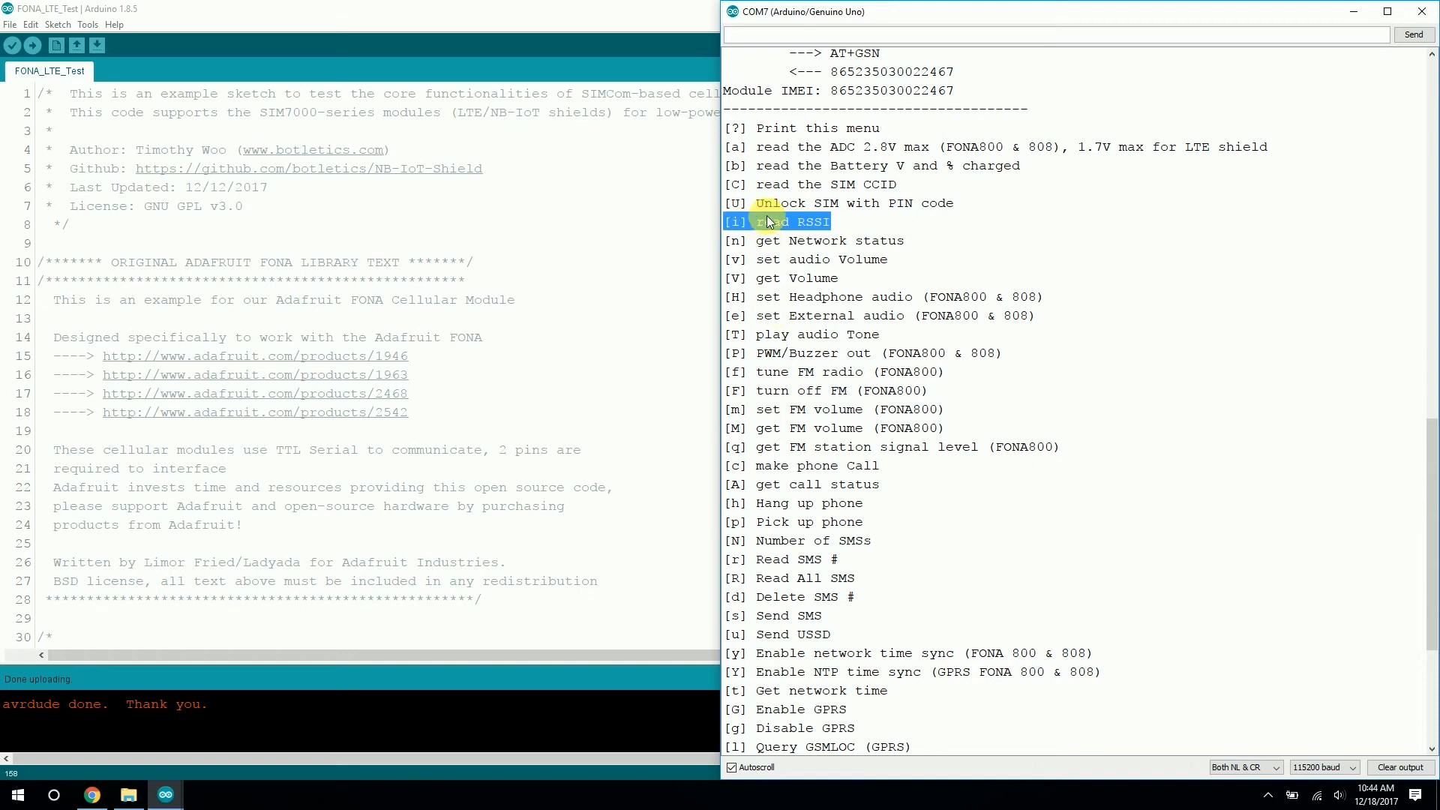
pyautogui.moveTo(790, 52)
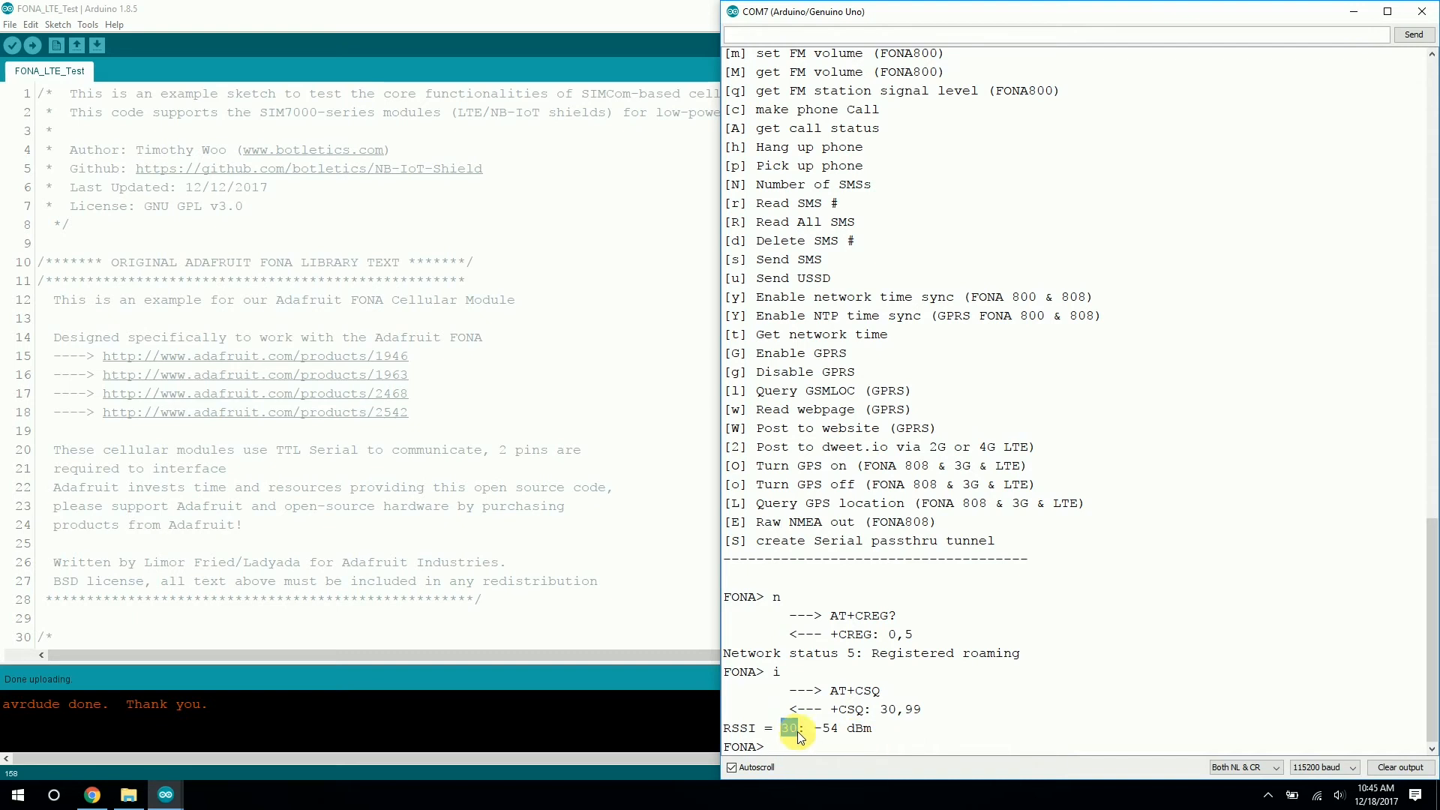
pyautogui.moveTo(821, 649)
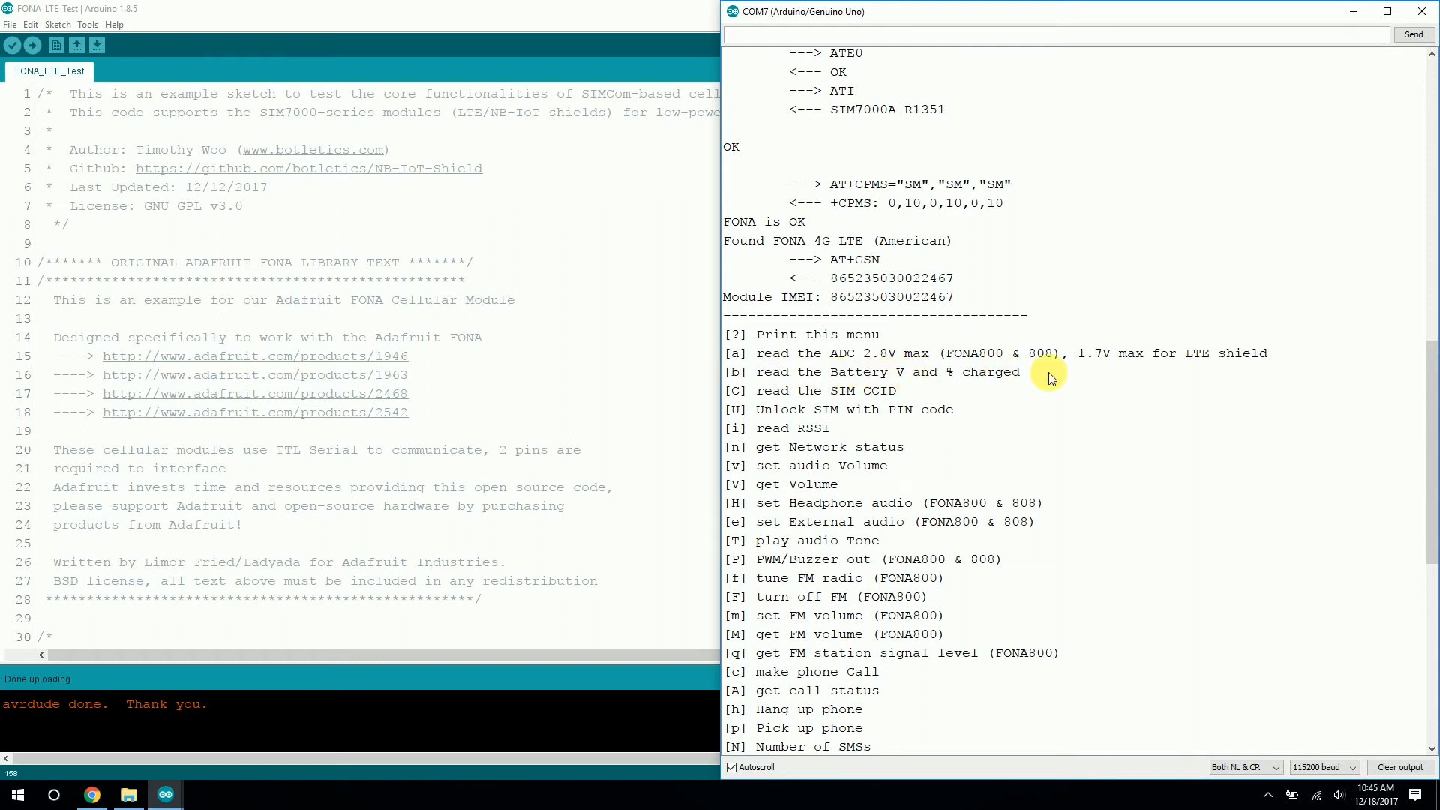
# Read the 'b' battery report and highlight the 3632 mV / 86% values.
pyautogui.doubleClick(925, 372)
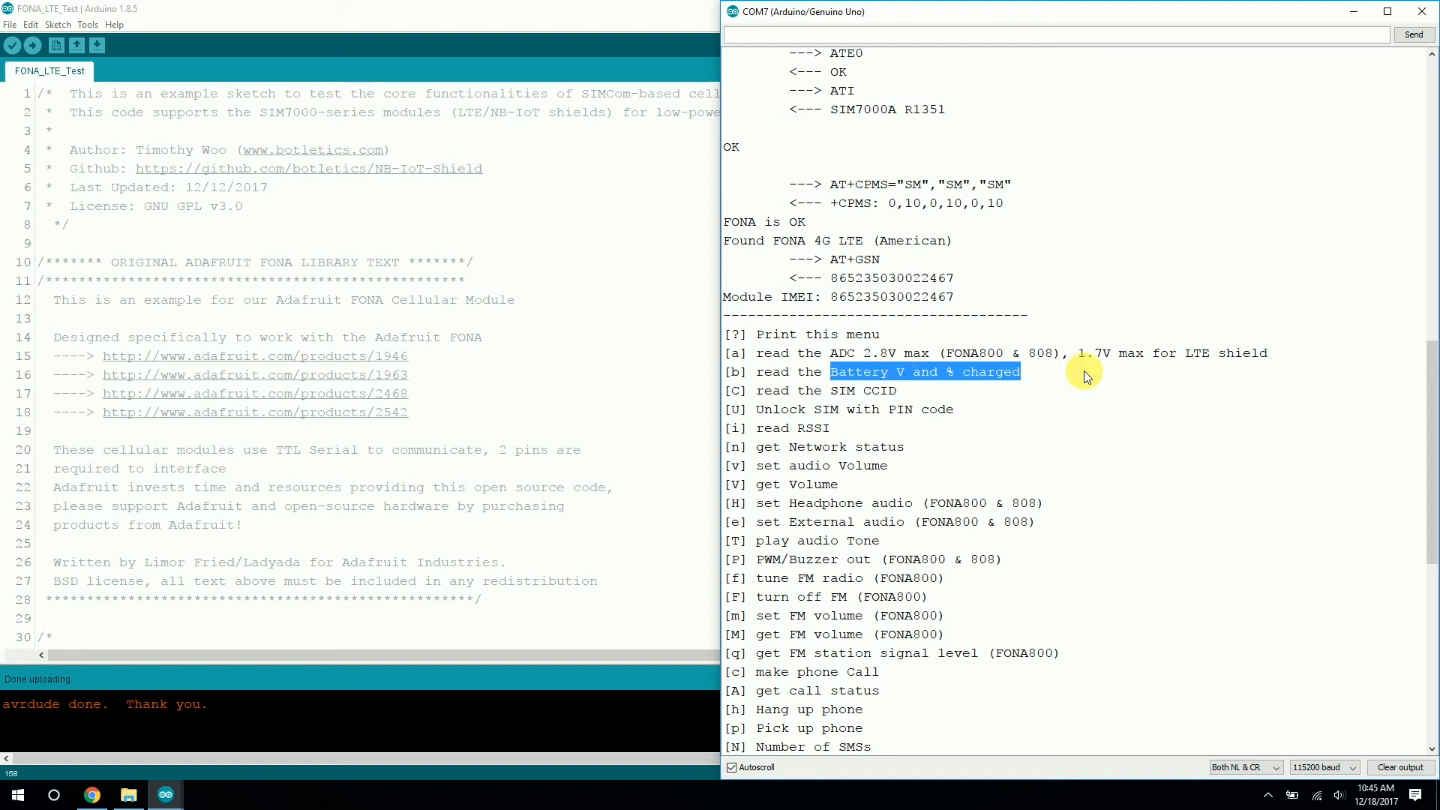
pyautogui.moveTo(1034, 377)
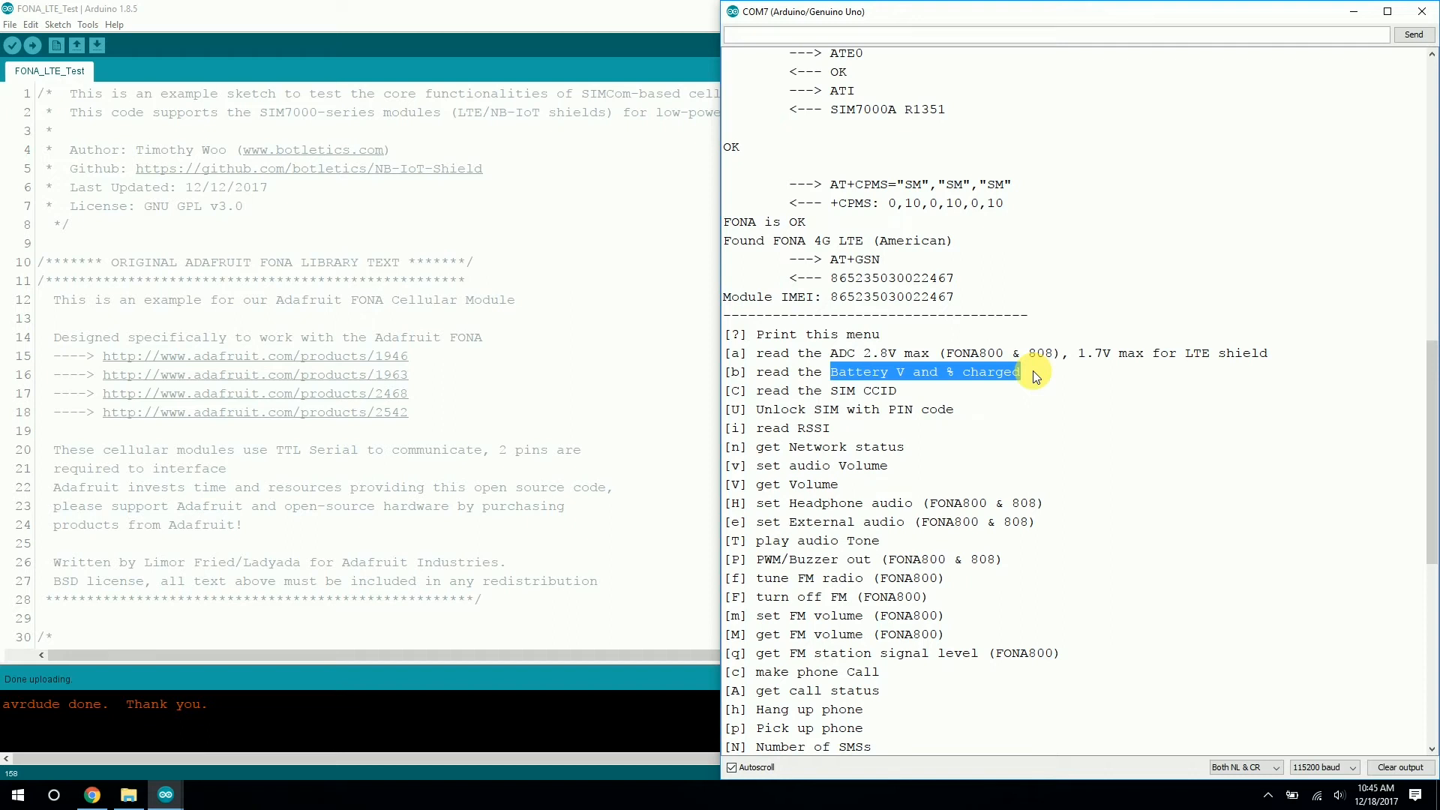
pyautogui.click(895, 373)
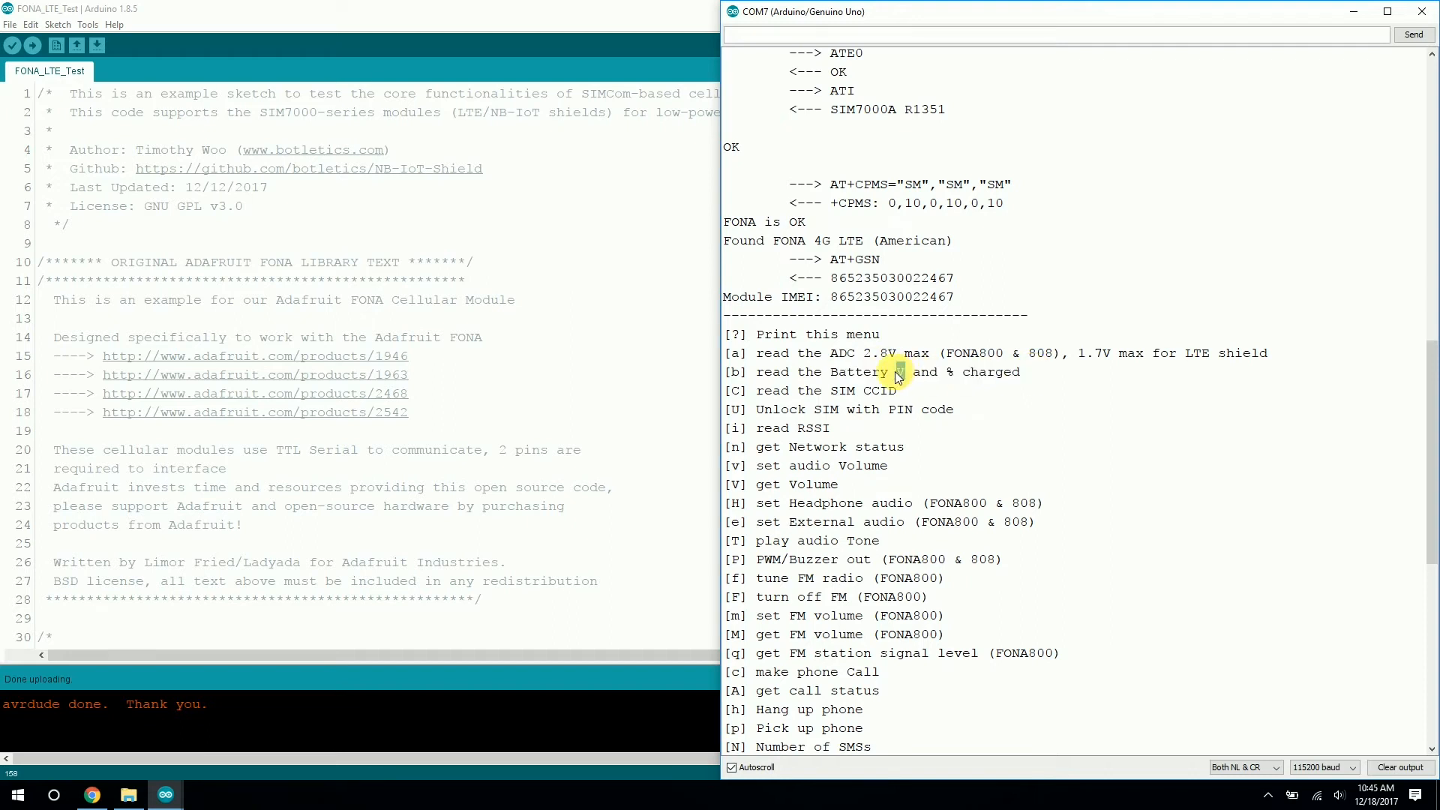
pyautogui.moveTo(897, 410)
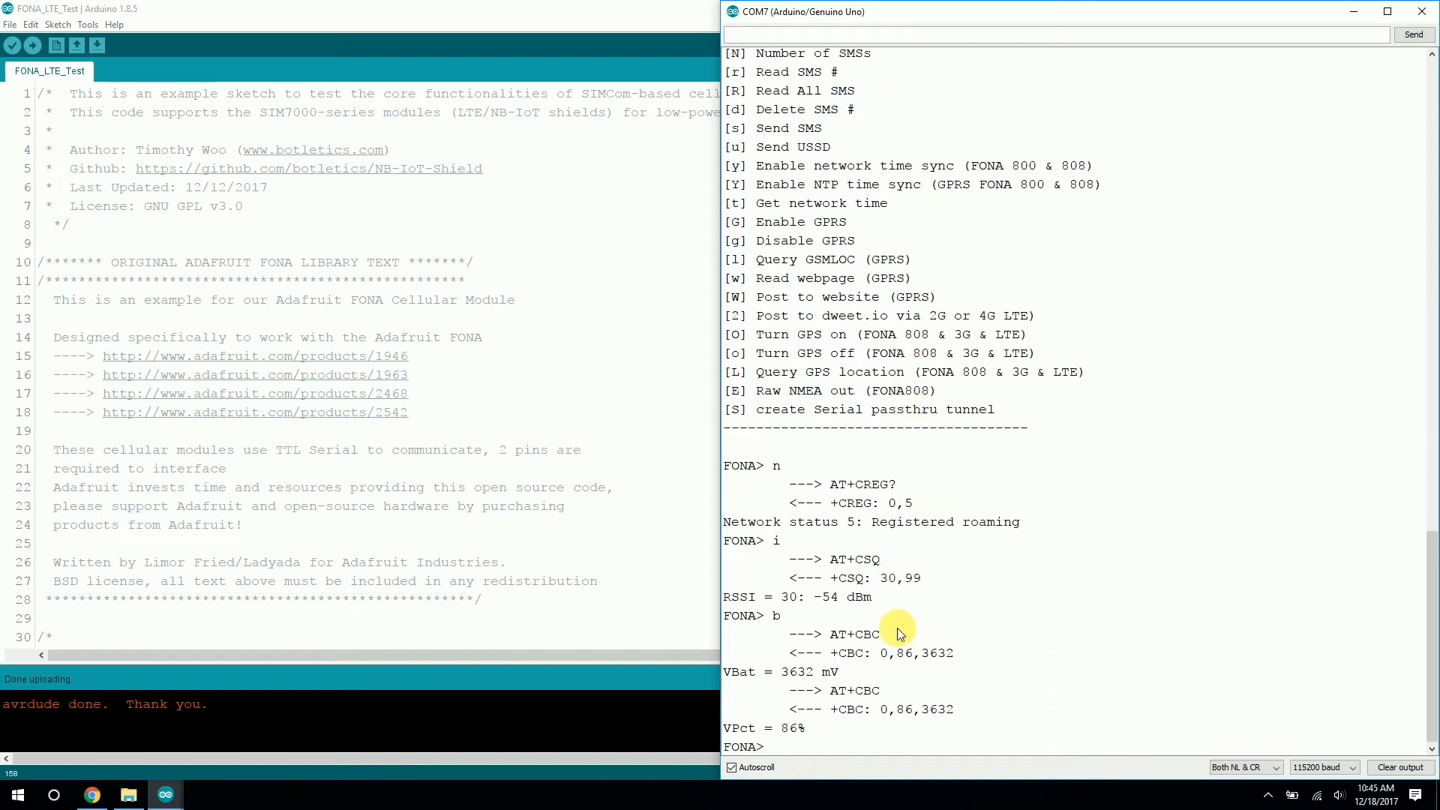
pyautogui.doubleClick(797, 672)
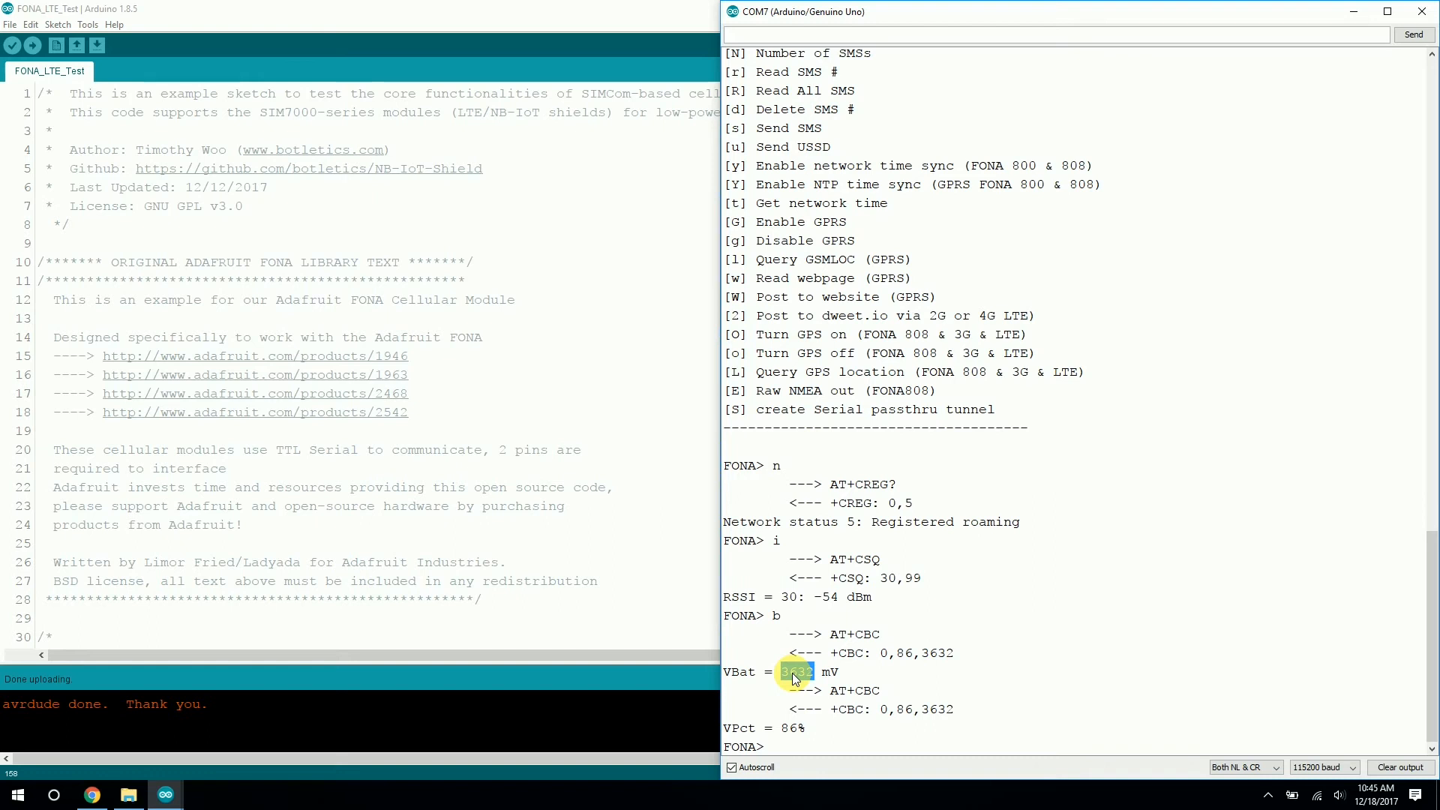
pyautogui.doubleClick(796, 672)
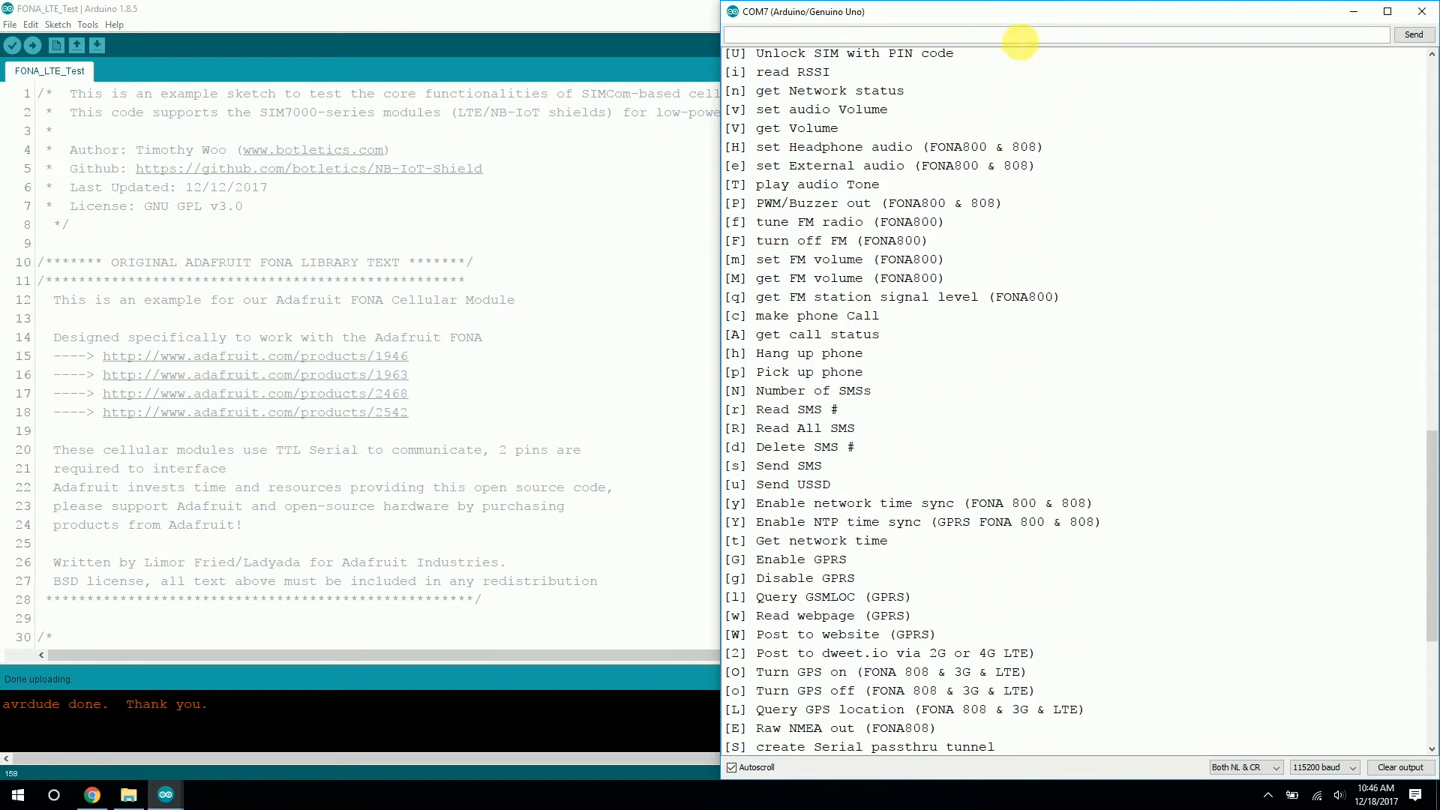
pyautogui.moveTo(951, 505)
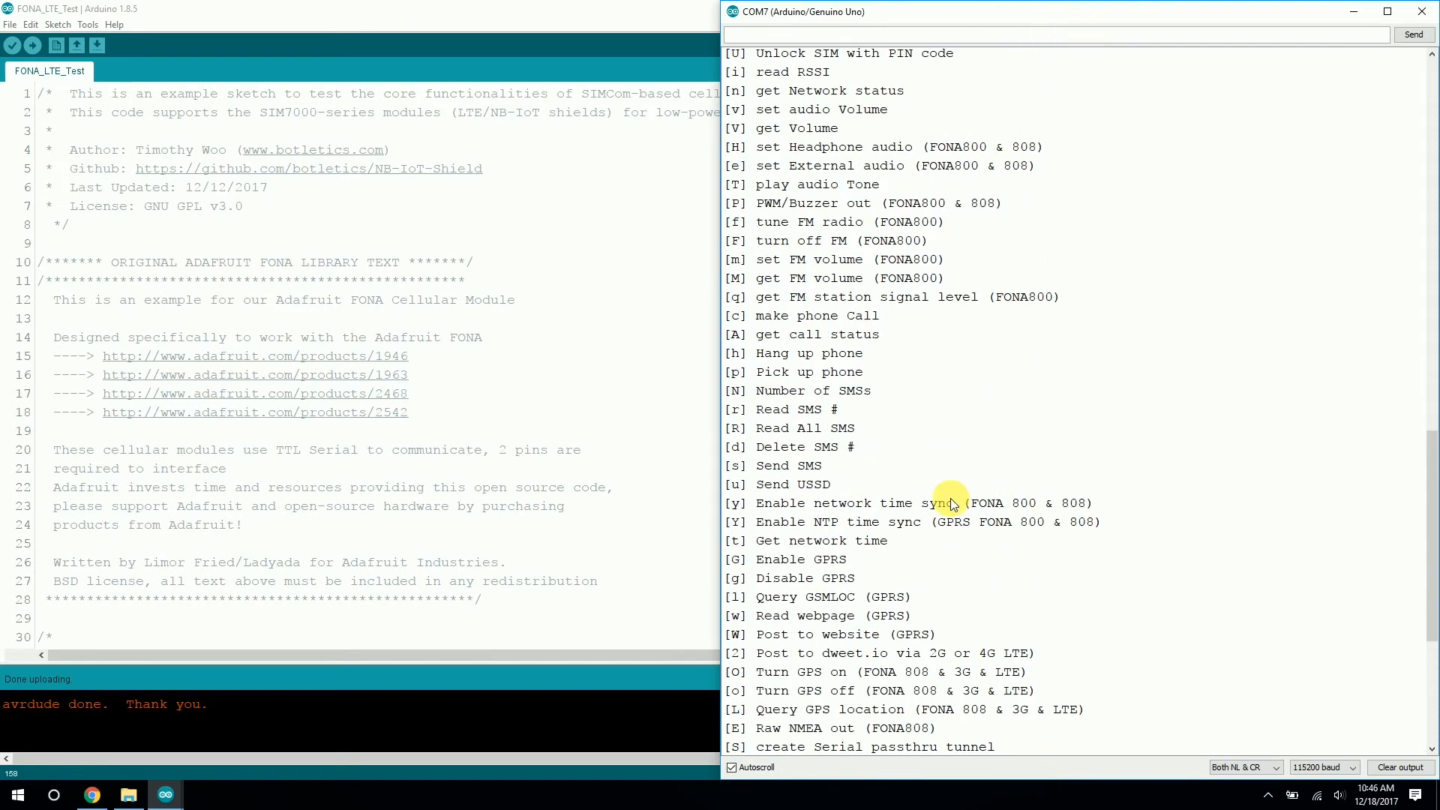
pyautogui.moveTo(857, 566)
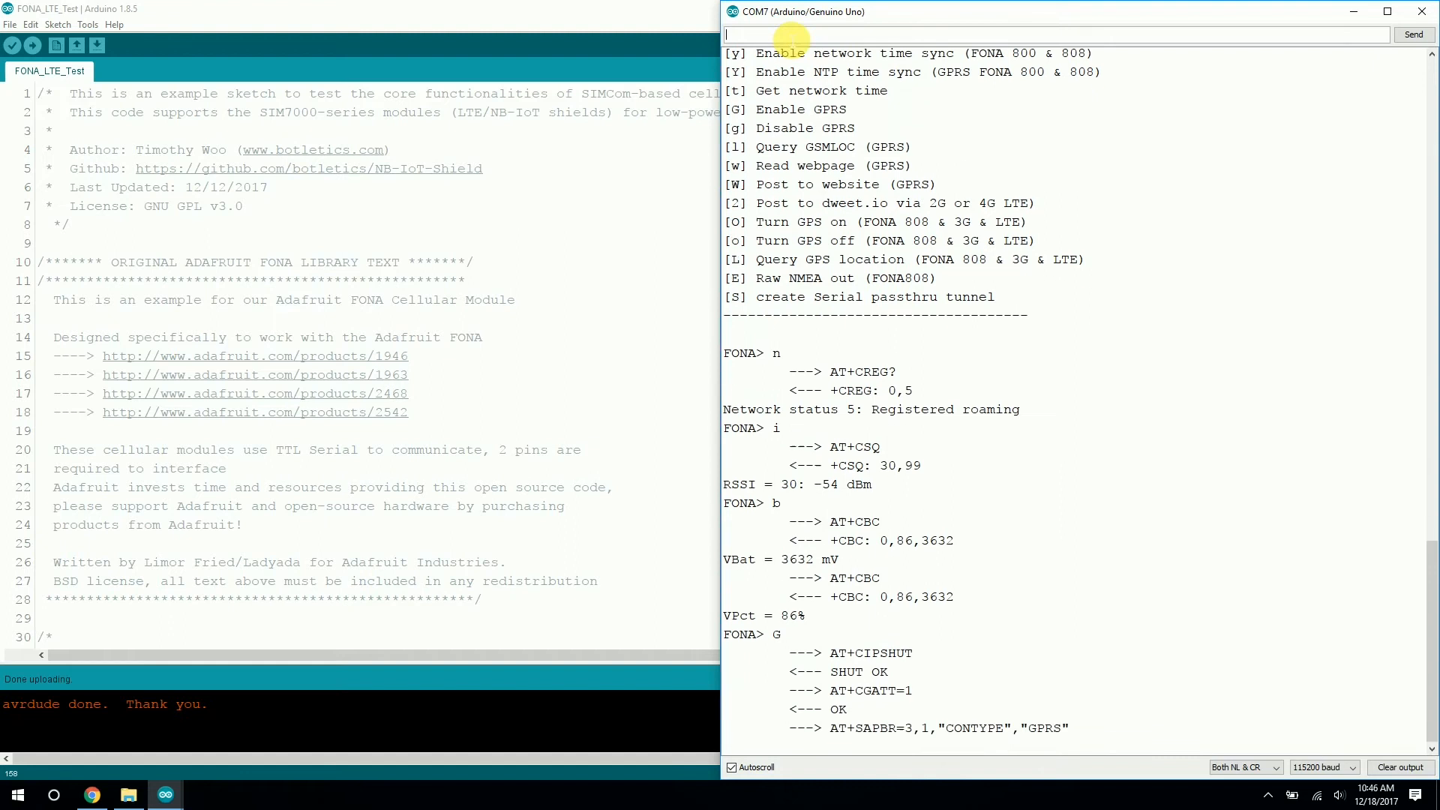
# Review the 'G' GPRS enable log, each AT step through AT+CIICR returning OK with the hologram APN.
pyautogui.scroll(-3)
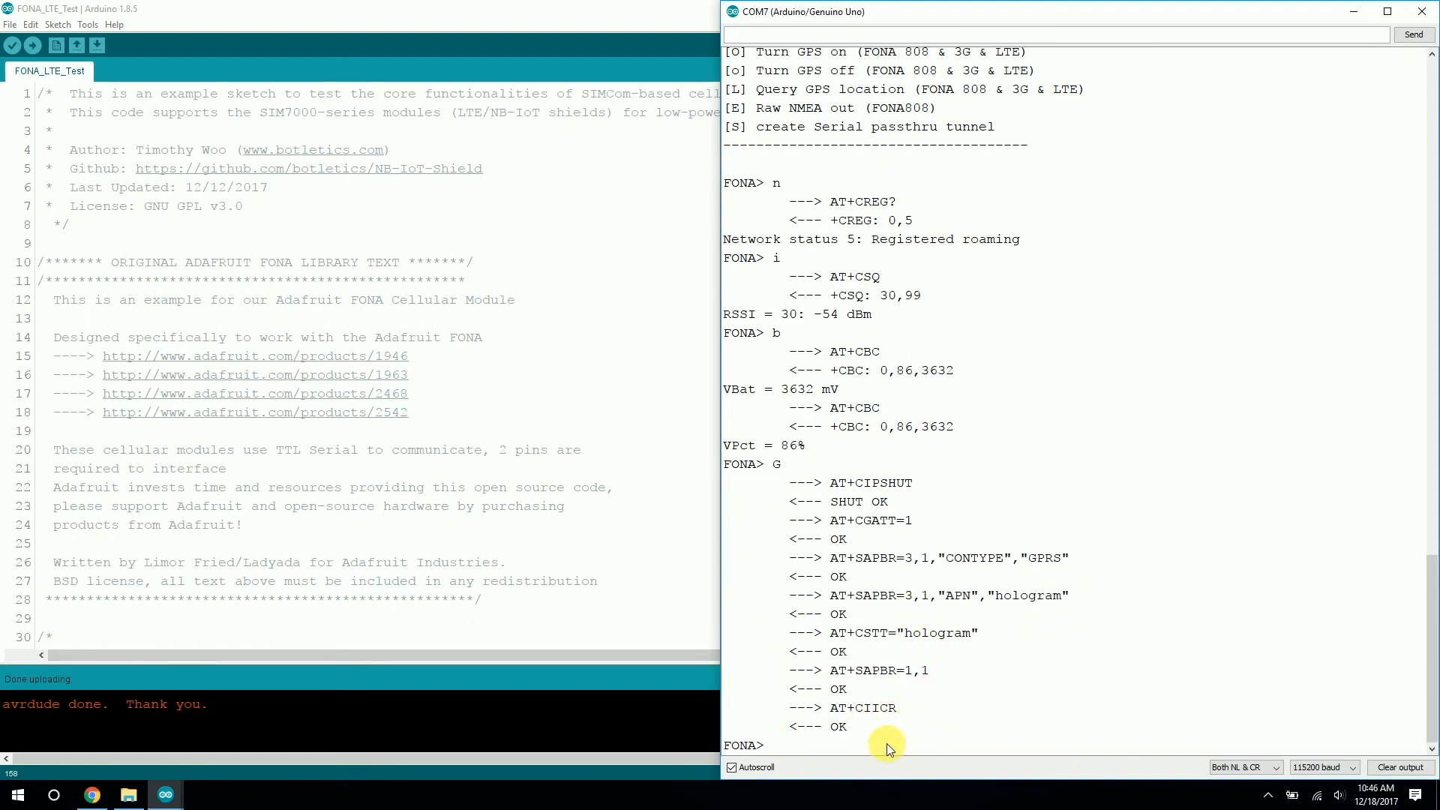
pyautogui.moveTo(804, 501)
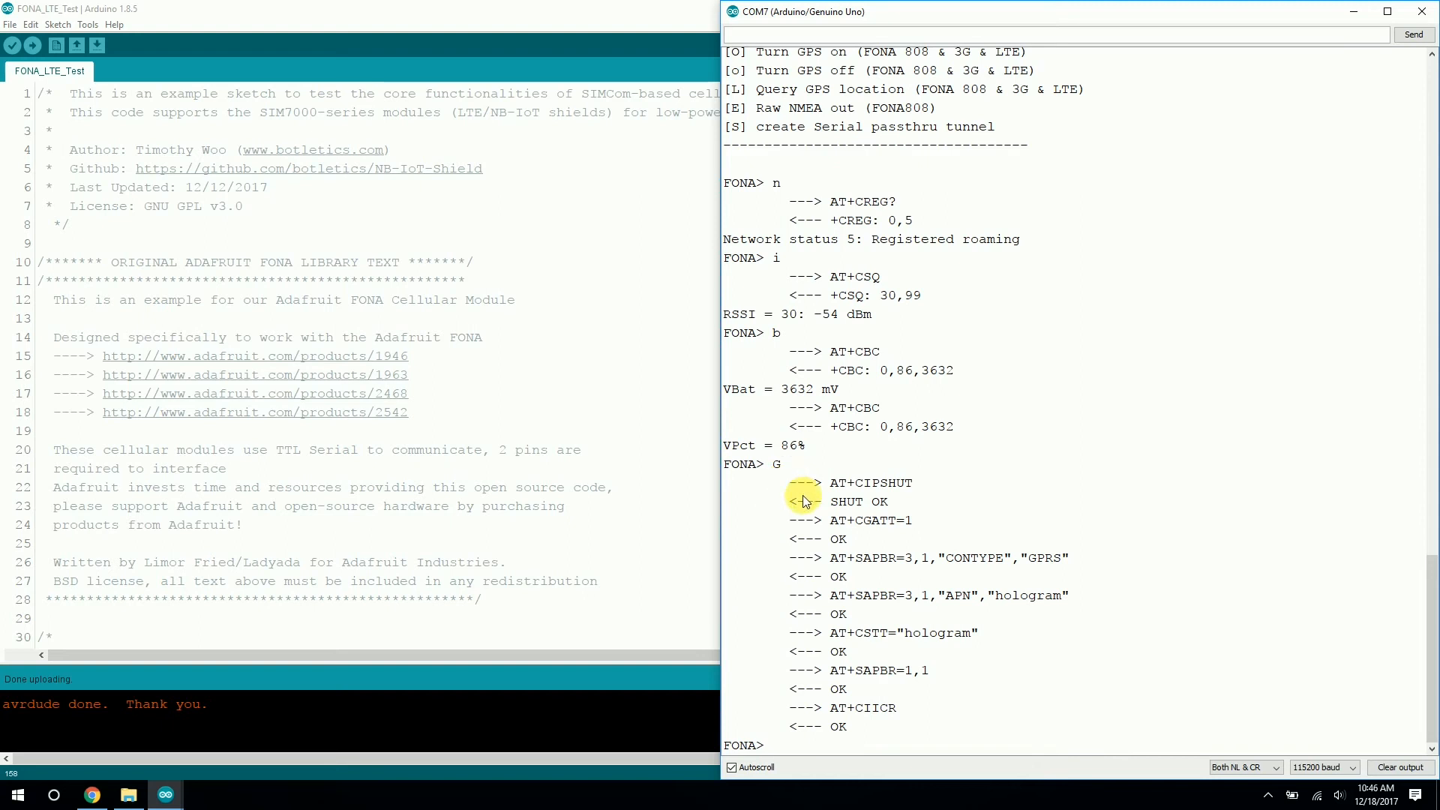
pyautogui.moveTo(853, 723)
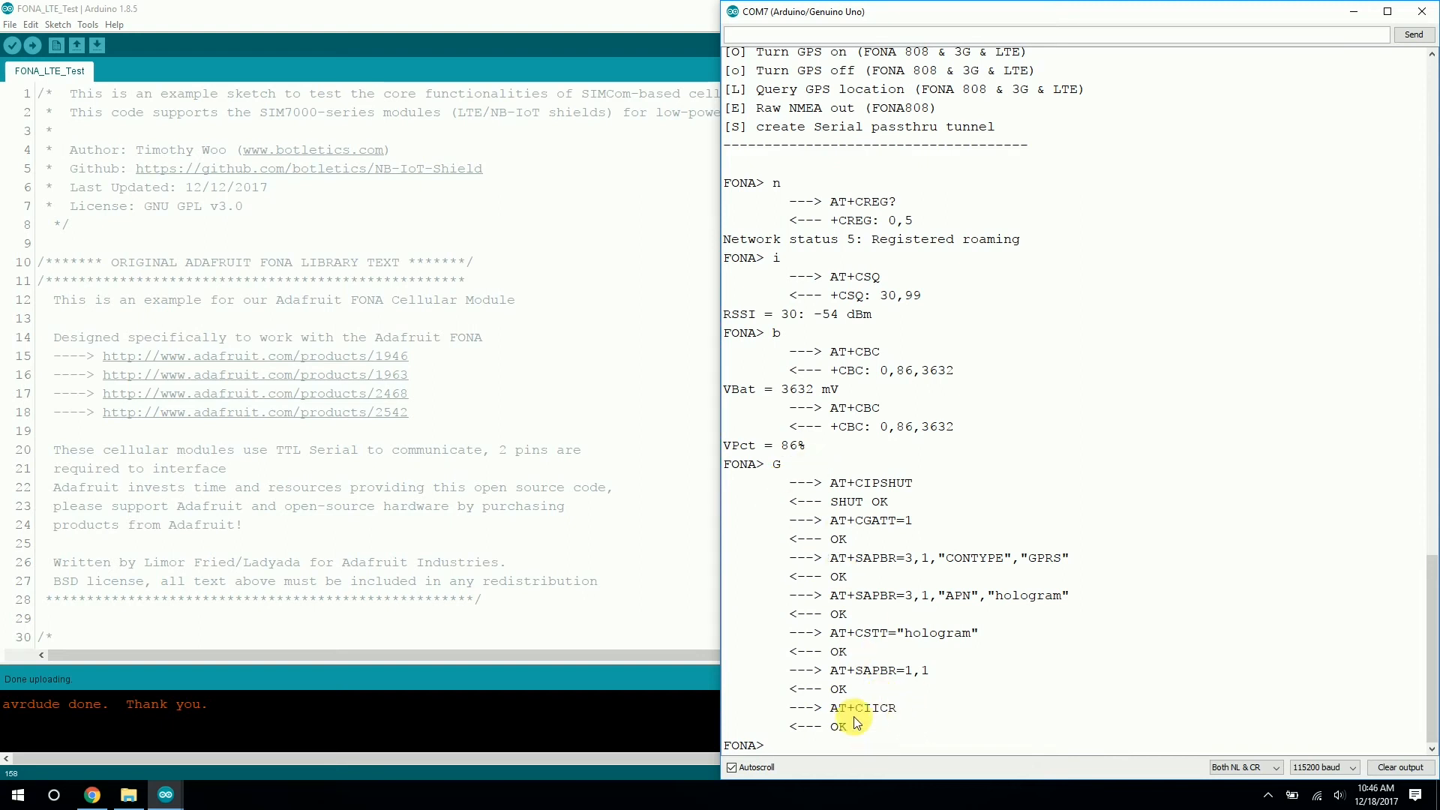
pyautogui.scroll(3)
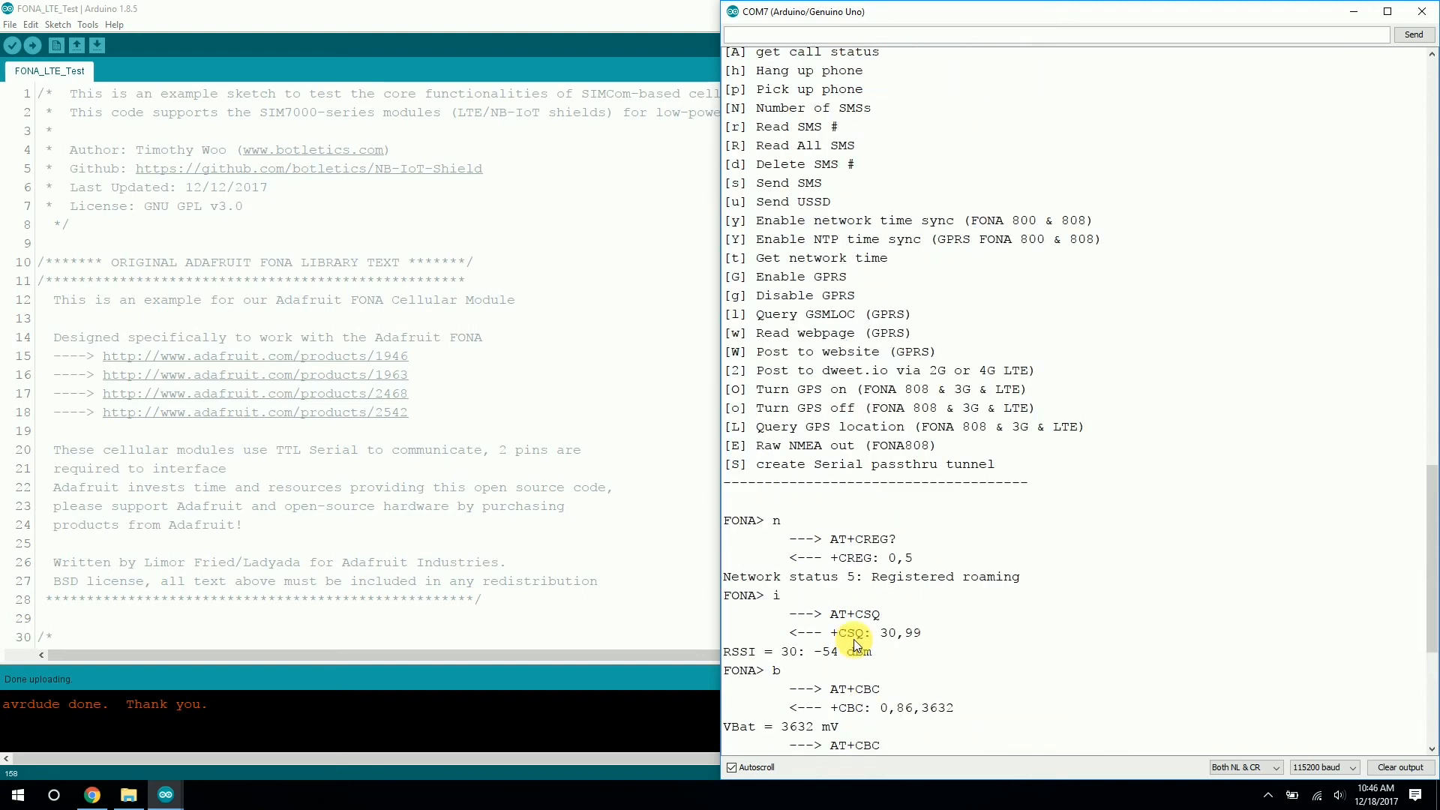
pyautogui.scroll(3)
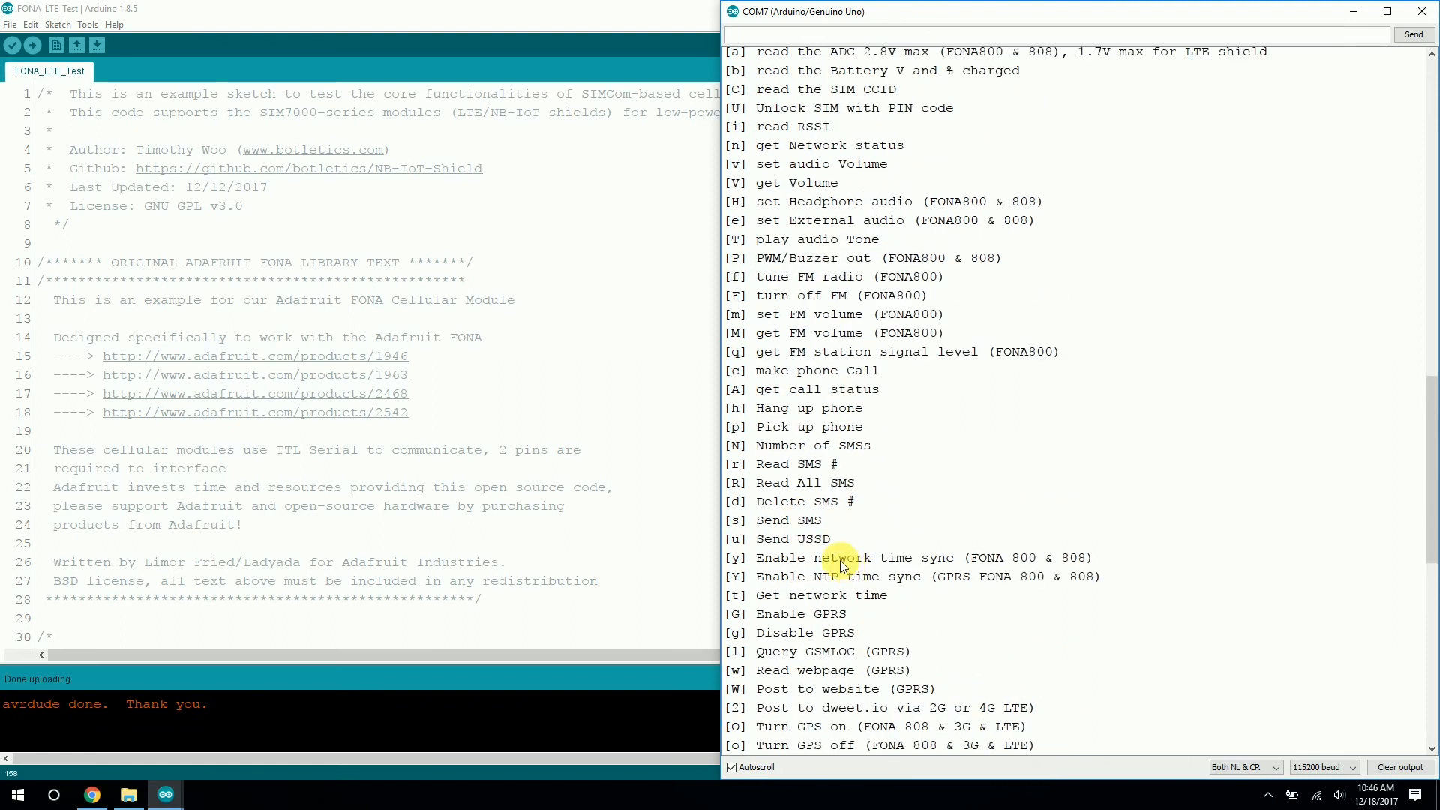
pyautogui.scroll(-3)
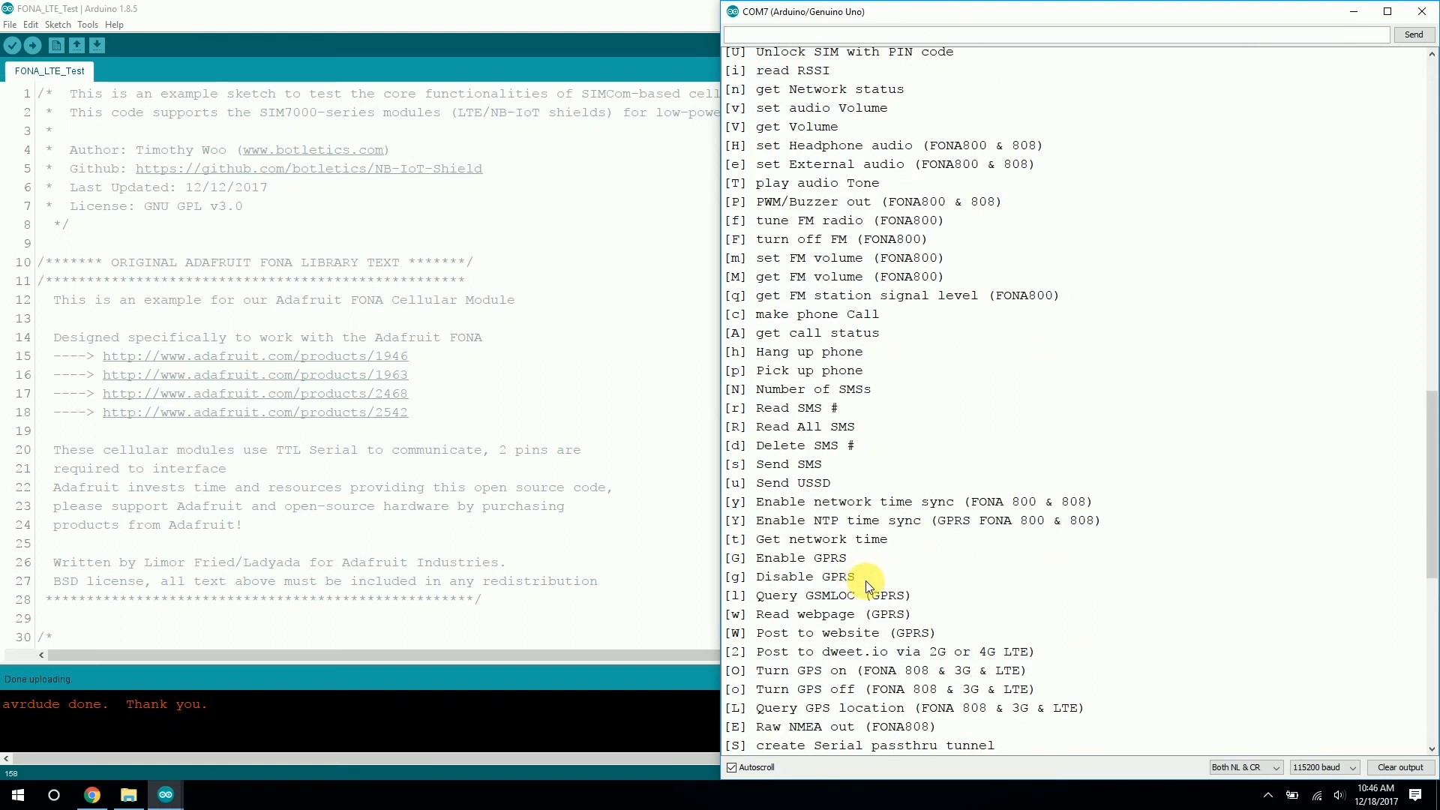
pyautogui.scroll(-3)
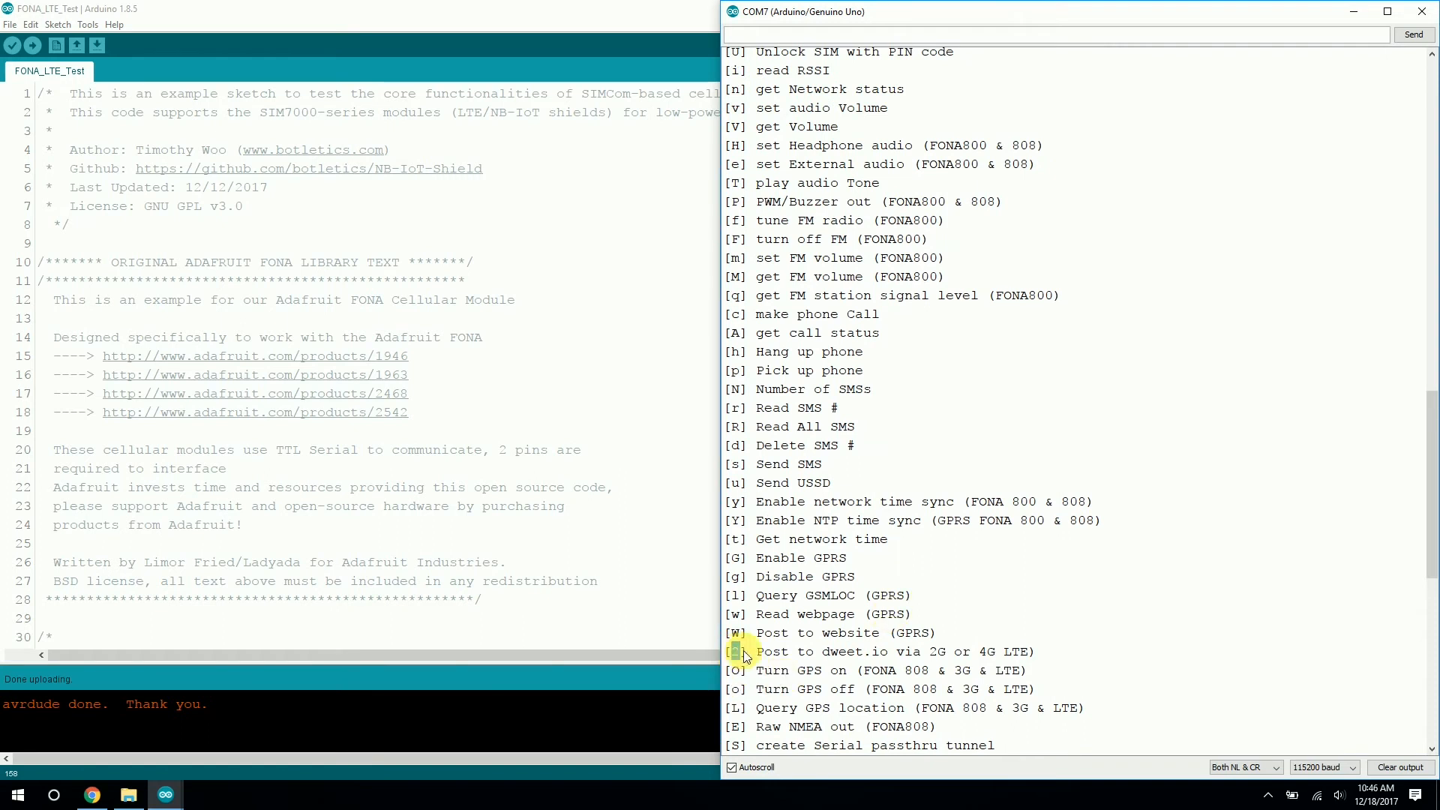
pyautogui.moveTo(831, 657)
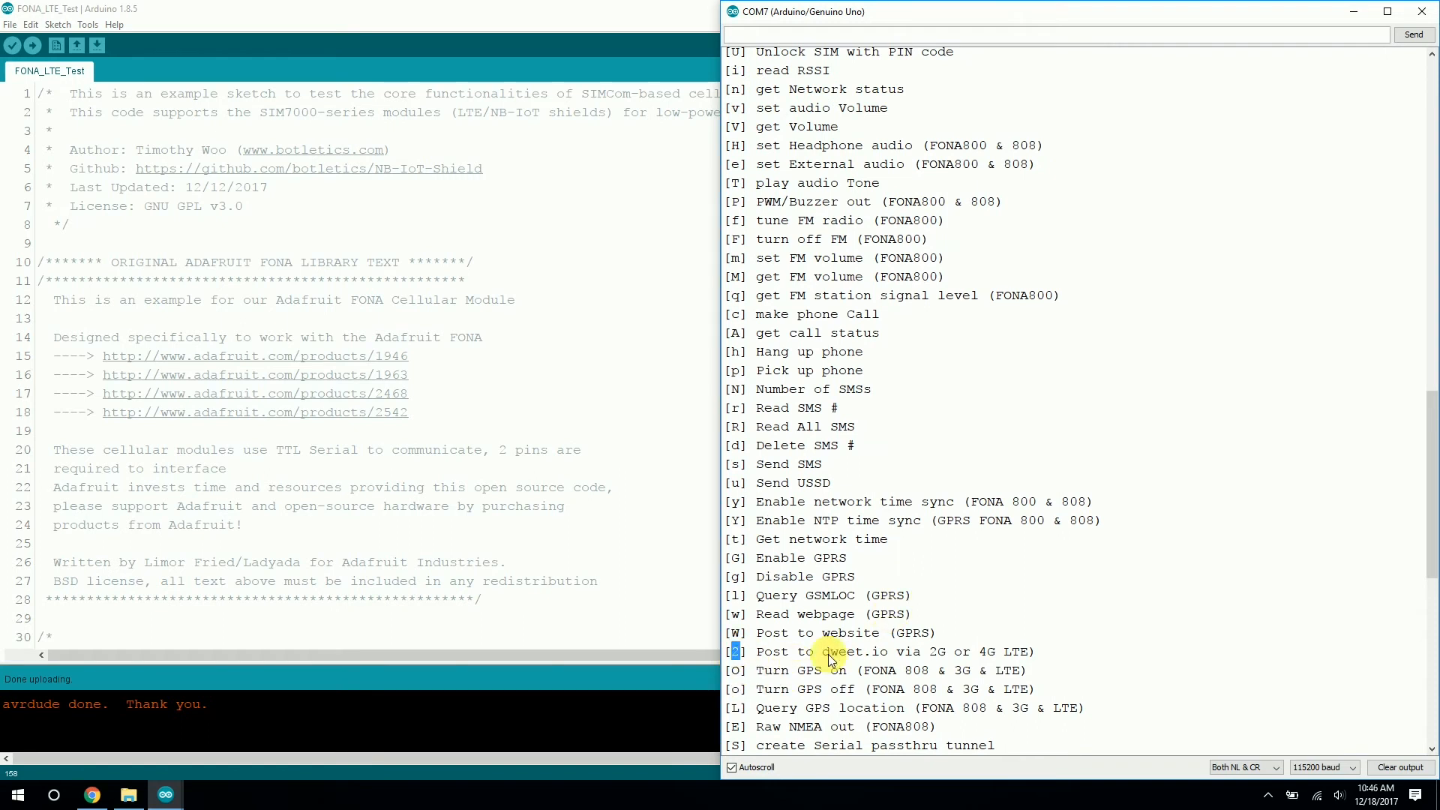
# Follow the '2' dweet.io post and highlight the module IMEI inside the request URL.
pyautogui.doubleClick(846, 651)
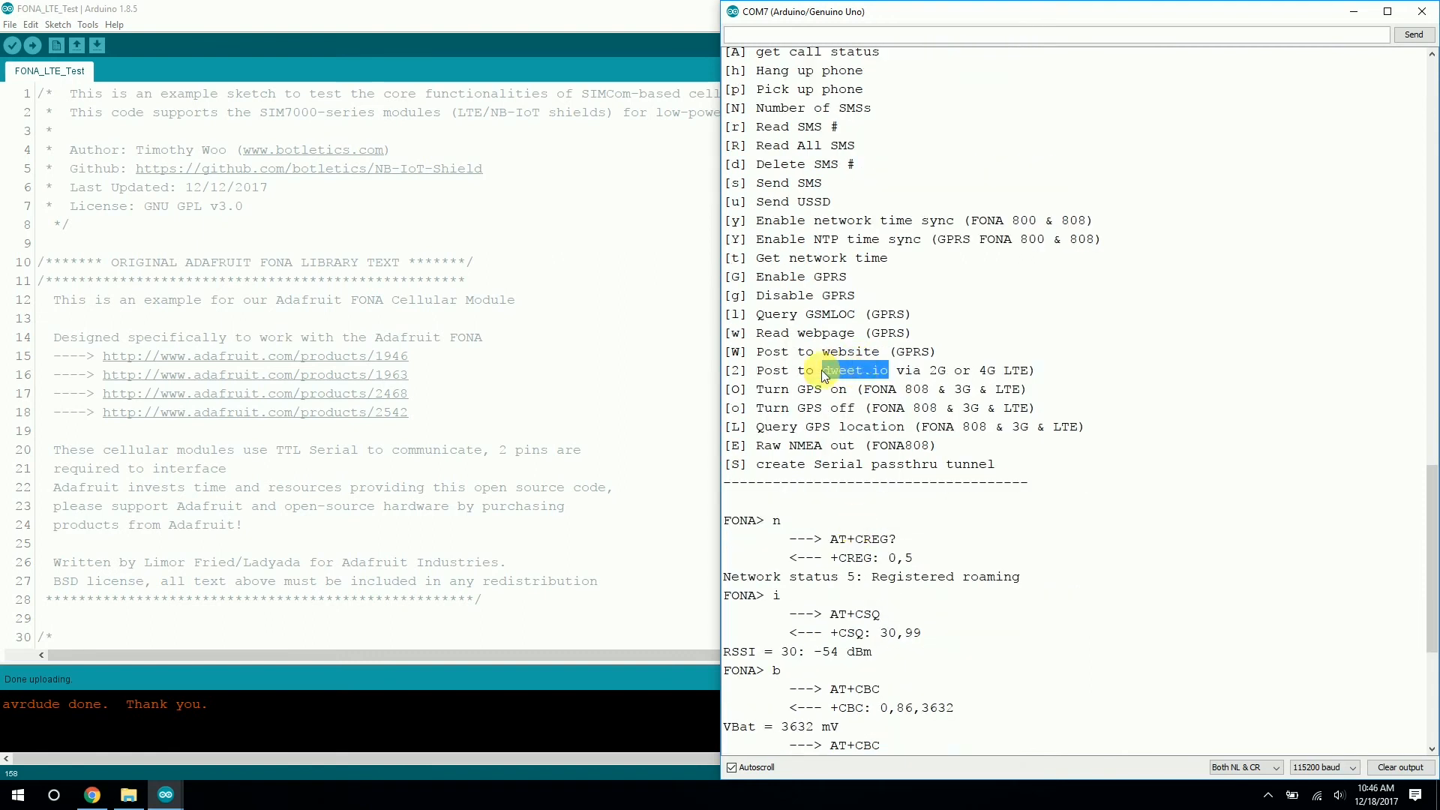
pyautogui.scroll(-3)
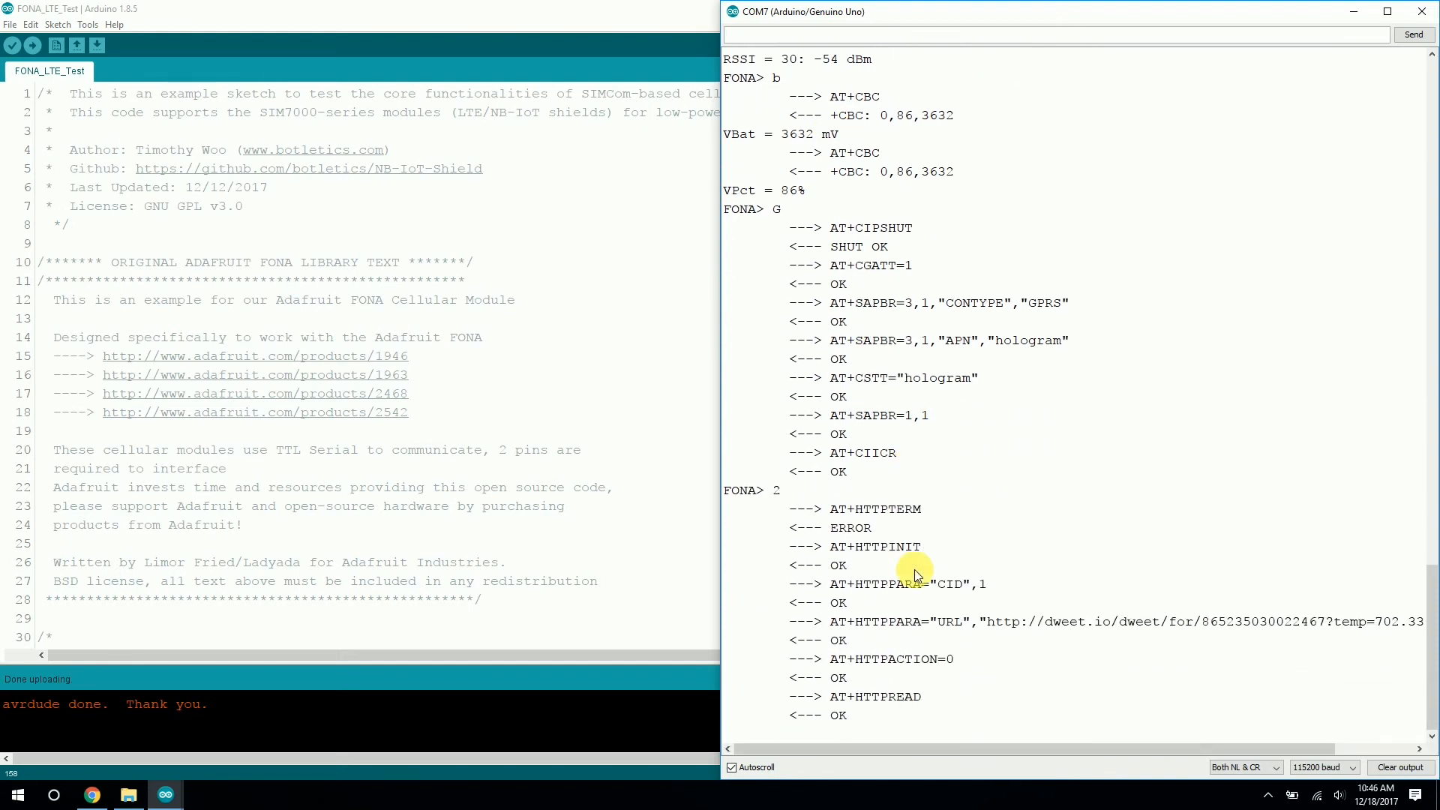
pyautogui.scroll(-3)
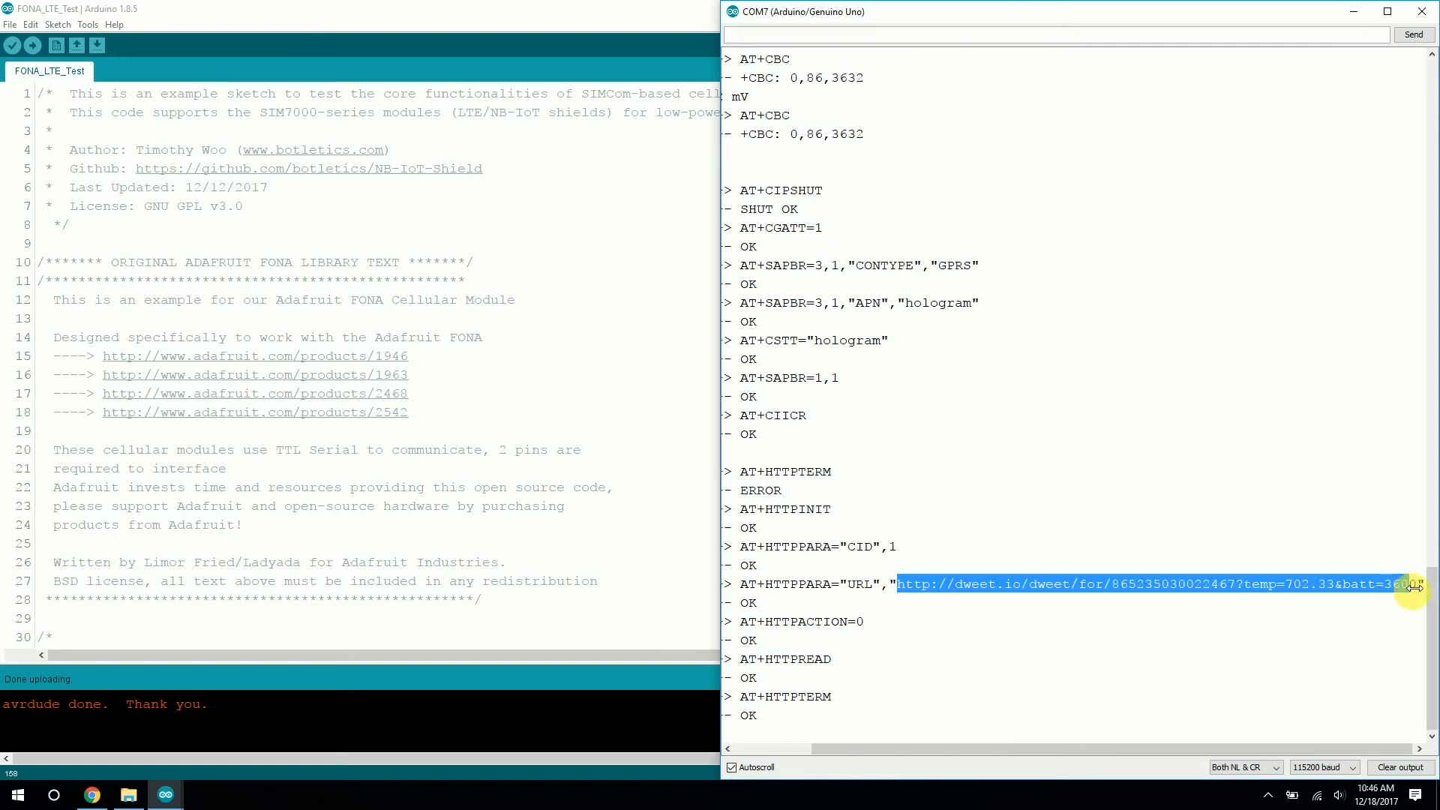
pyautogui.moveTo(963, 615)
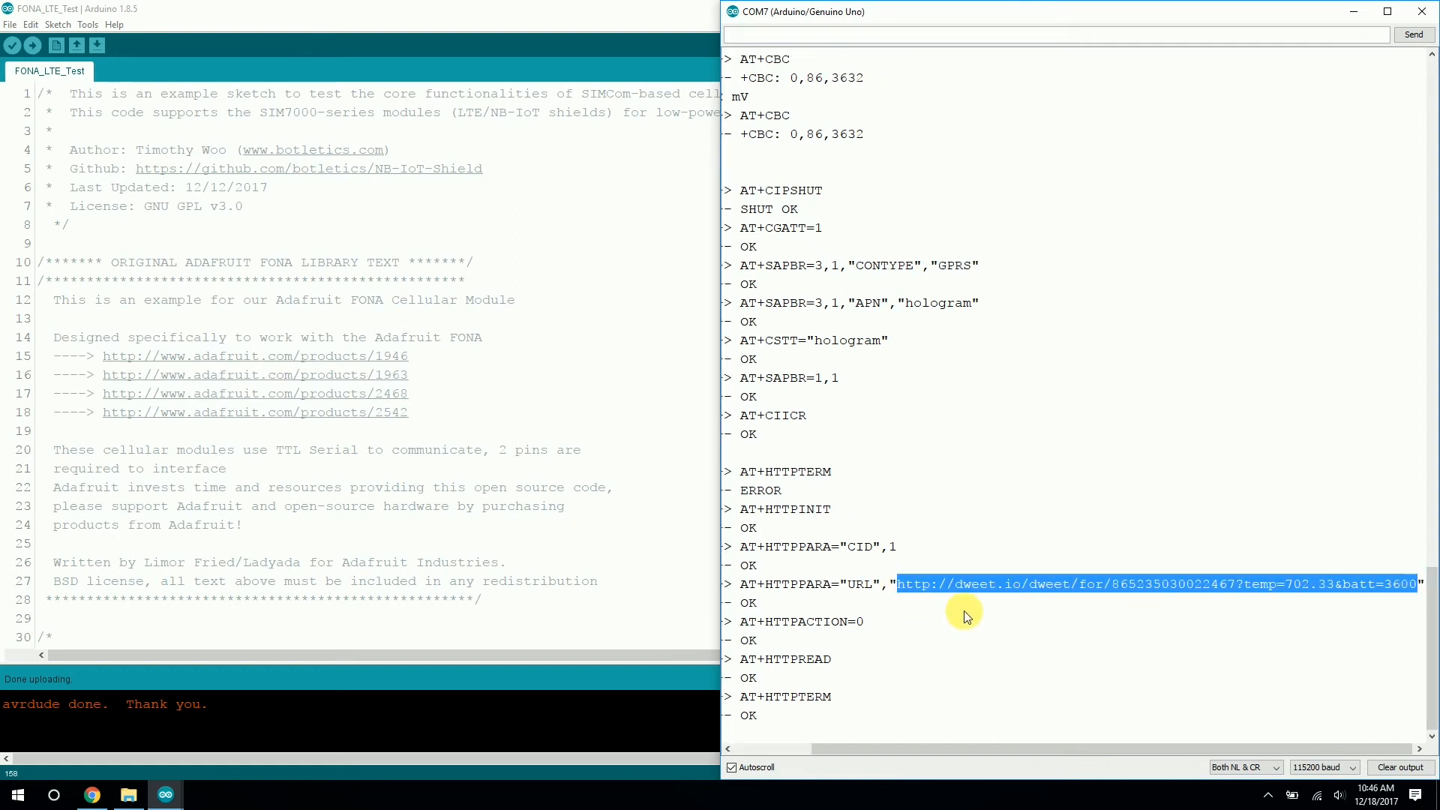
pyautogui.moveTo(1320, 591)
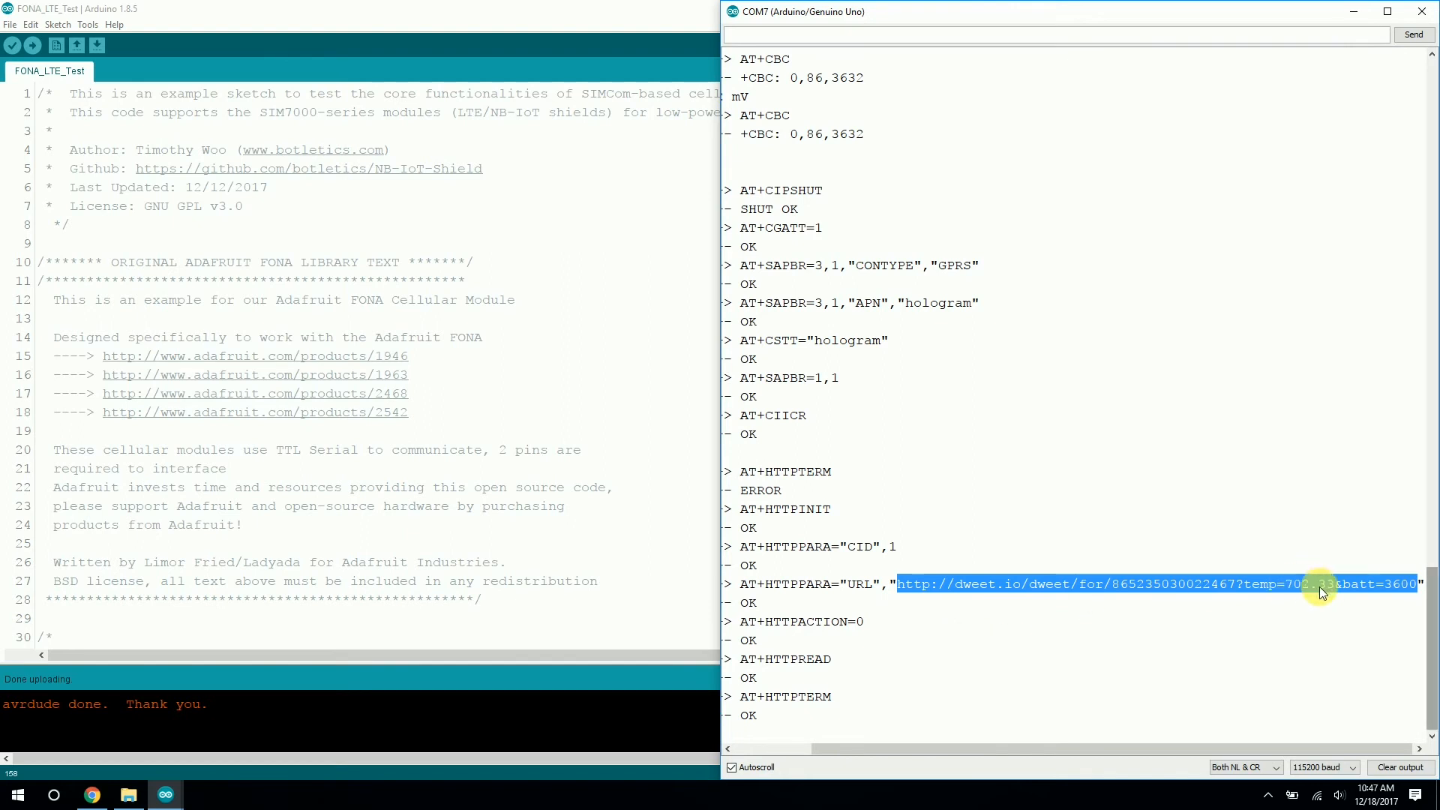
pyautogui.click(1246, 583)
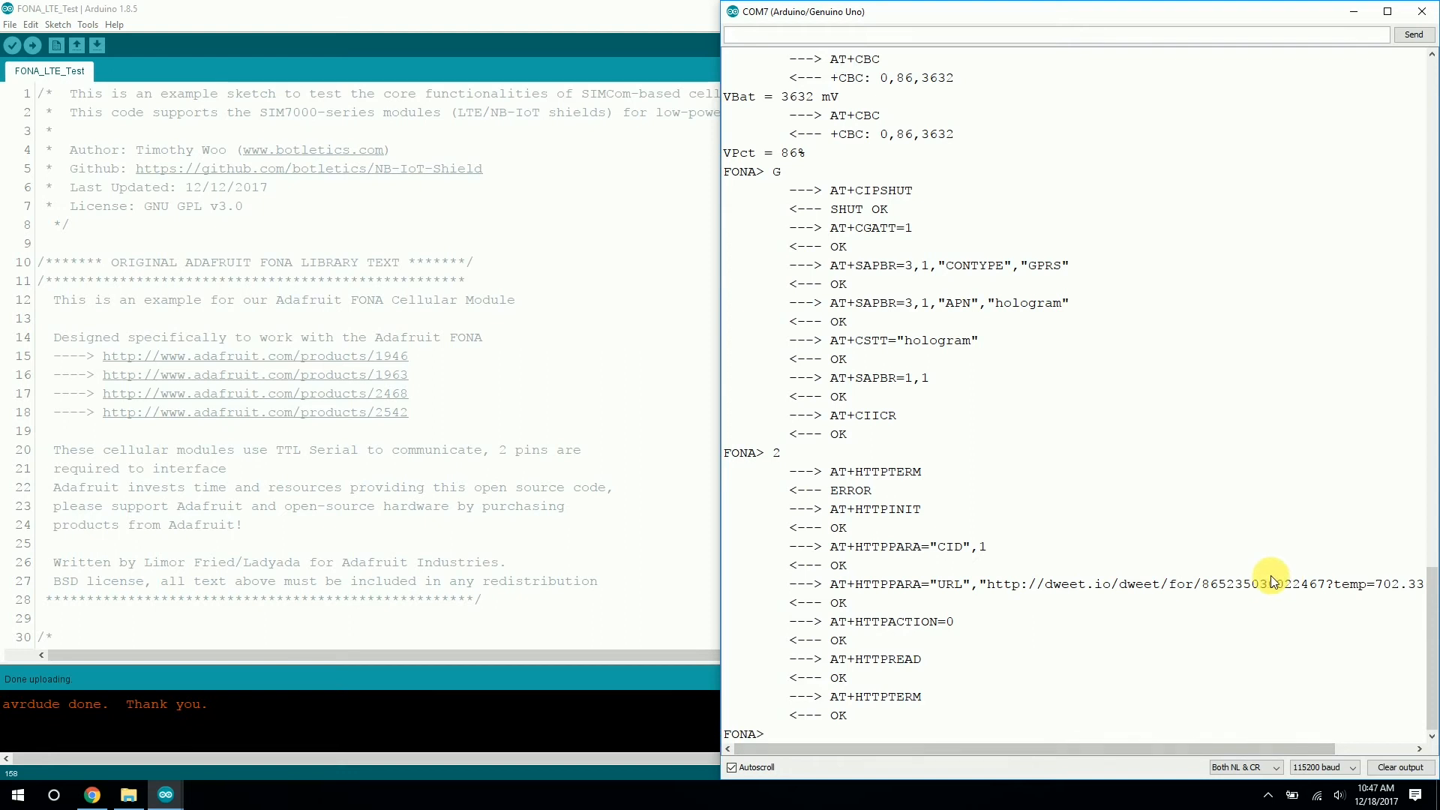
pyautogui.doubleClick(1263, 584)
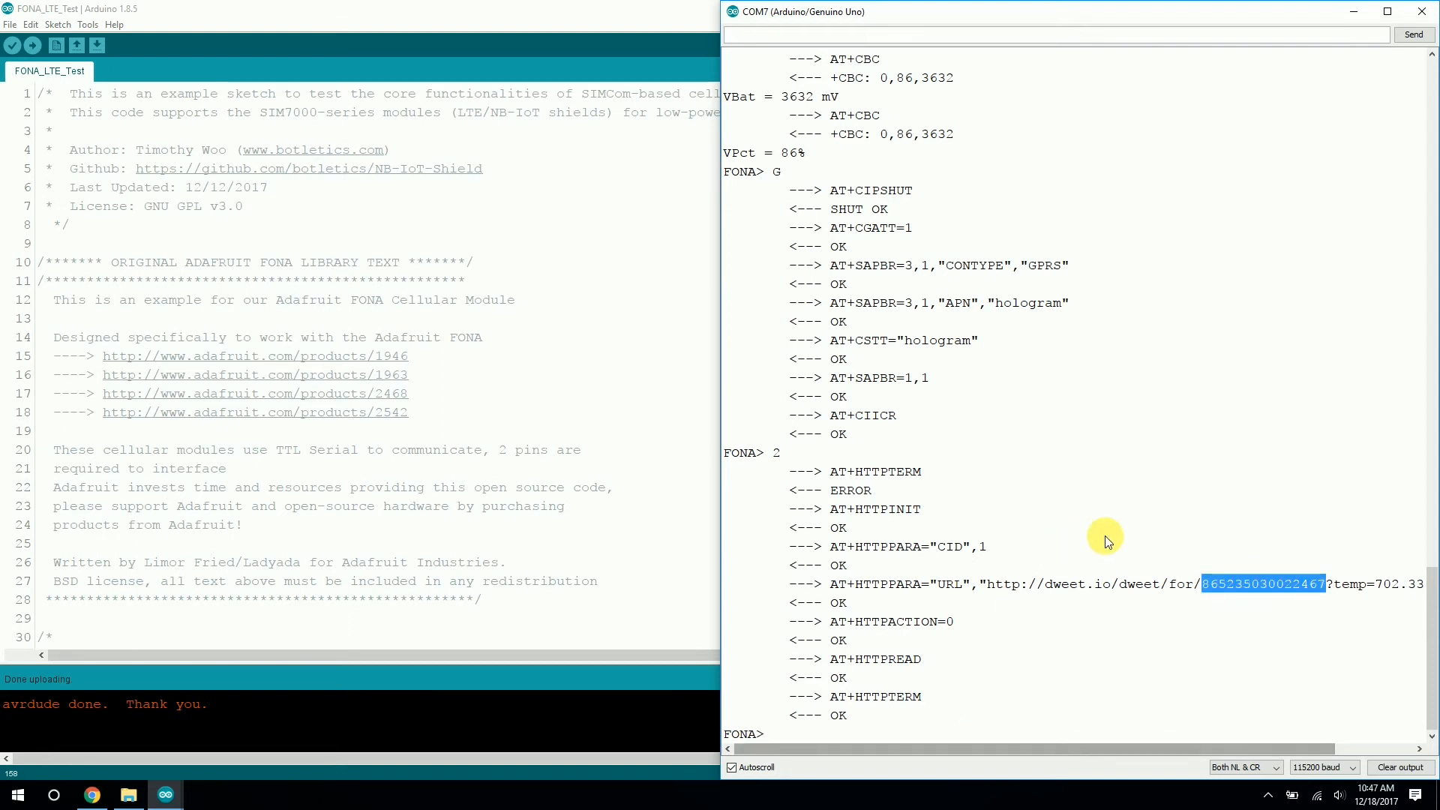
pyautogui.moveTo(1129, 592)
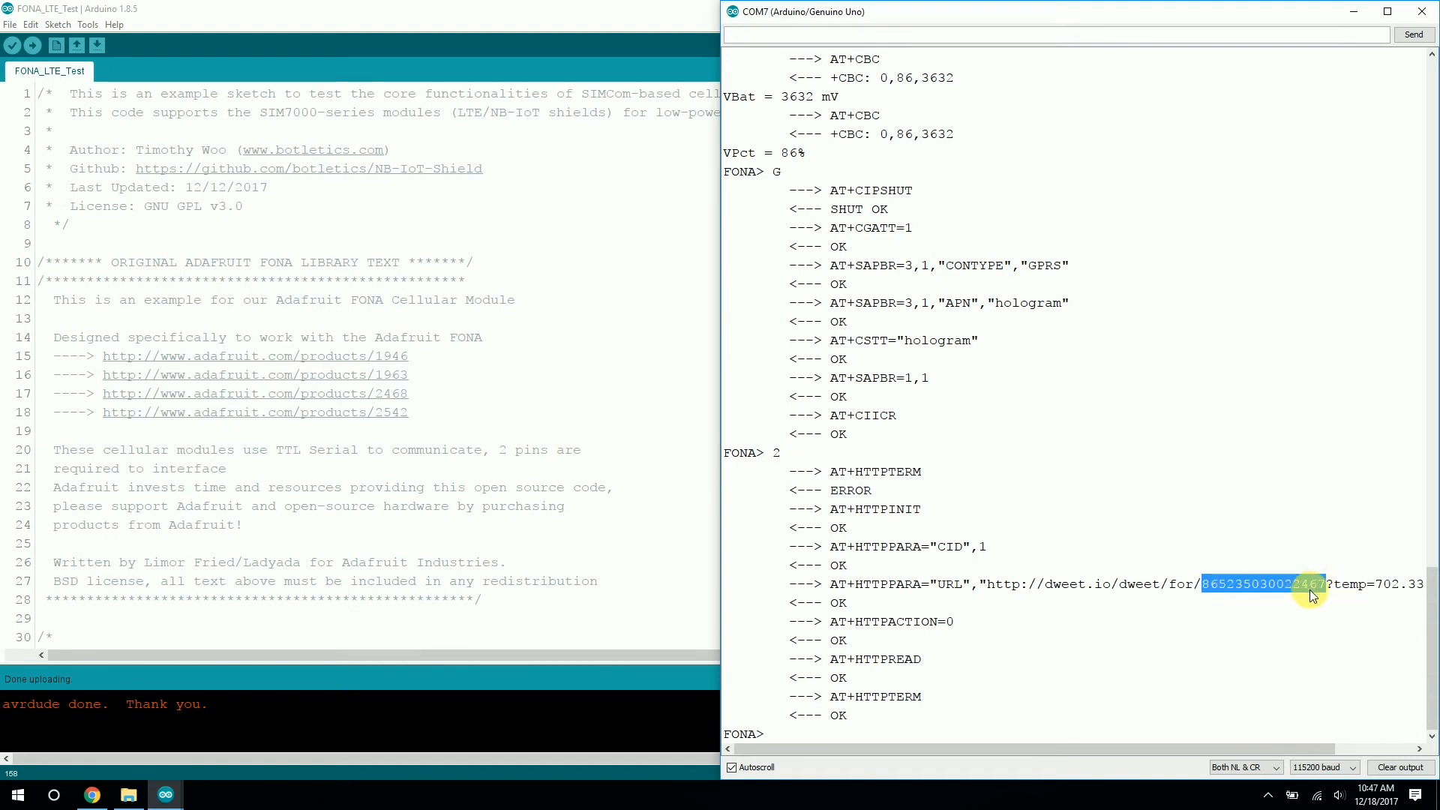
pyautogui.moveTo(1083, 612)
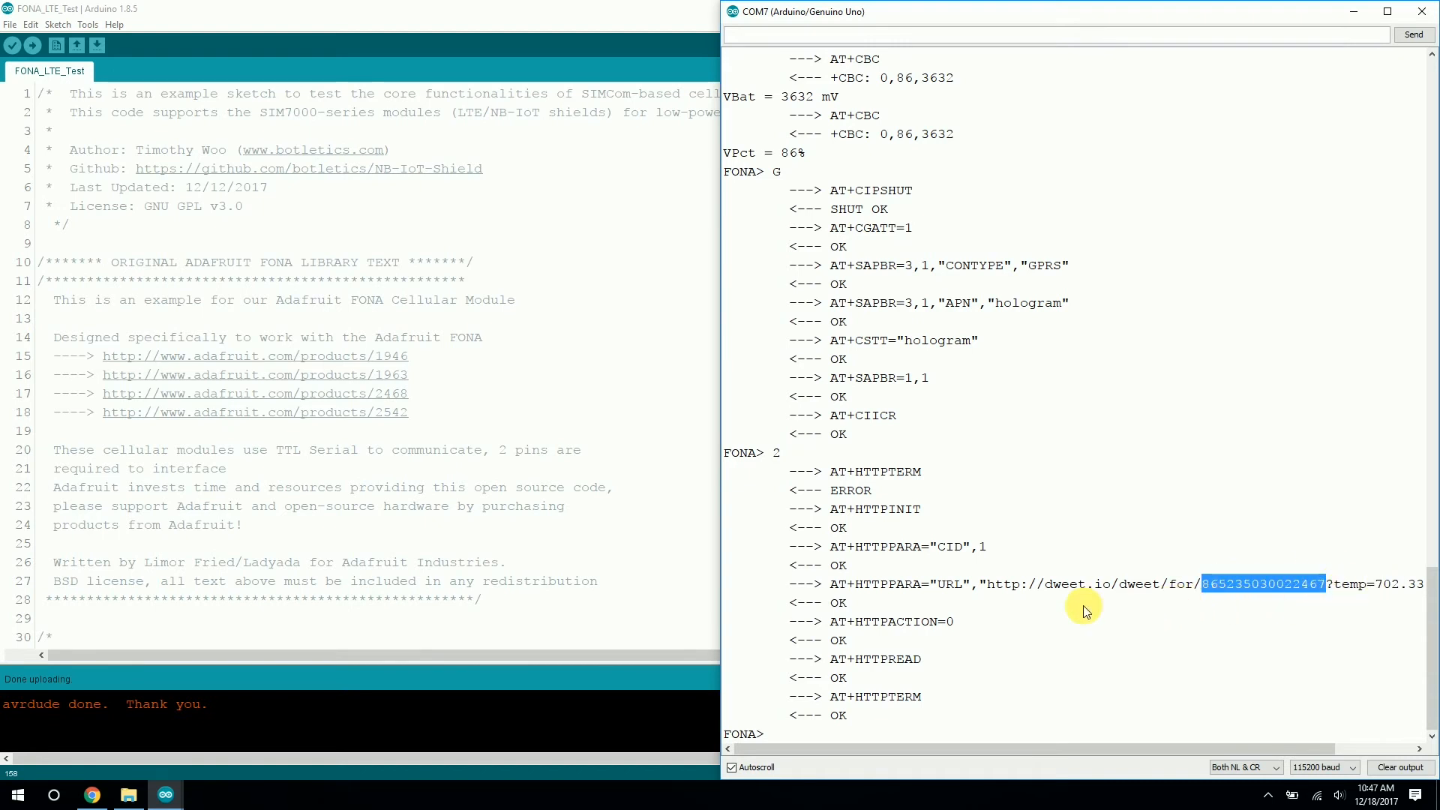
# Load the dweet.io get/latest URL in Chrome showing 'succeeded' with temp 702.33 and batt 3600.
pyautogui.click(90, 795)
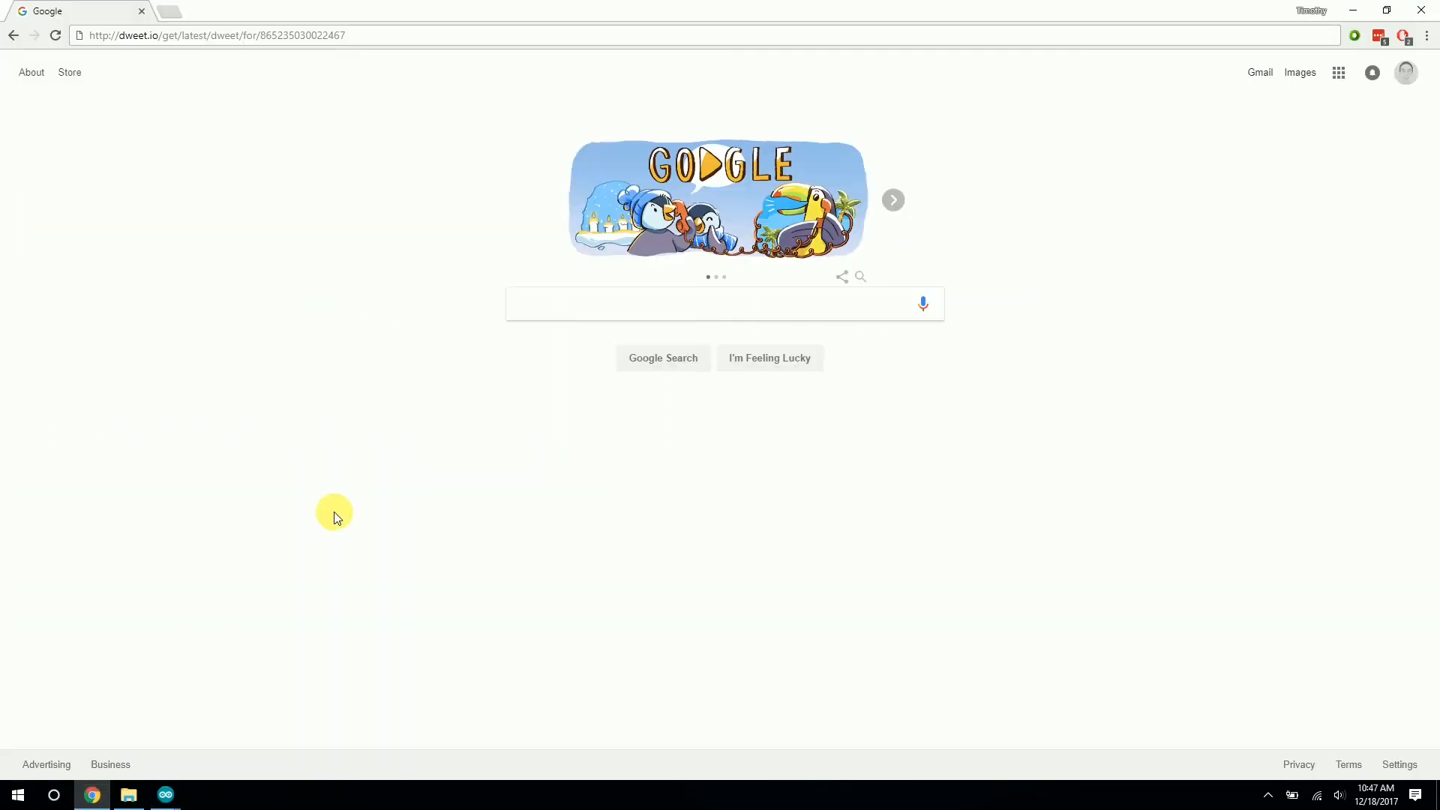
pyautogui.click(213, 34)
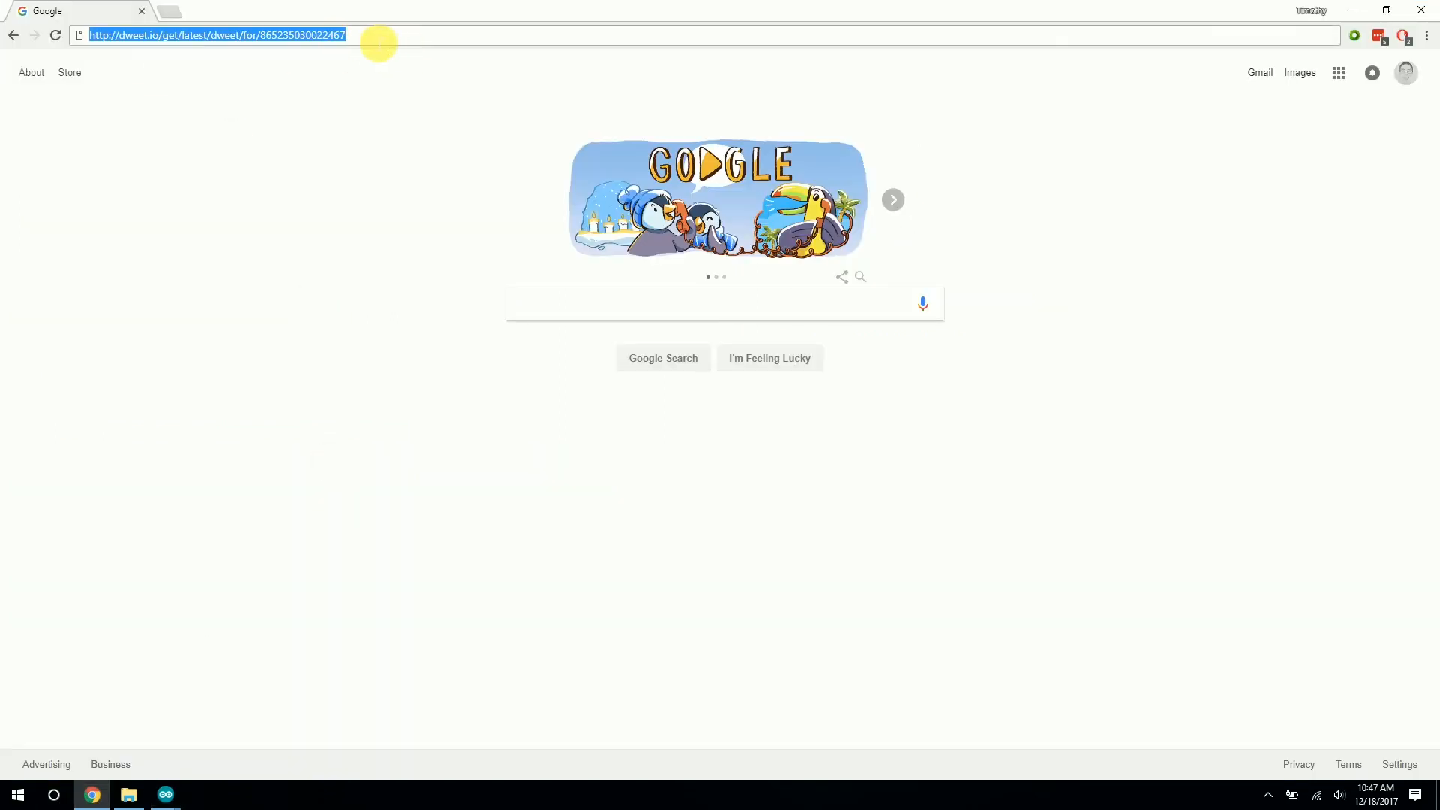
pyautogui.moveTo(133, 30)
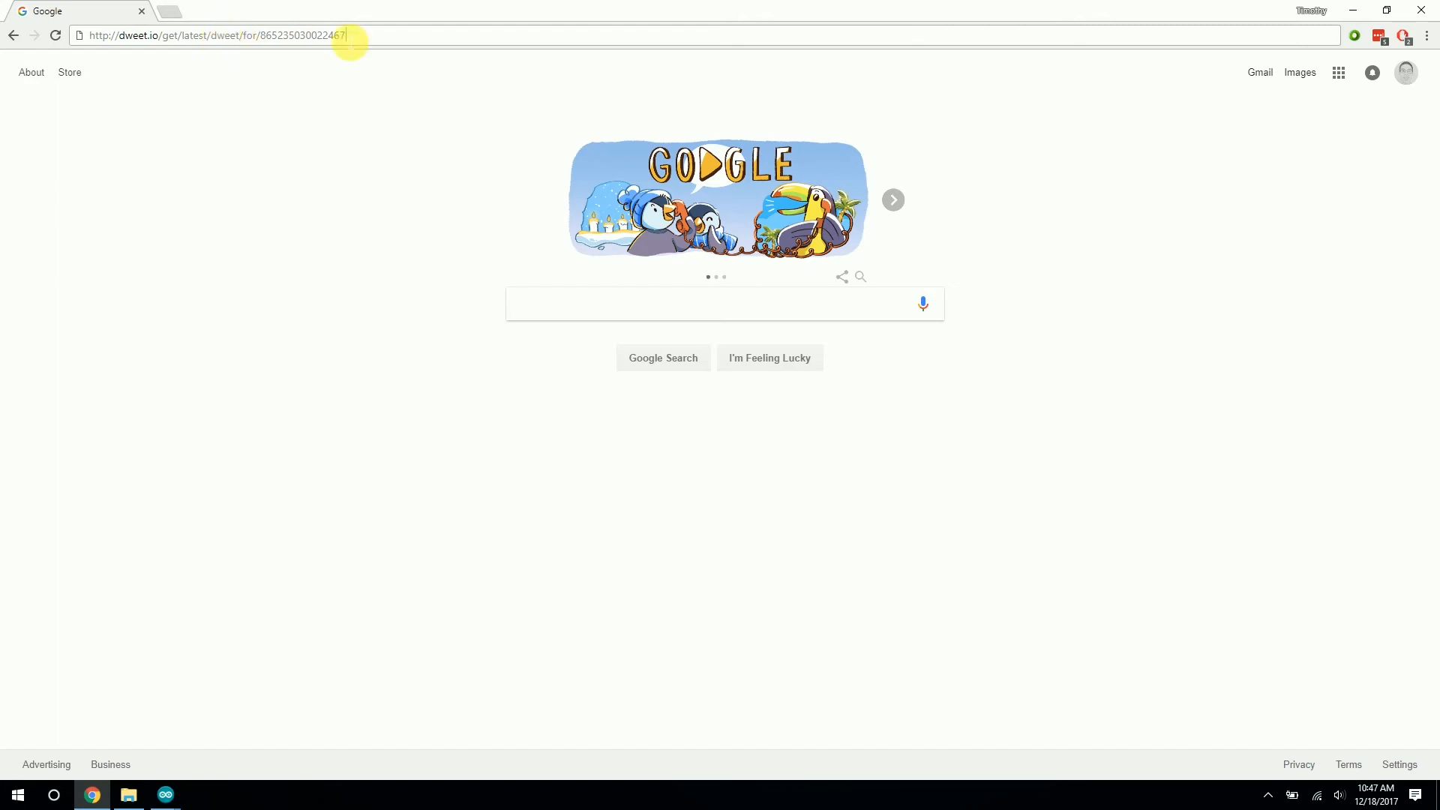
pyautogui.press('Return')
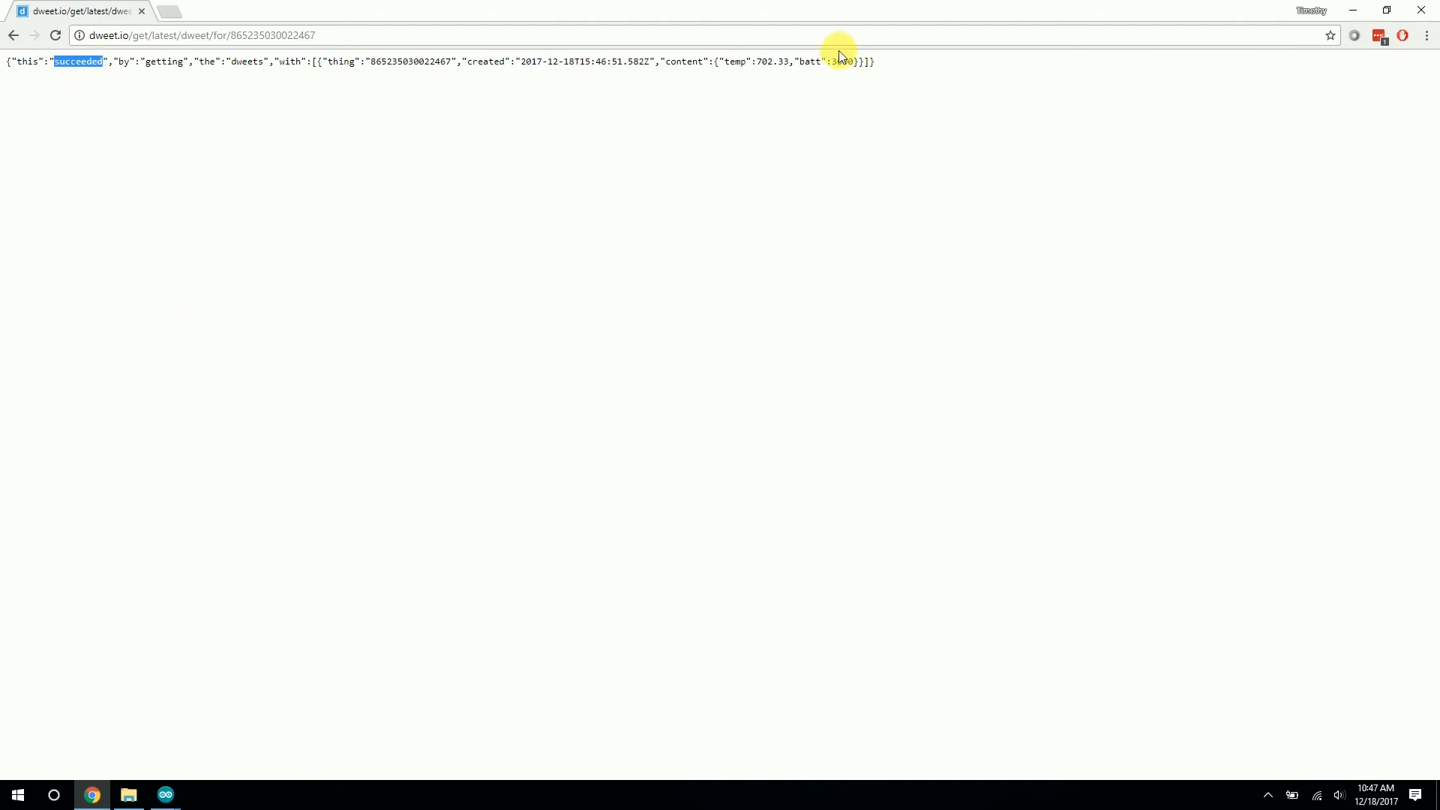
pyautogui.click(166, 795)
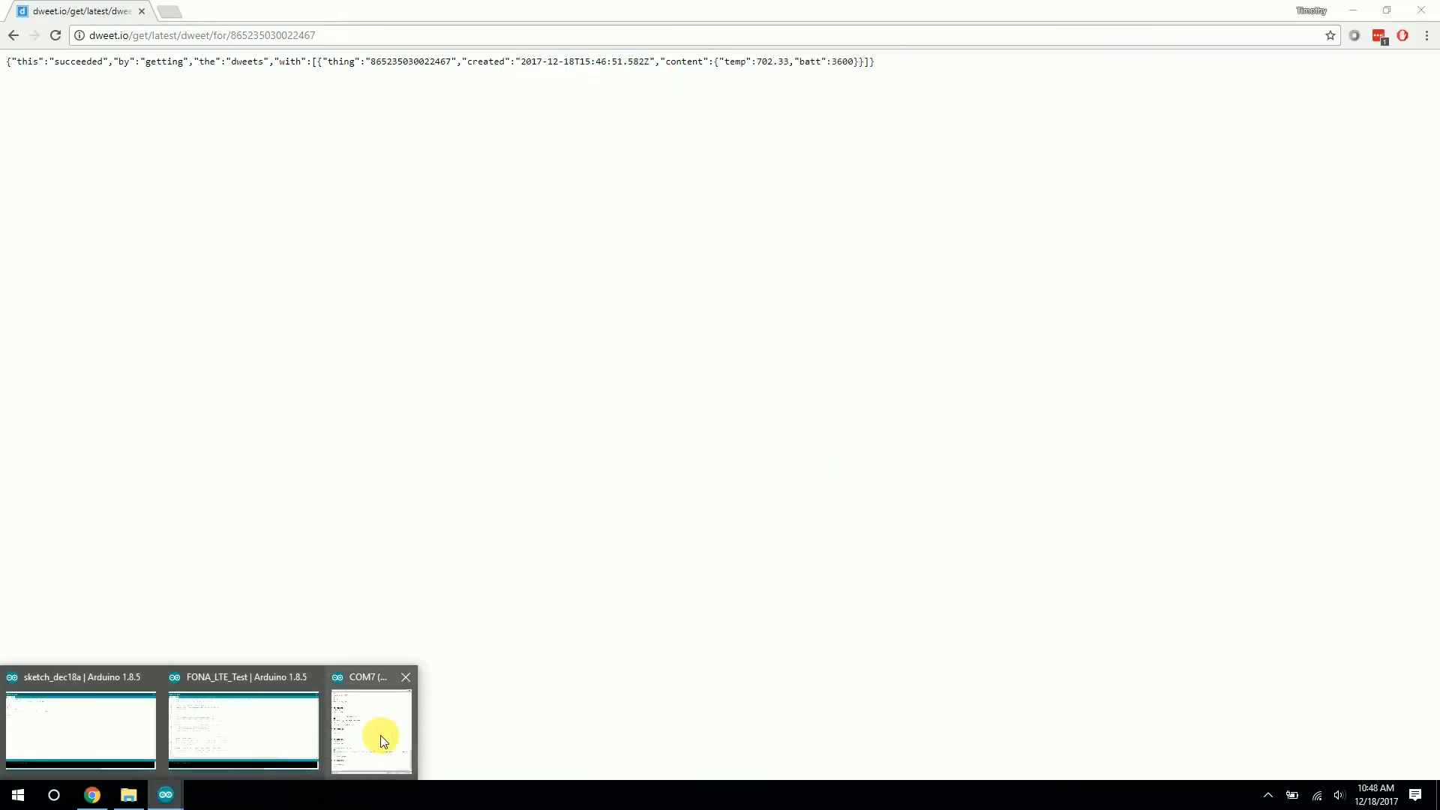
# Bring the COM7 serial monitor back in front beside the FONA_LTE_Test sketch.
pyautogui.click(371, 731)
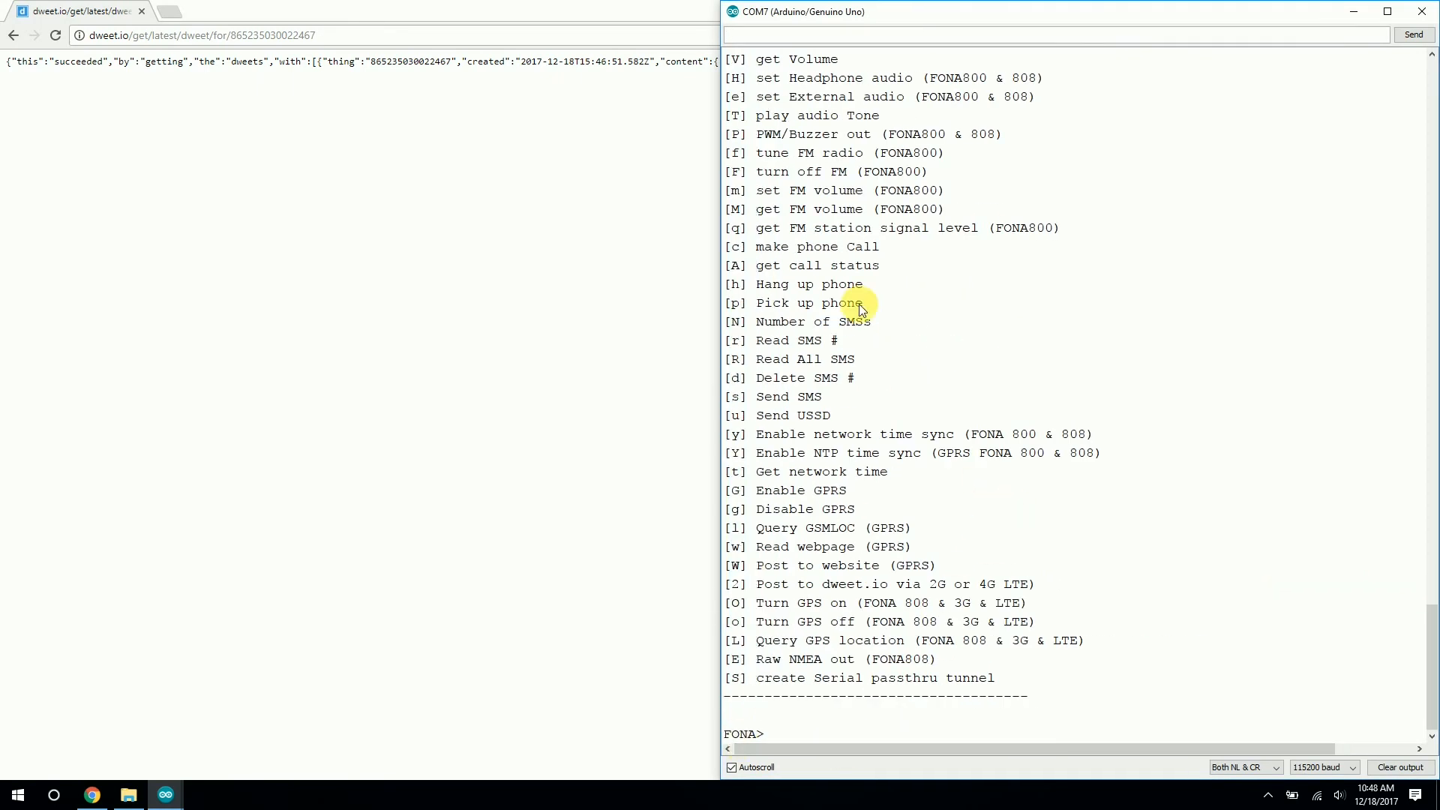
pyautogui.click(165, 795)
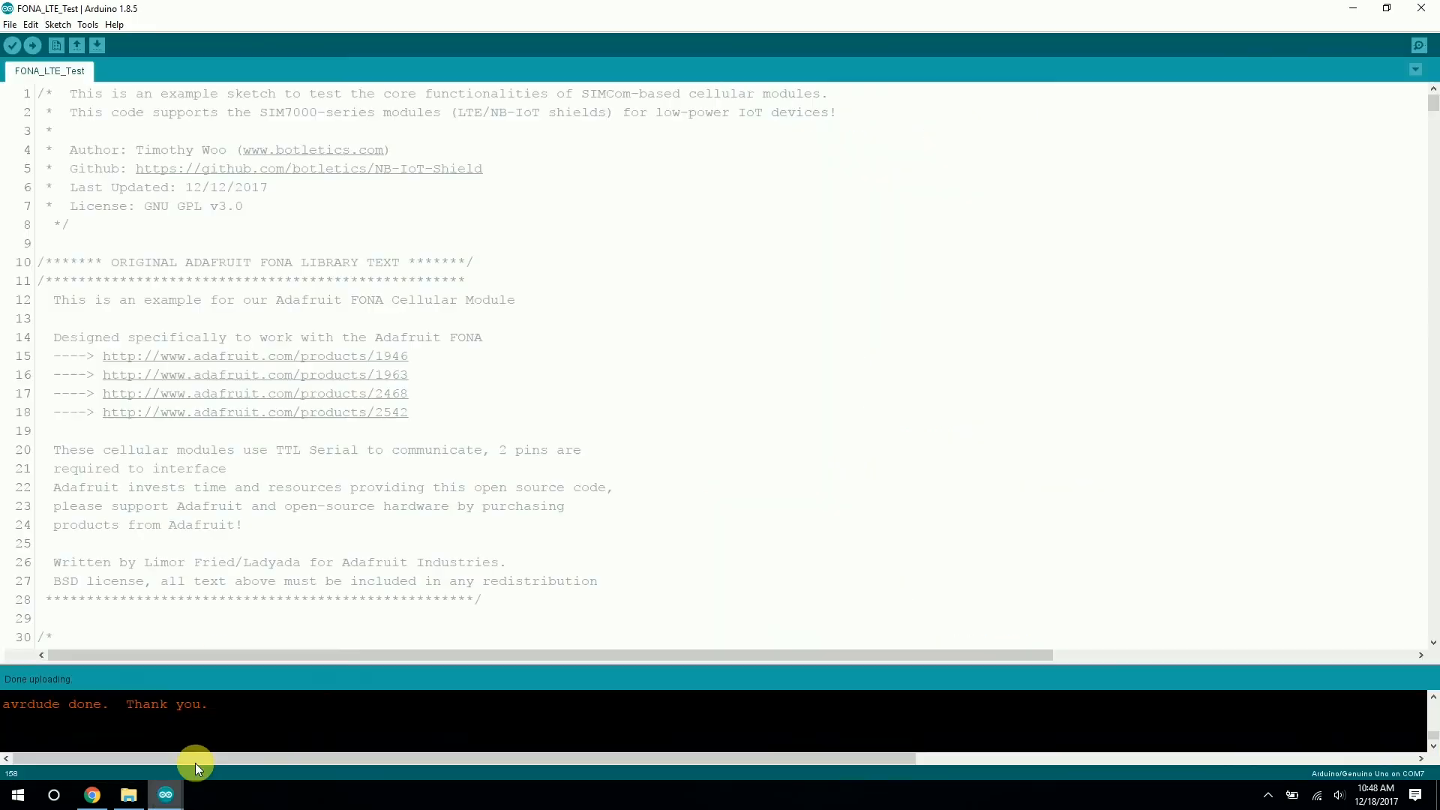
pyautogui.click(1417, 44)
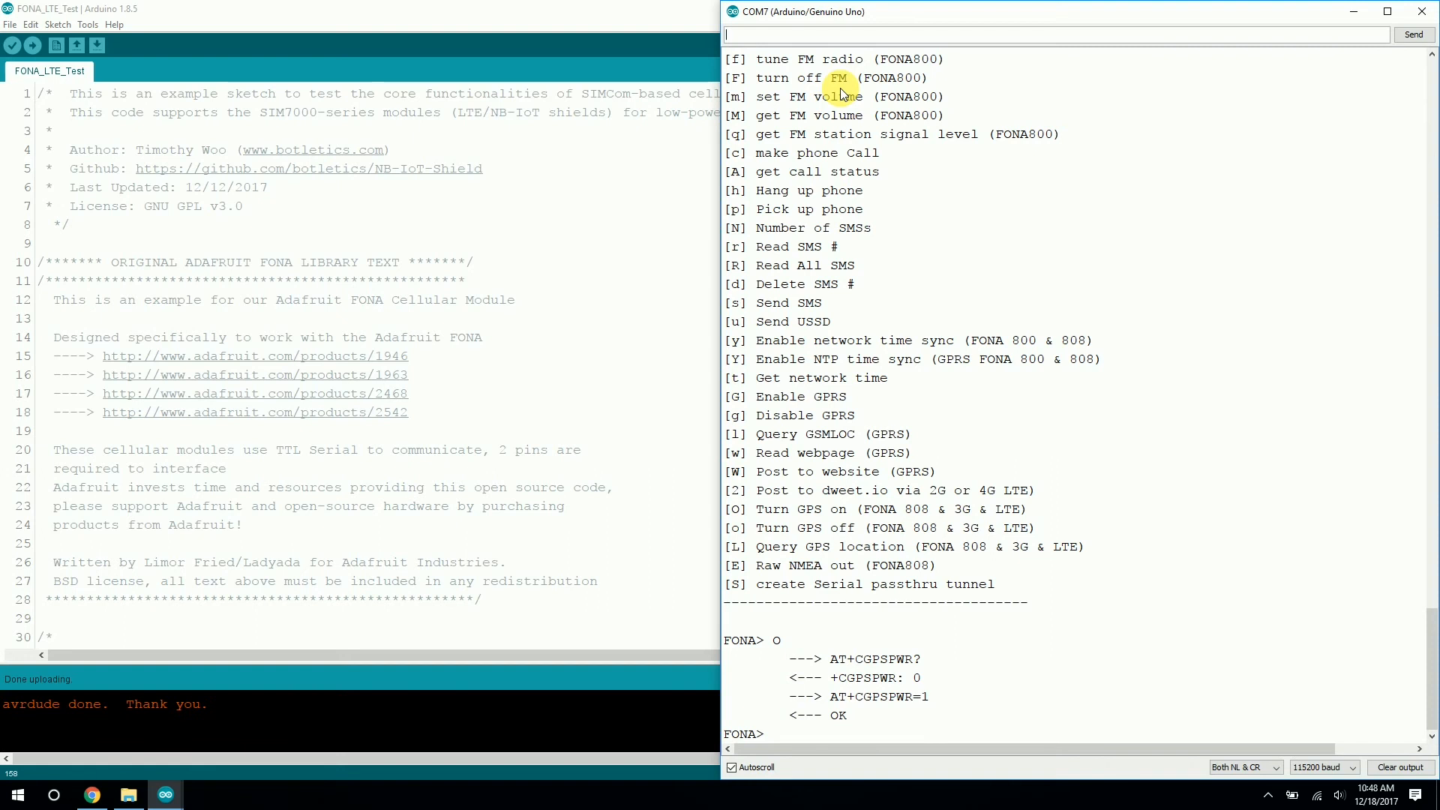
pyautogui.moveTo(921, 43)
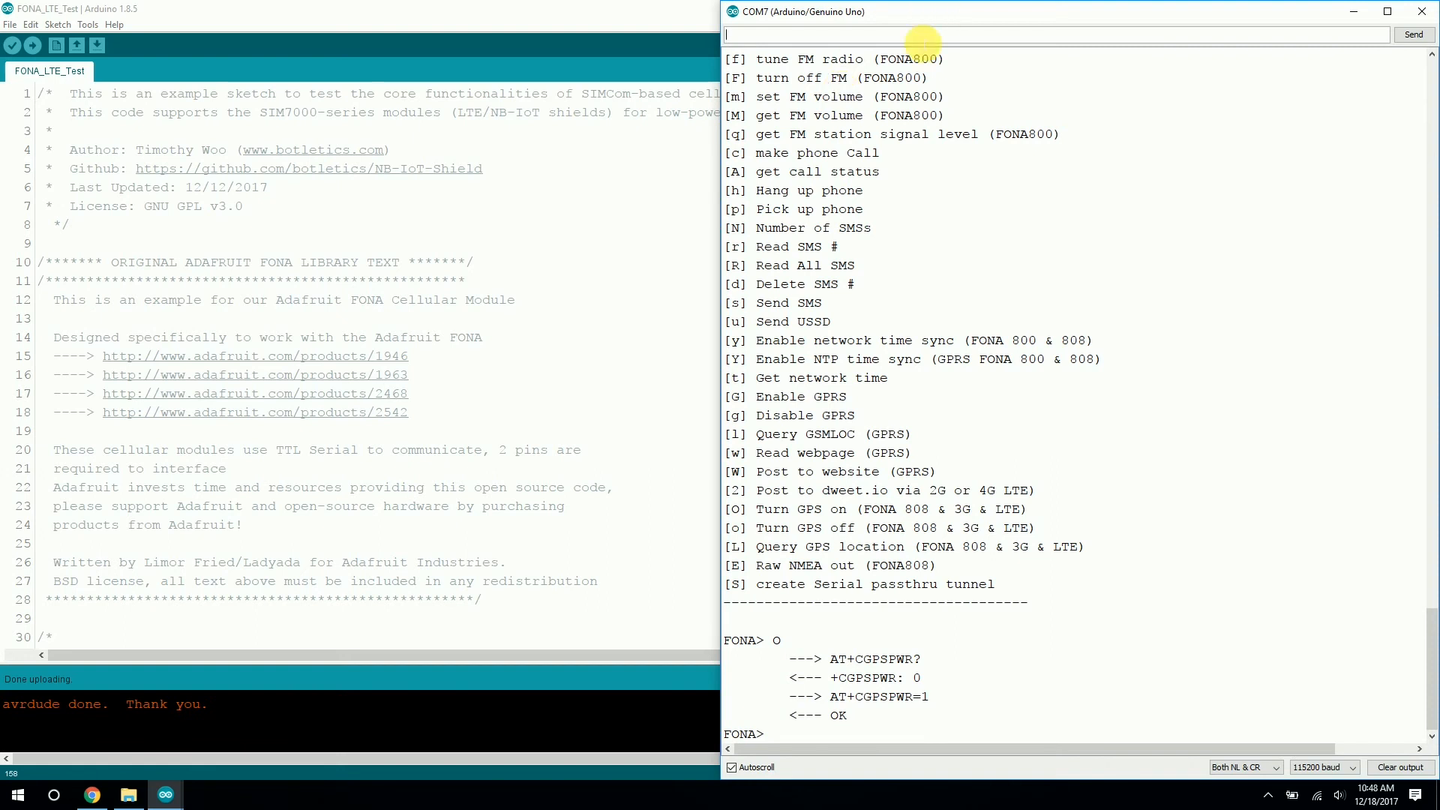
pyautogui.moveTo(1000, 372)
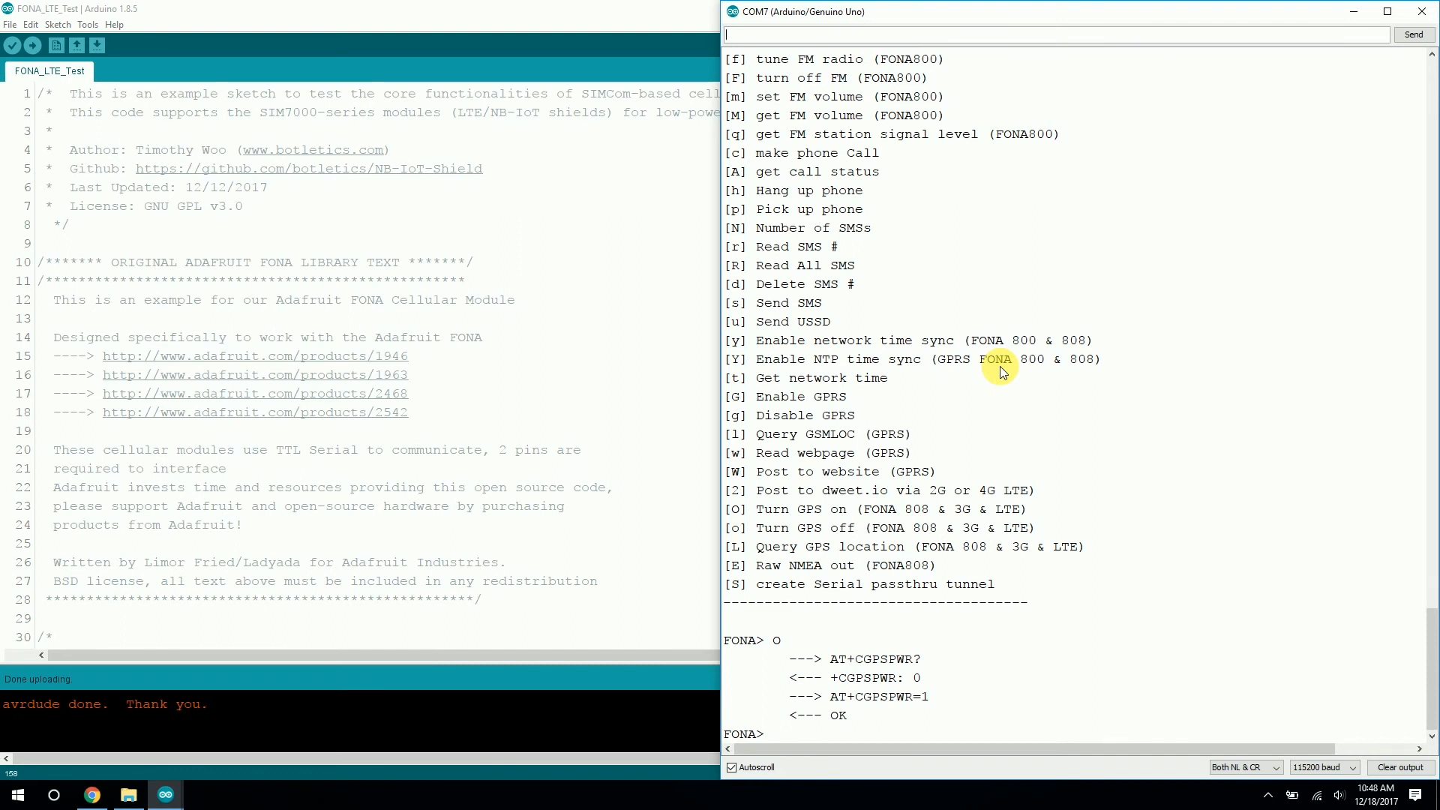
pyautogui.moveTo(994, 517)
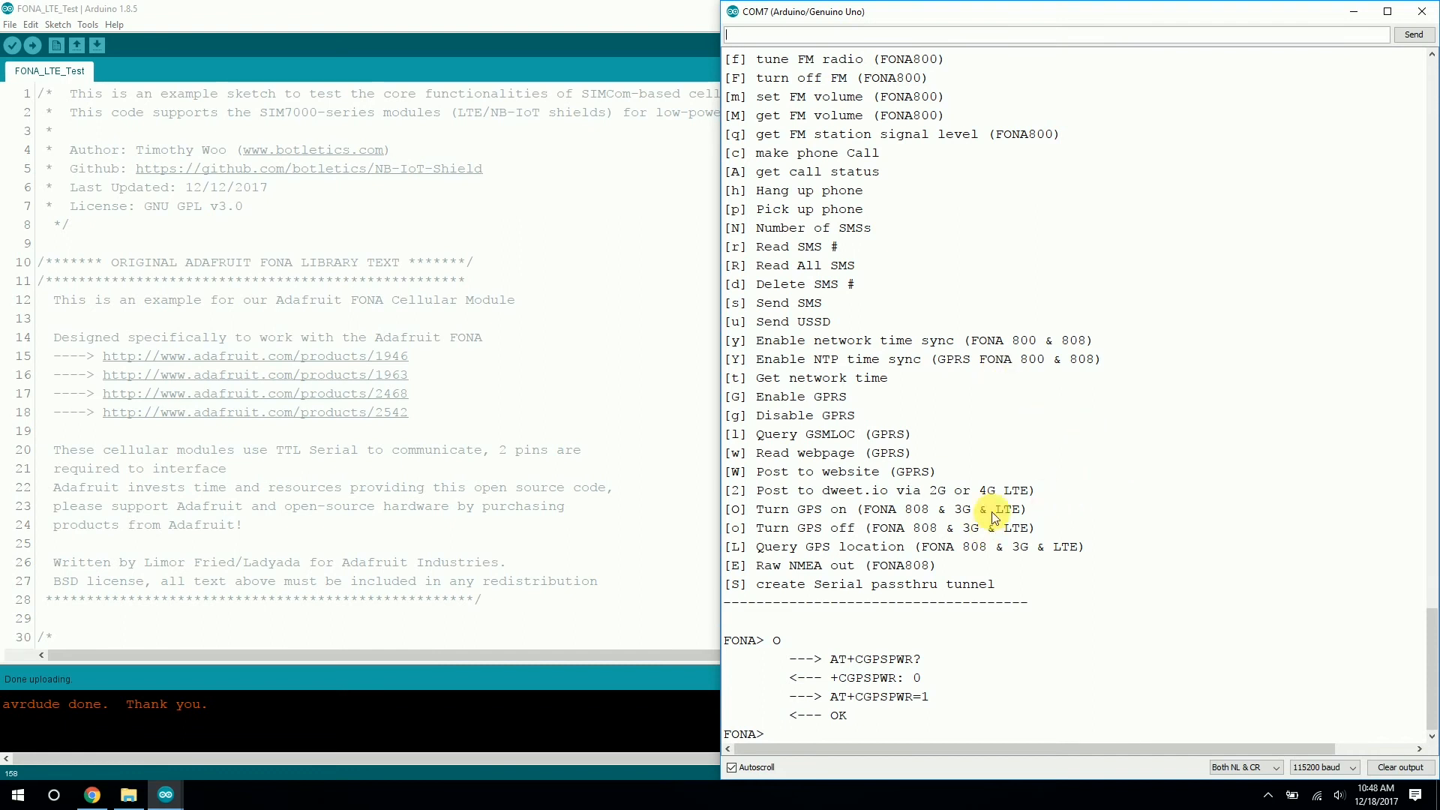
pyautogui.moveTo(742, 520)
pyautogui.write('L')
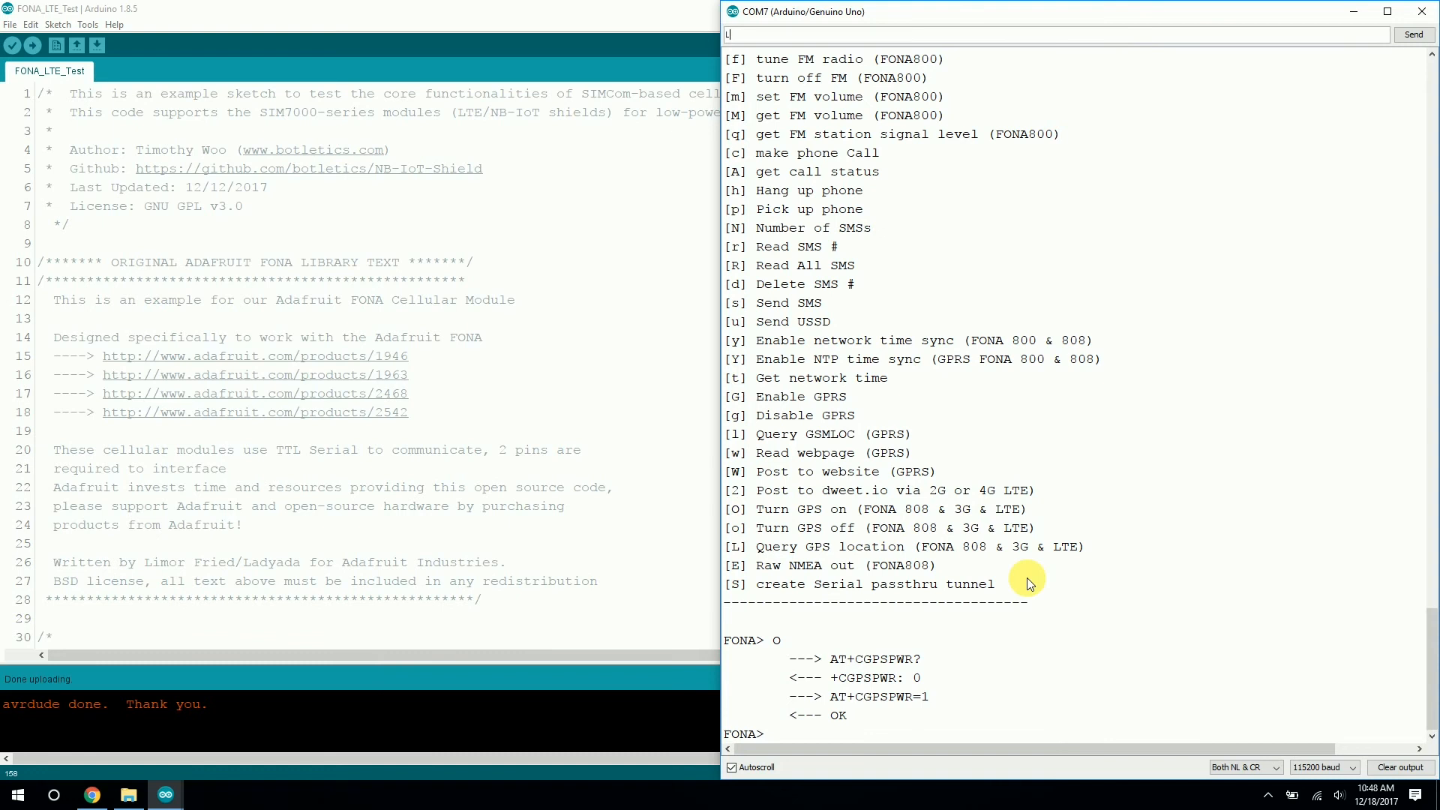
pyautogui.moveTo(1001, 540)
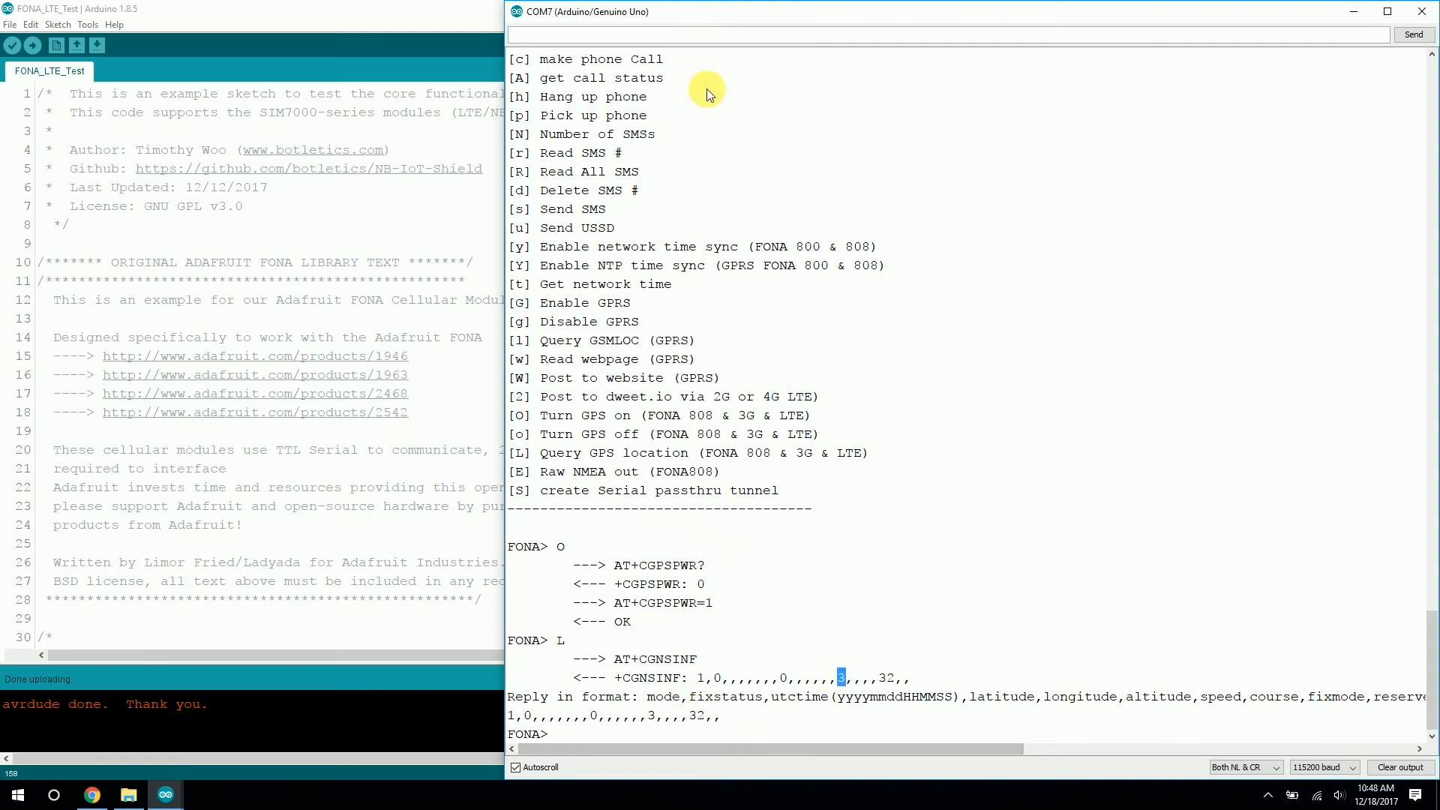
# Send the L command to query GPS location and highlight the satellite count in the reply.
pyautogui.write('L')
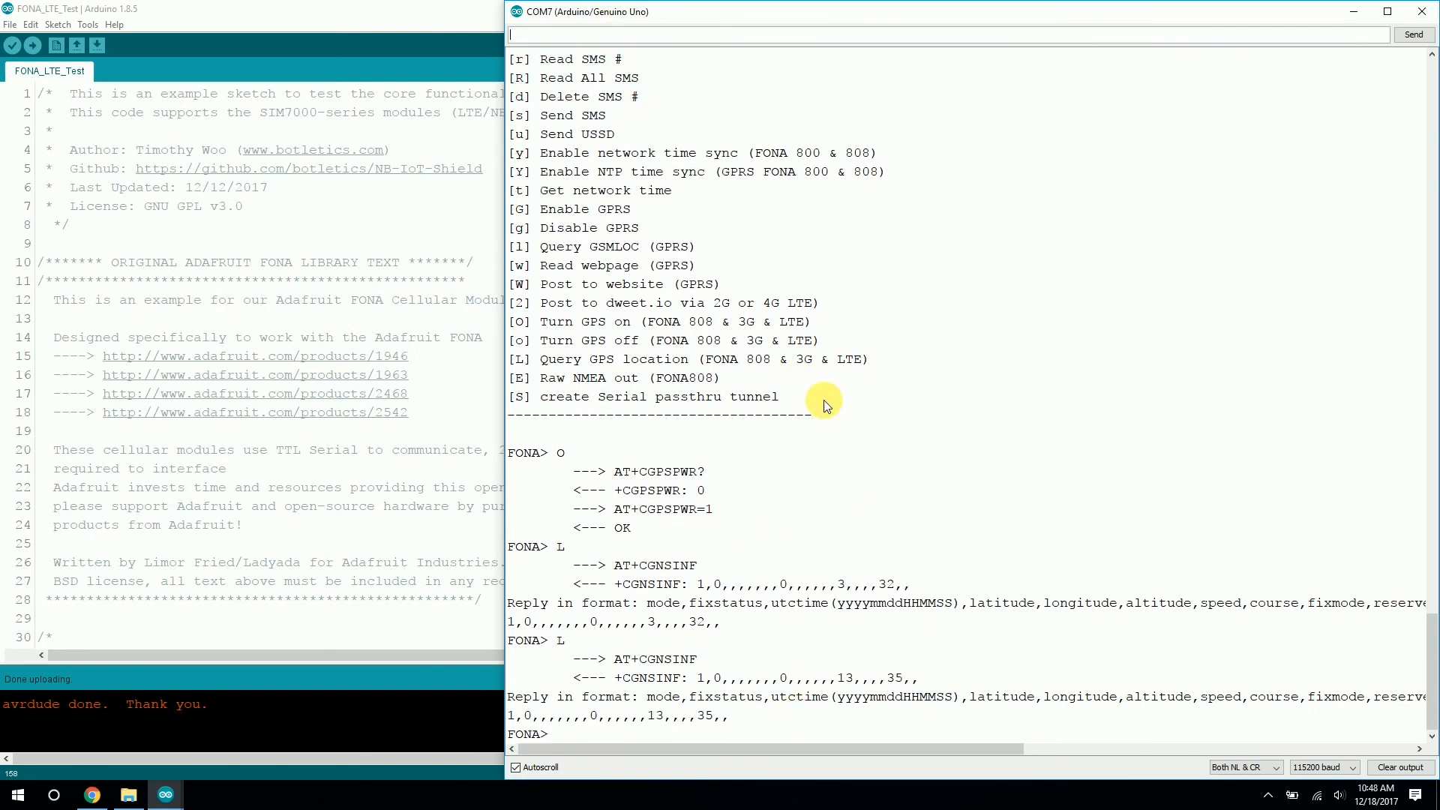
pyautogui.scroll(-3)
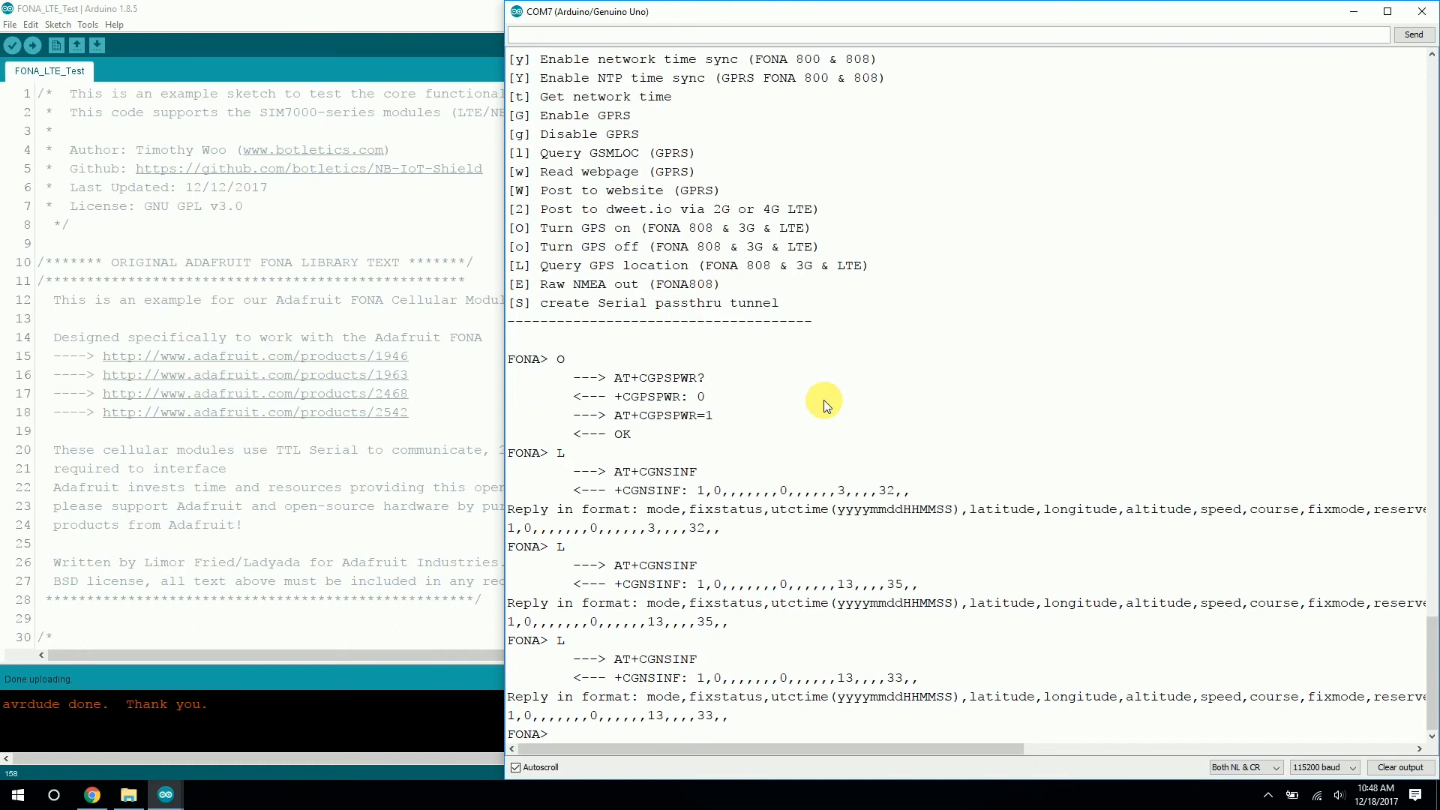
pyautogui.moveTo(667, 190)
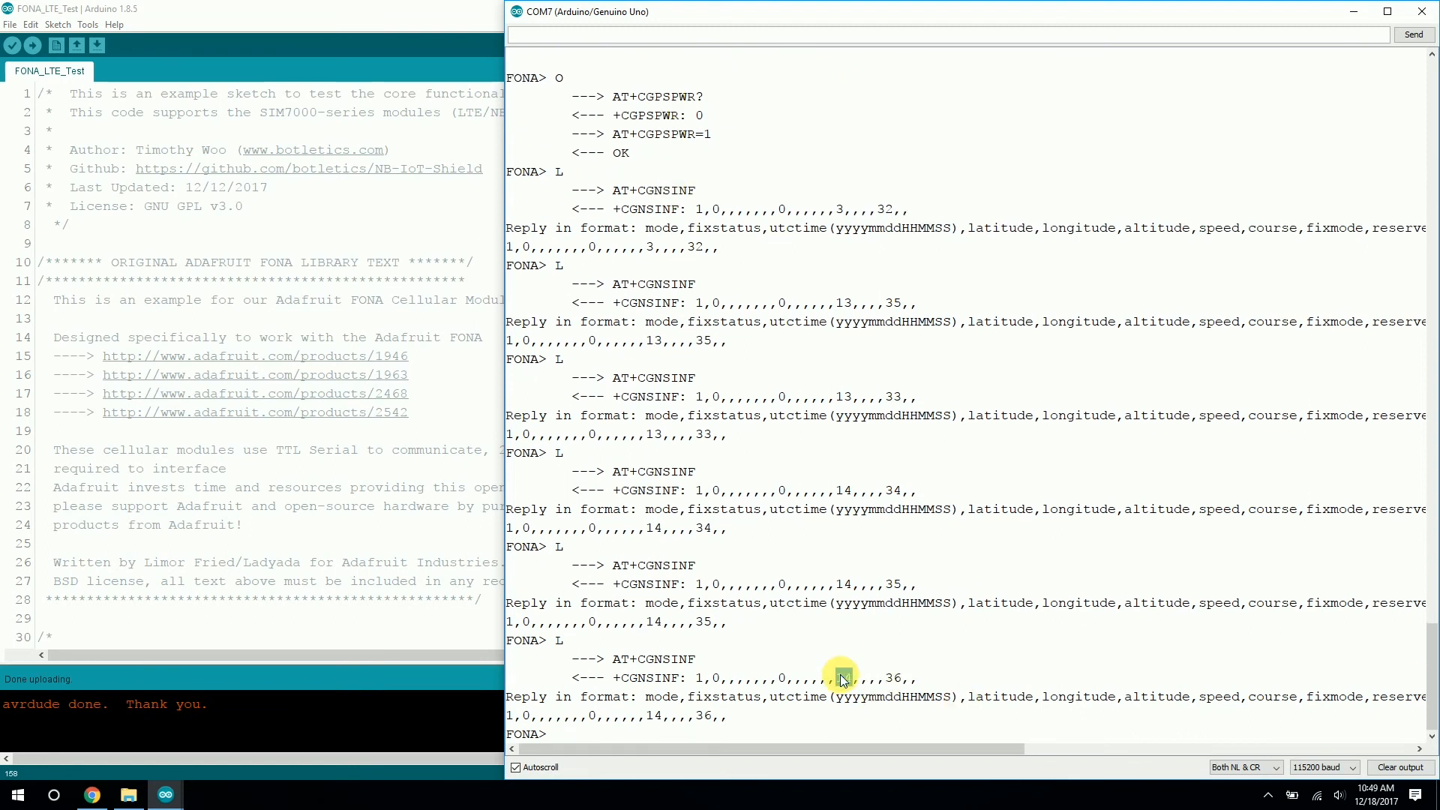
pyautogui.doubleClick(843, 678)
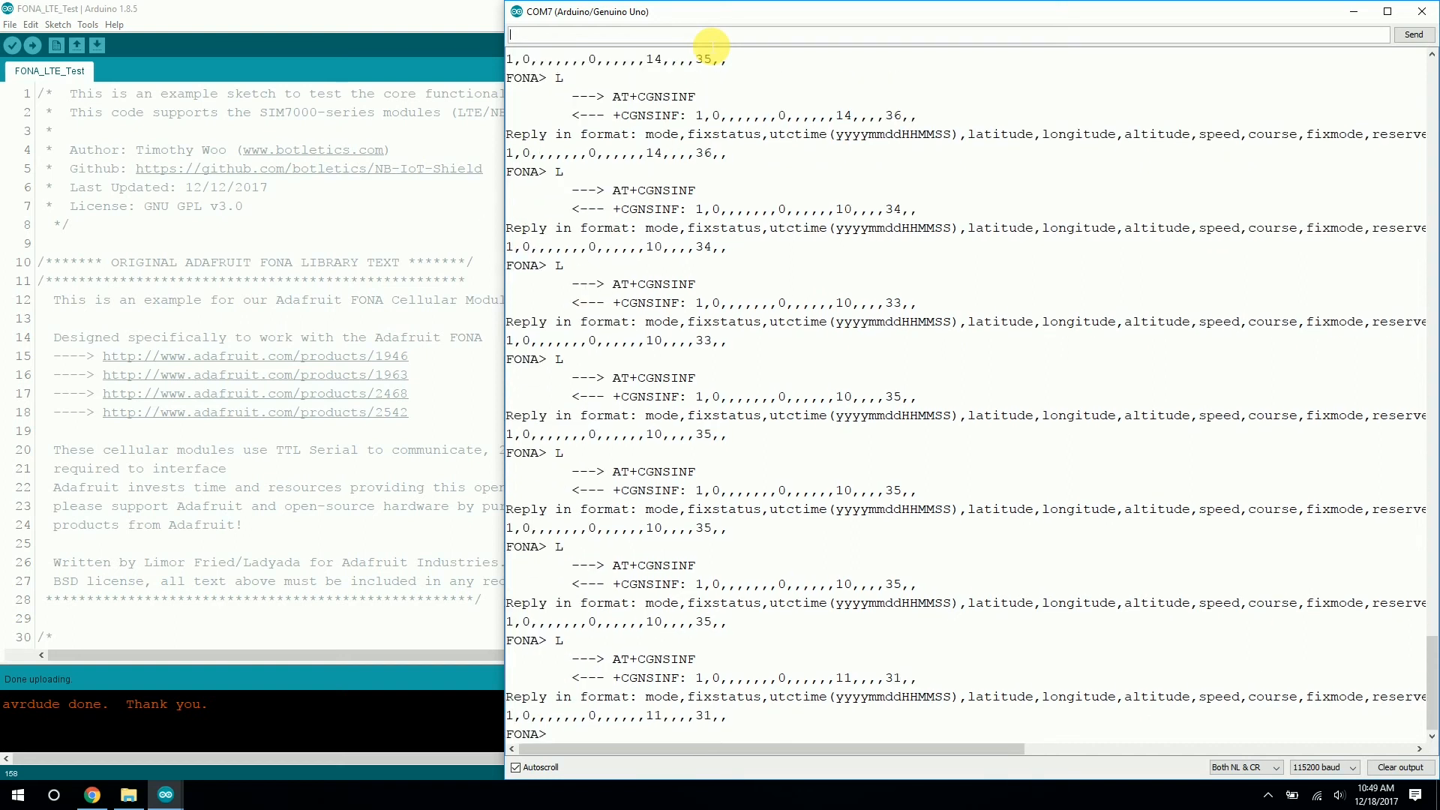
pyautogui.hscroll(3)
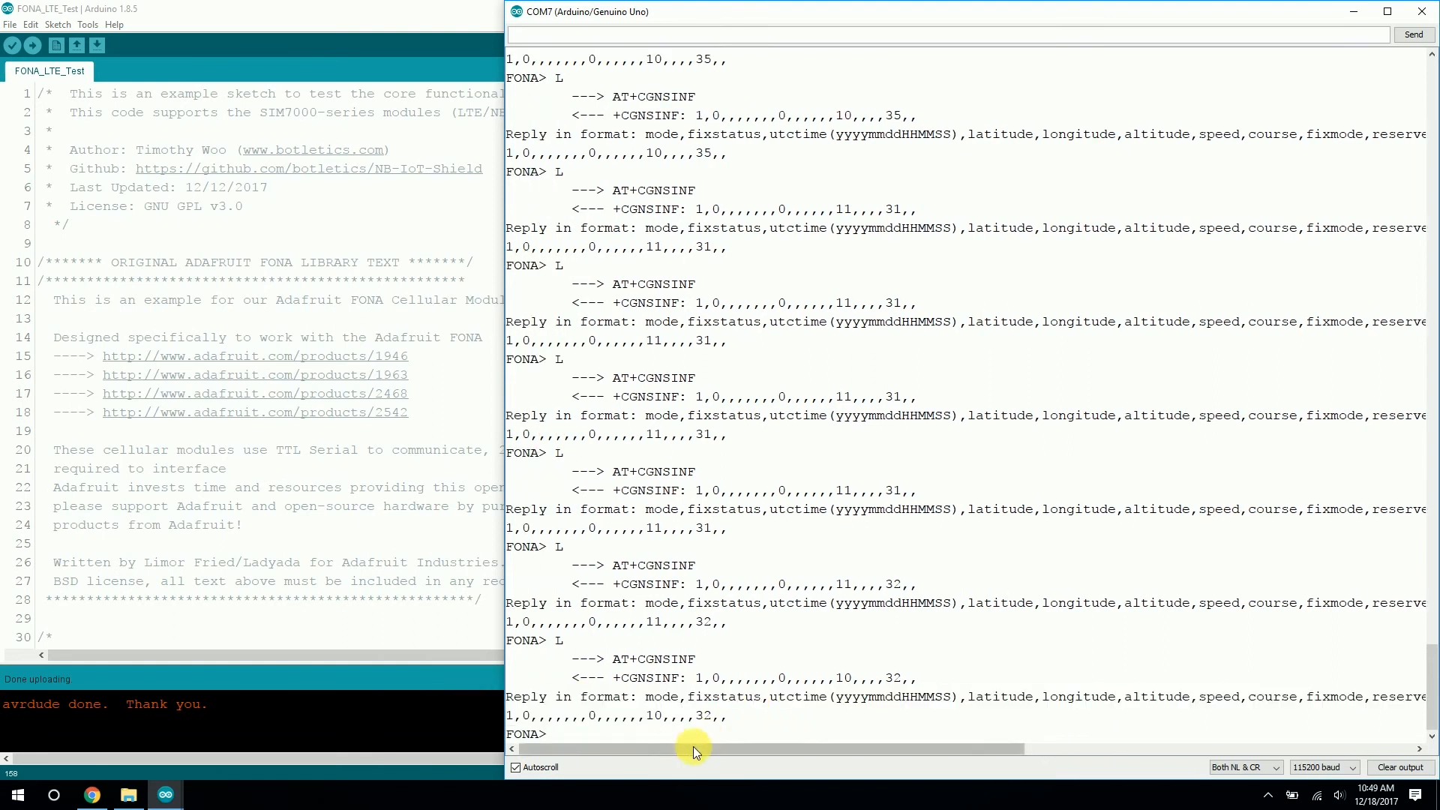
pyautogui.moveTo(753, 749)
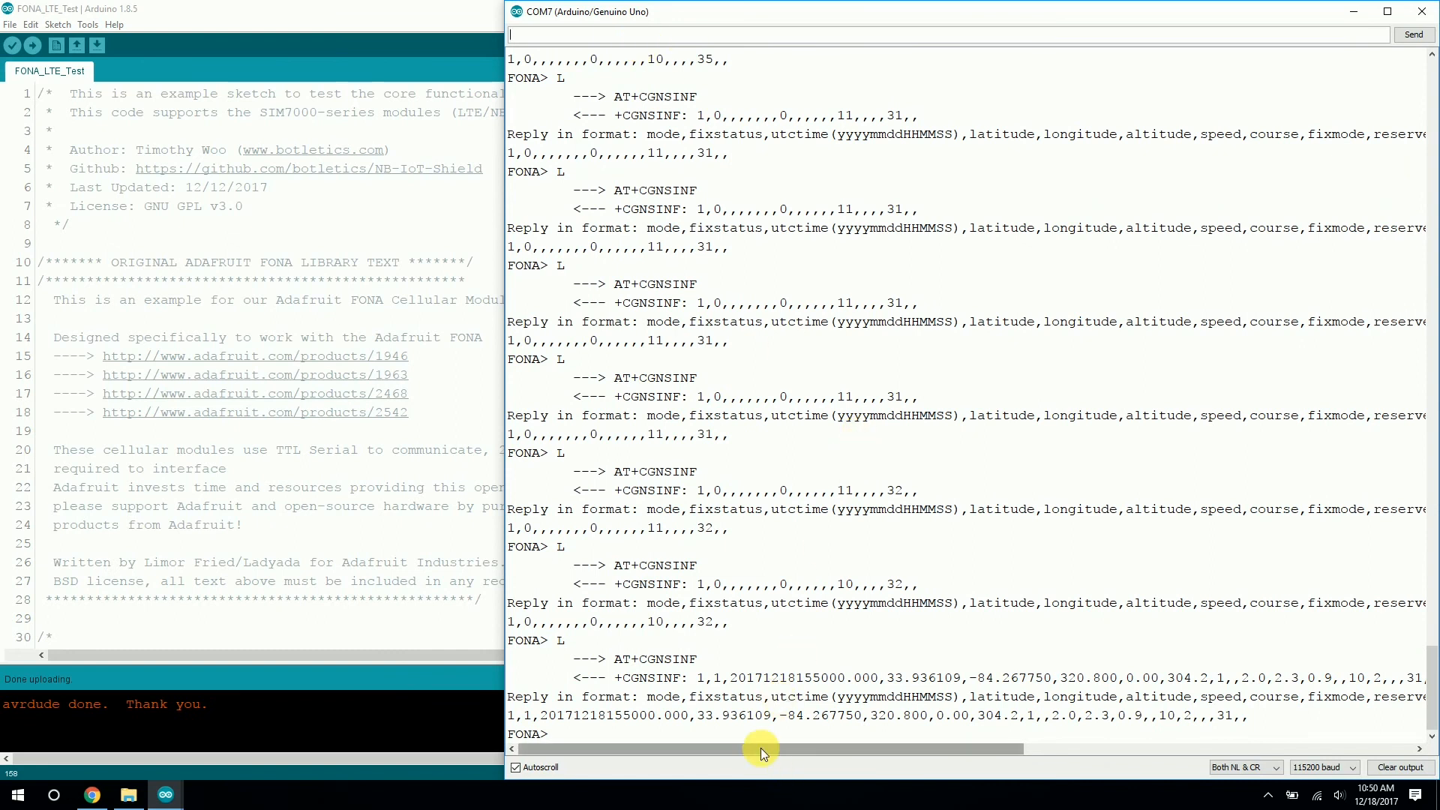
pyautogui.moveTo(1314, 705)
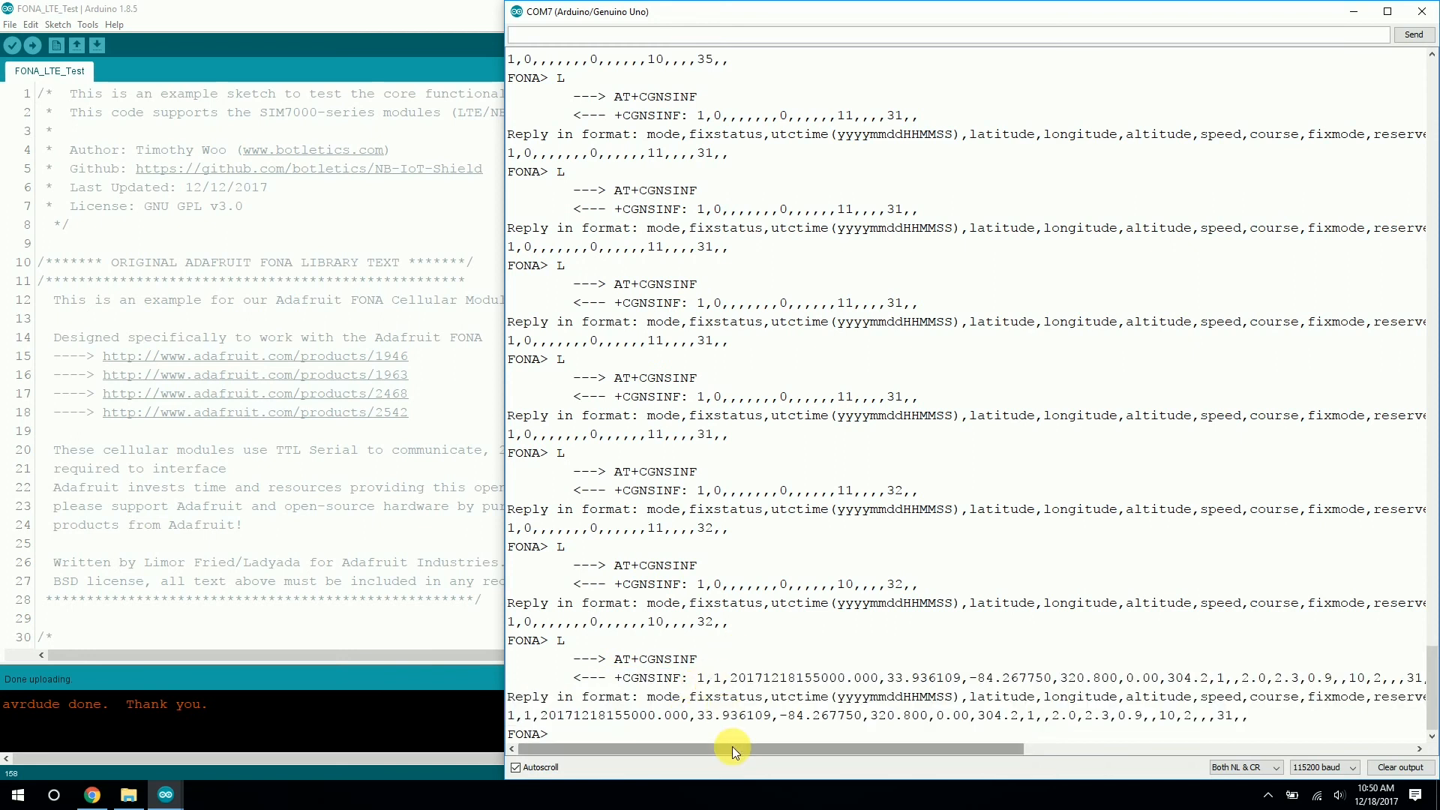
pyautogui.moveTo(1293, 729)
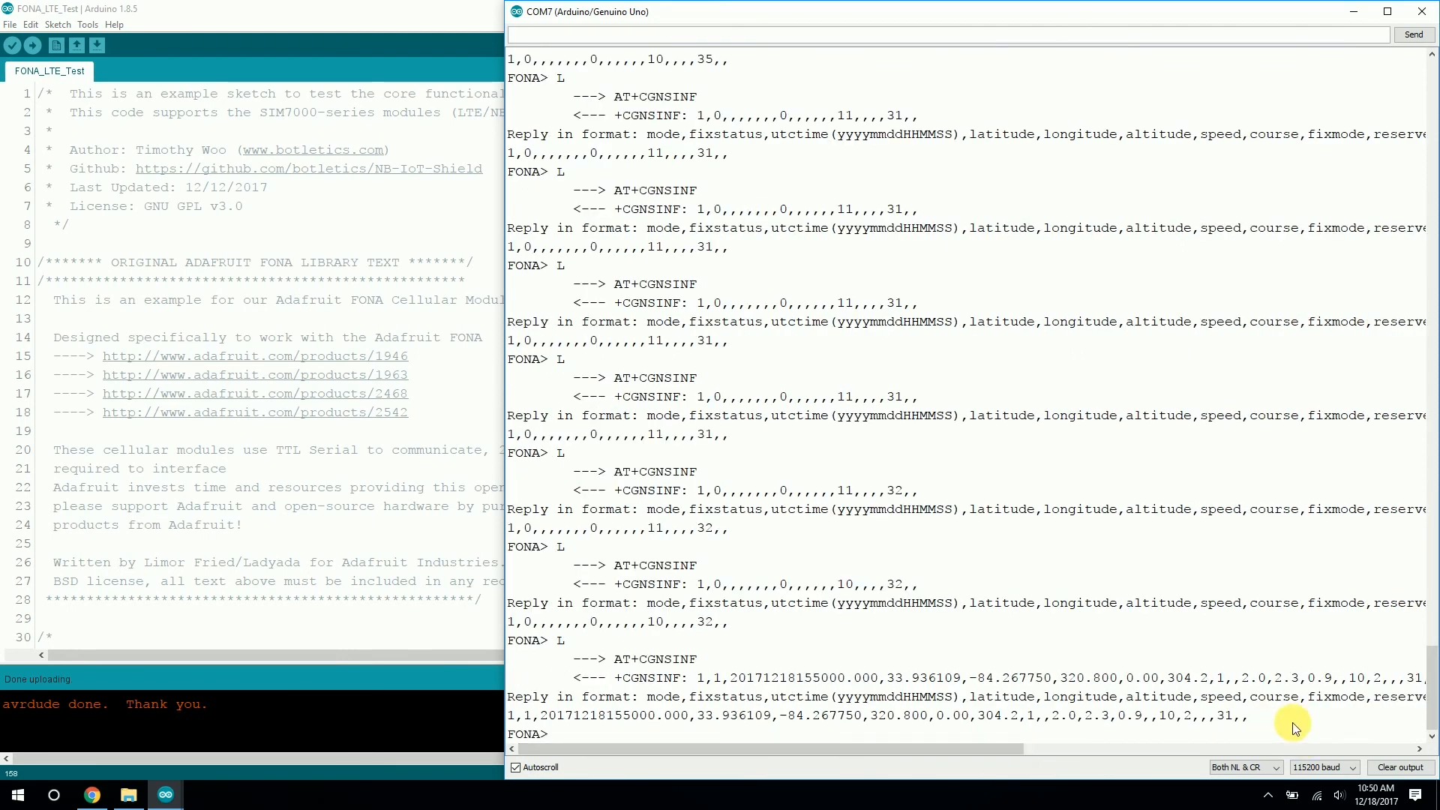
pyautogui.moveTo(744, 766)
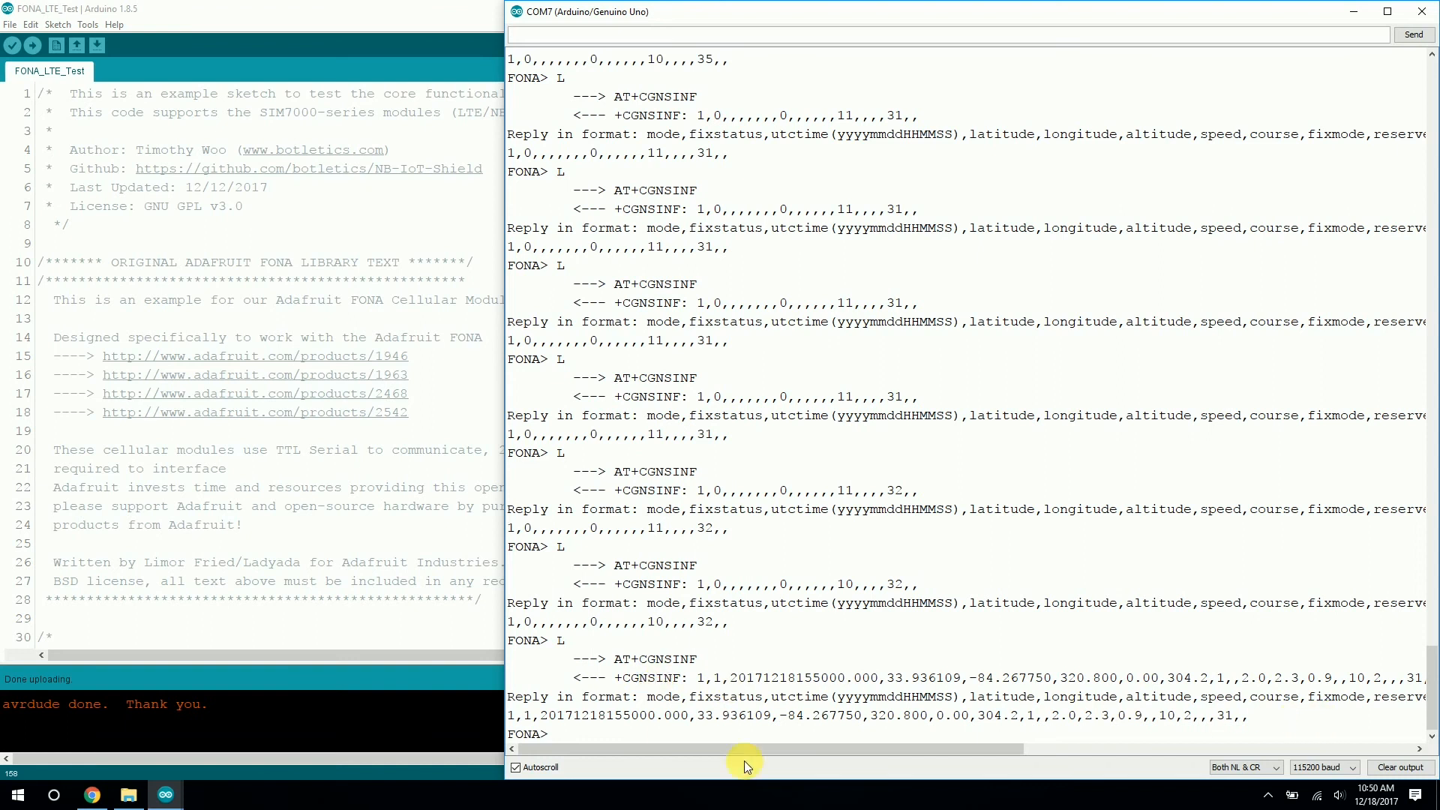
pyautogui.moveTo(880, 684)
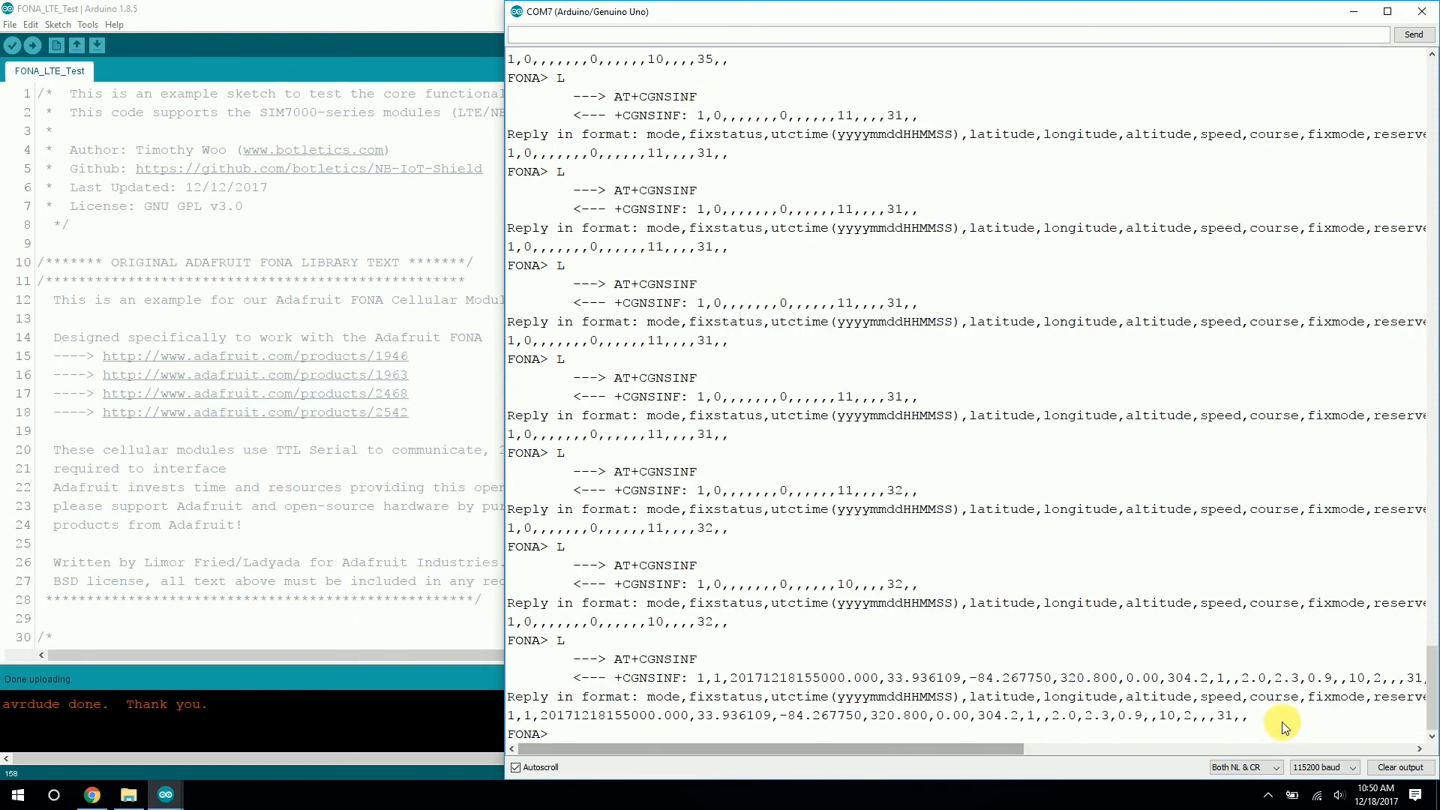
pyautogui.moveTo(891, 645)
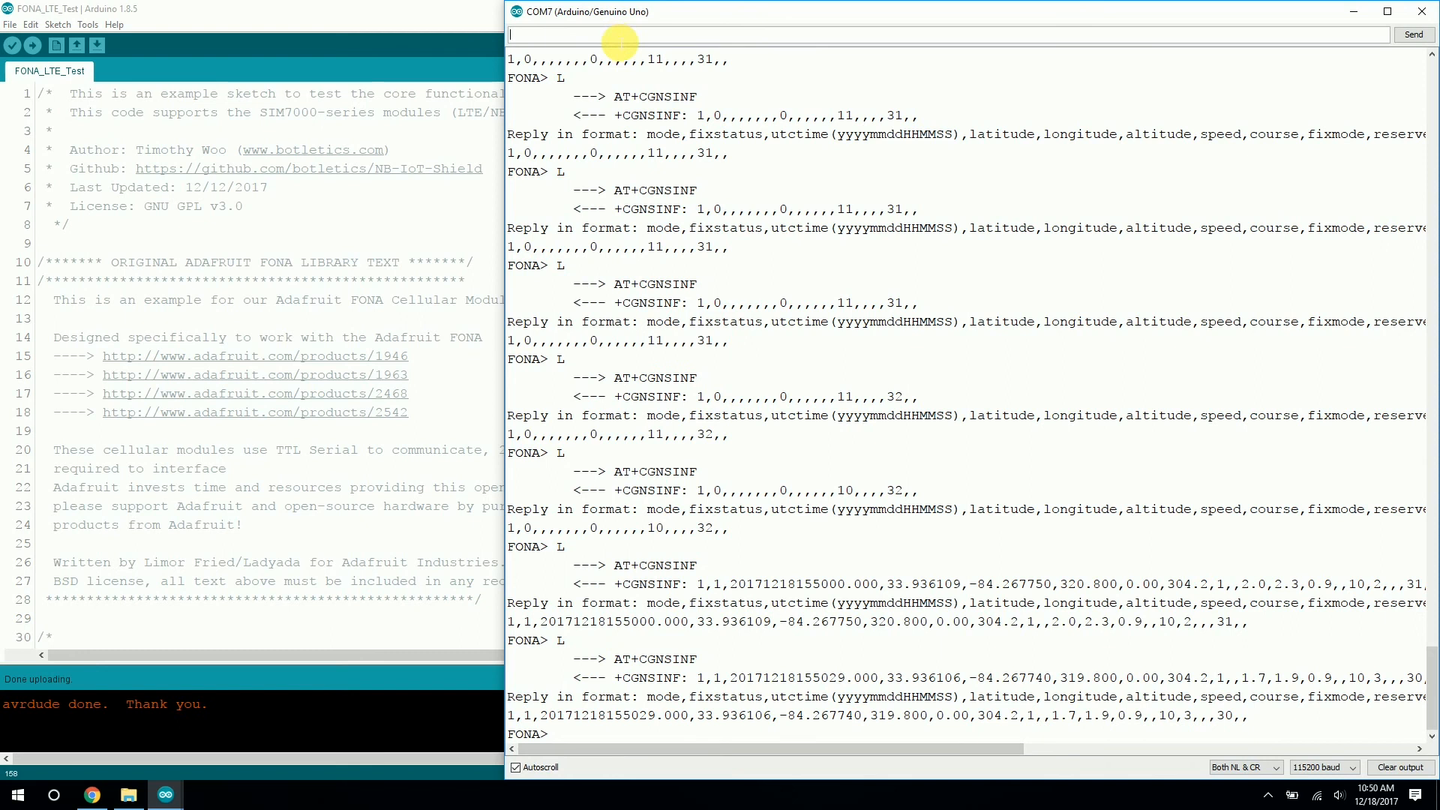
pyautogui.moveTo(771, 551)
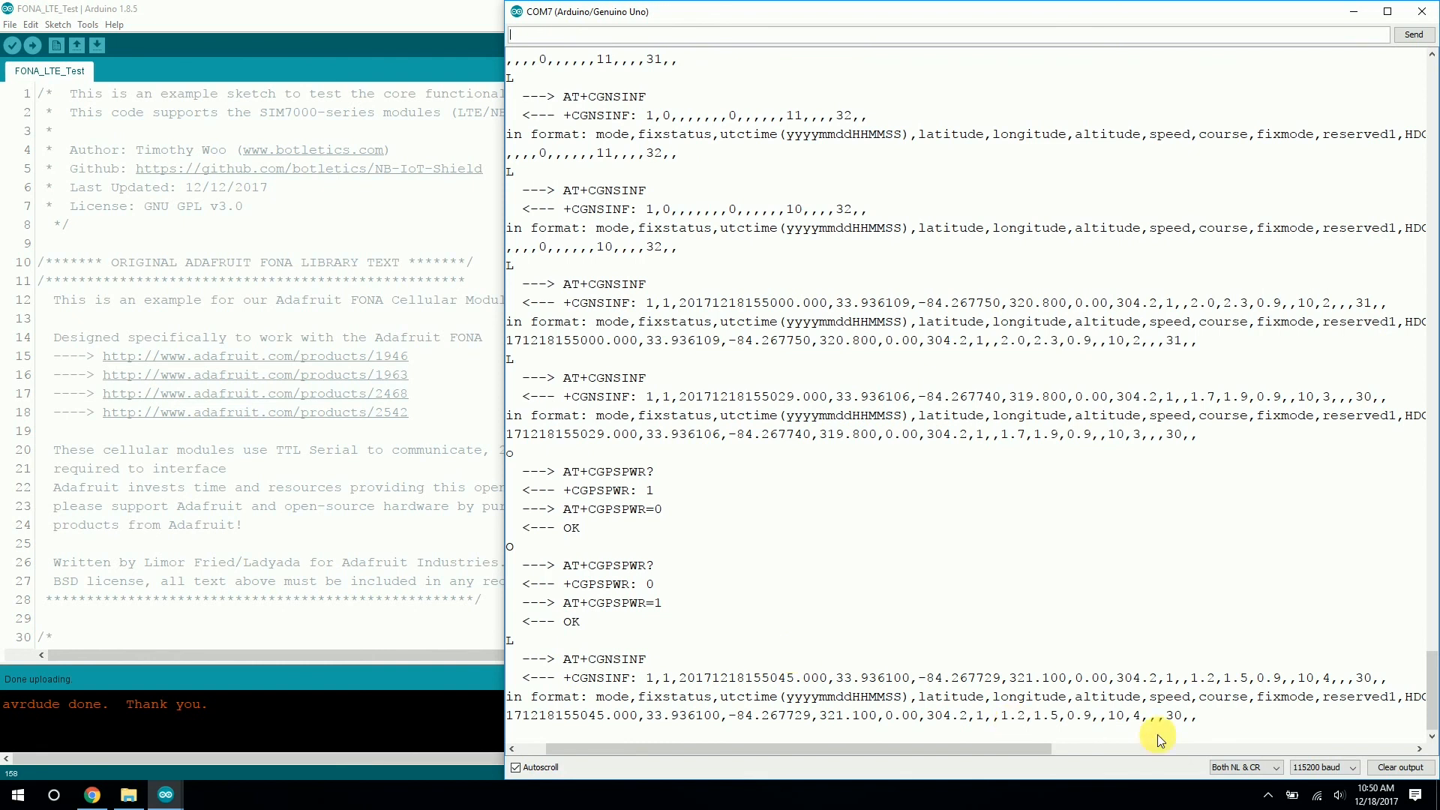
pyautogui.moveTo(1212, 725)
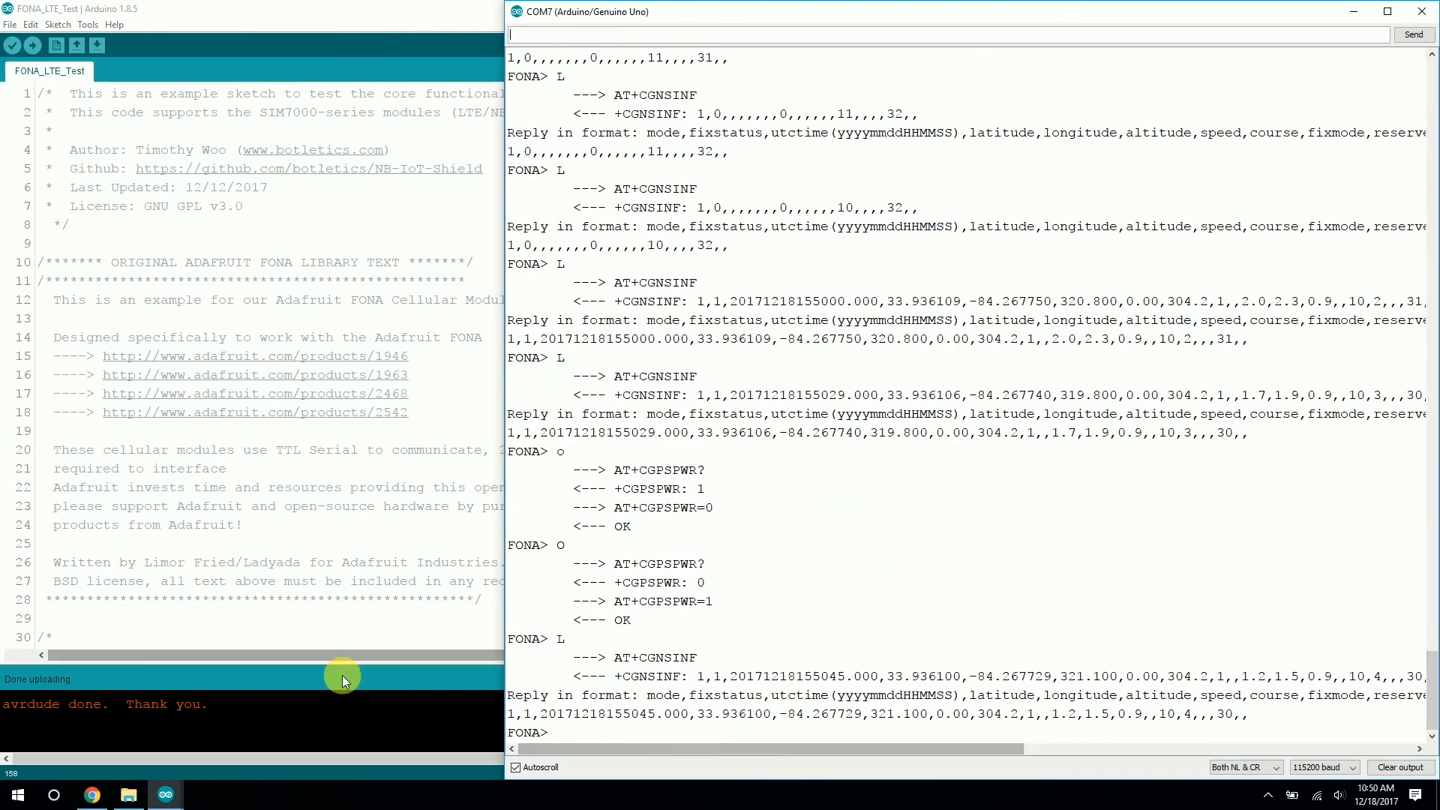
pyautogui.moveTo(403, 497)
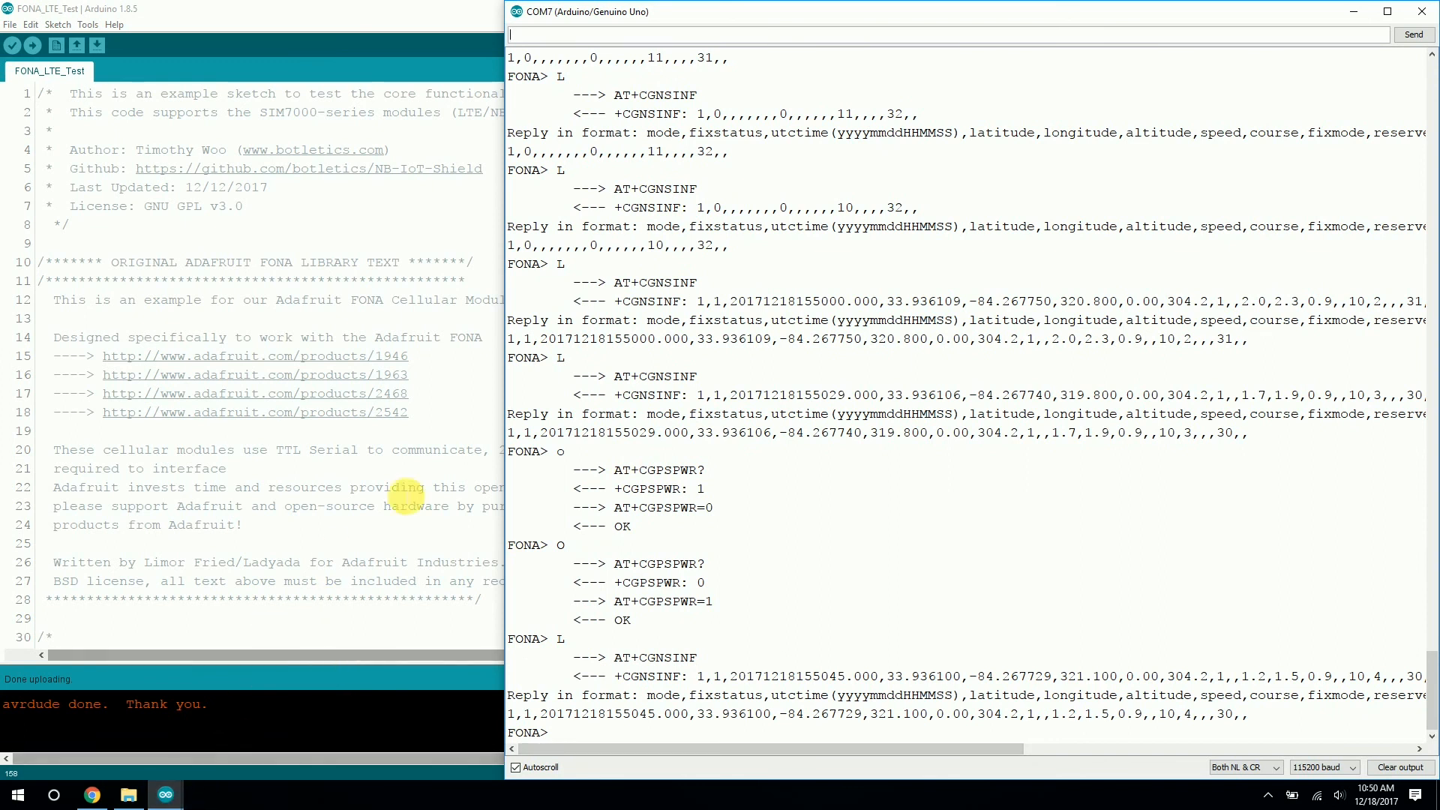
pyautogui.click(1430, 12)
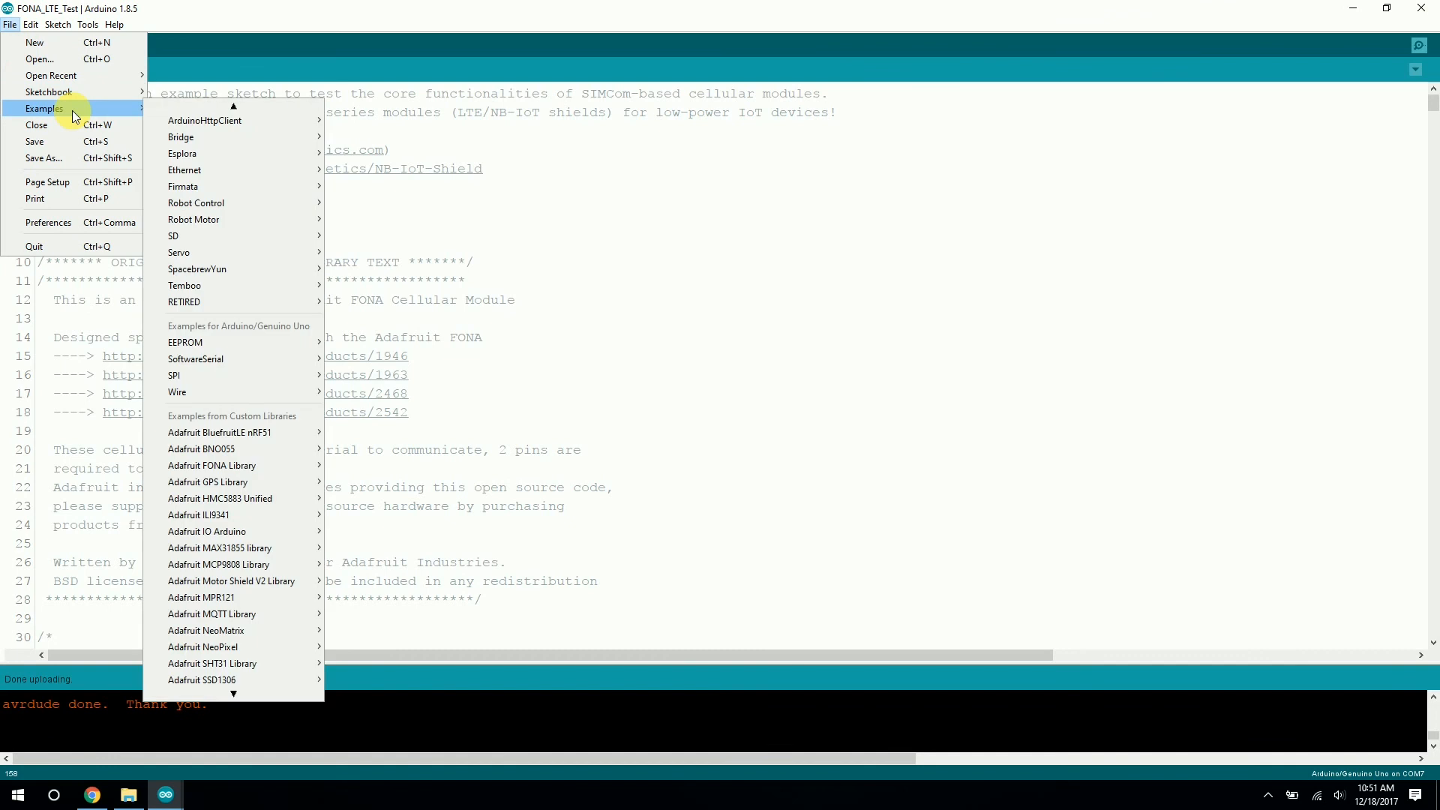
pyautogui.moveTo(243, 457)
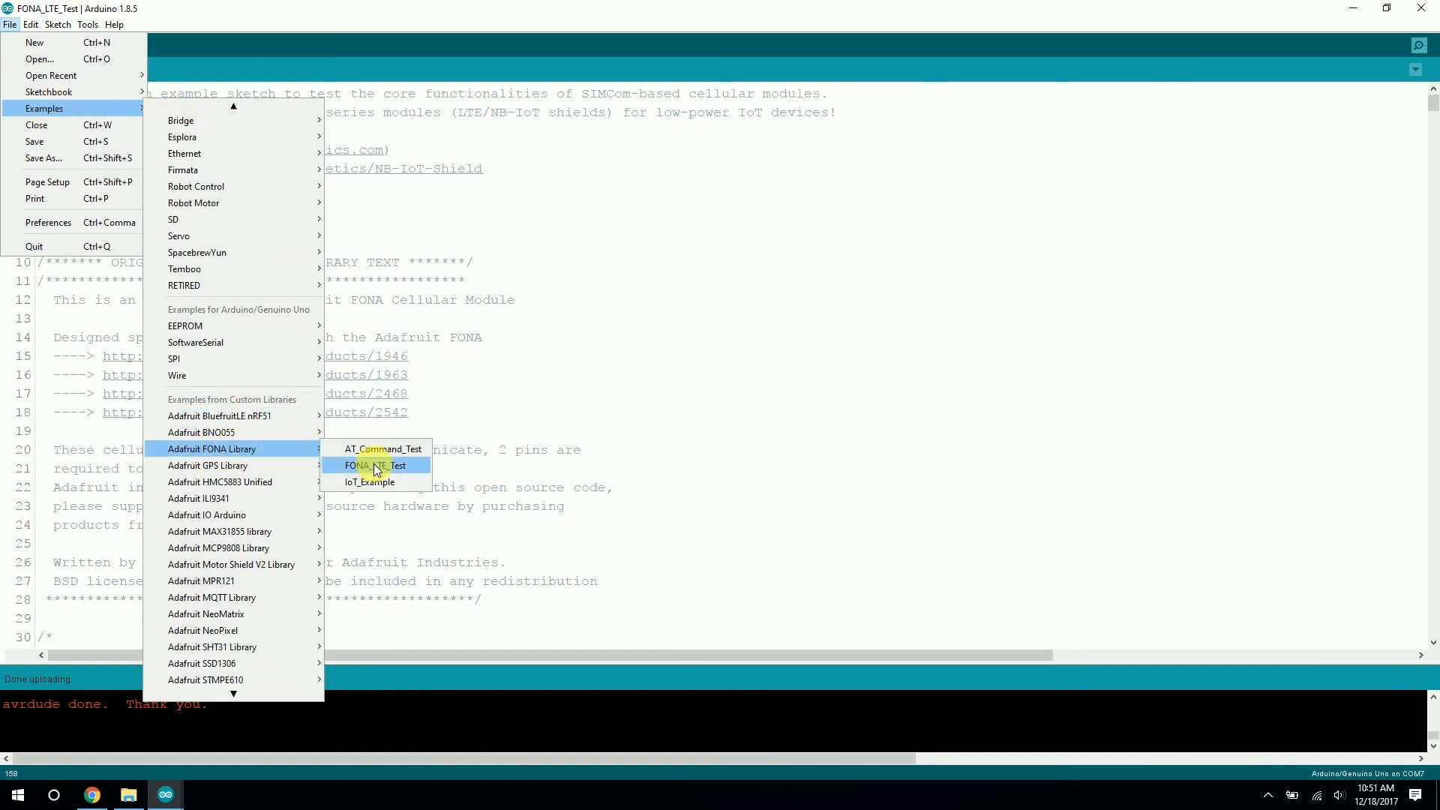
pyautogui.moveTo(370, 482)
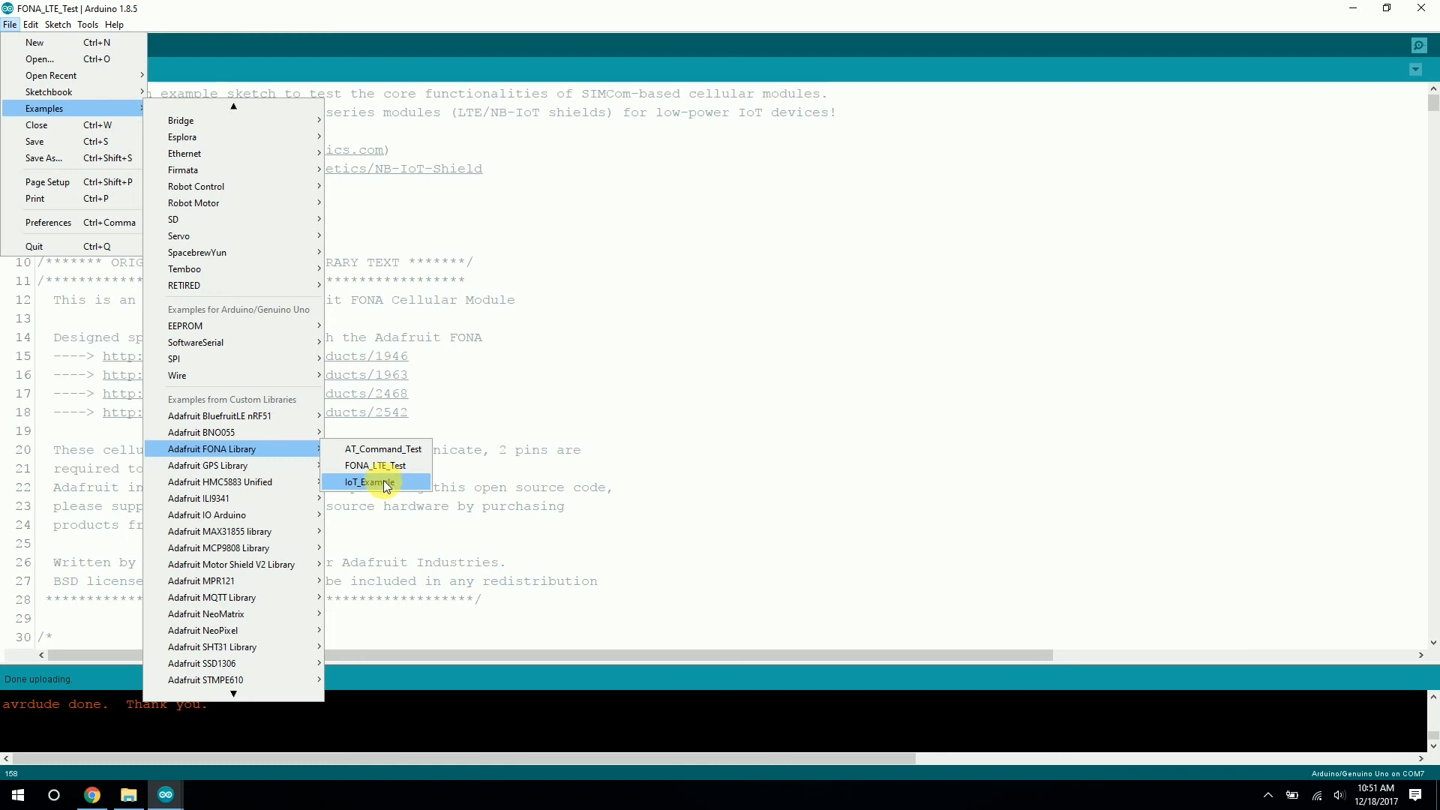
pyautogui.click(369, 481)
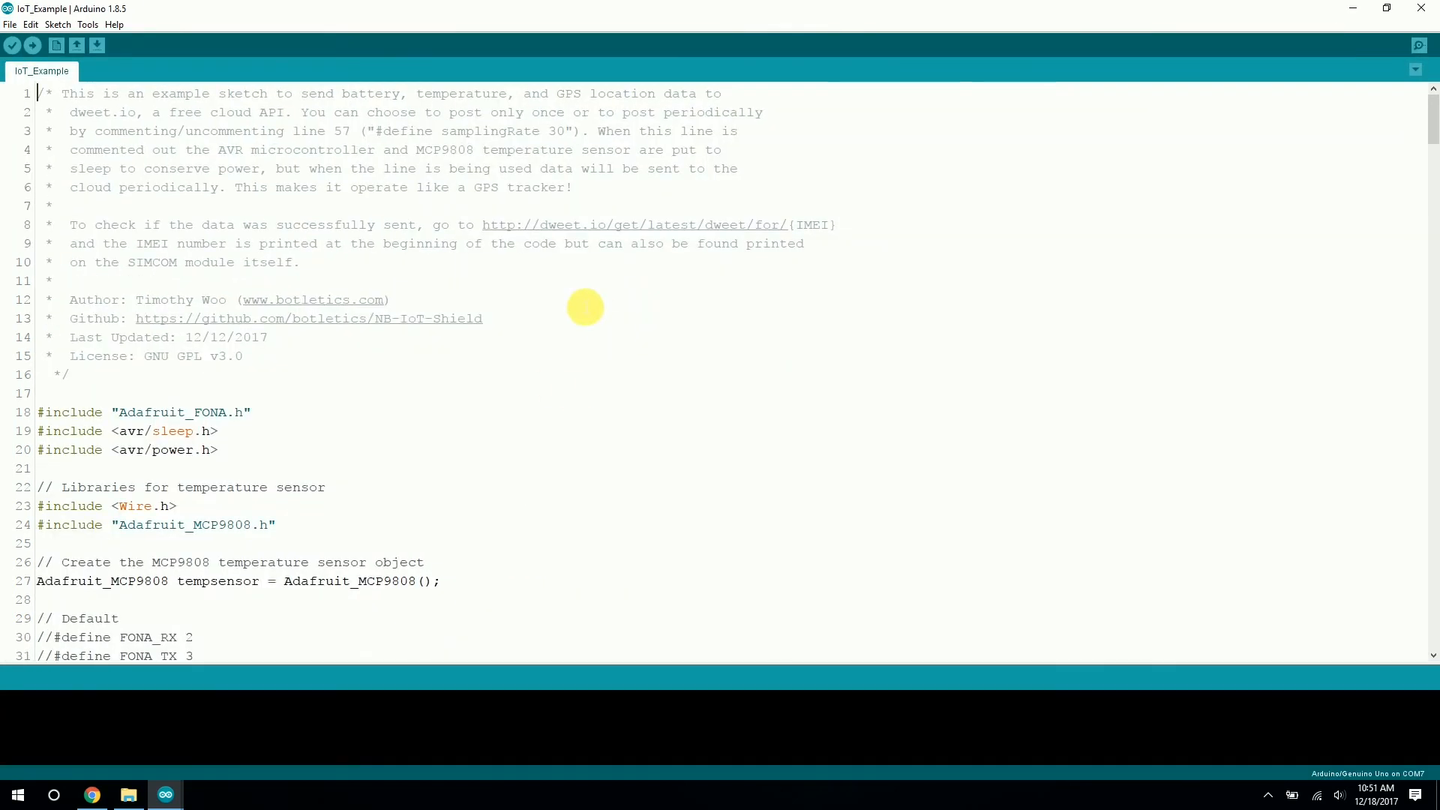
pyautogui.moveTo(643, 407)
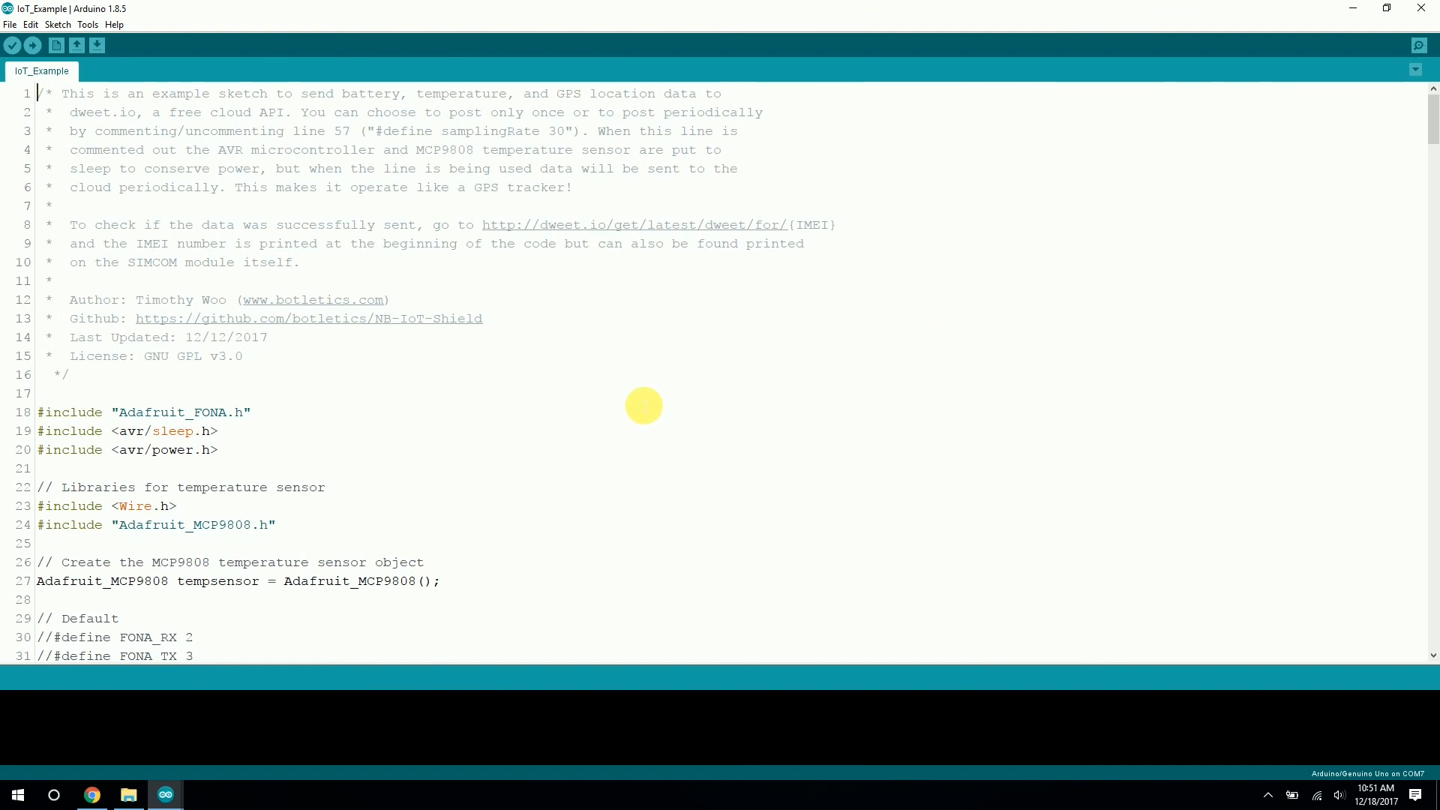
pyautogui.moveTo(605, 428)
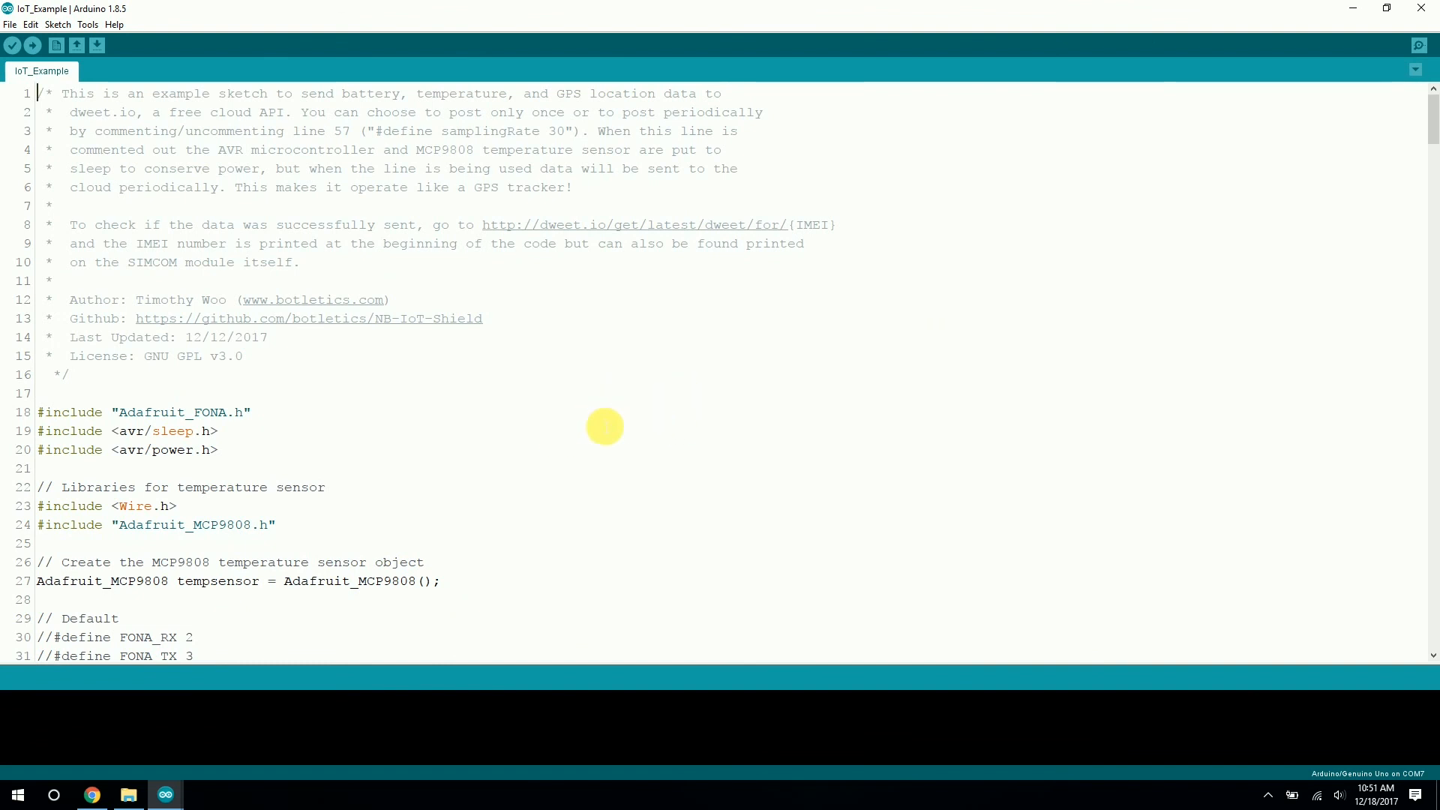
pyautogui.moveTo(645, 406)
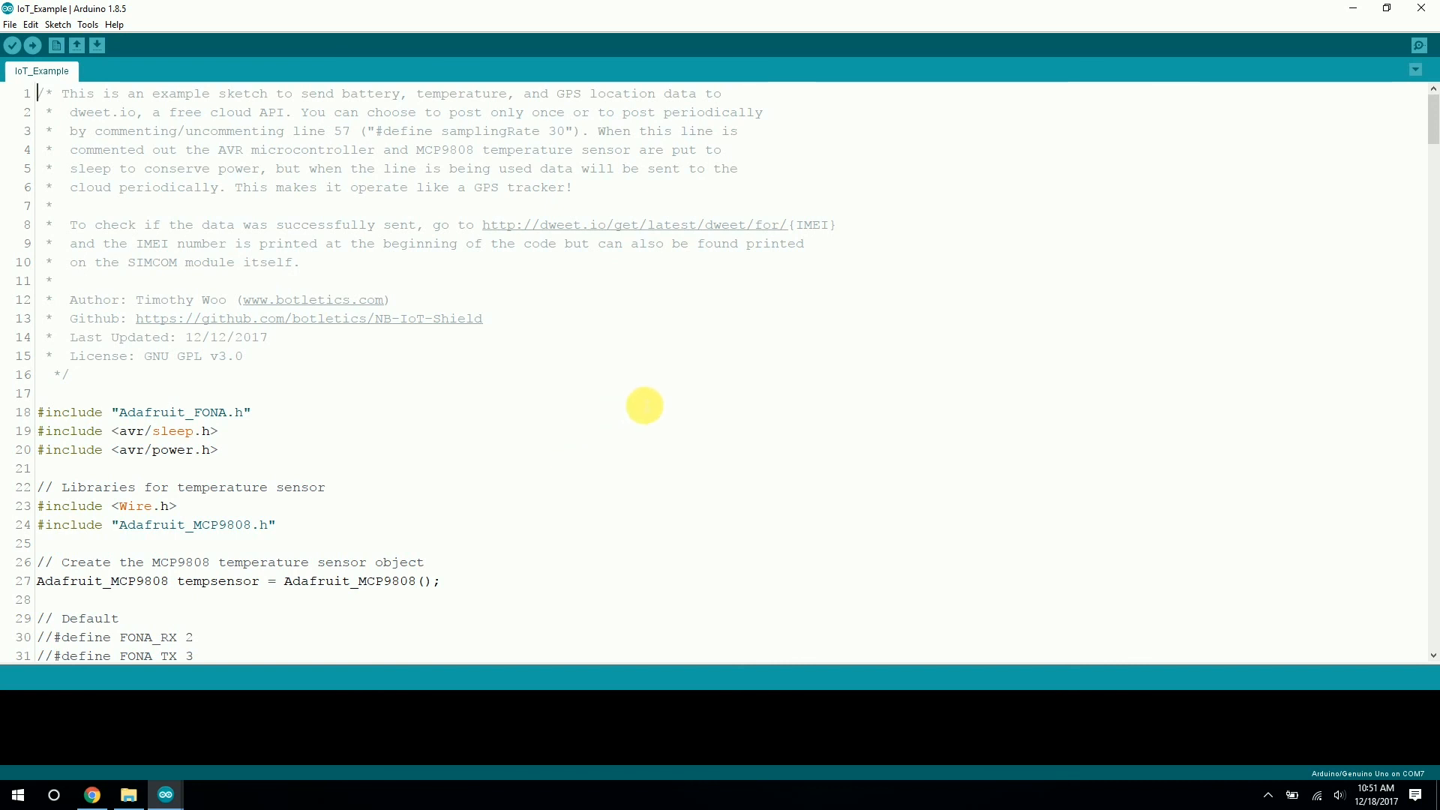
# Scroll to line 72 and highlight the samplingRate value 30 seconds between posts.
pyautogui.scroll(-3)
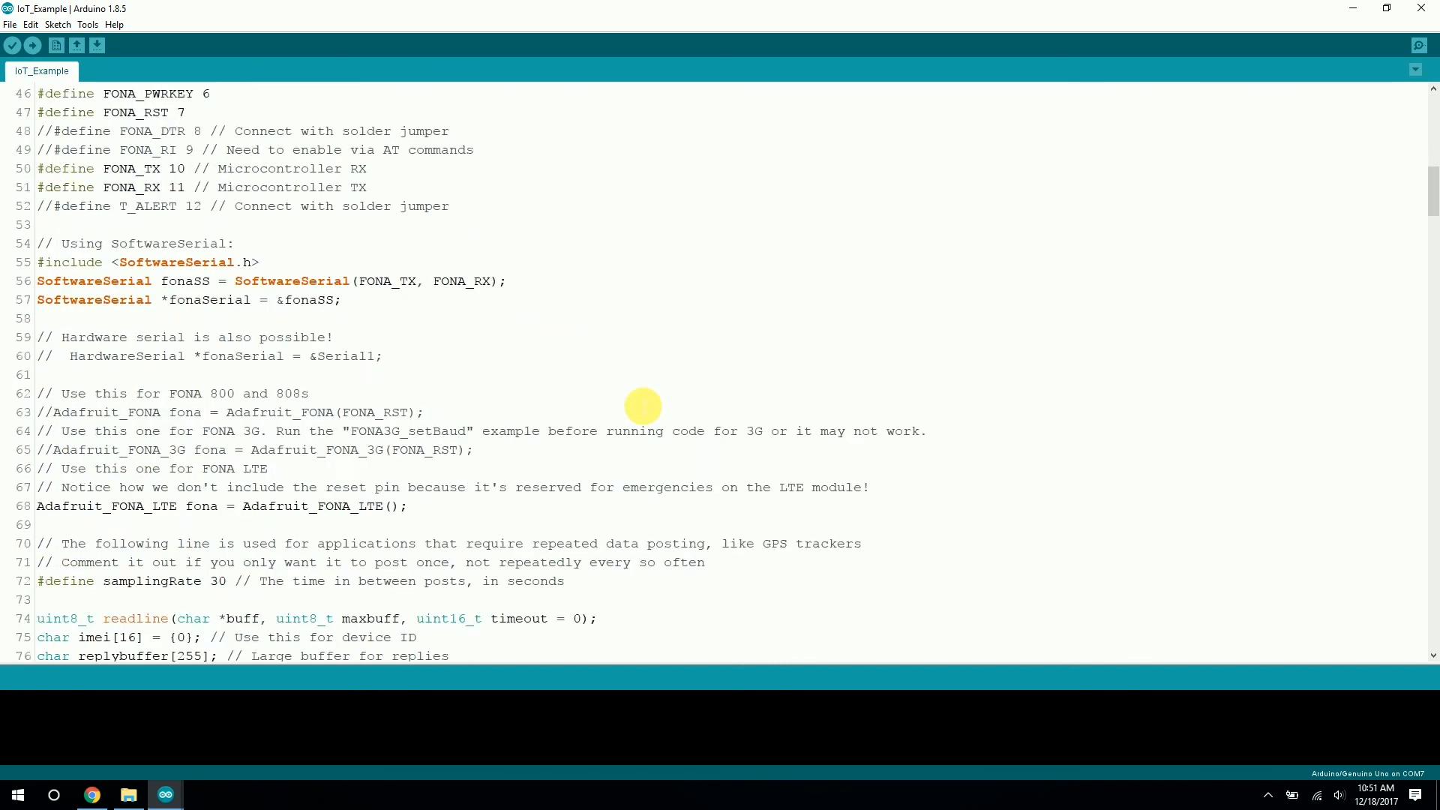
pyautogui.scroll(-3)
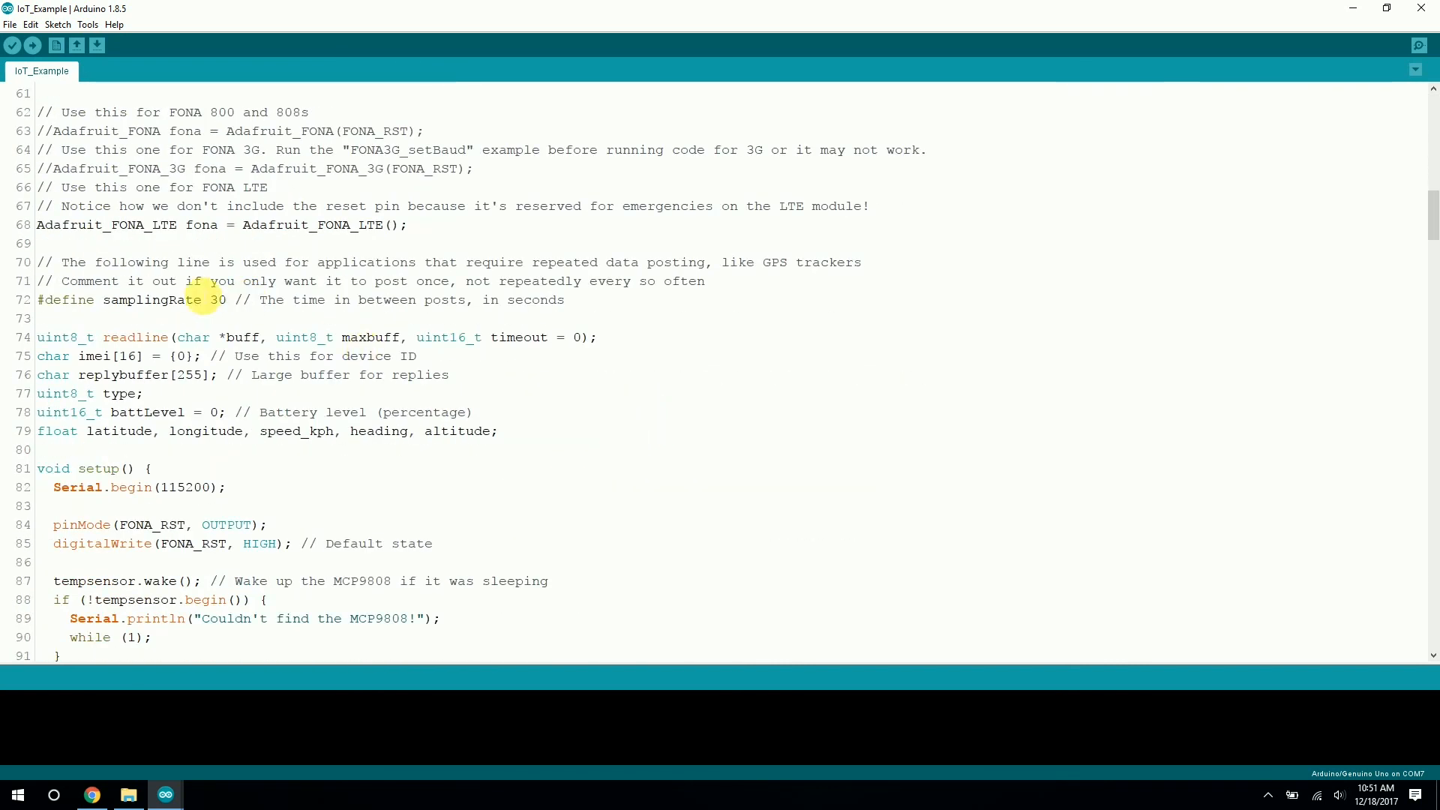
pyautogui.doubleClick(218, 300)
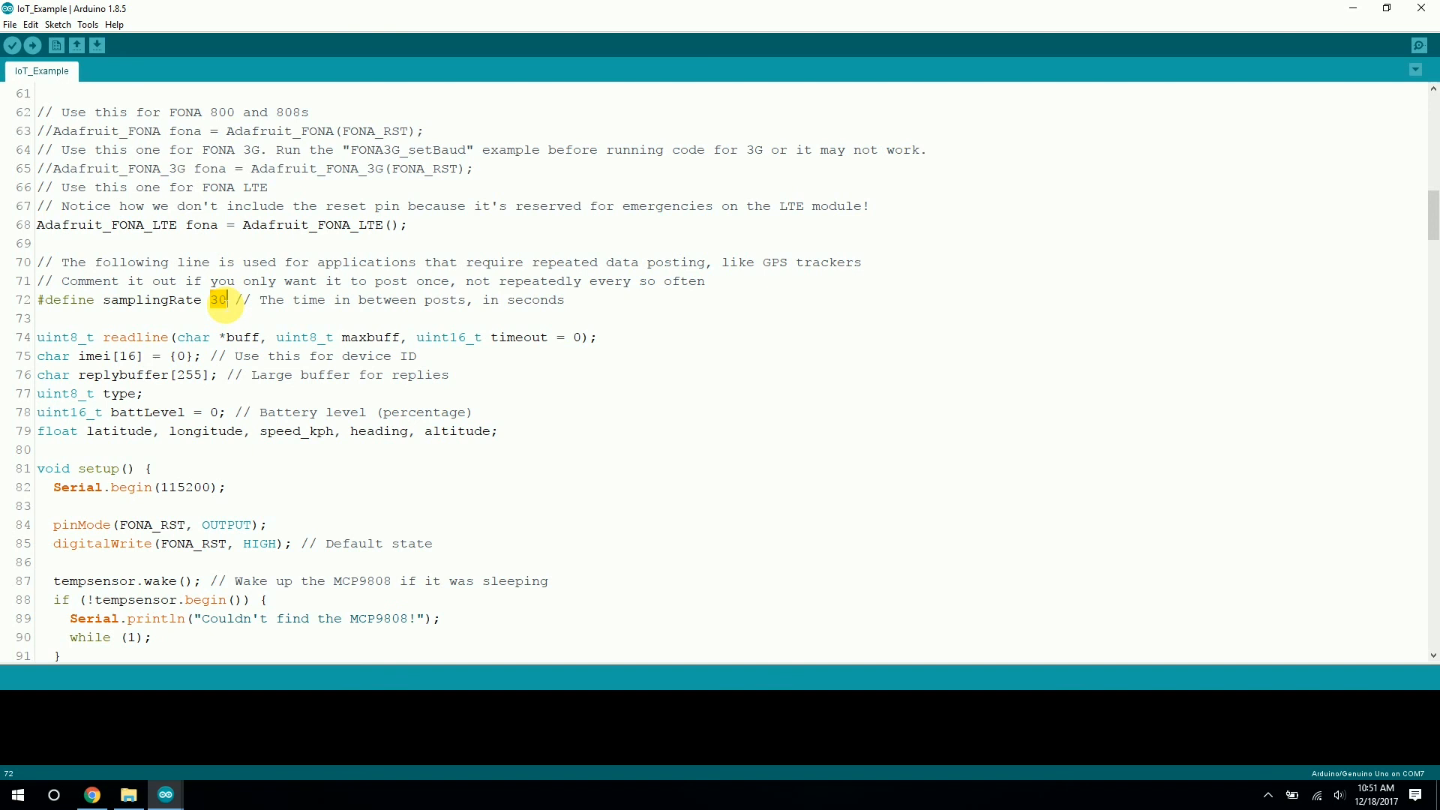
pyautogui.moveTo(570, 303)
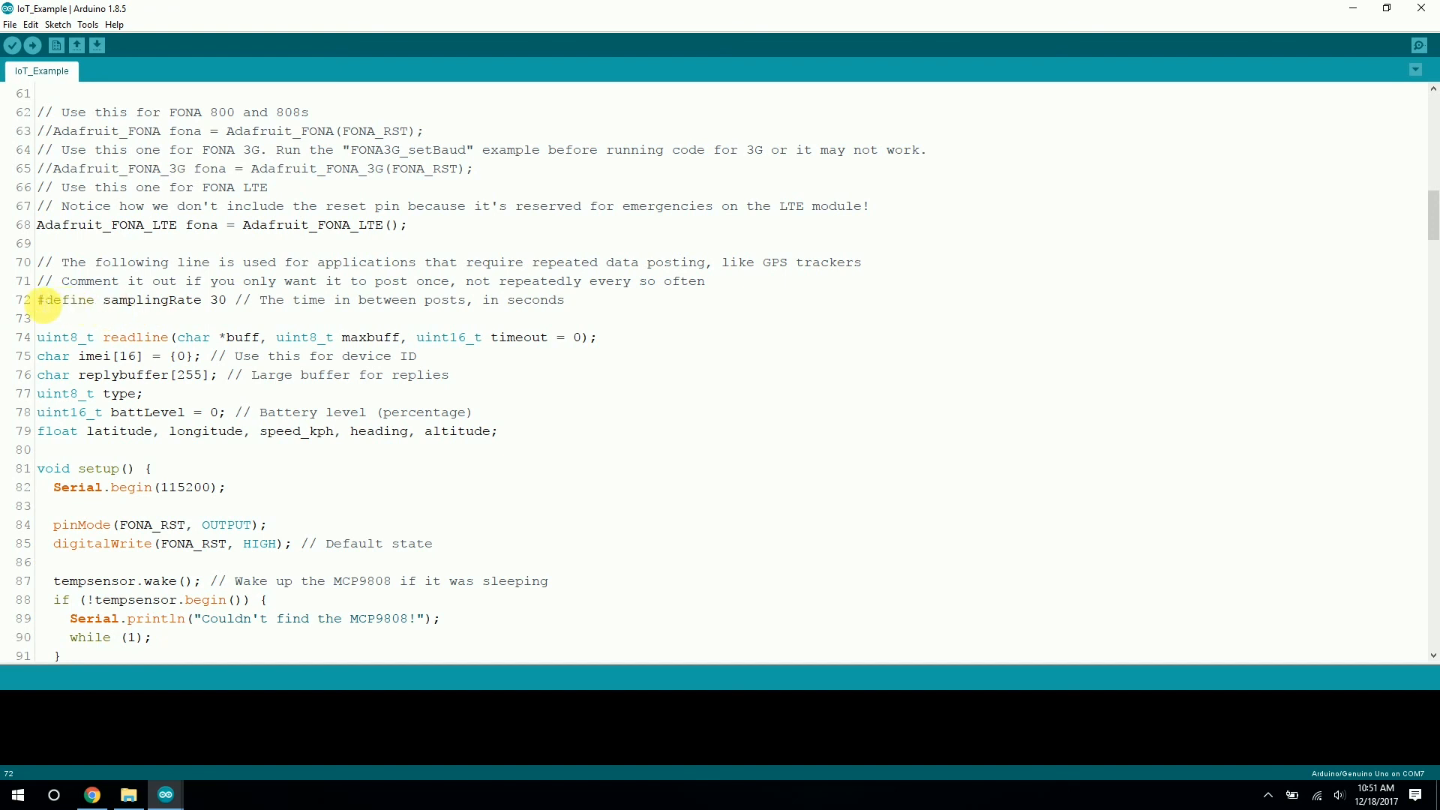
pyautogui.scroll(-3)
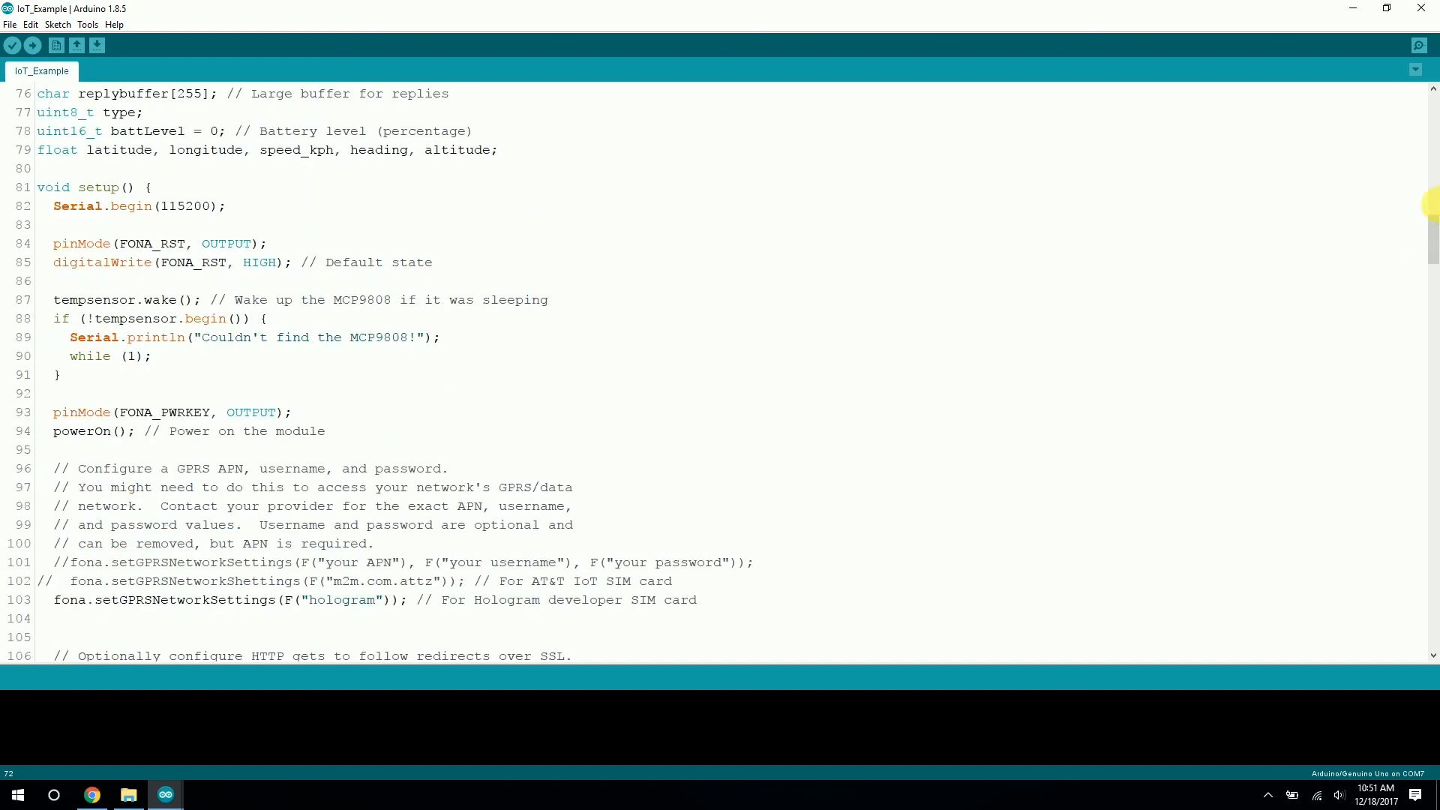
pyautogui.scroll(-3)
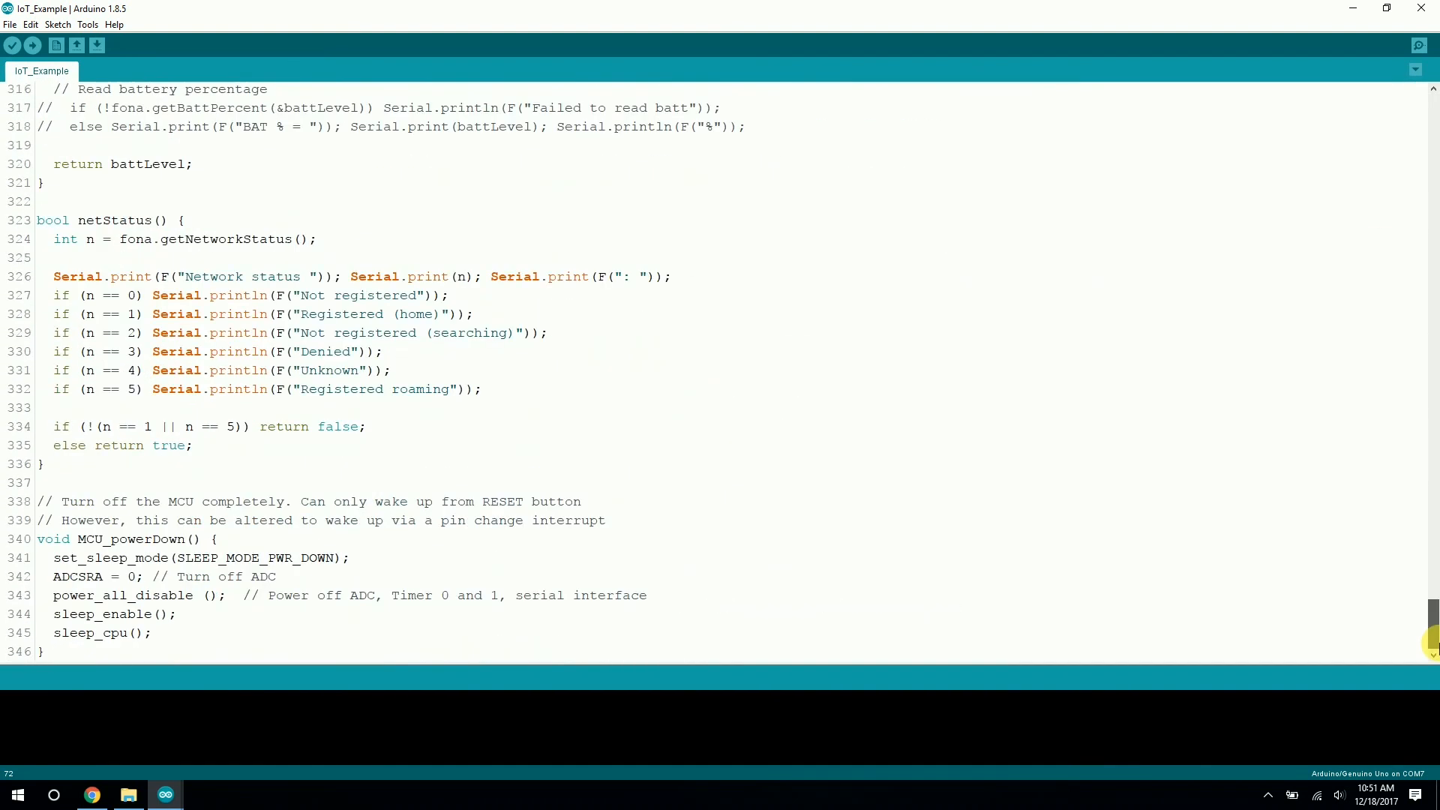
pyautogui.scroll(3)
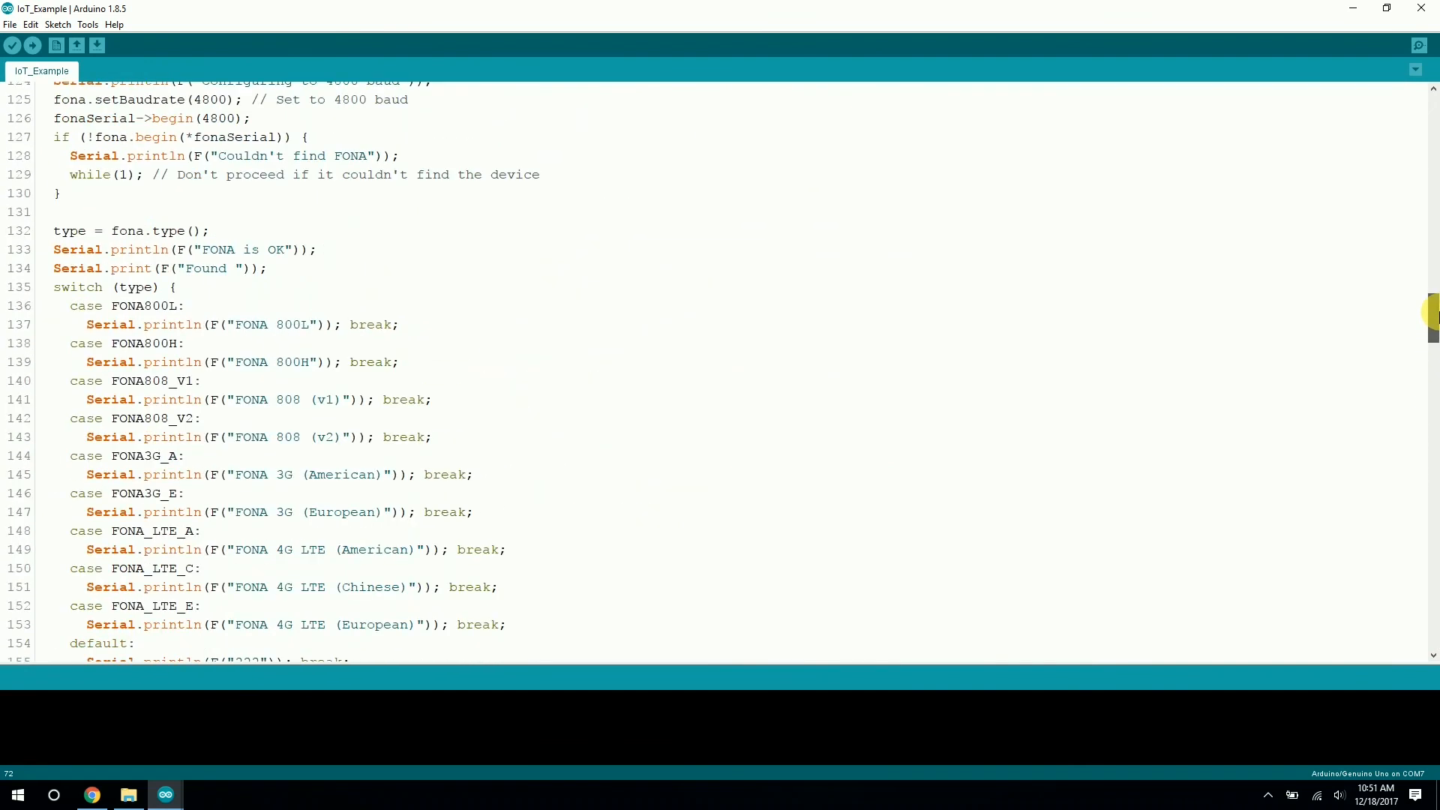
pyautogui.scroll(3)
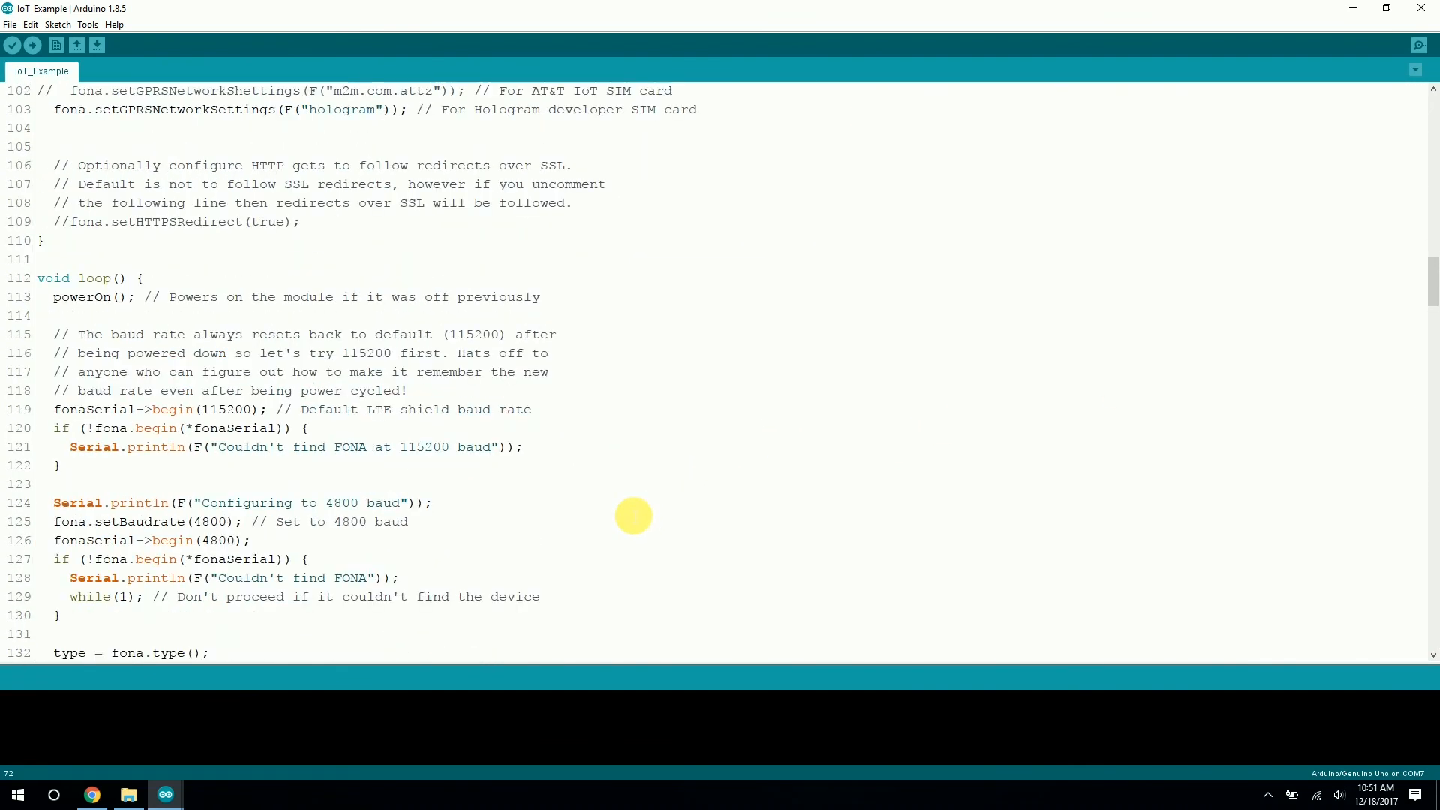
pyautogui.scroll(3)
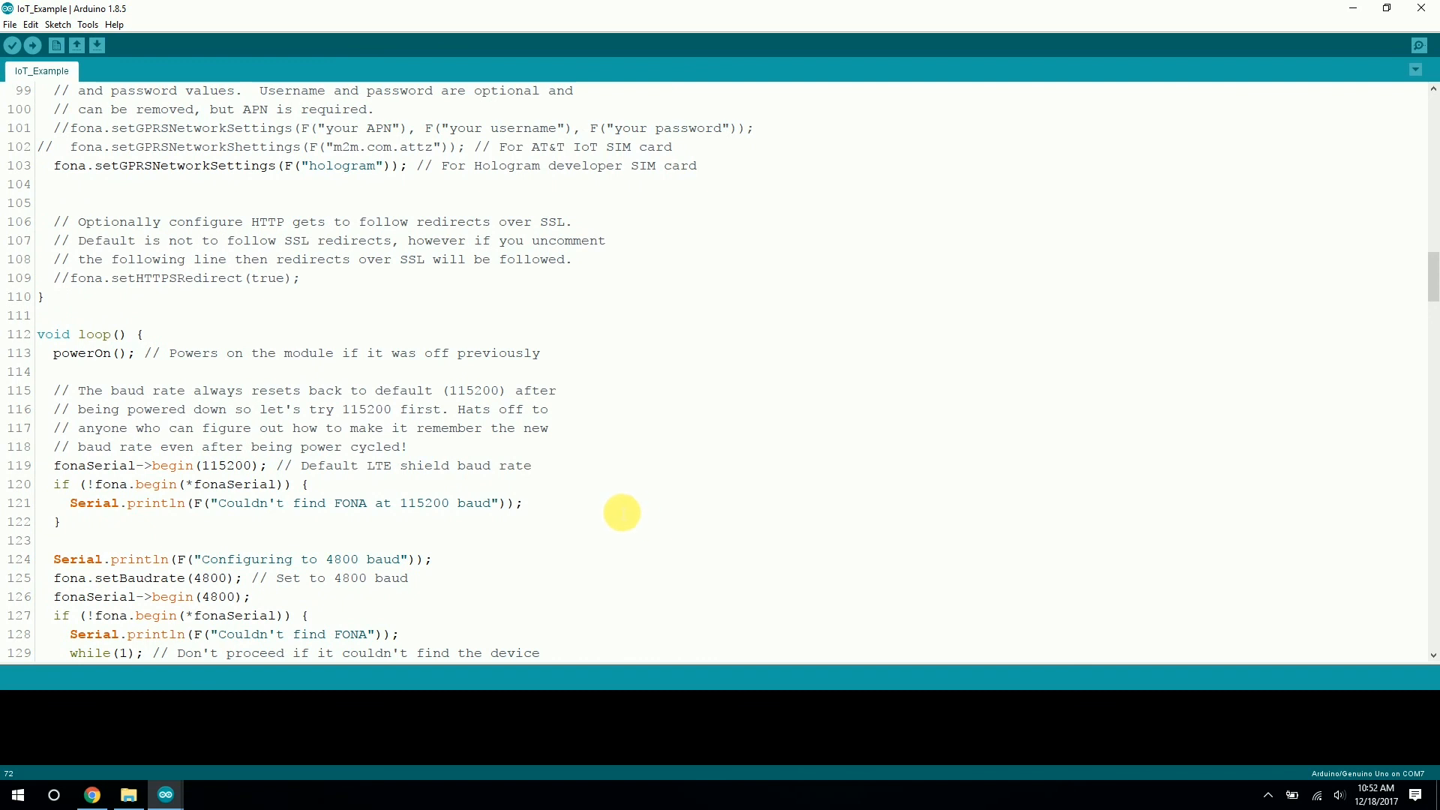
pyautogui.moveTo(630, 513)
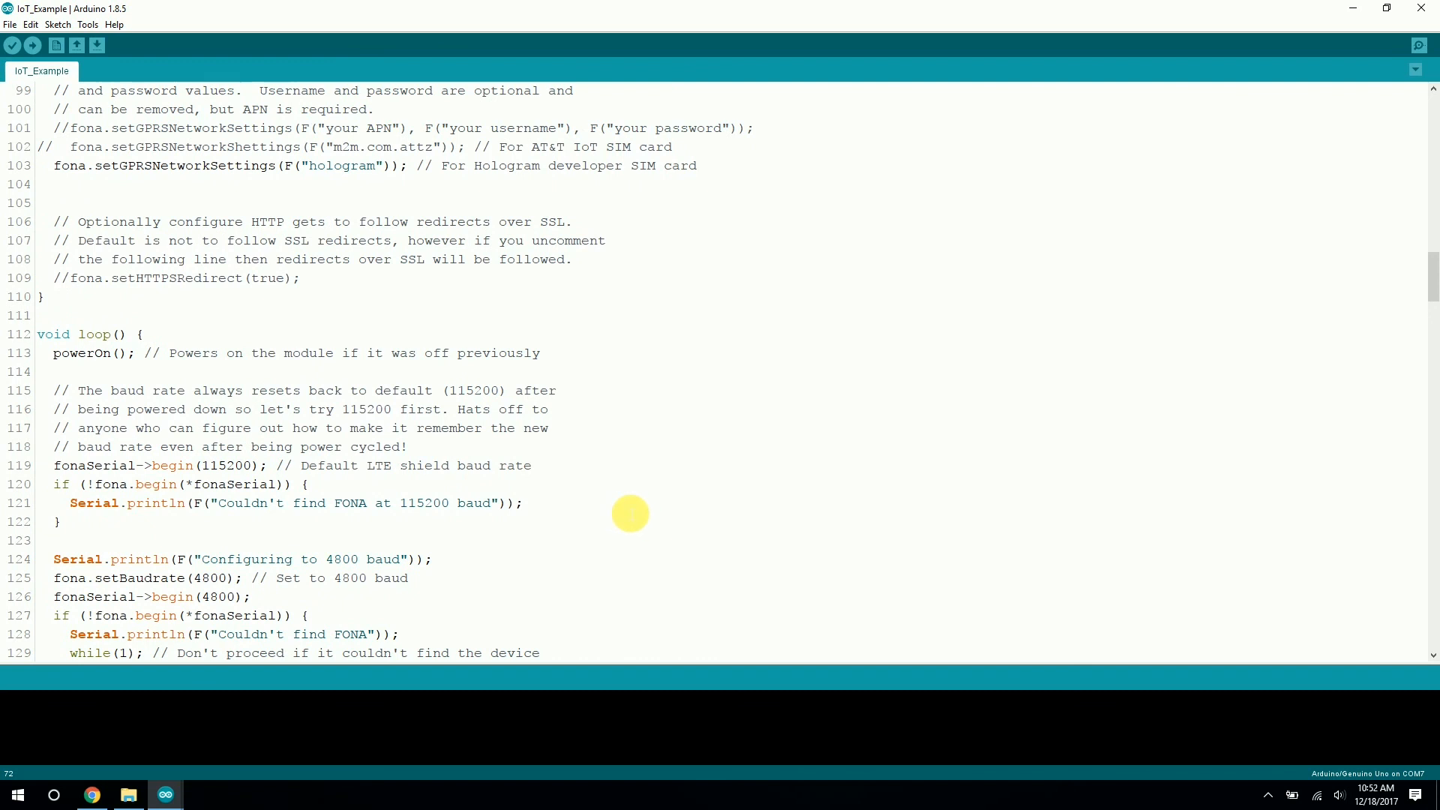
pyautogui.scroll(-3)
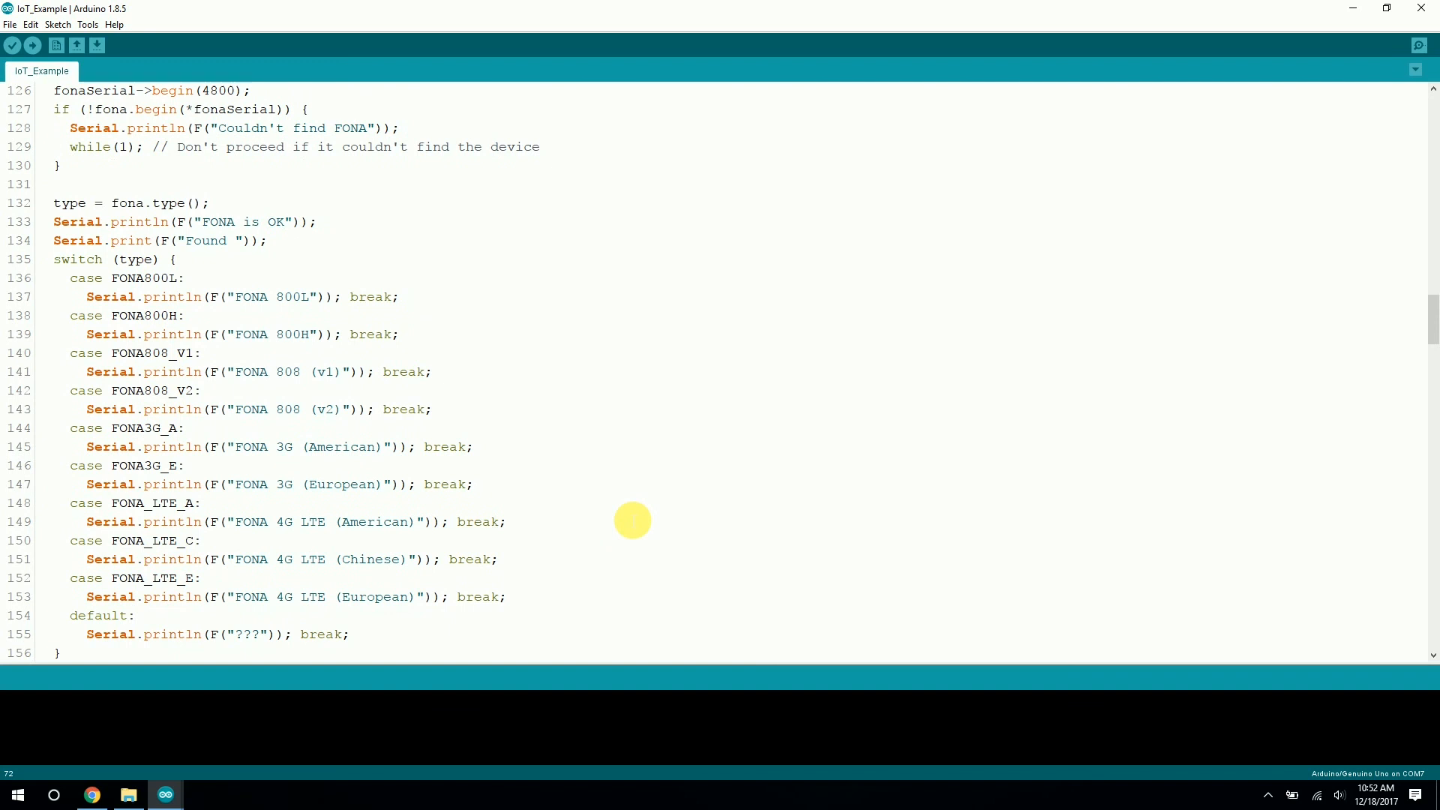
pyautogui.scroll(3)
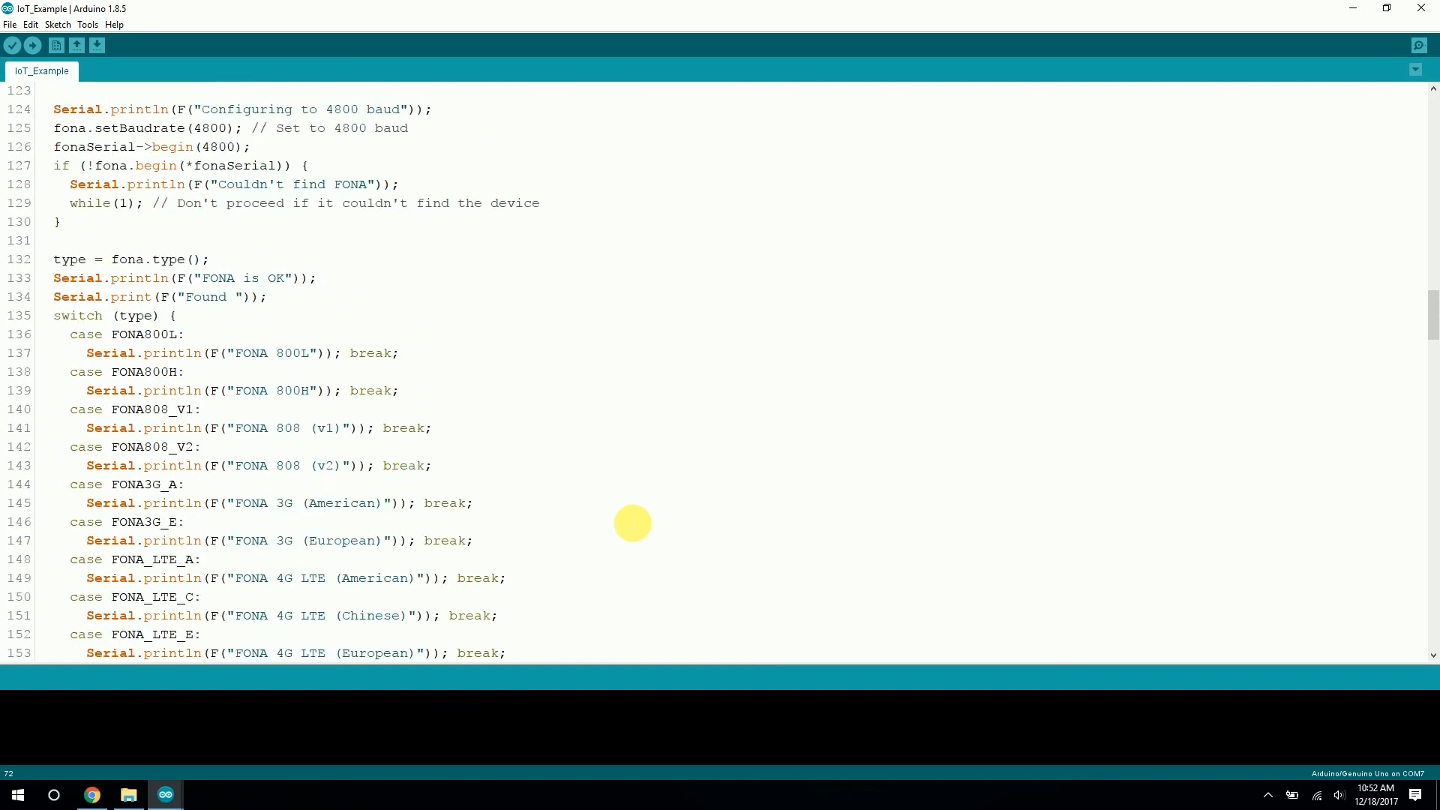
pyautogui.scroll(3)
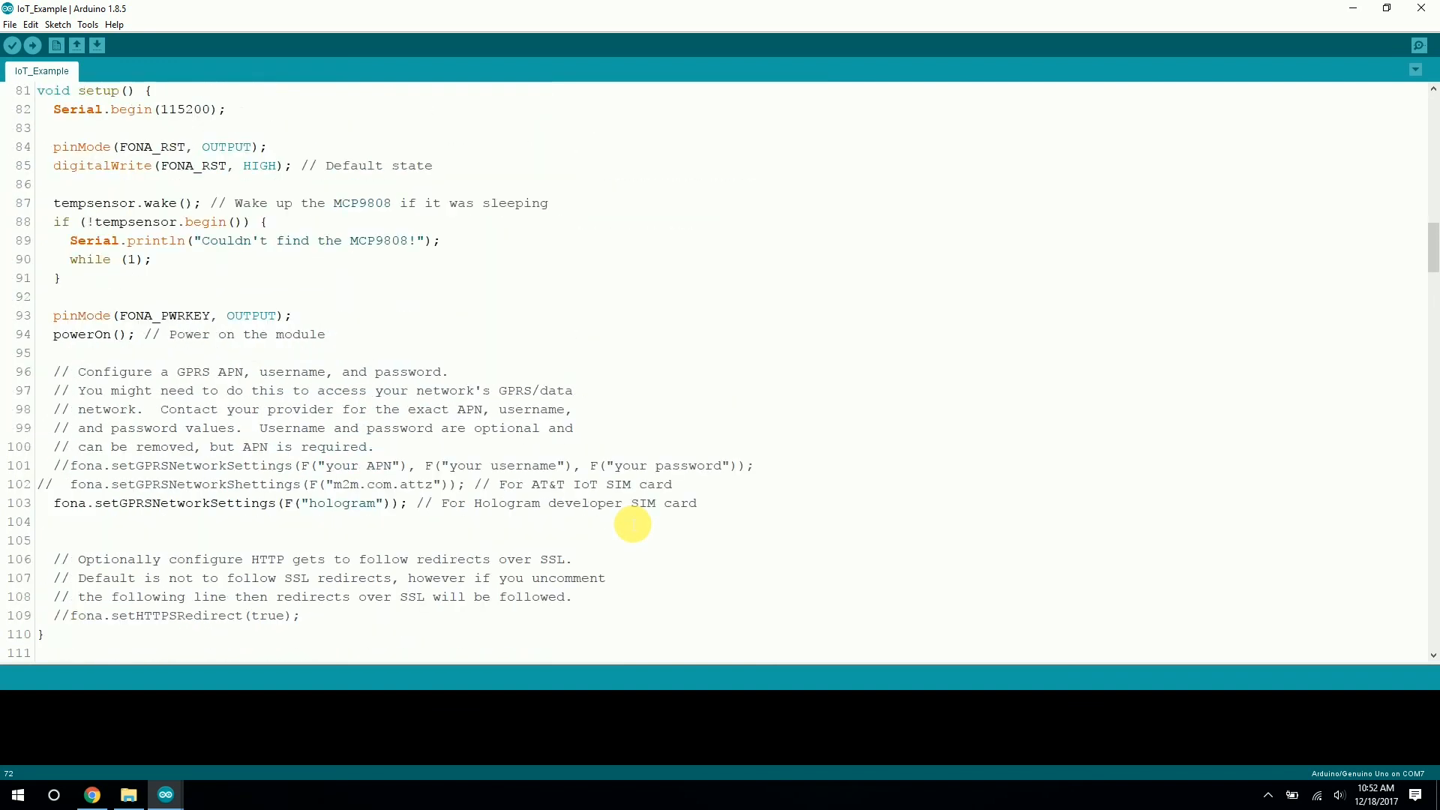
pyautogui.scroll(3)
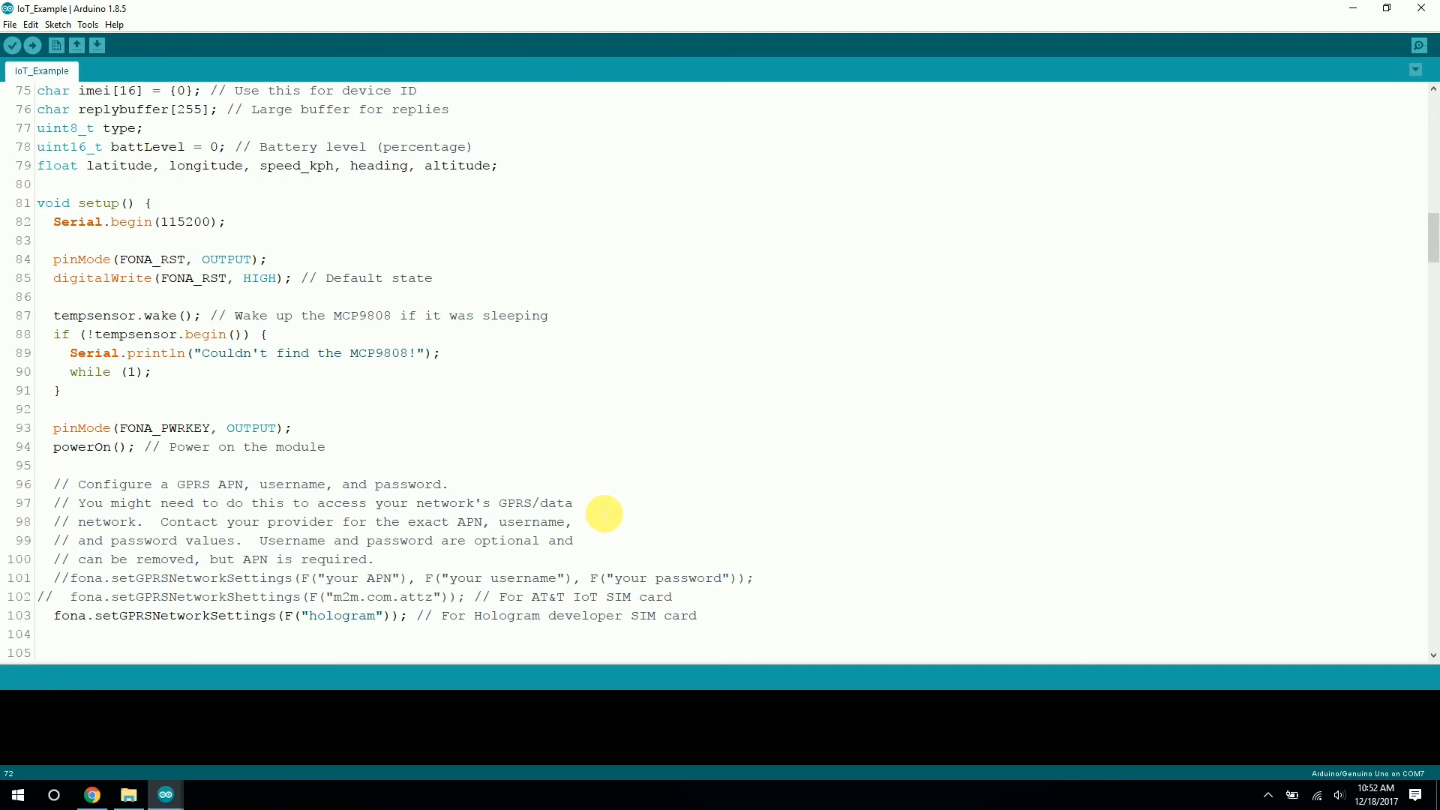
pyautogui.scroll(3)
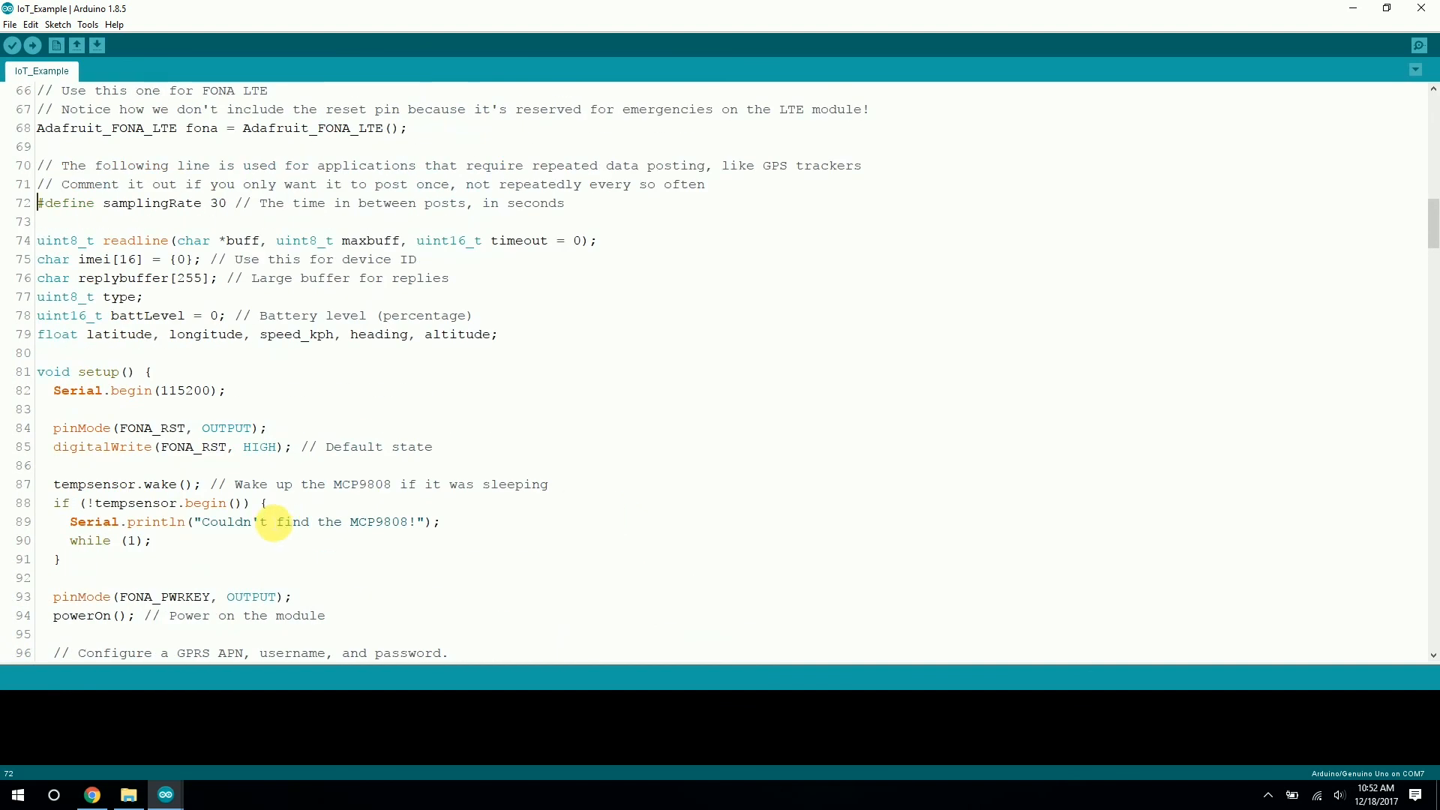
pyautogui.scroll(3)
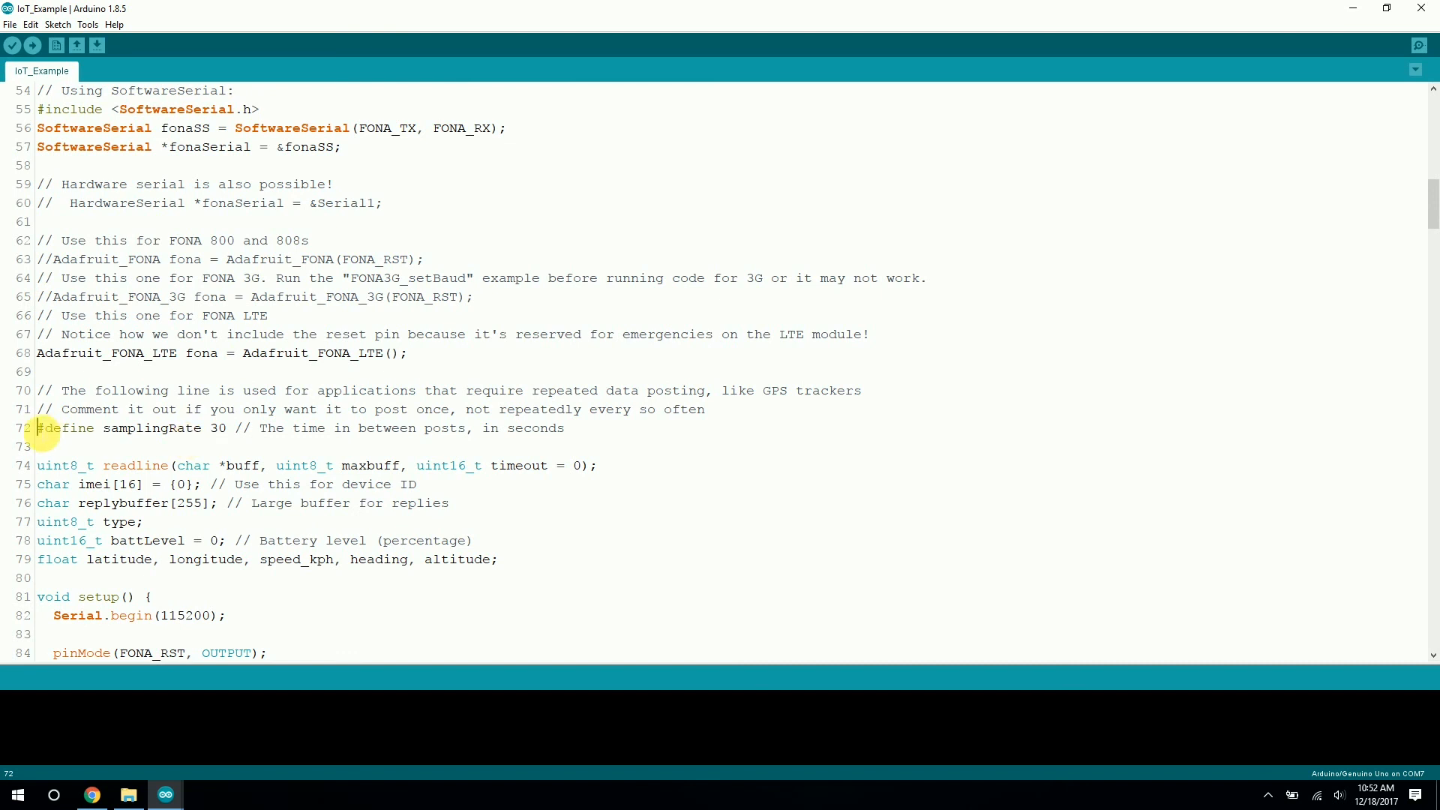
pyautogui.write('//')
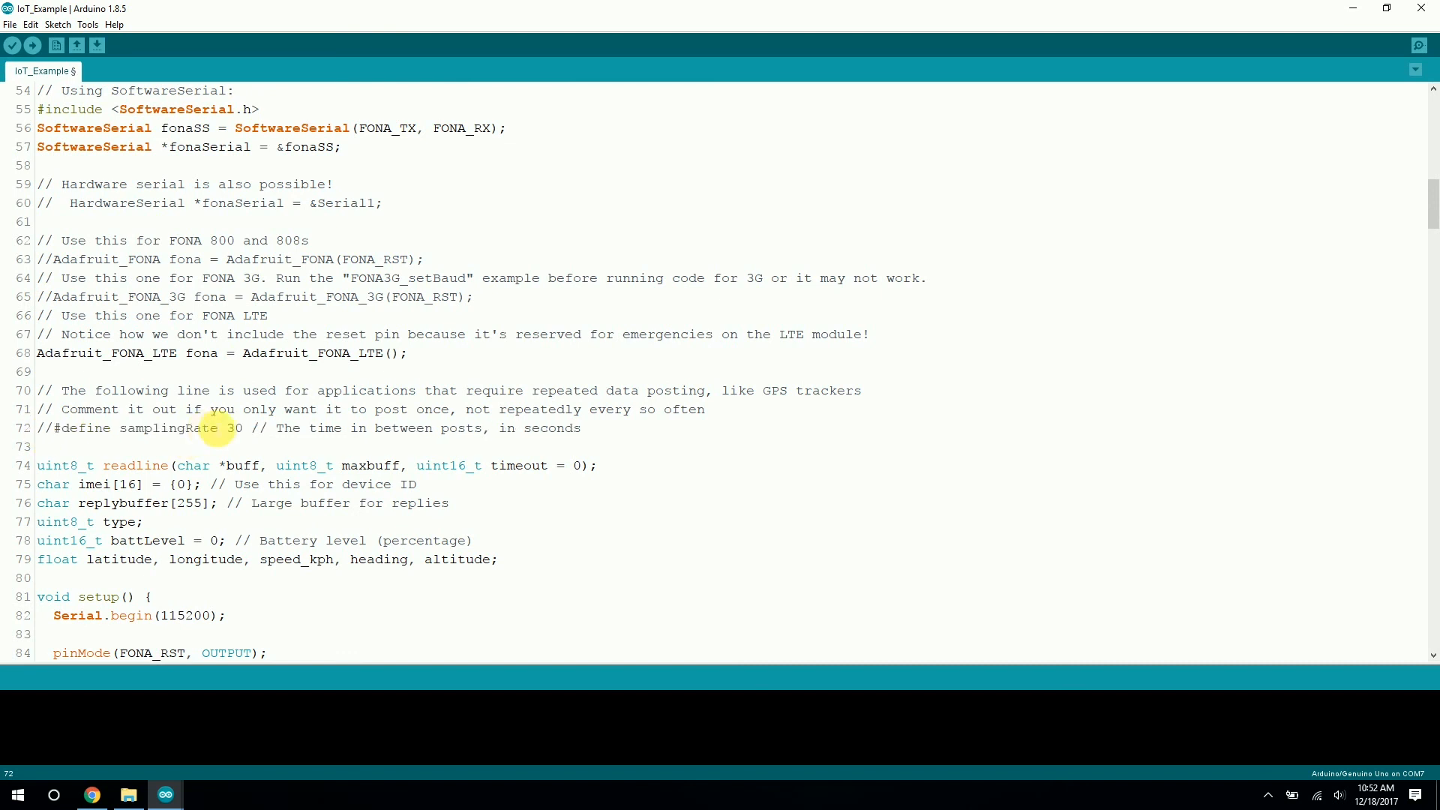
pyautogui.moveTo(71, 428)
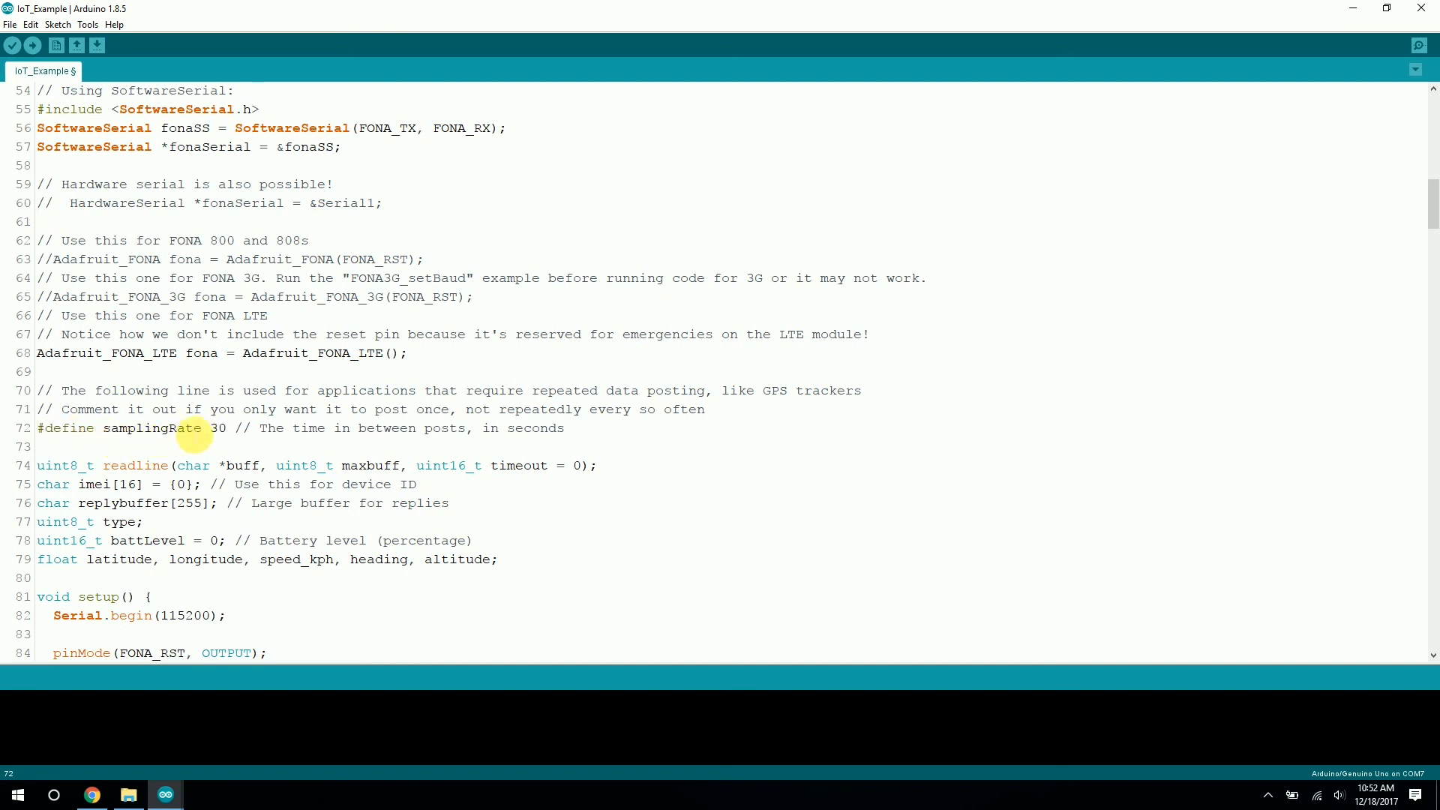
pyautogui.moveTo(629, 425)
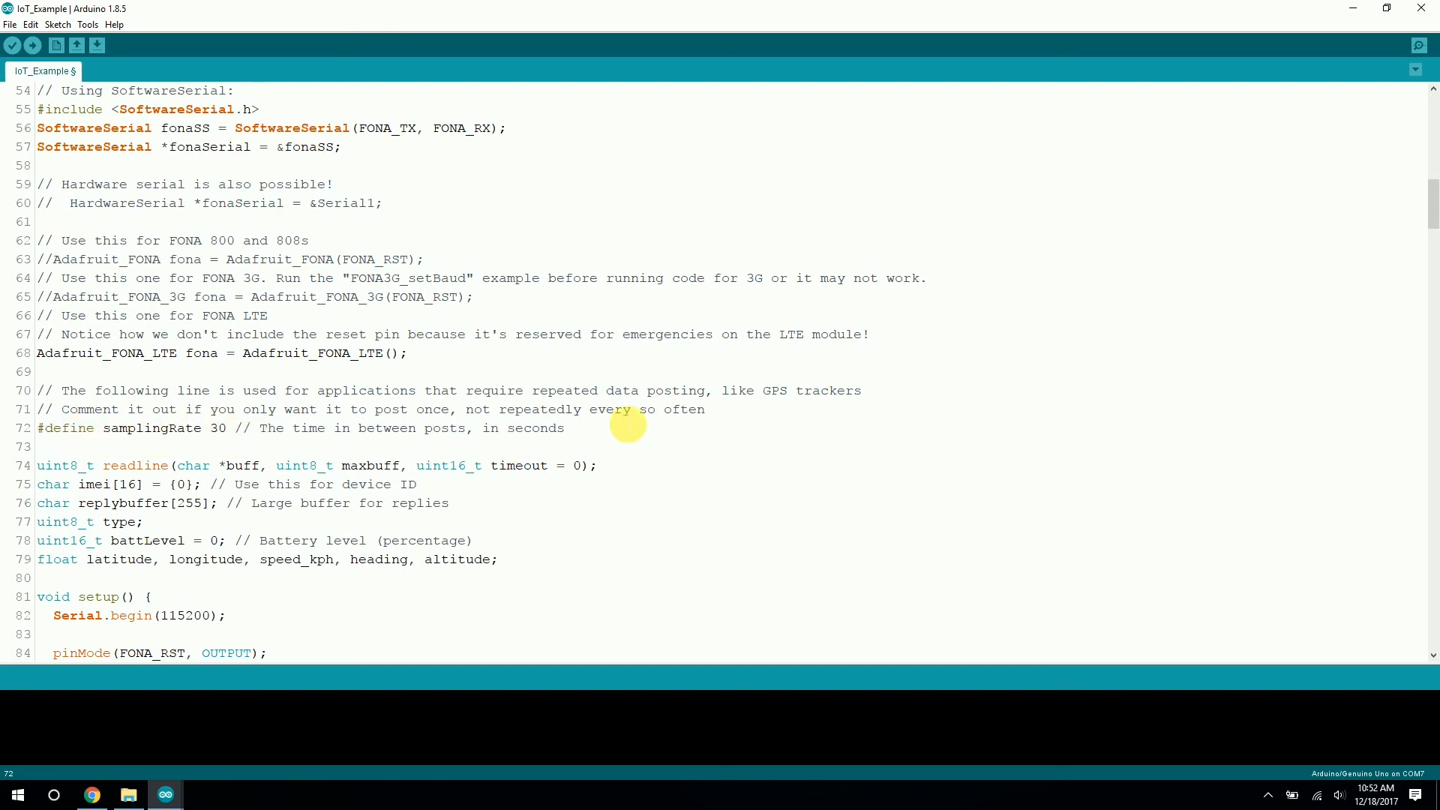
pyautogui.scroll(-3)
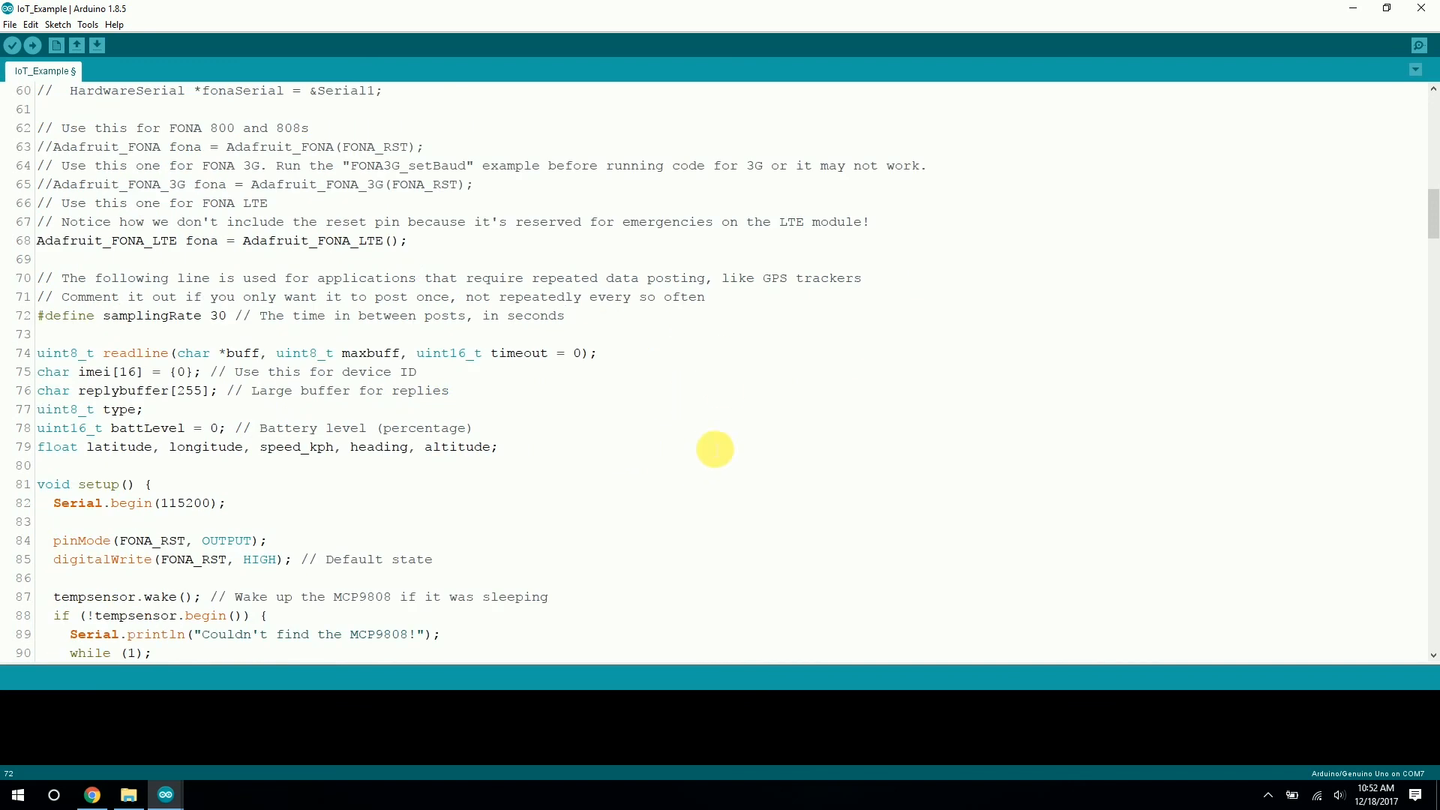
pyautogui.moveTo(729, 411)
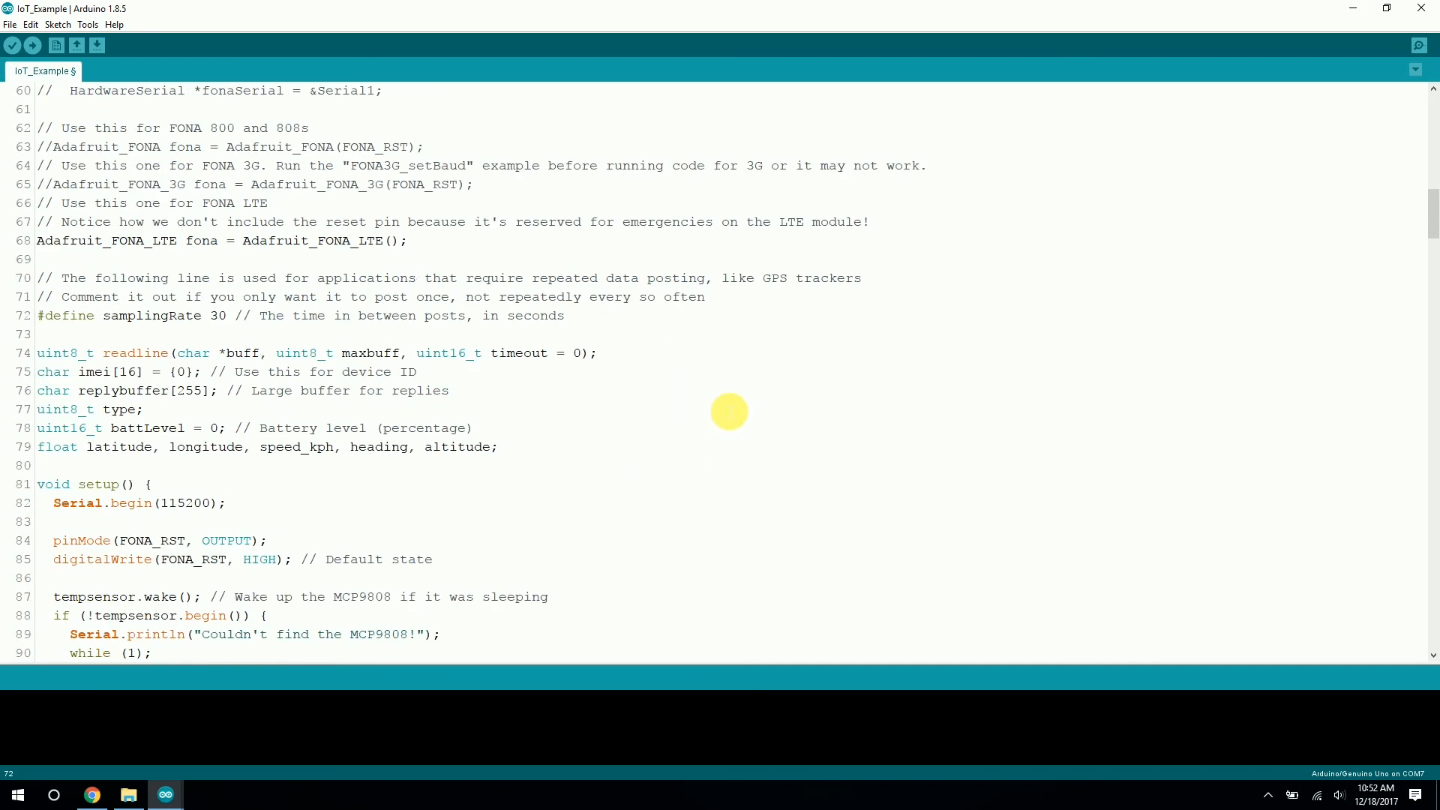
pyautogui.click(143, 408)
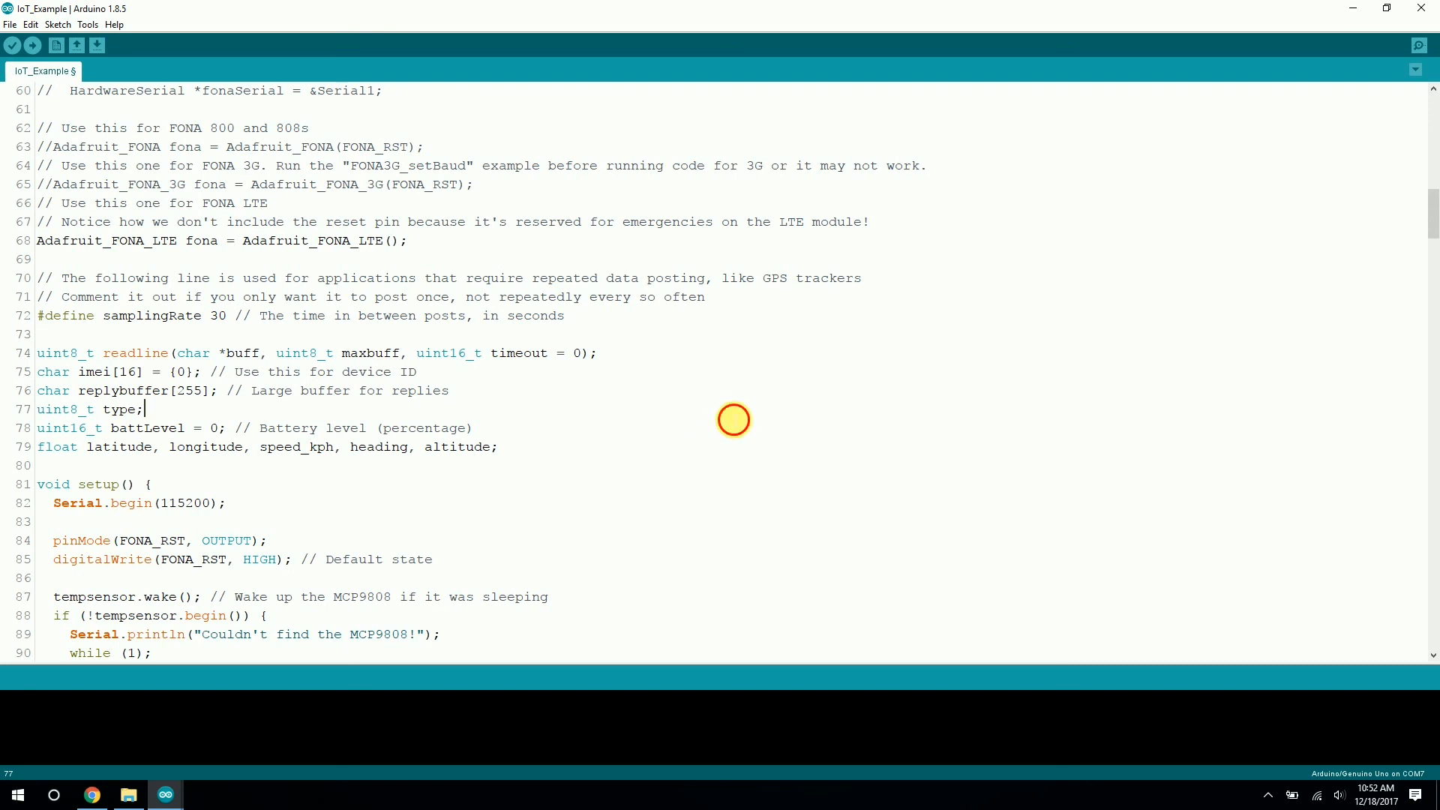
pyautogui.moveTo(705, 418)
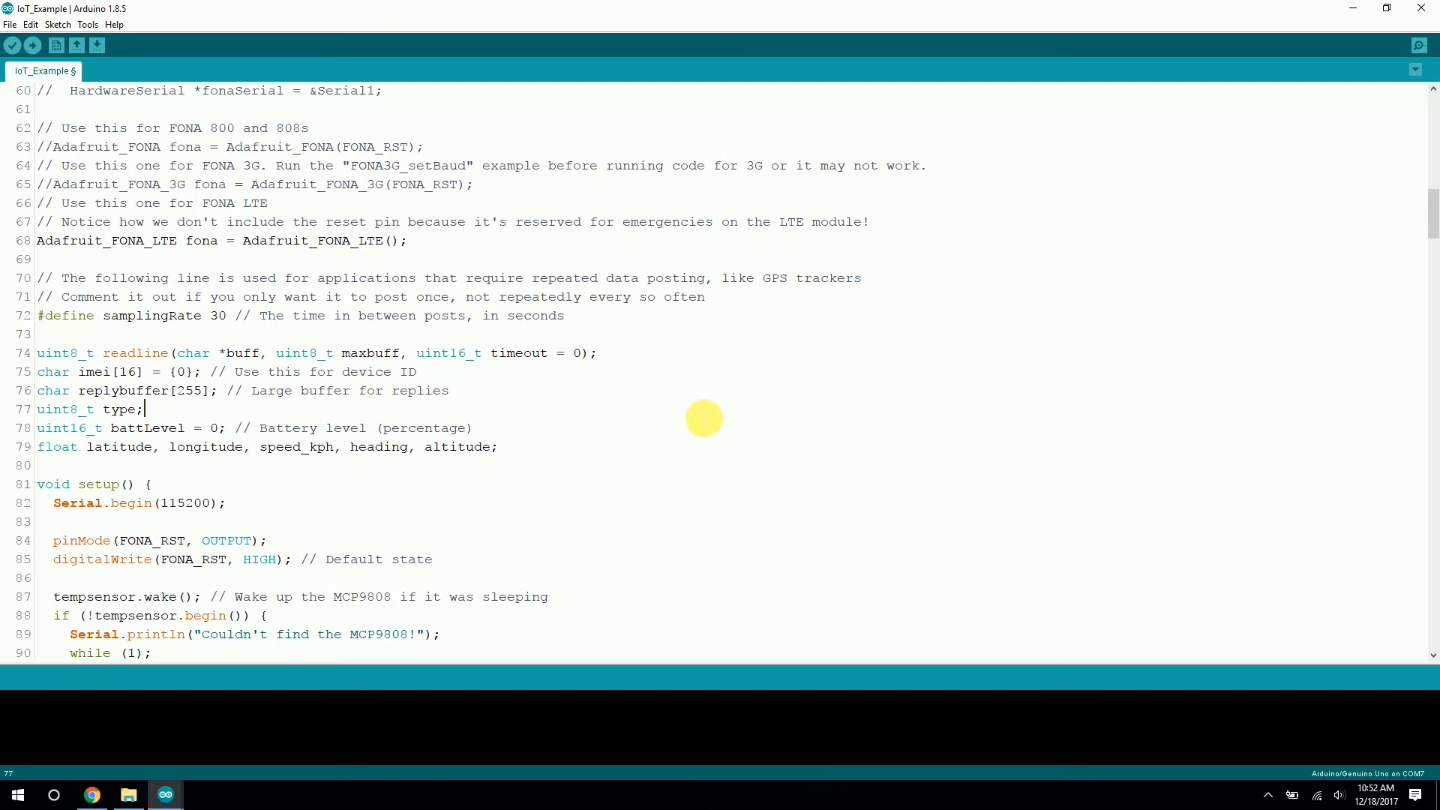
pyautogui.moveTo(724, 427)
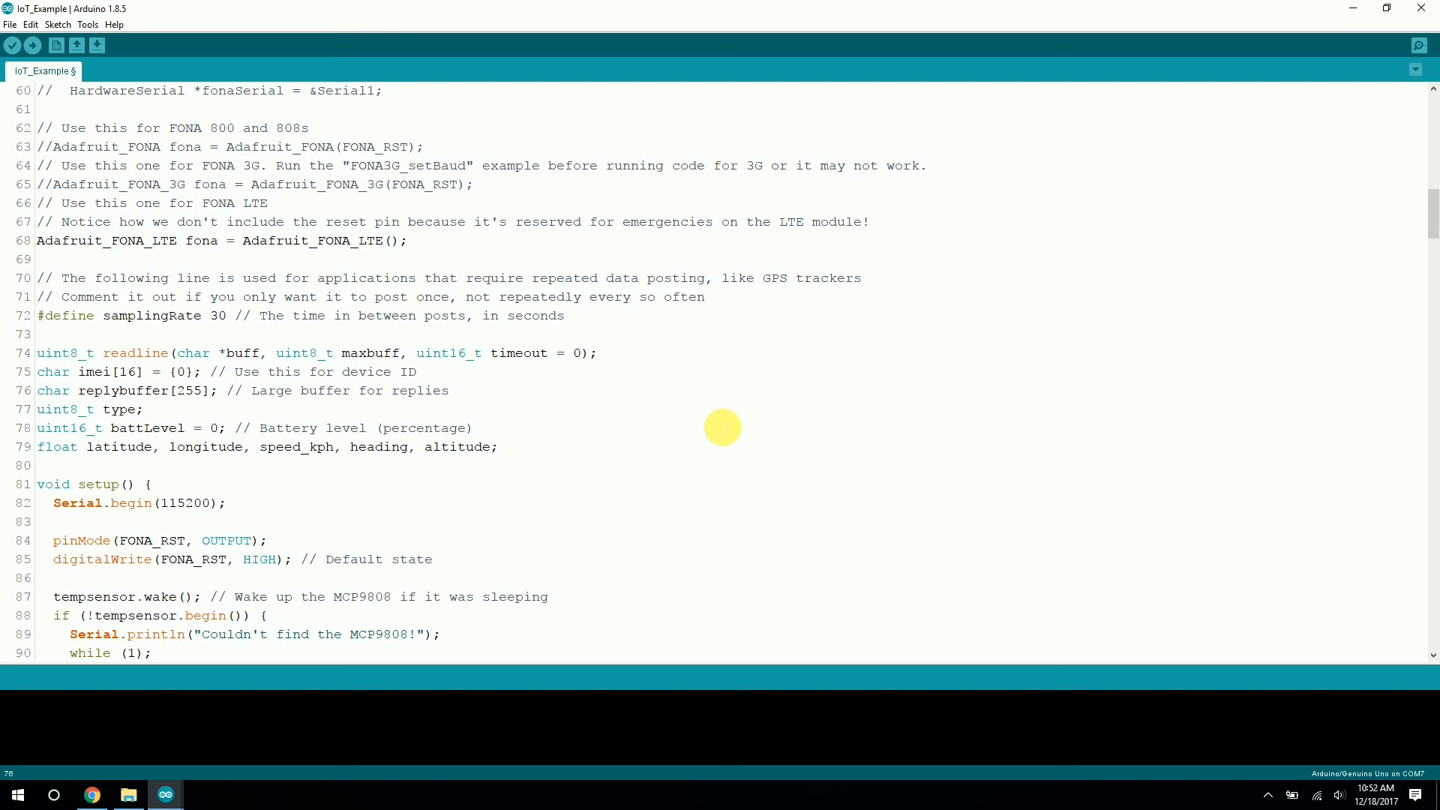
pyautogui.click(476, 427)
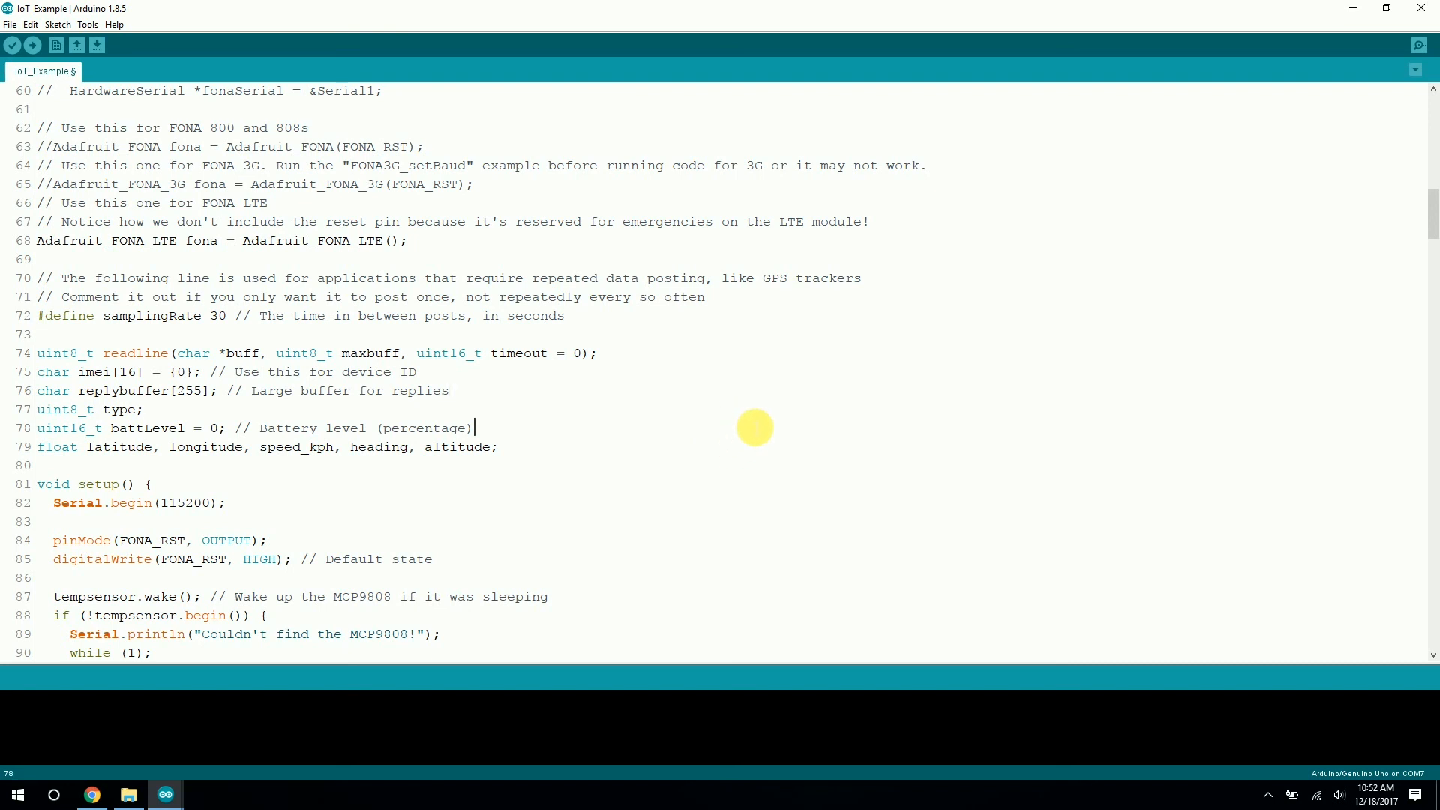